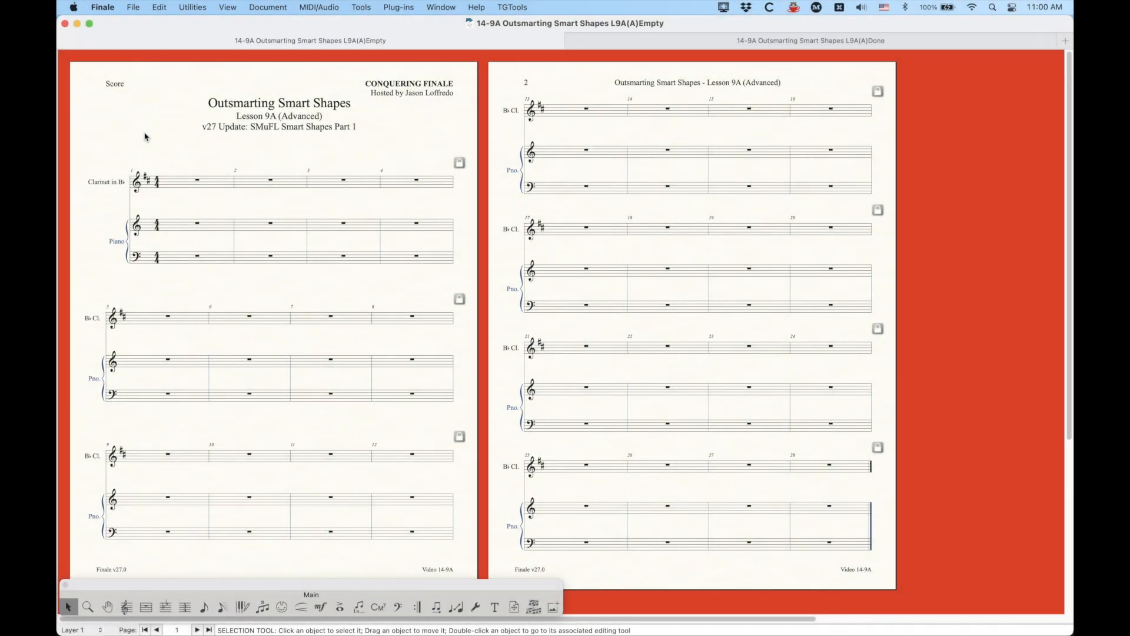
mouse_move(198, 139)
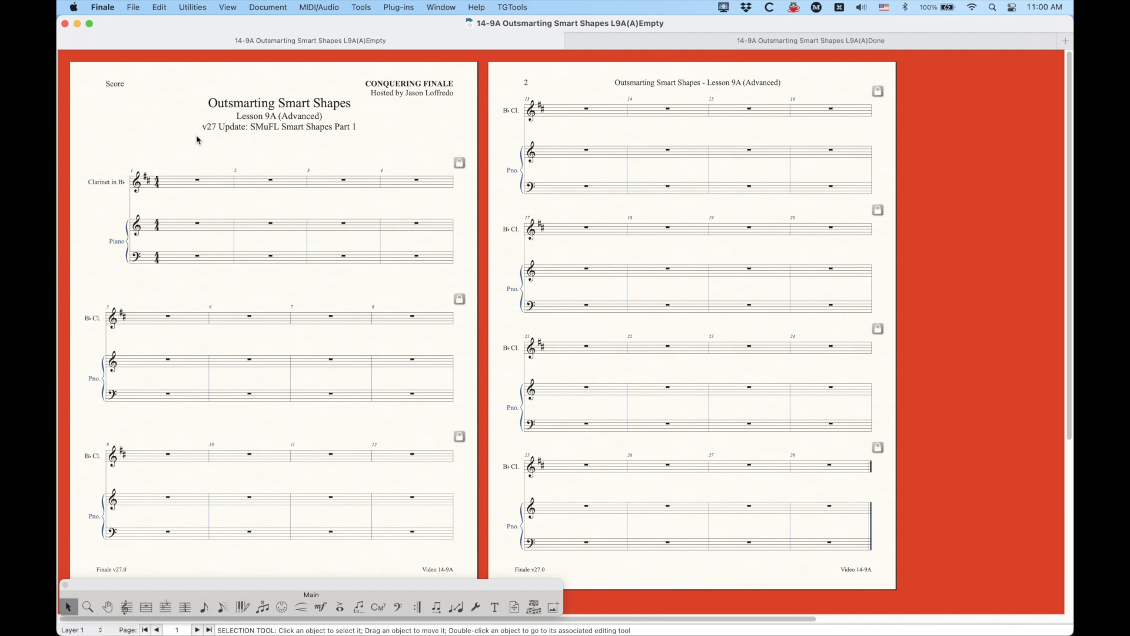
mouse_move(137, 121)
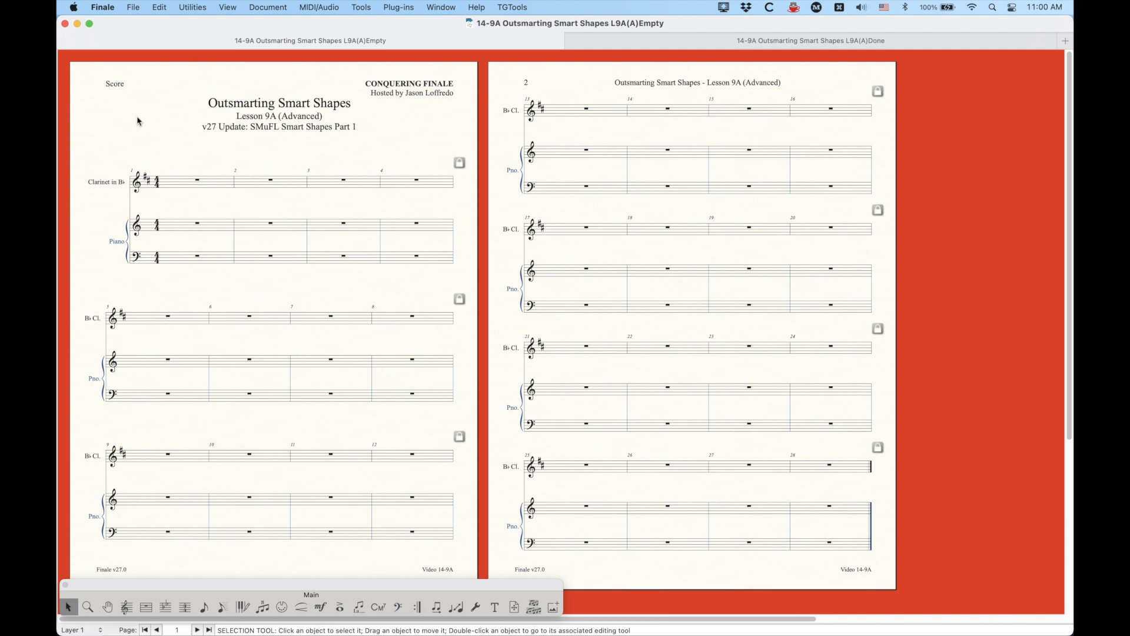
mouse_move(157, 140)
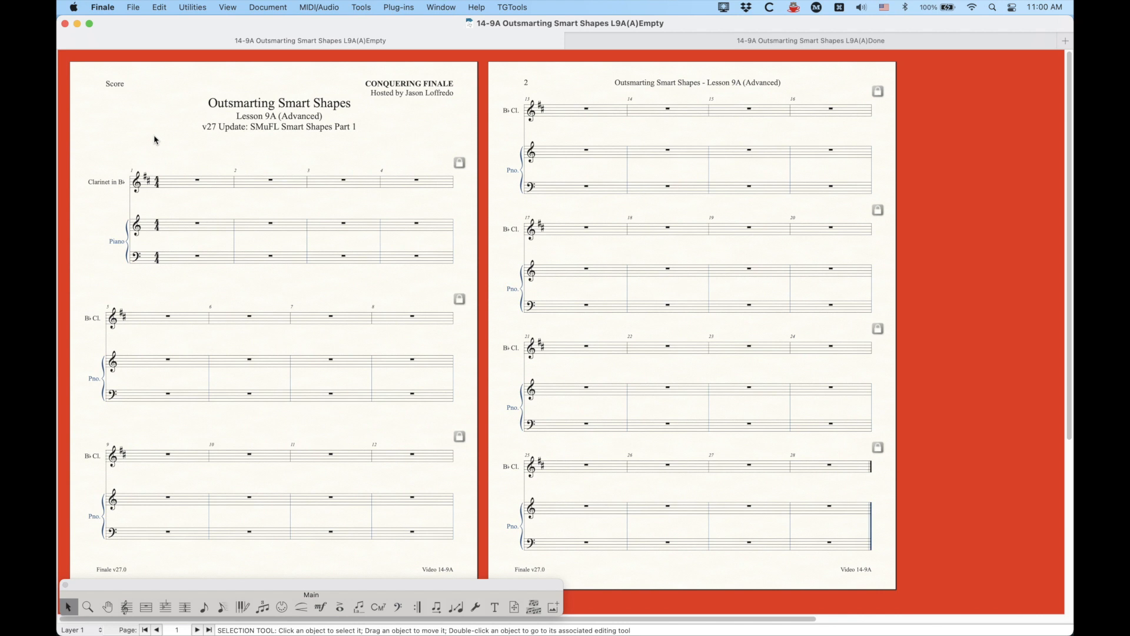
mouse_move(151, 136)
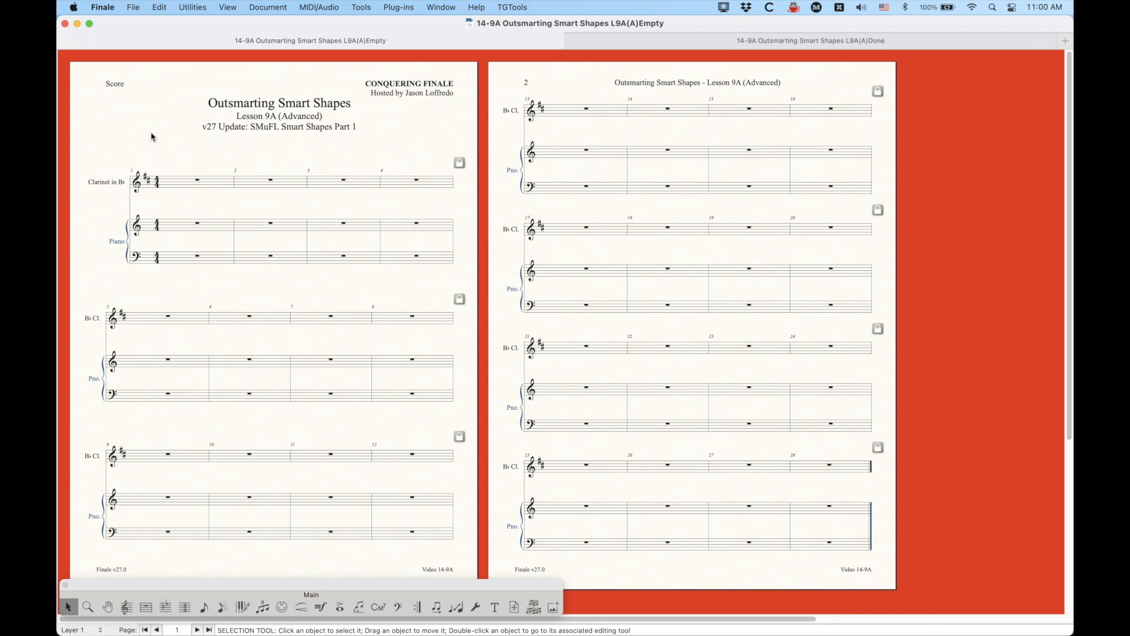
mouse_move(148, 130)
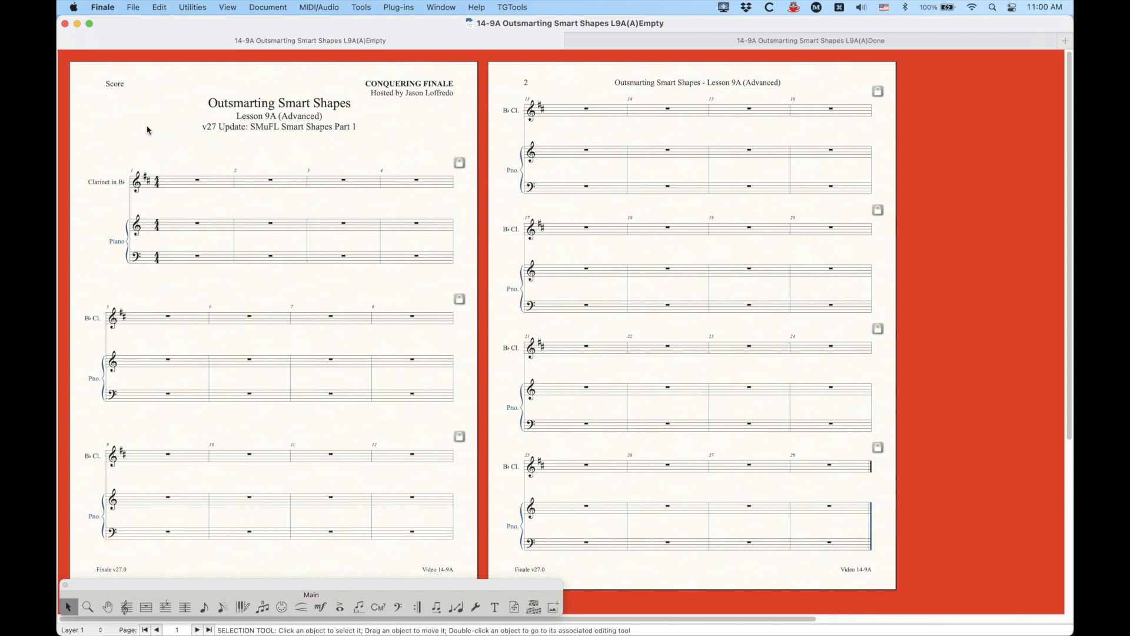
mouse_move(350, 277)
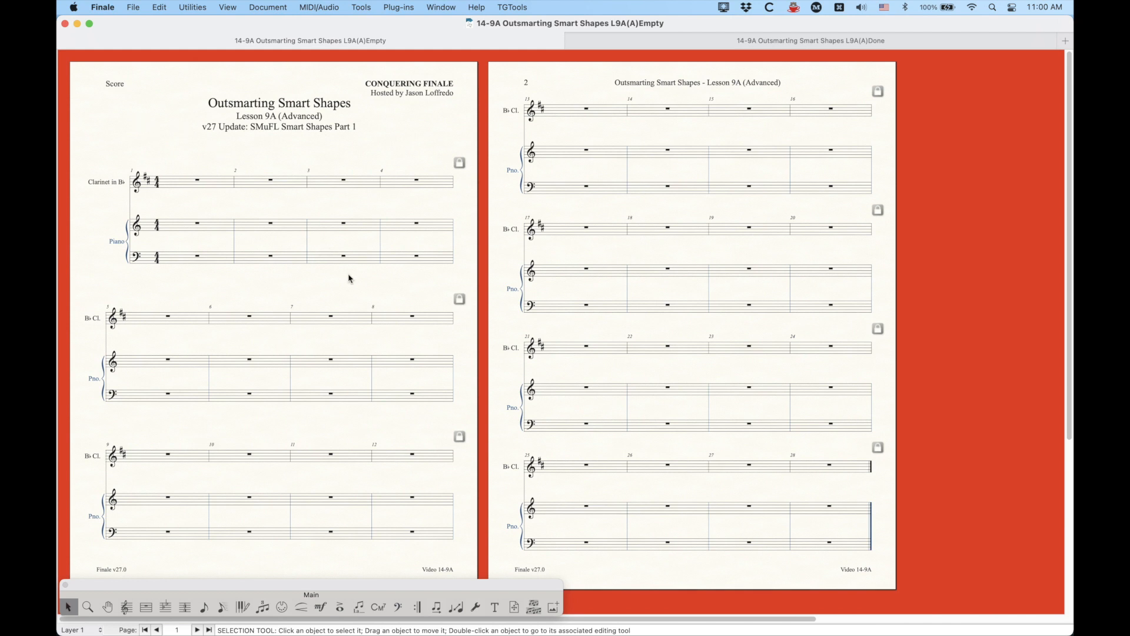
Activate the Smart Shape tool from the Main Tool Palette.
left_click(298, 606)
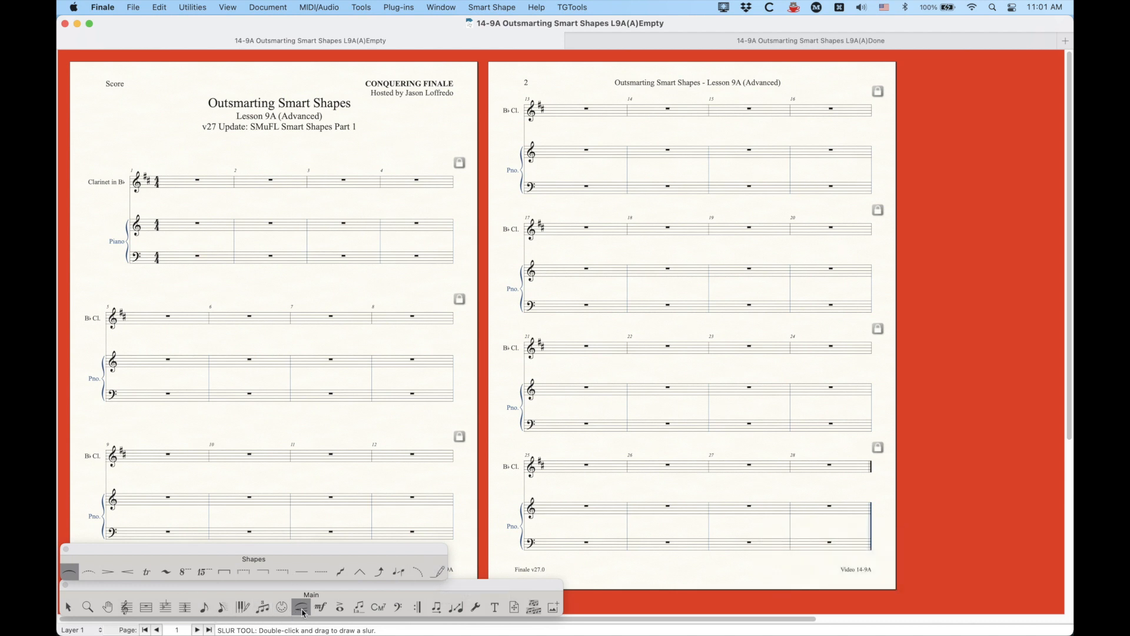
Choose the Custom Line tool and open the Smart Line Selection list.
left_click(436, 571)
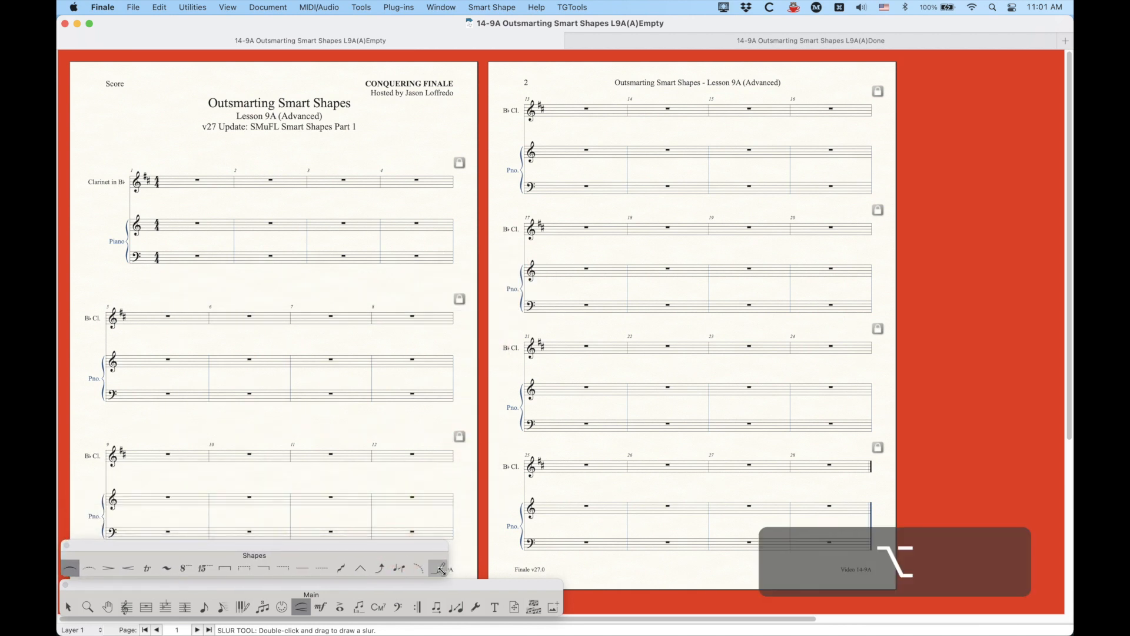
left_click(436, 569)
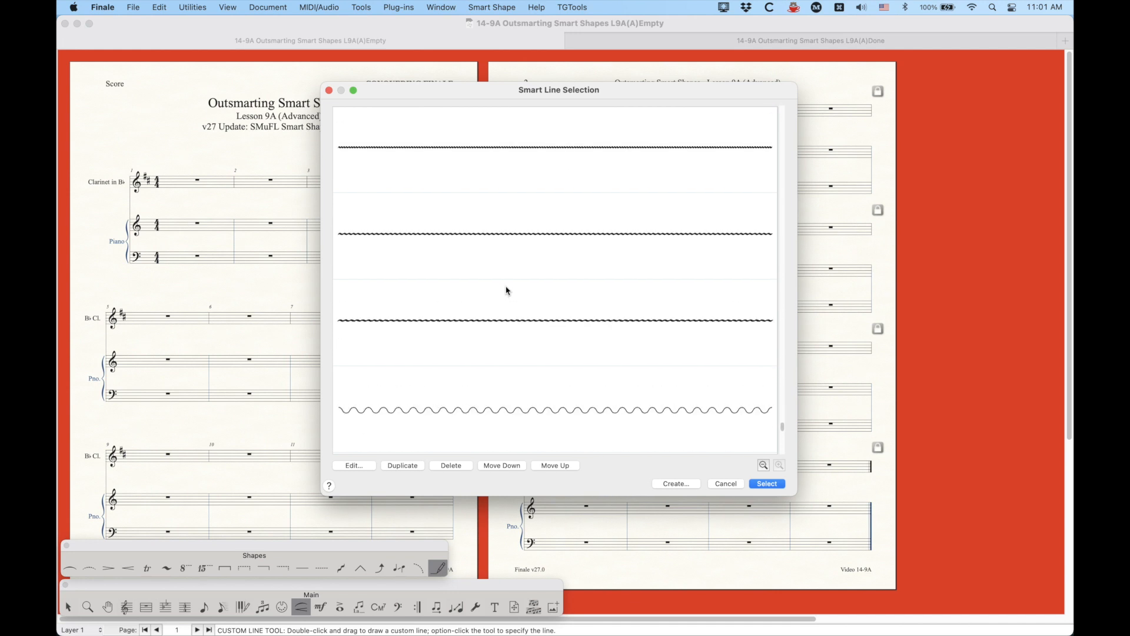
Scroll to the bottom of the line styles and highlight the last, trill-like line.
scroll("down", 3)
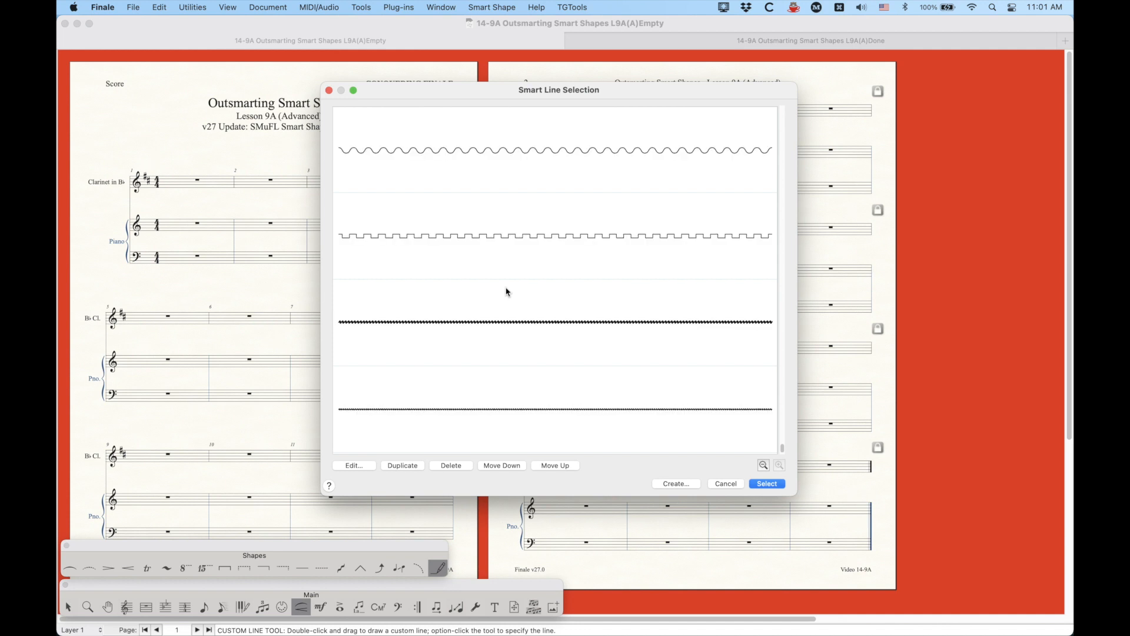
scroll("down", 3)
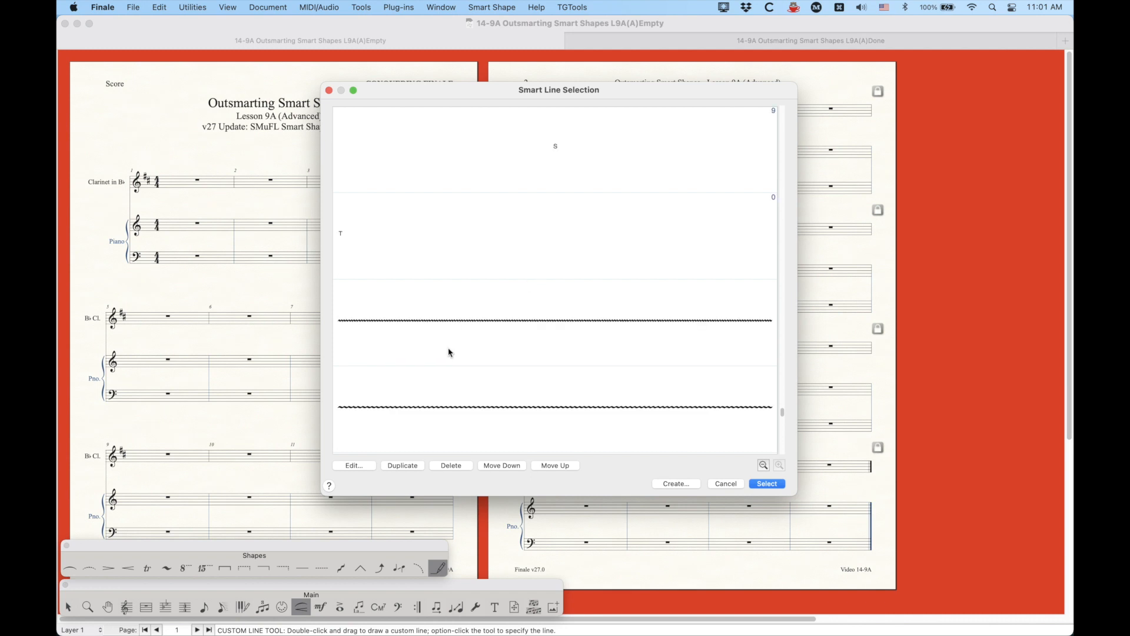
left_click(449, 235)
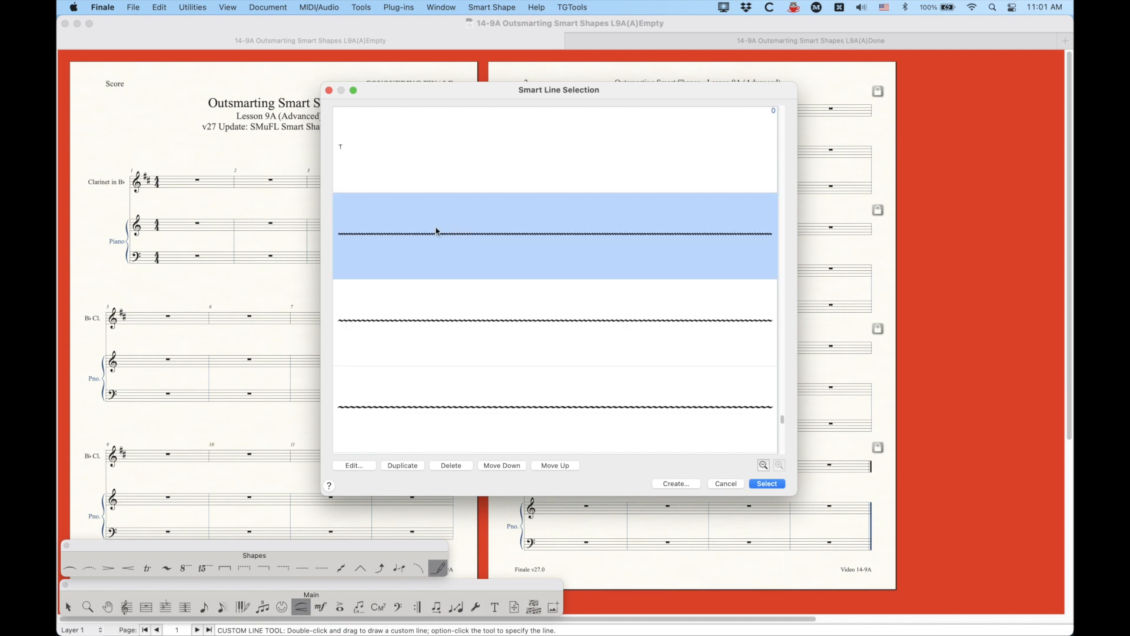
mouse_move(411, 248)
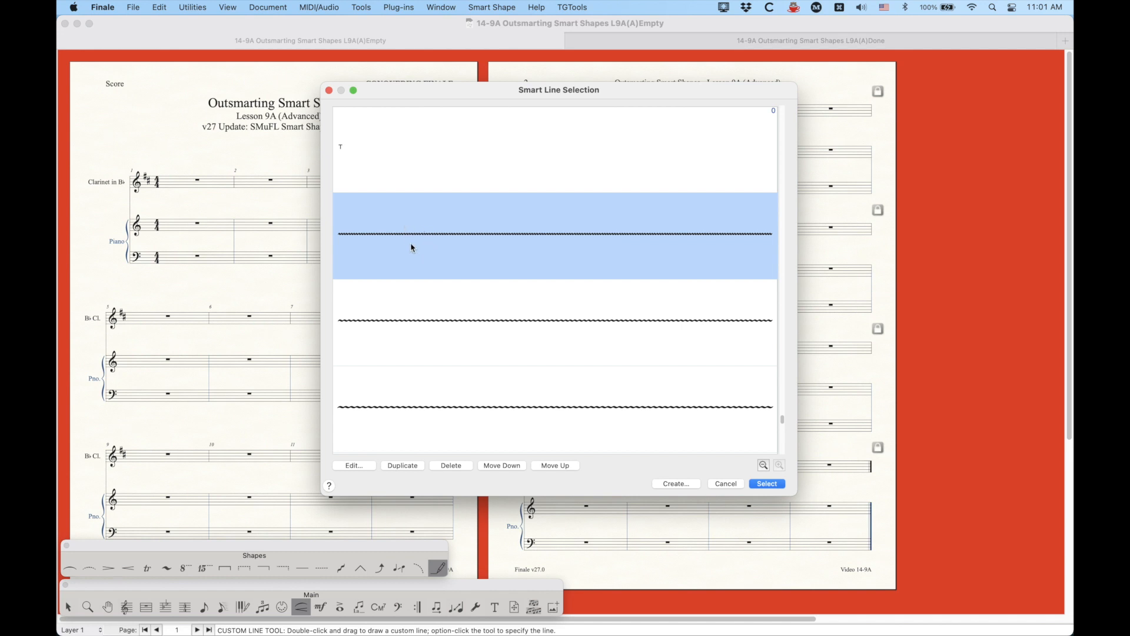
mouse_move(470, 236)
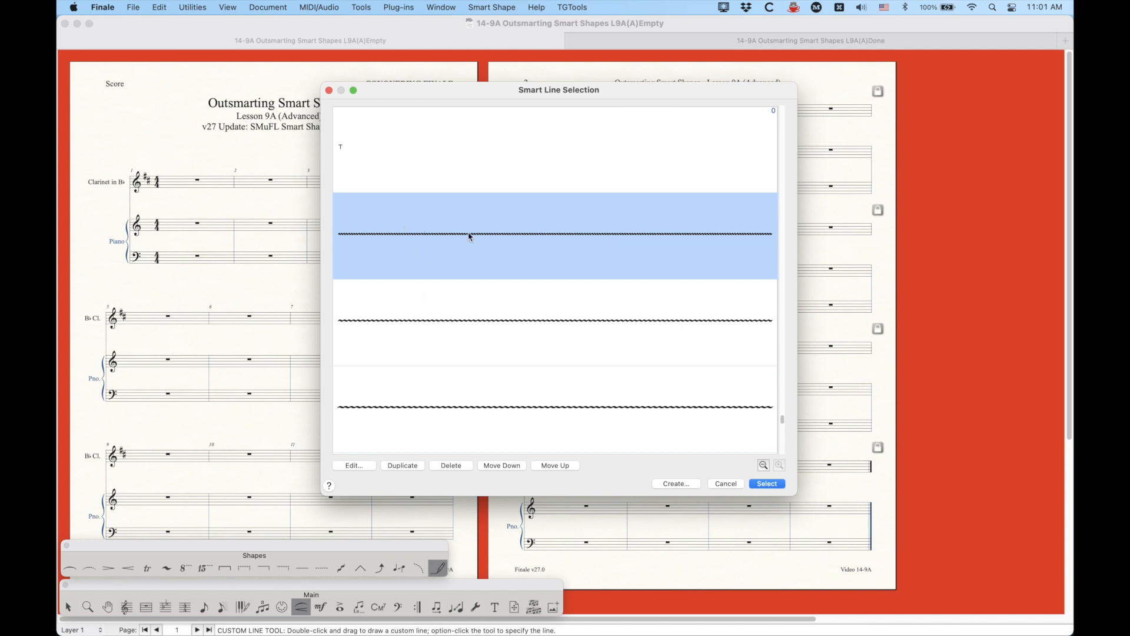
mouse_move(449, 342)
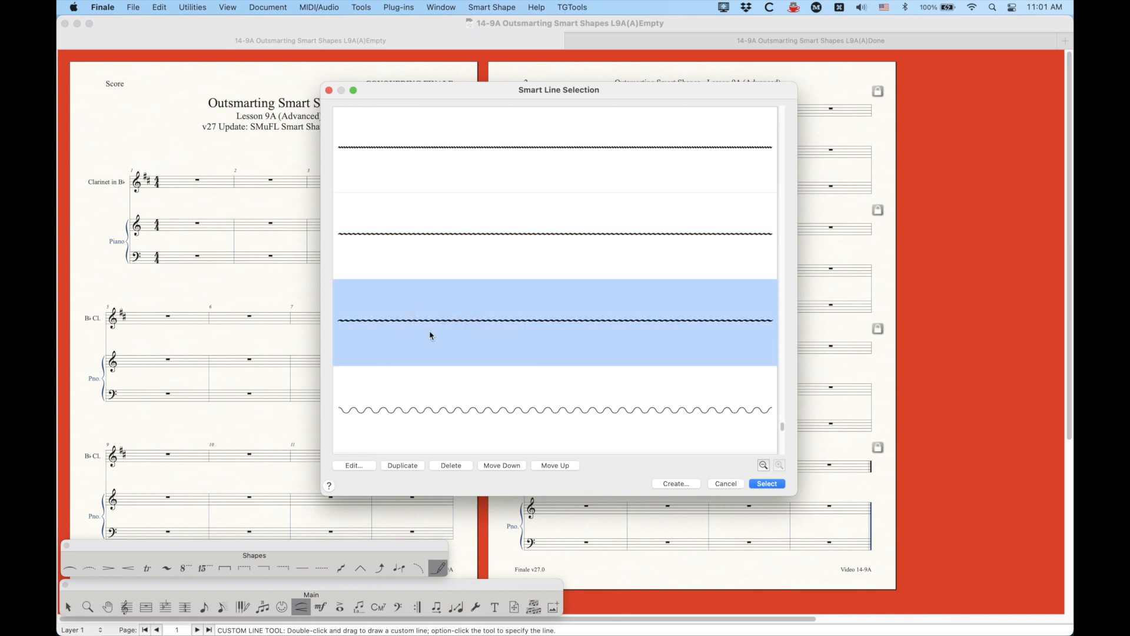
mouse_move(419, 357)
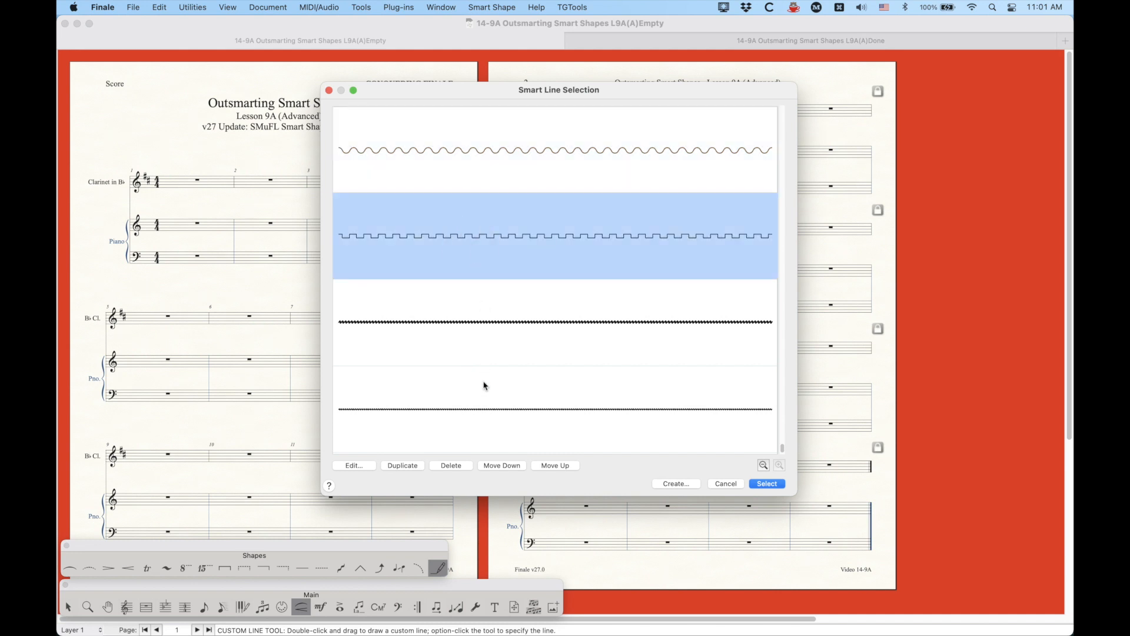
mouse_move(464, 360)
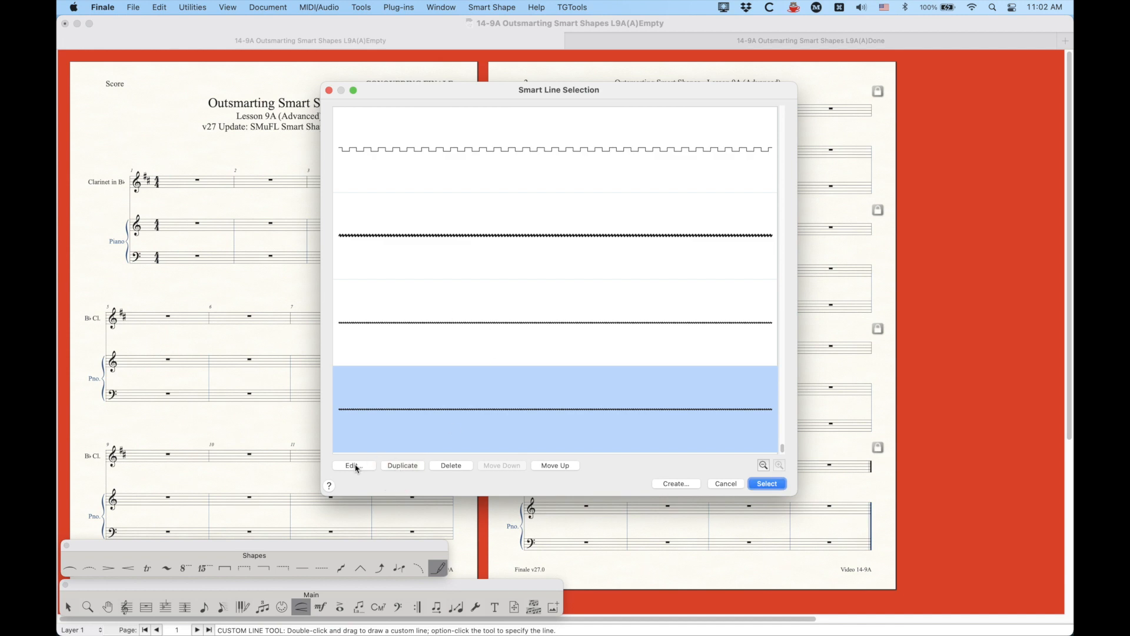
Edit the selected line, set its style to Character, and start character selection.
left_click(353, 465)
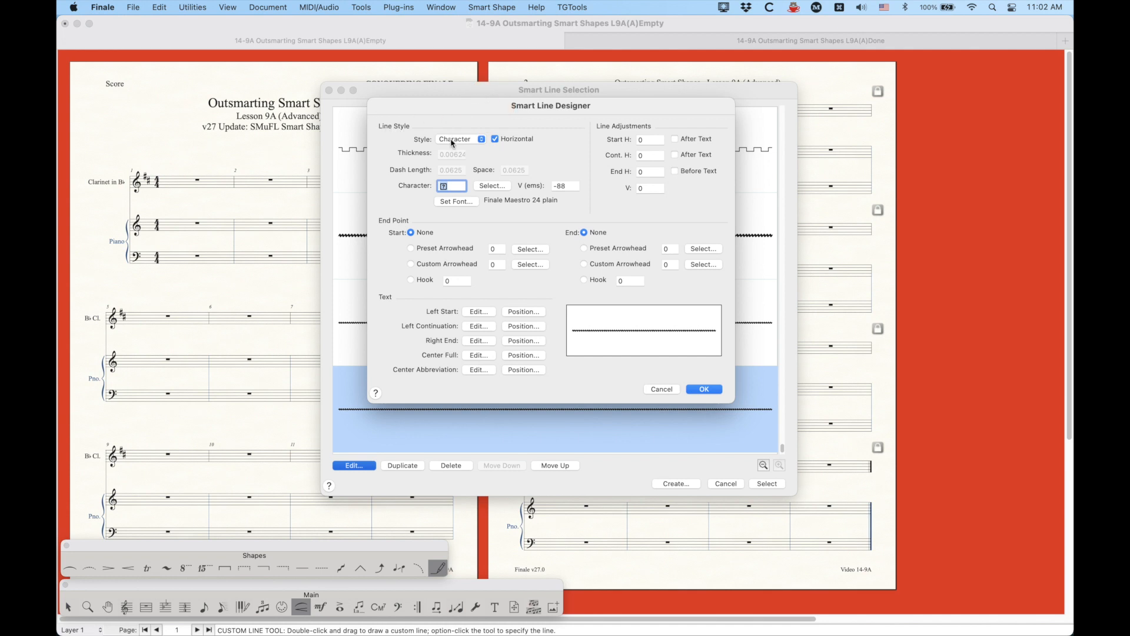
left_click(460, 139)
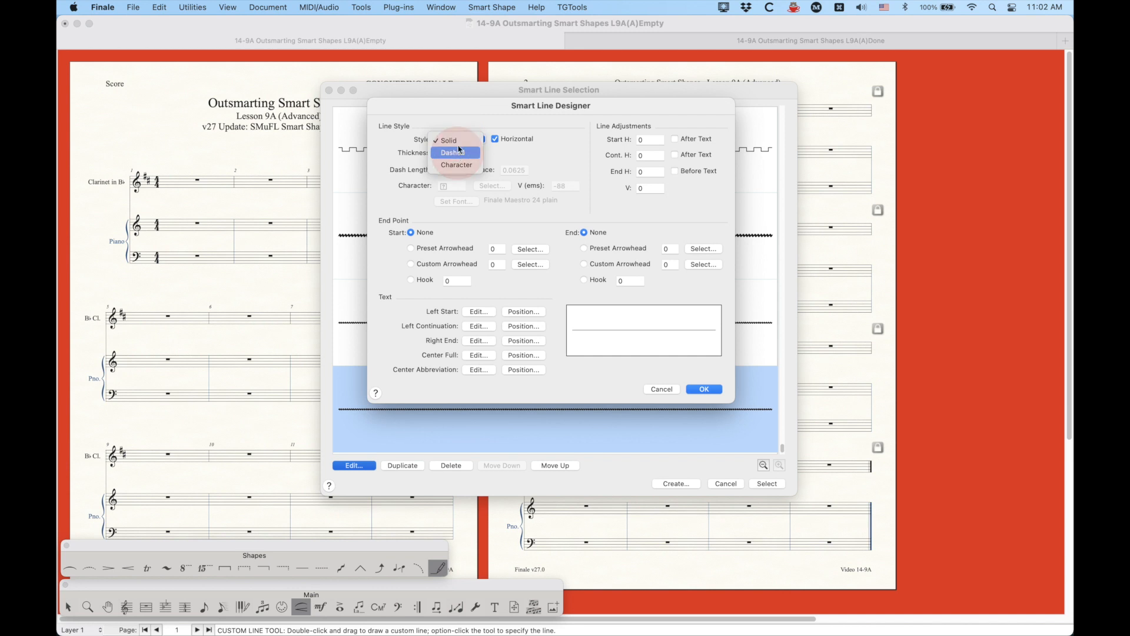
left_click(457, 165)
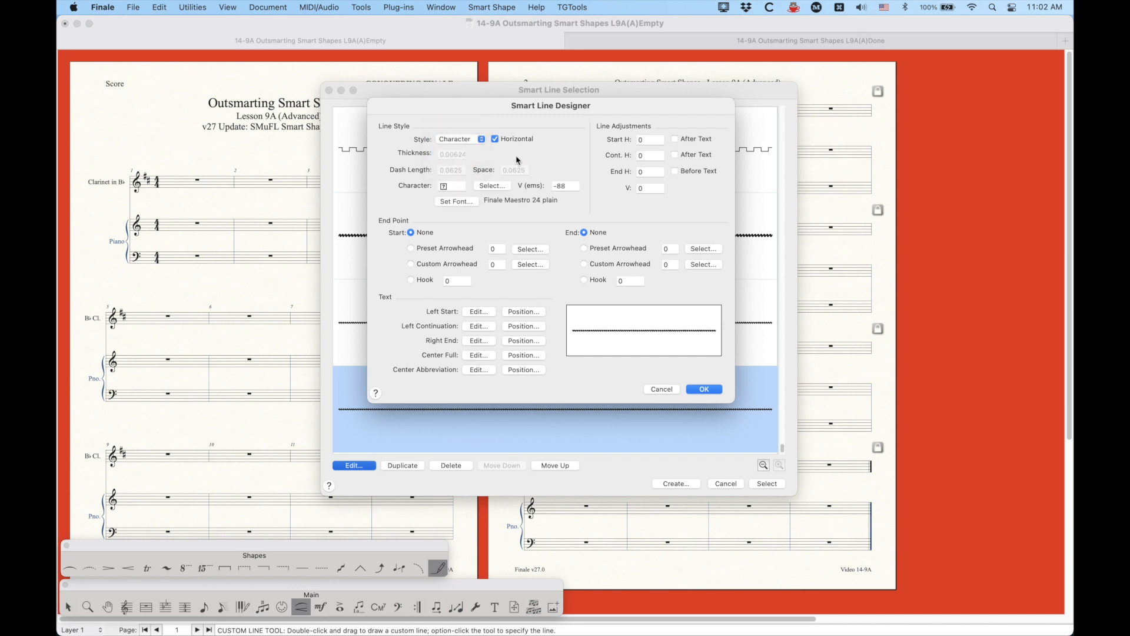
mouse_move(434, 129)
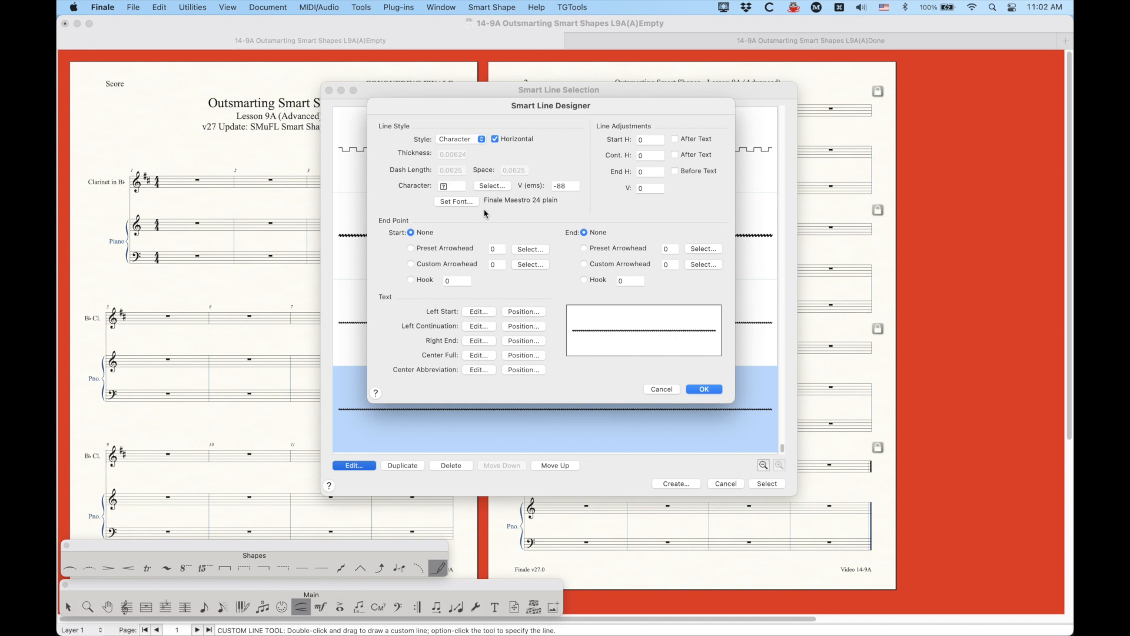
mouse_move(493, 226)
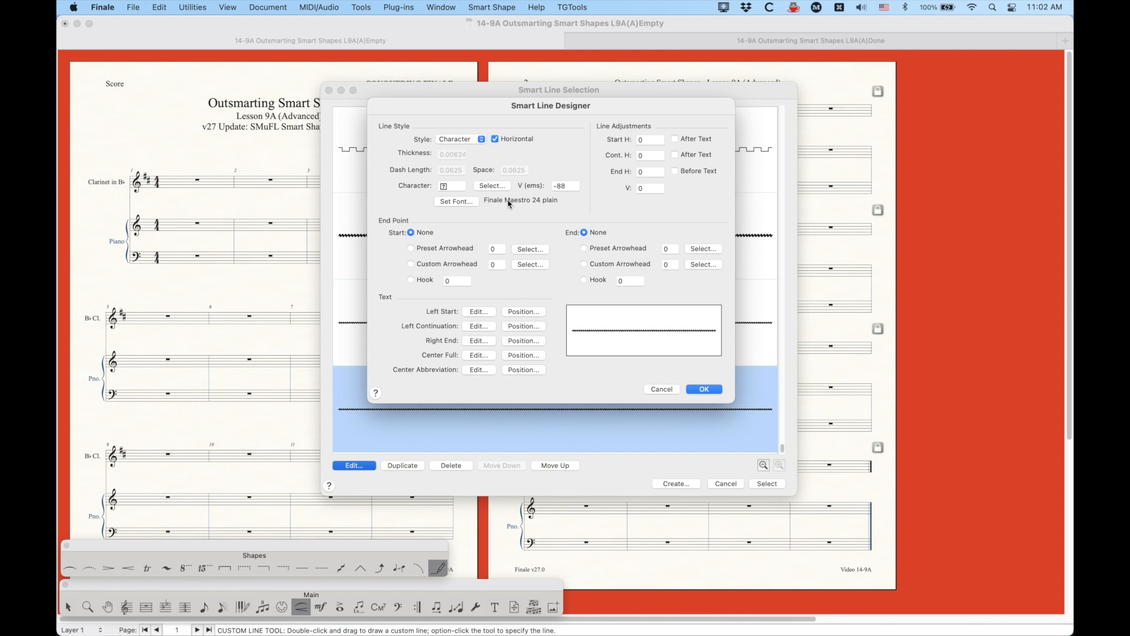
left_click(491, 185)
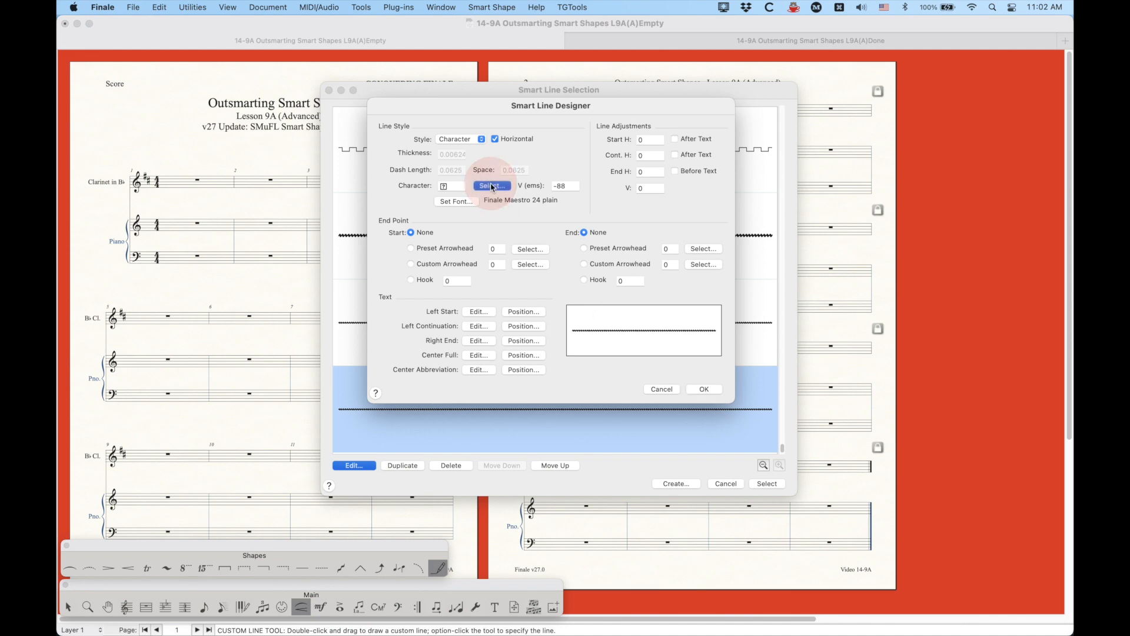
Show the Multi-segment lines symbol category and scroll down to the vibrato wiggle segments.
left_click(491, 185)
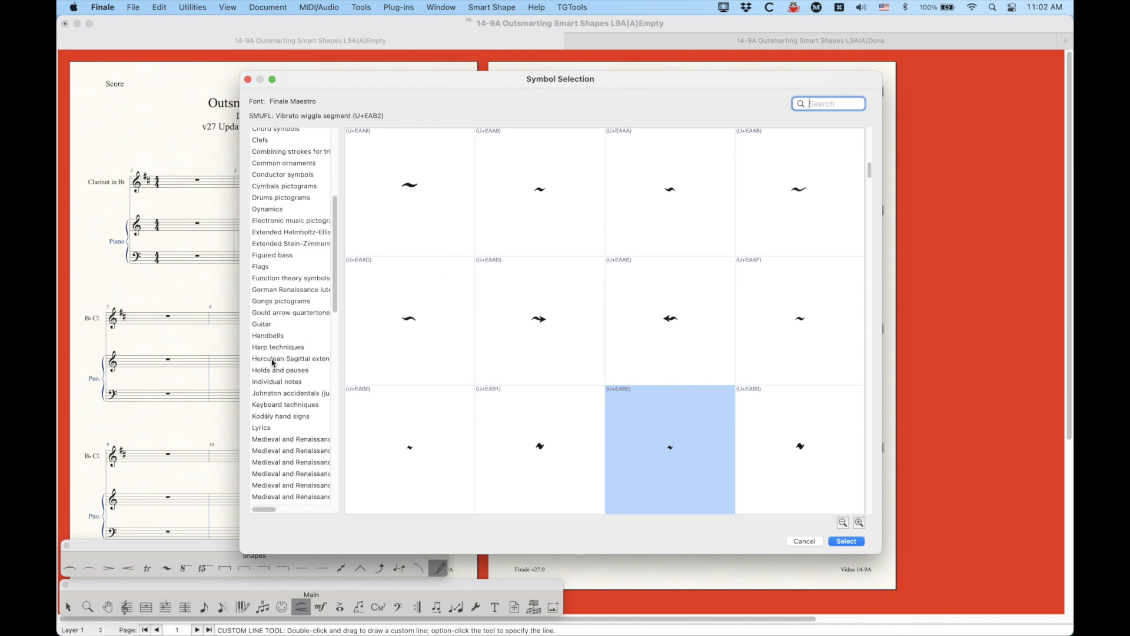
left_click(289, 336)
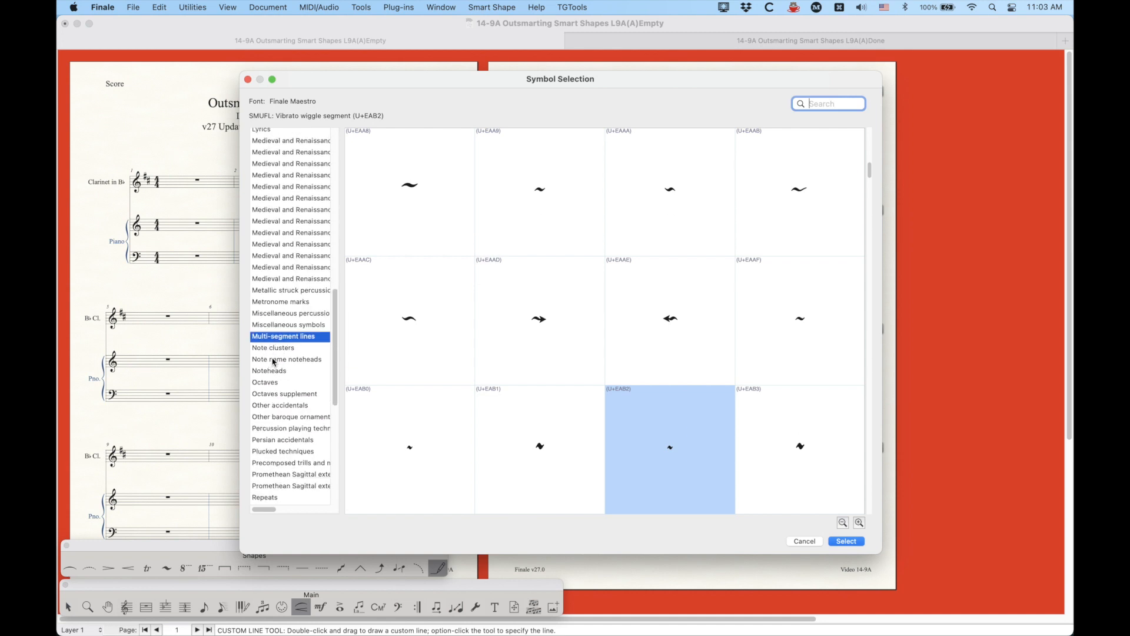
mouse_move(538, 338)
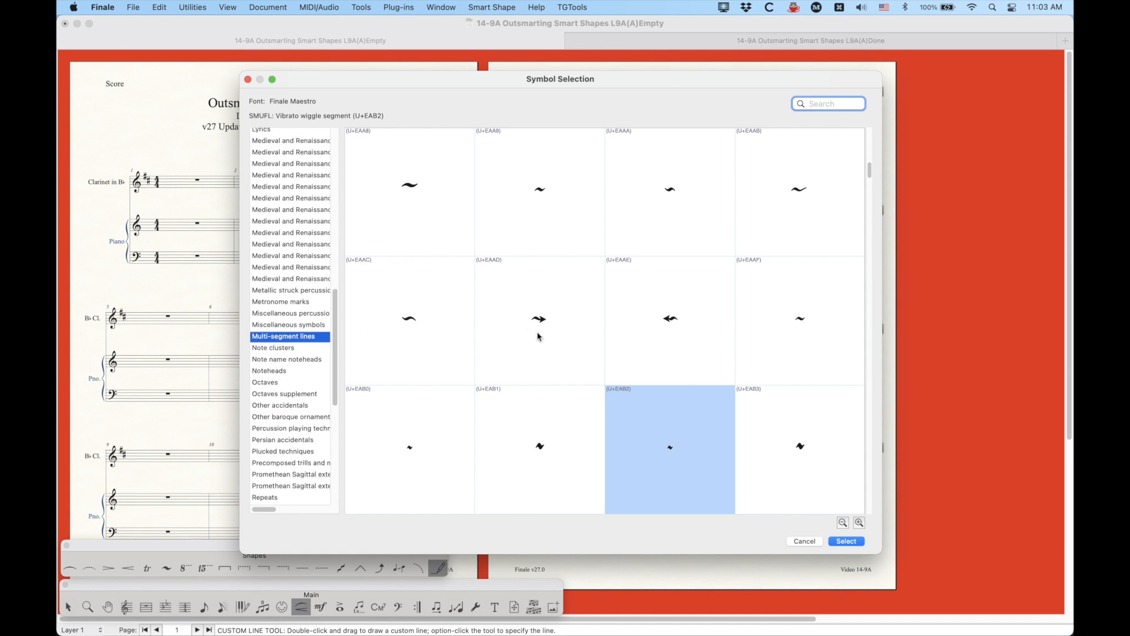
mouse_move(615, 466)
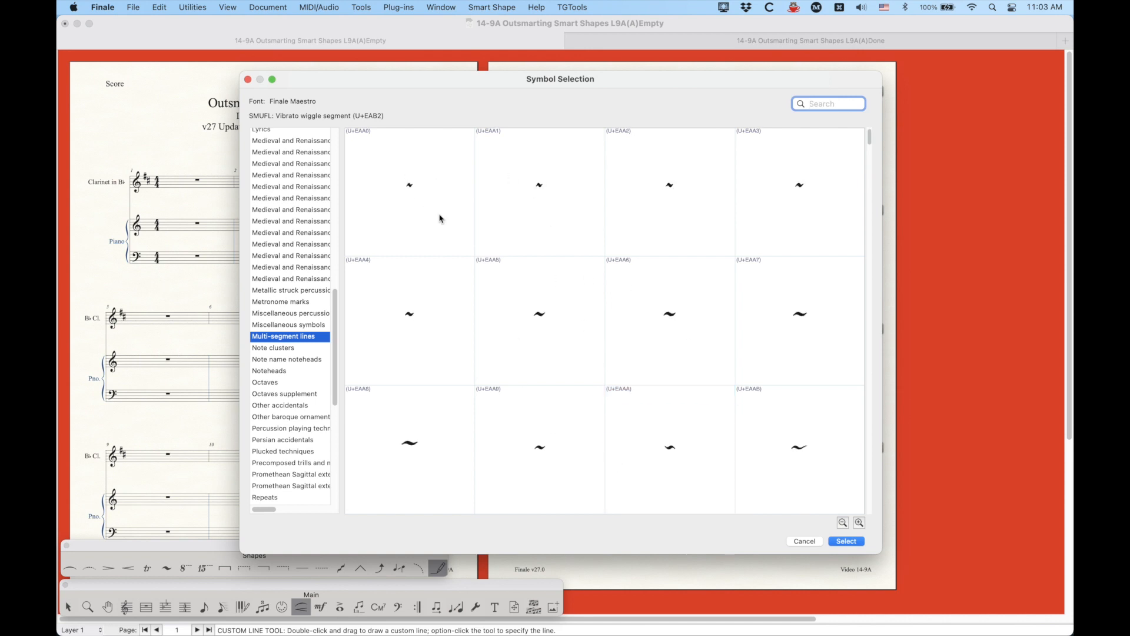
scroll("down", 3)
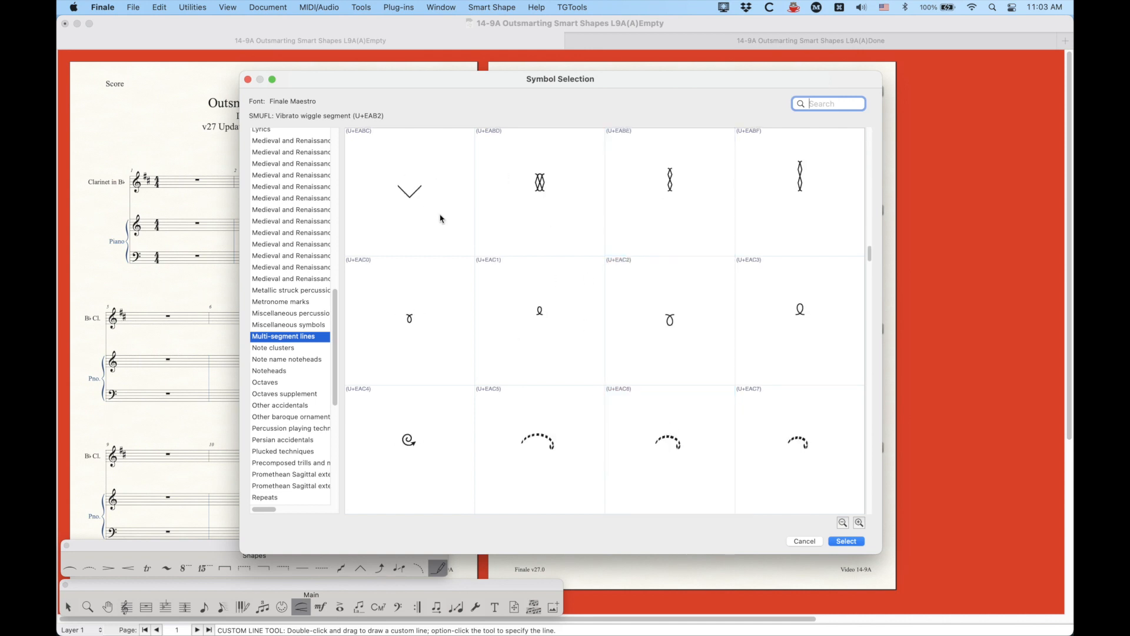
scroll("down", 3)
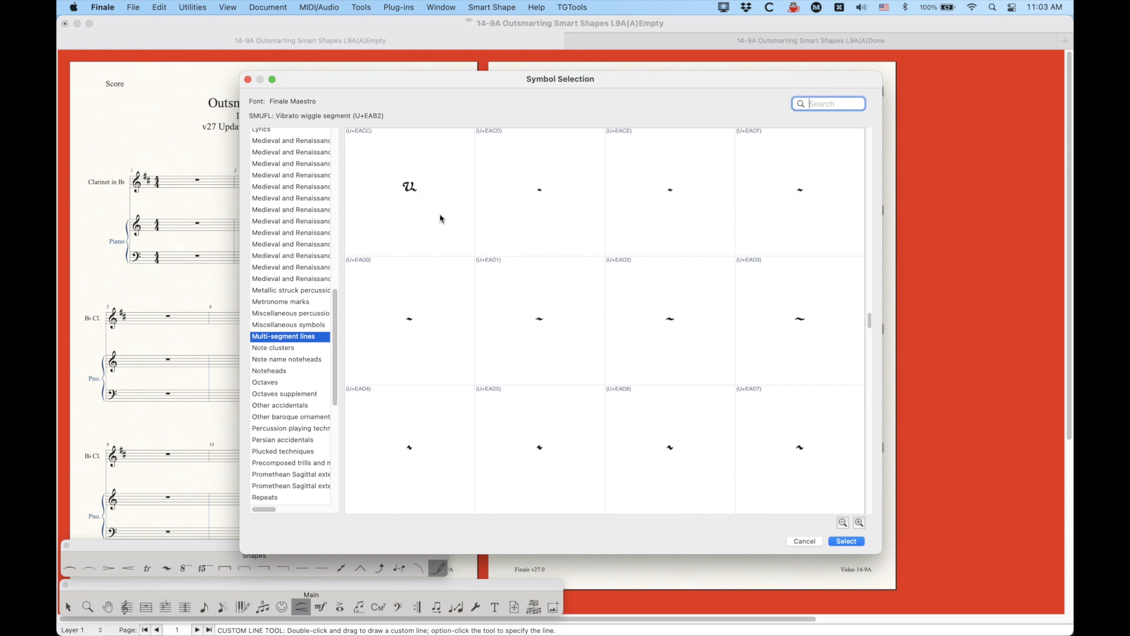
scroll("down", 3)
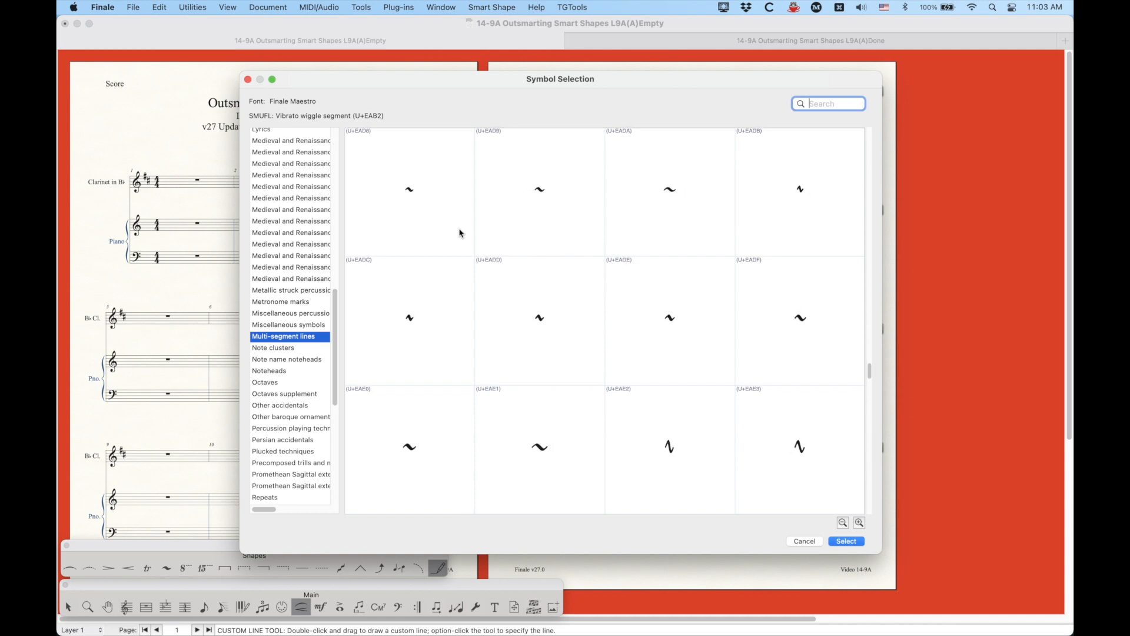
mouse_move(536, 195)
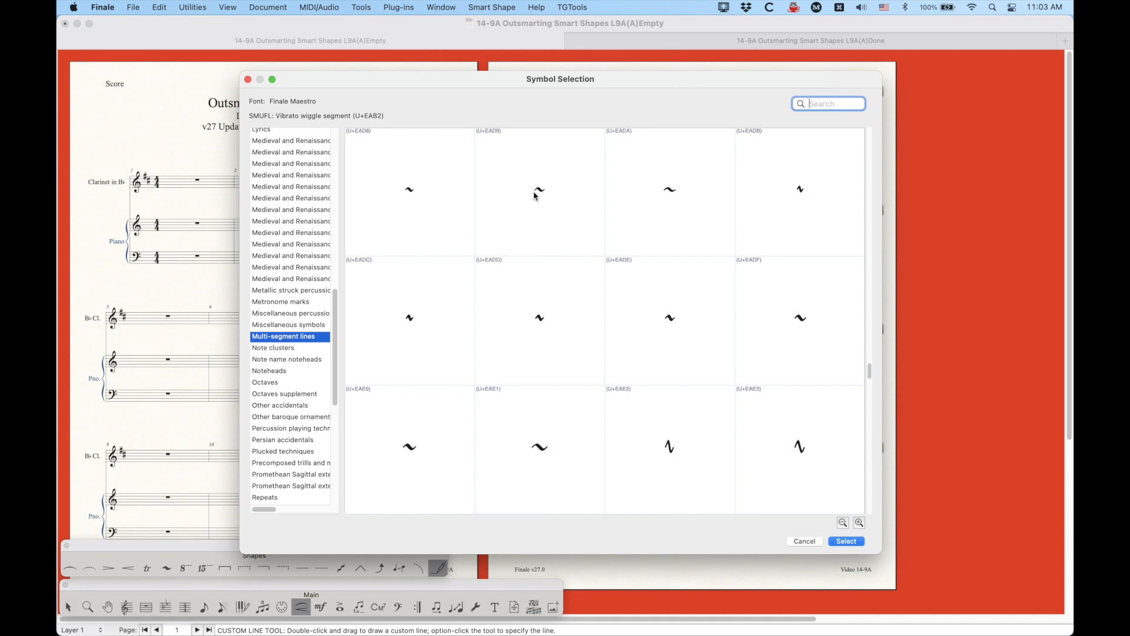
mouse_move(560, 192)
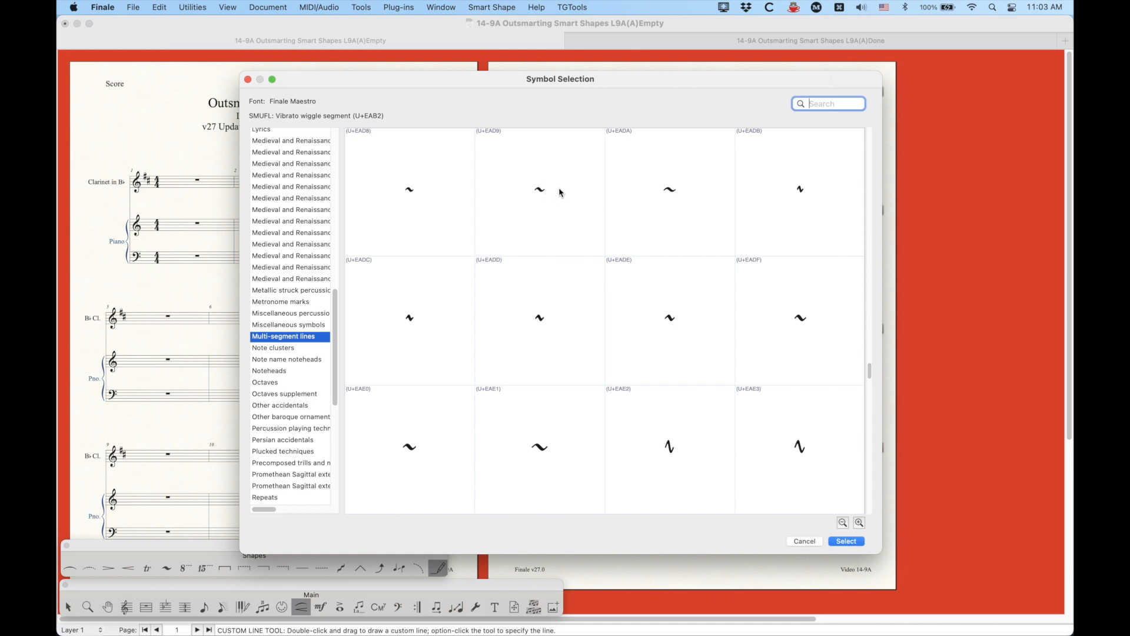
mouse_move(609, 205)
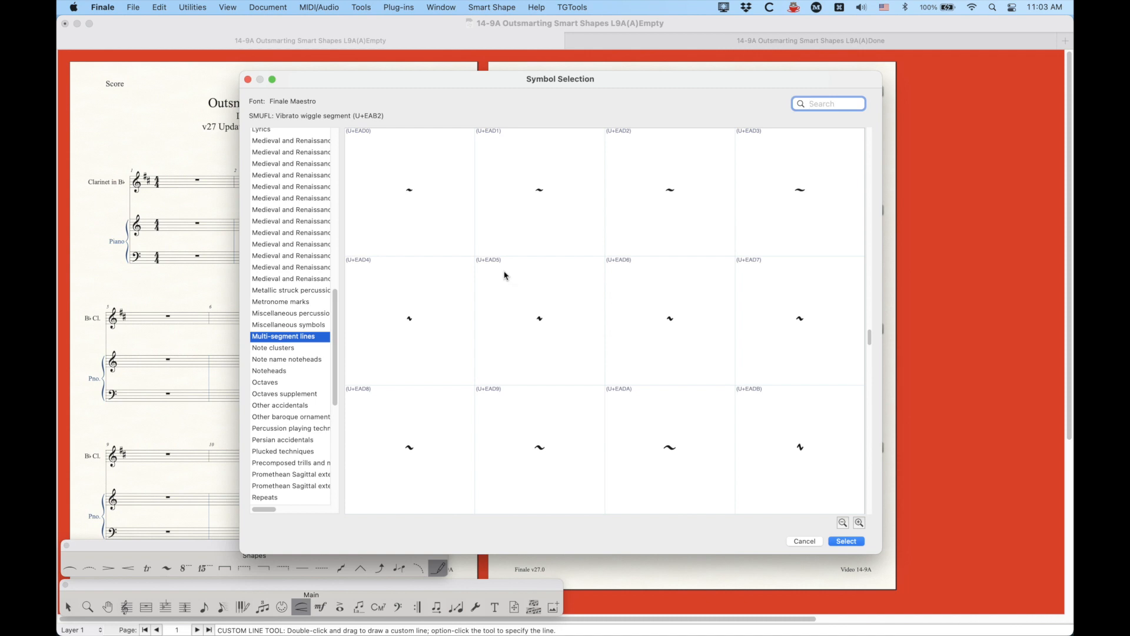
Preview the trill wiggle segment glyphs, from fastest to slowest.
left_click(409, 189)
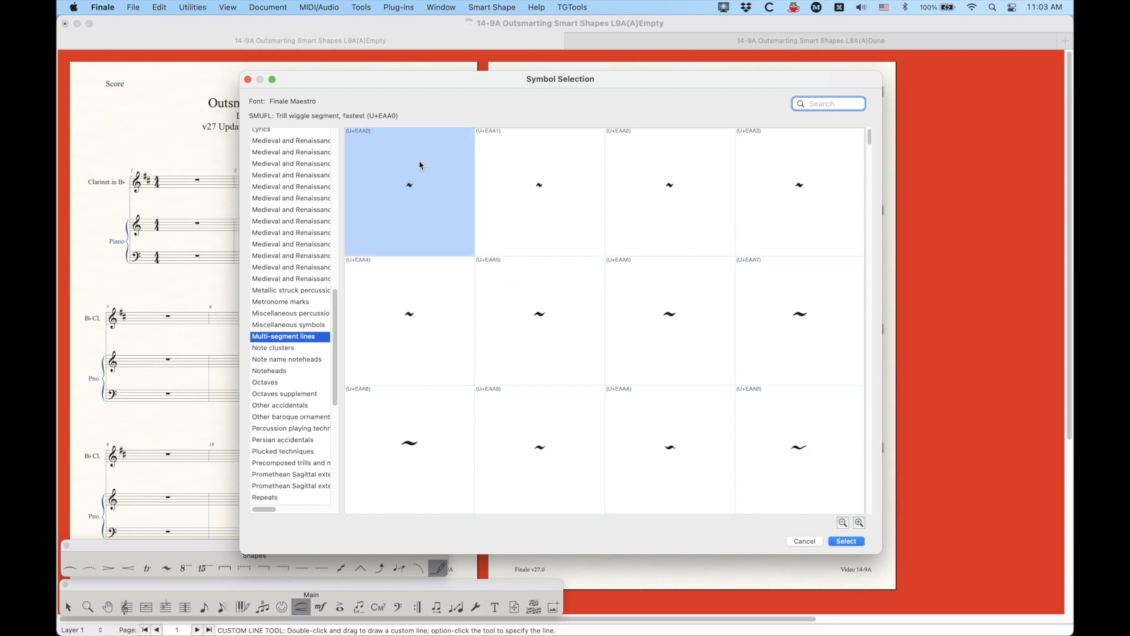
mouse_move(300, 128)
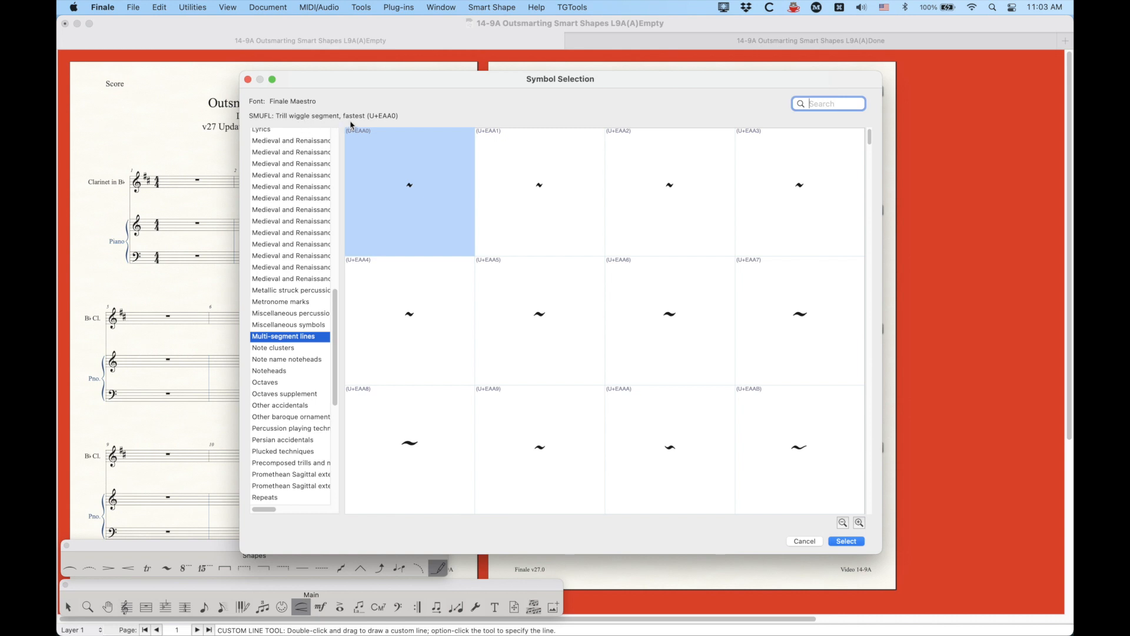
left_click(534, 192)
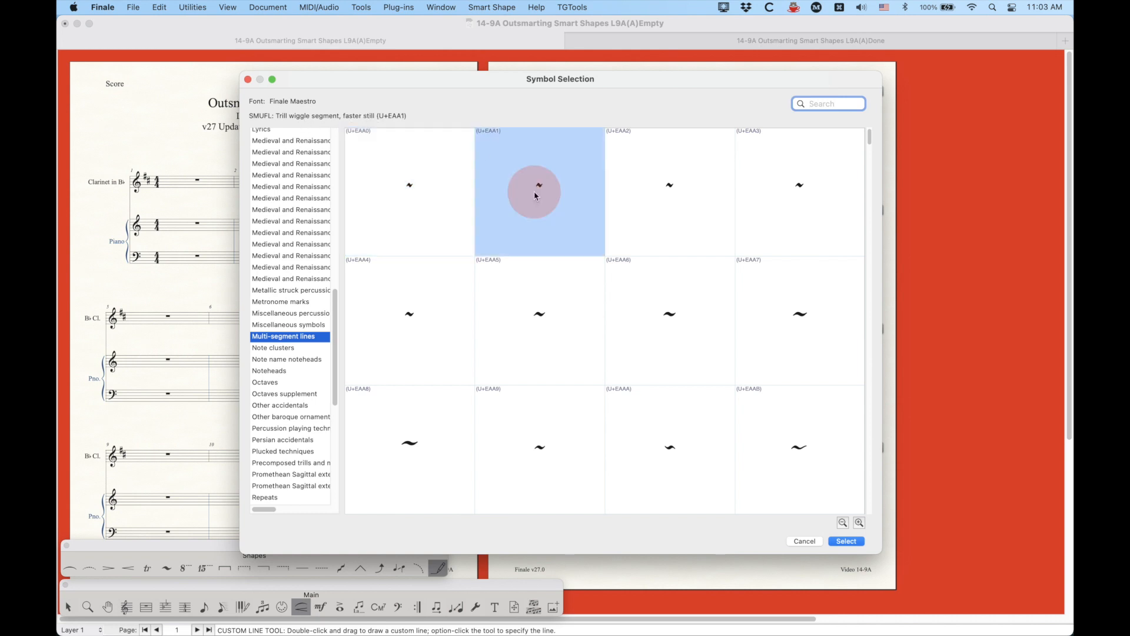
left_click(668, 186)
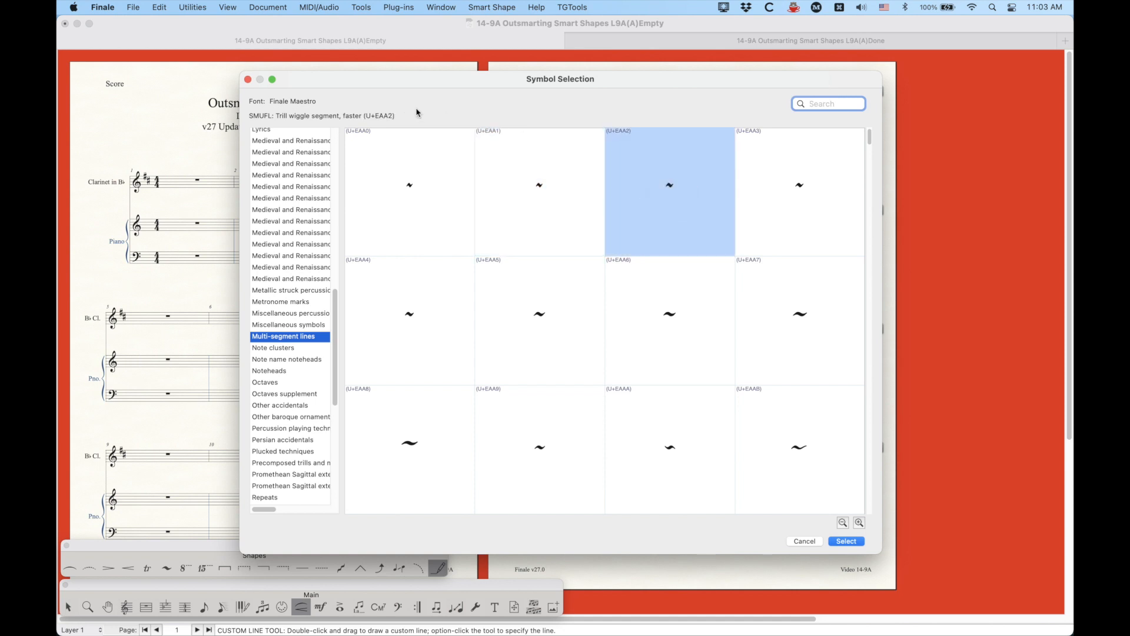
left_click(409, 315)
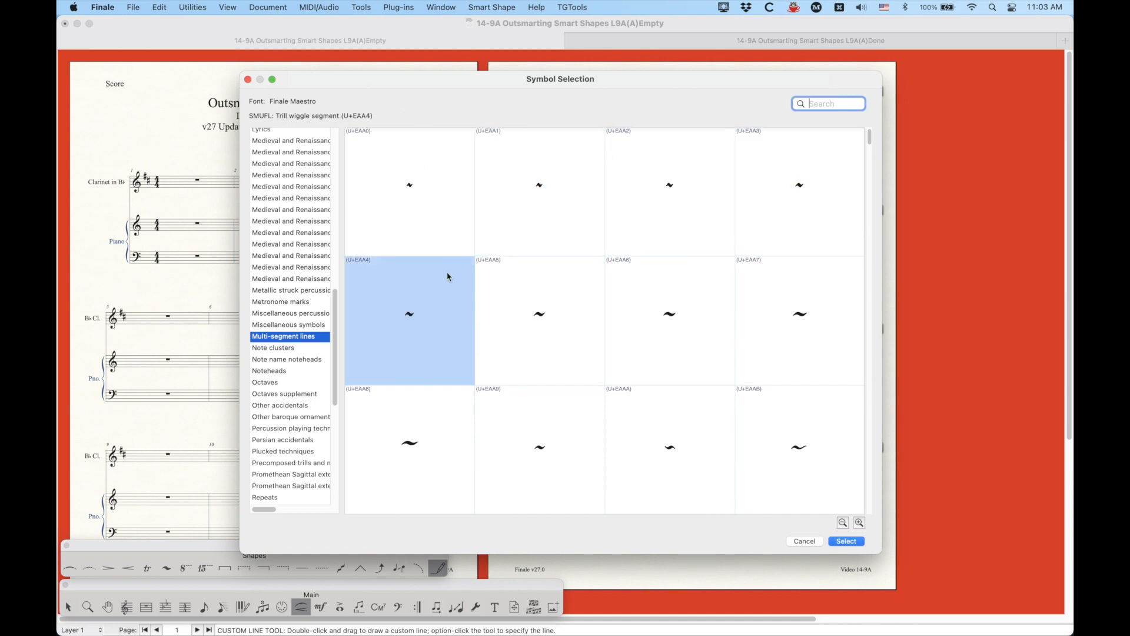
left_click(669, 320)
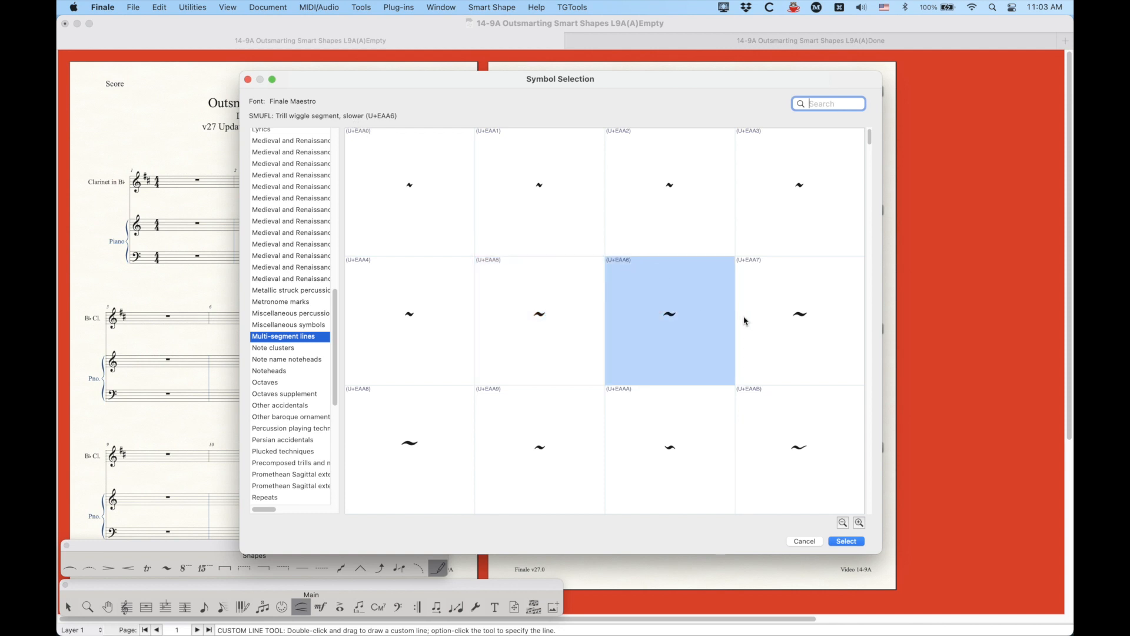
left_click(409, 444)
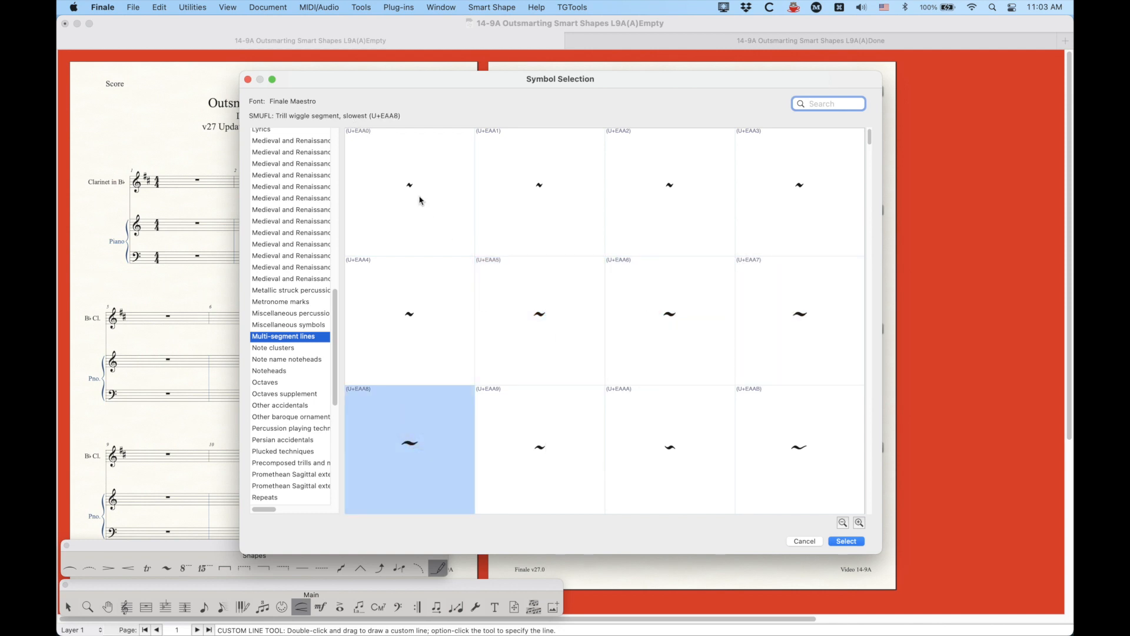
mouse_move(446, 236)
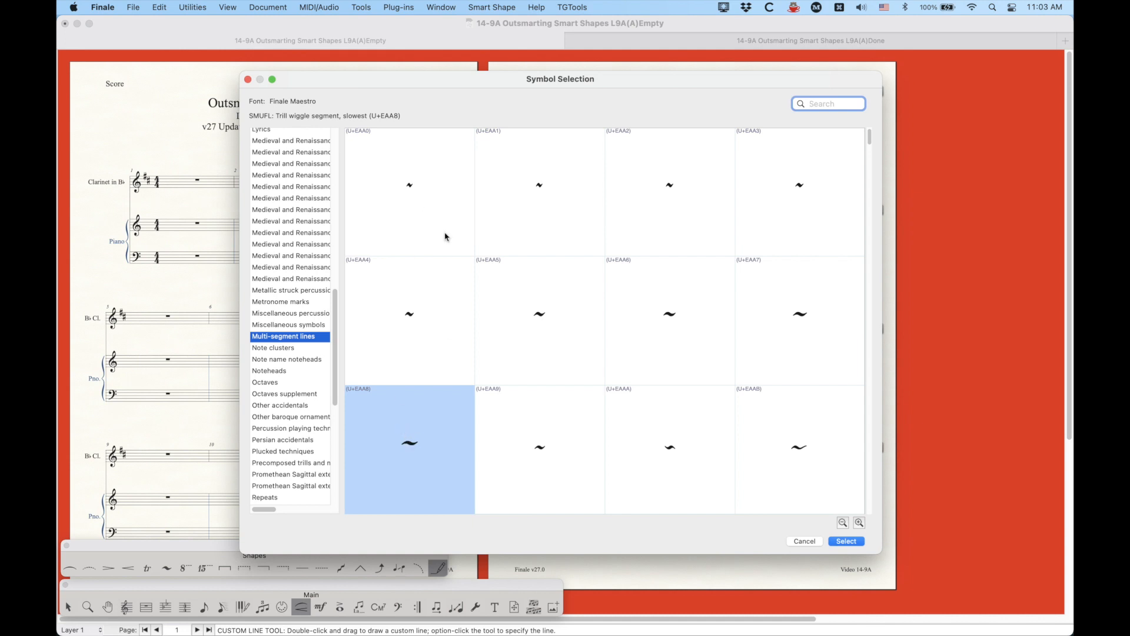
Preview the arpeggiato, vibrato/shake, square wave and group glissando glyphs.
scroll("down", 3)
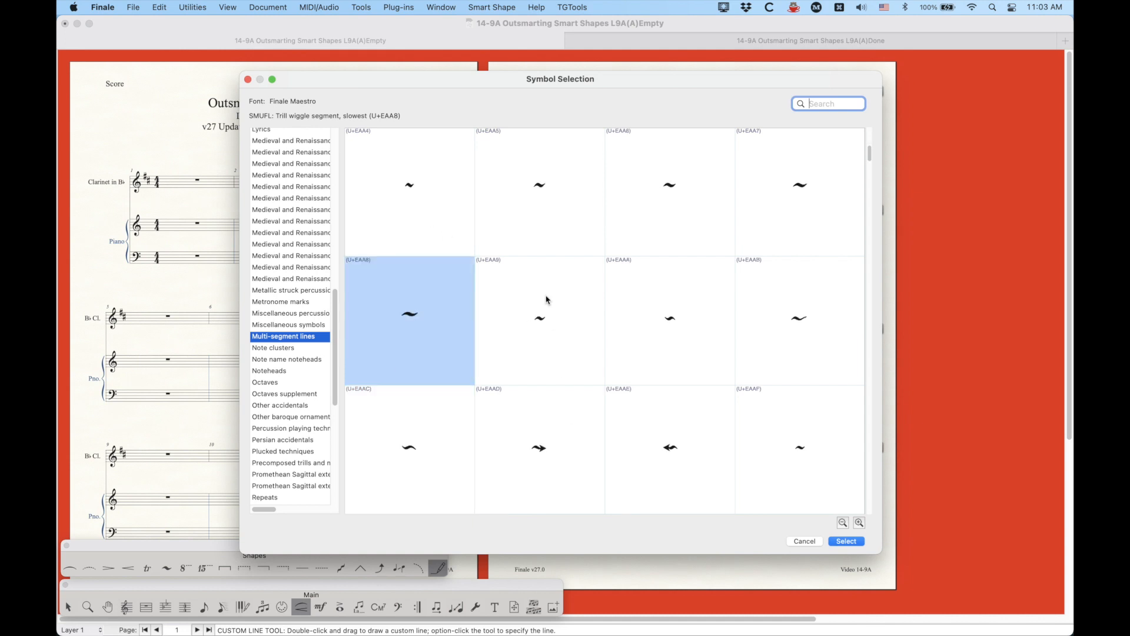
left_click(539, 317)
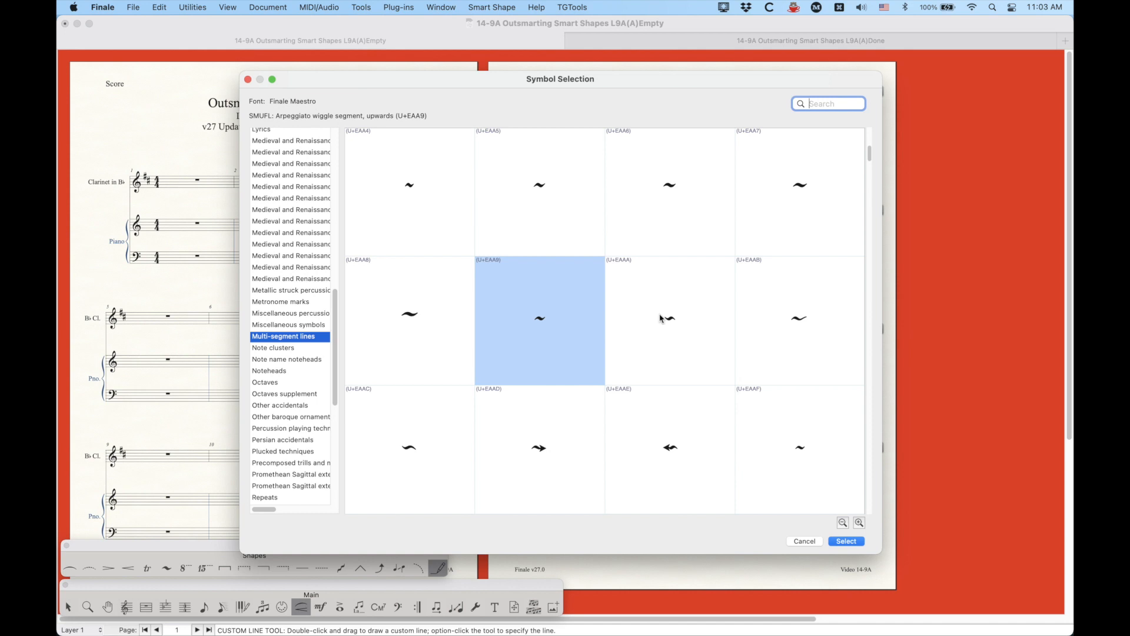
left_click(668, 318)
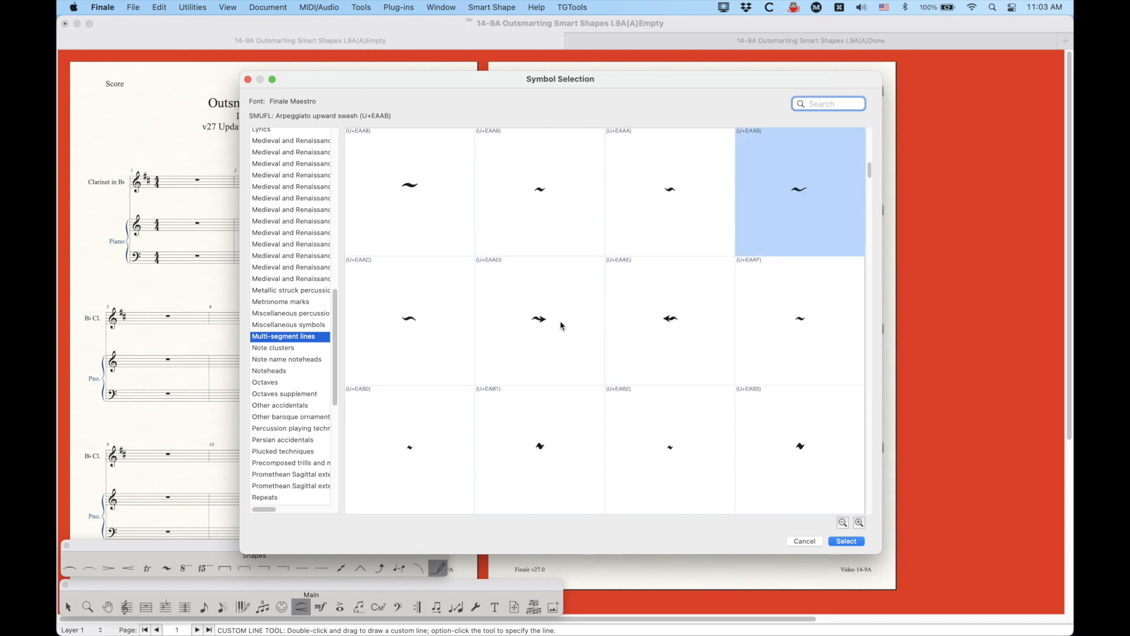
left_click(540, 320)
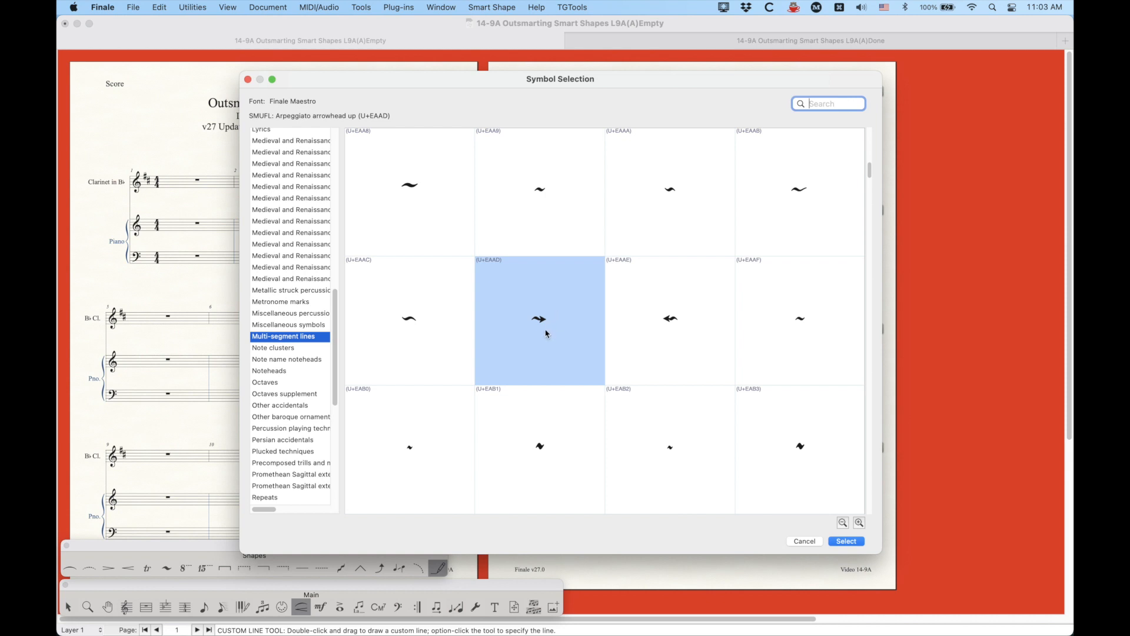
left_click(669, 319)
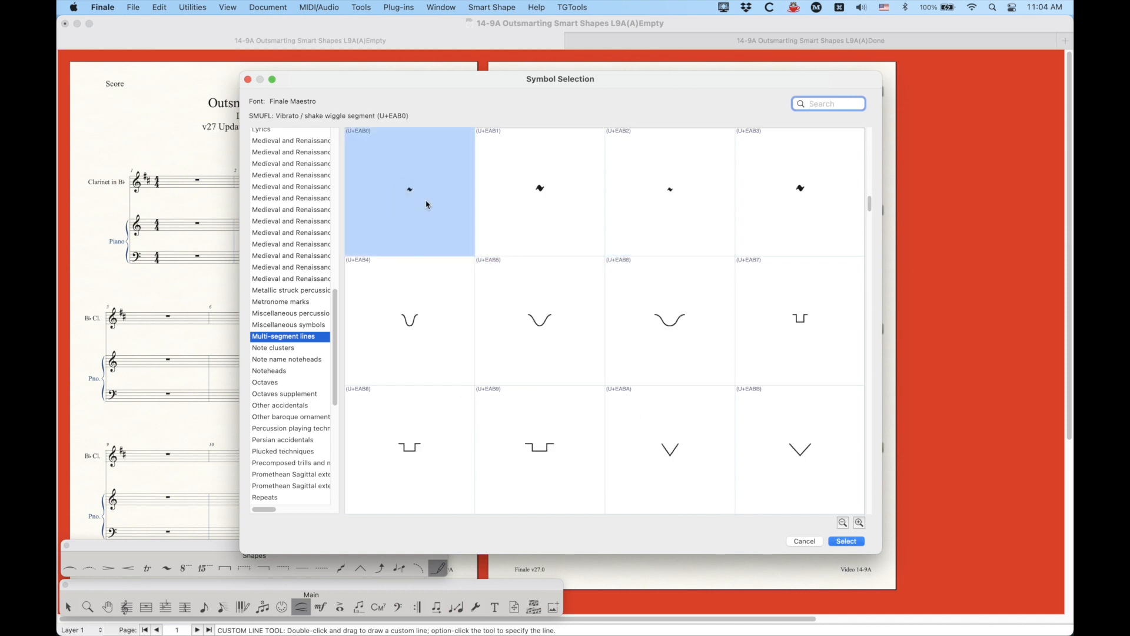
left_click(539, 188)
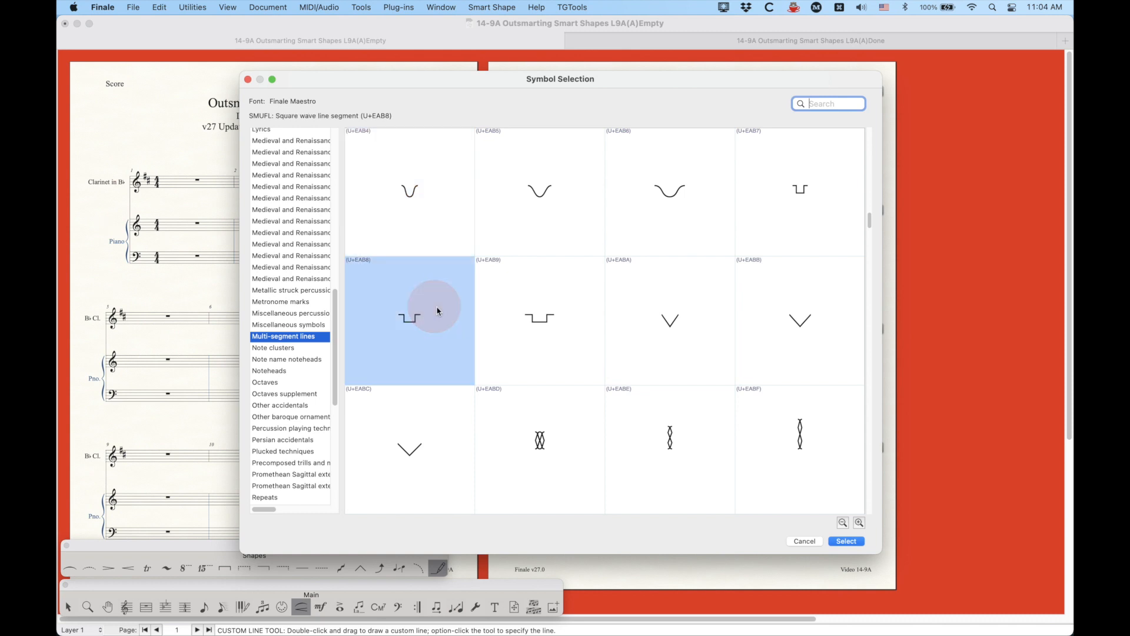
left_click(670, 321)
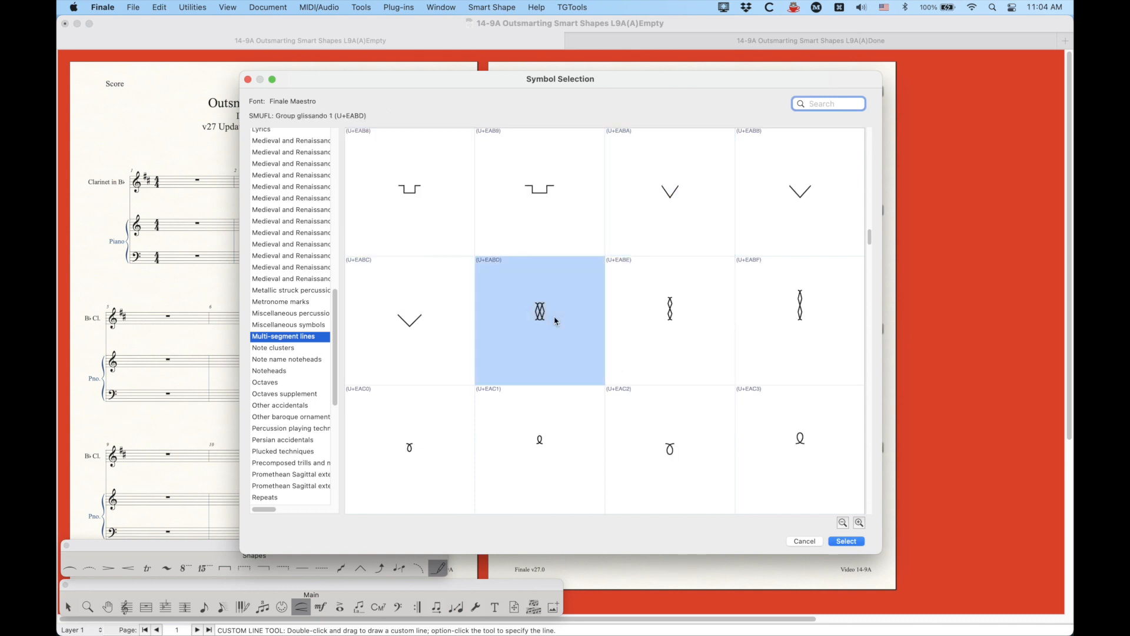
mouse_move(699, 331)
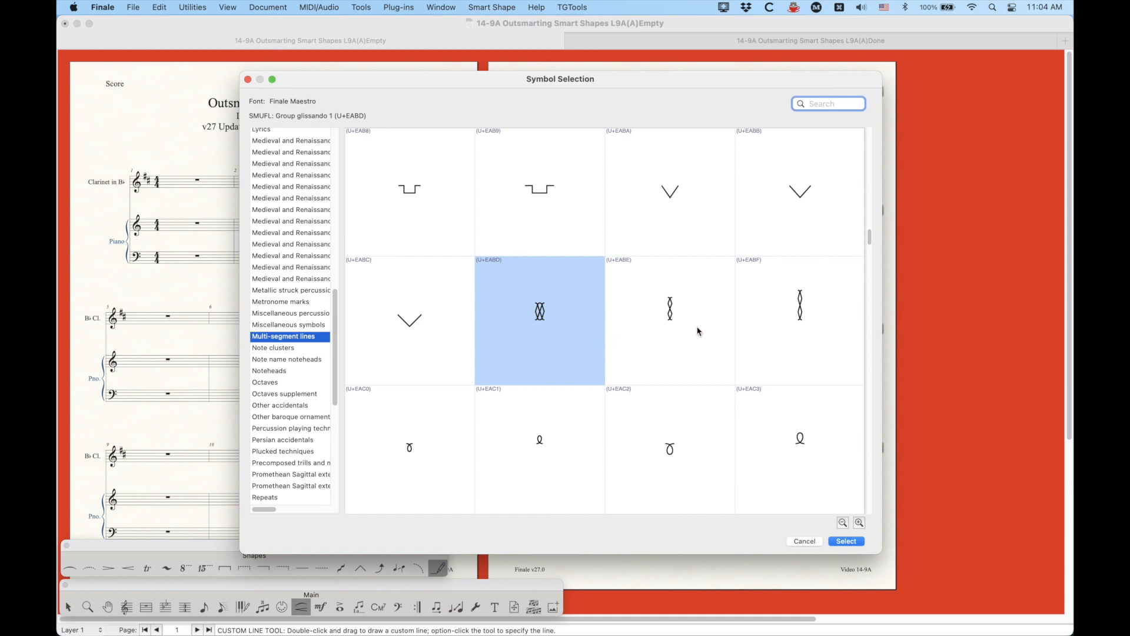
Preview the circular motion glyphs and the vibrato start glyph.
scroll("down", 3)
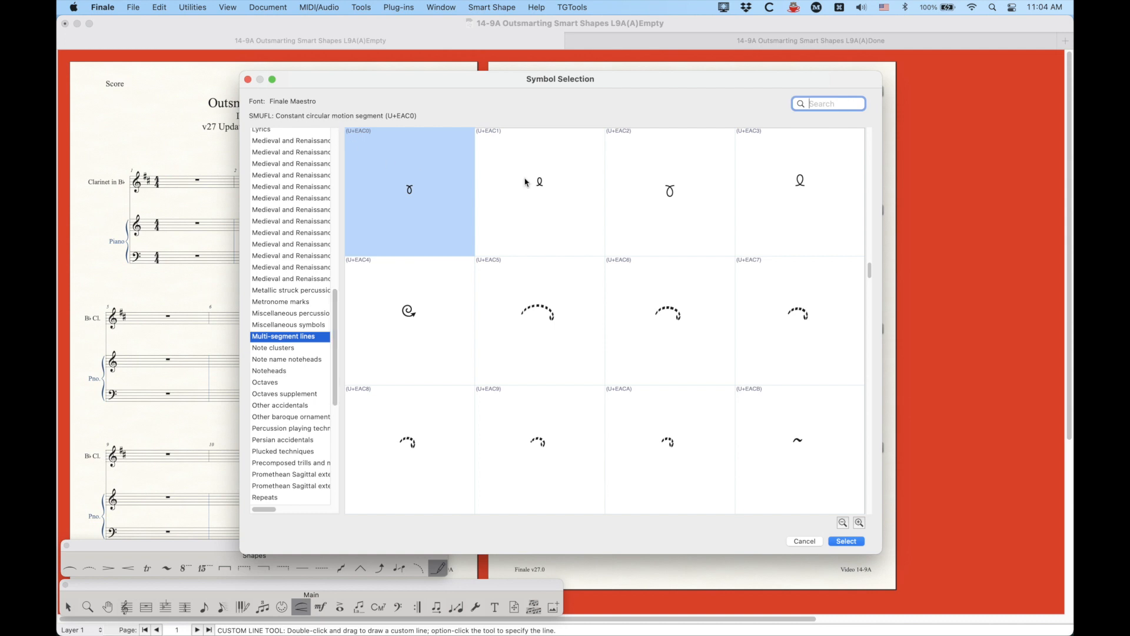
left_click(670, 190)
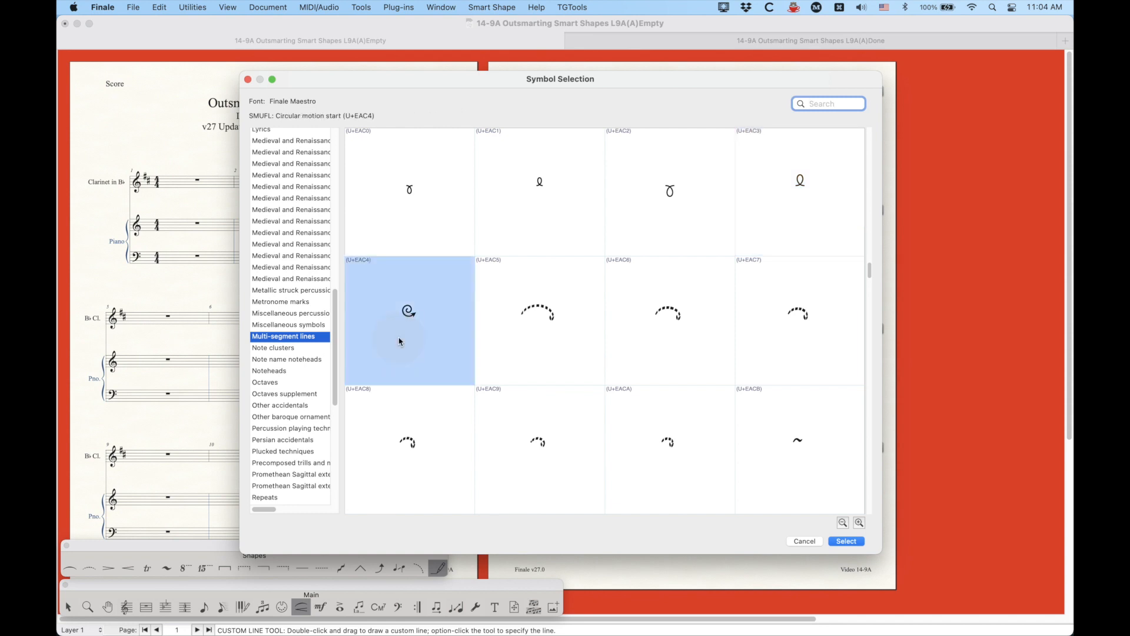
mouse_move(416, 293)
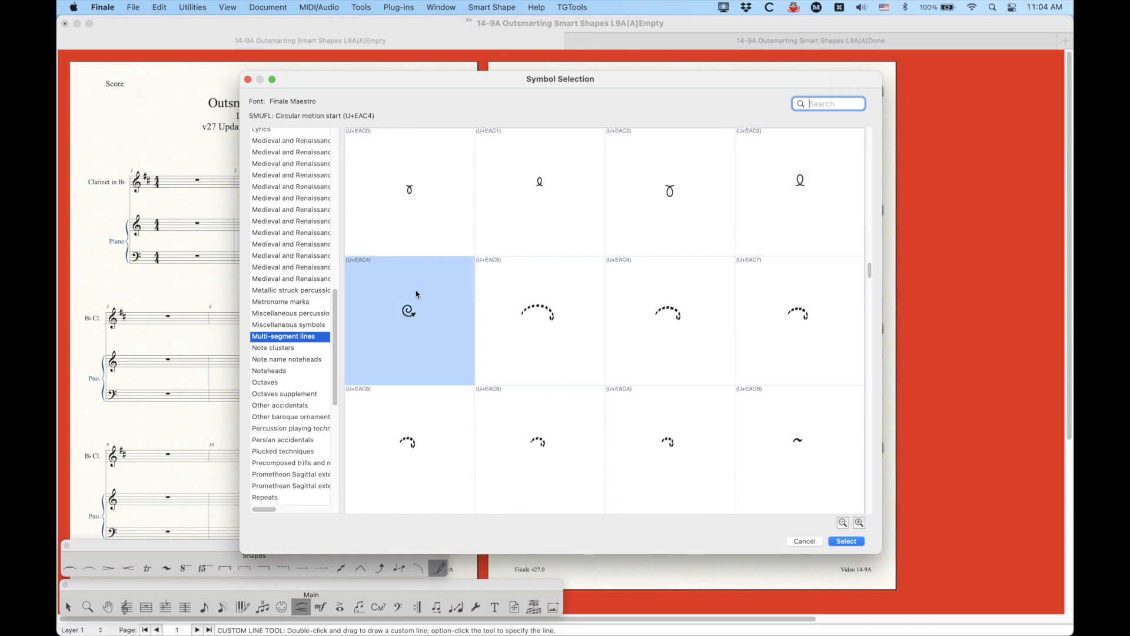
left_click(537, 324)
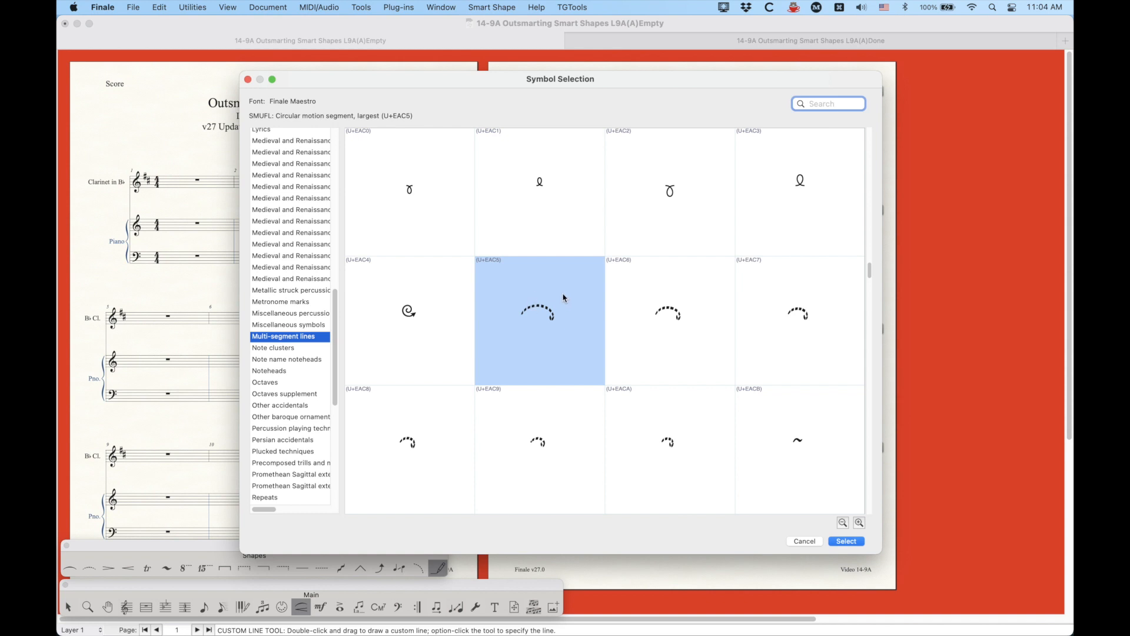
left_click(669, 320)
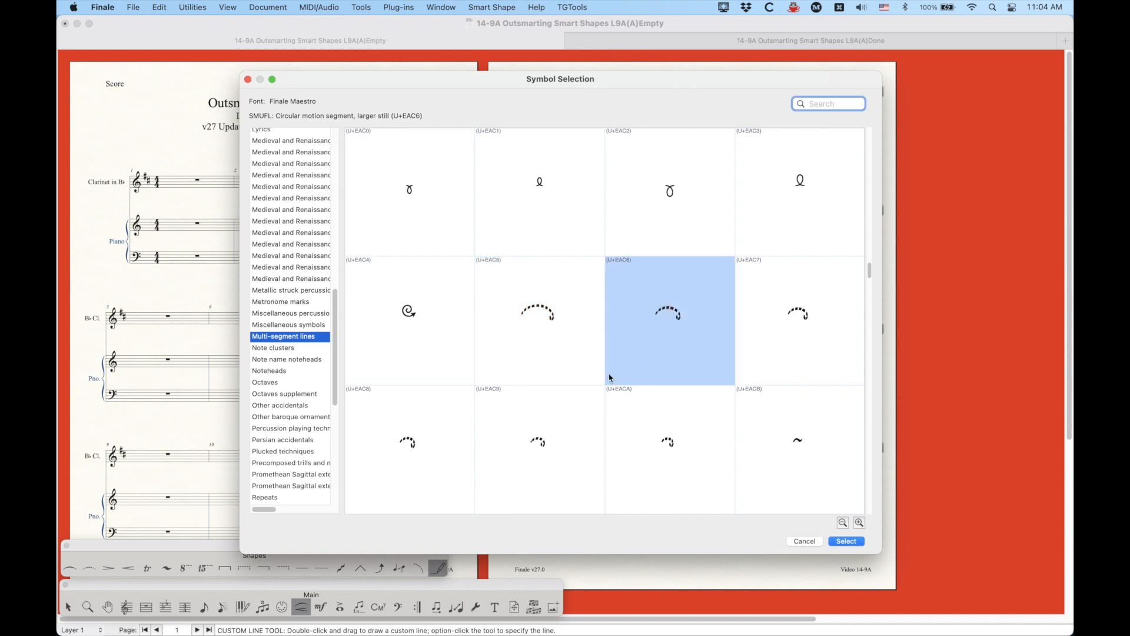
scroll("down", 3)
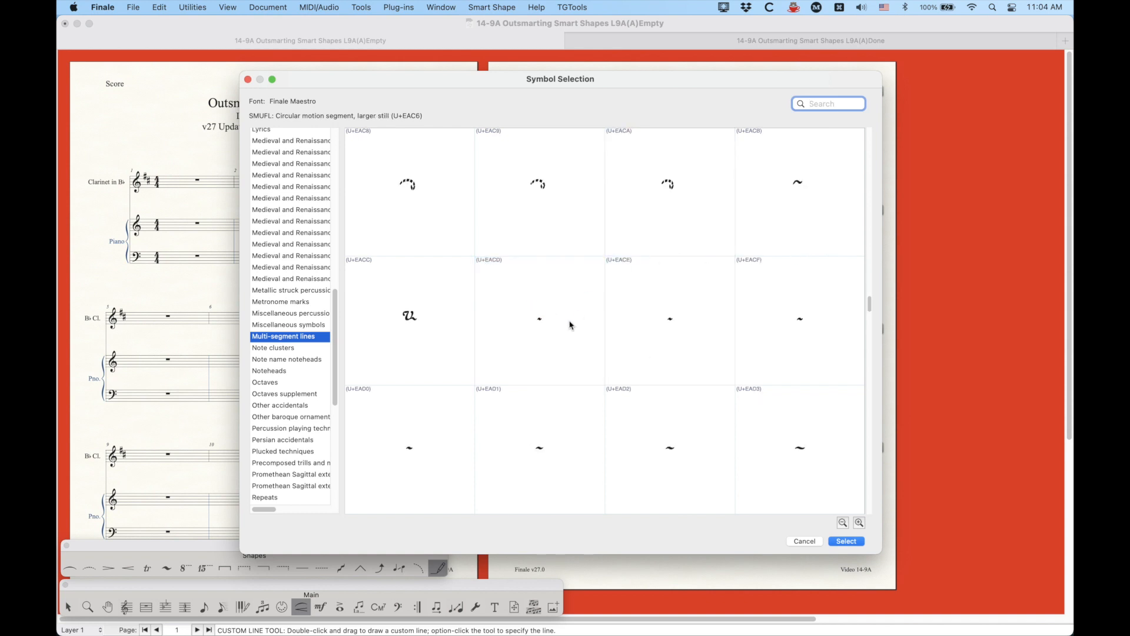
left_click(409, 320)
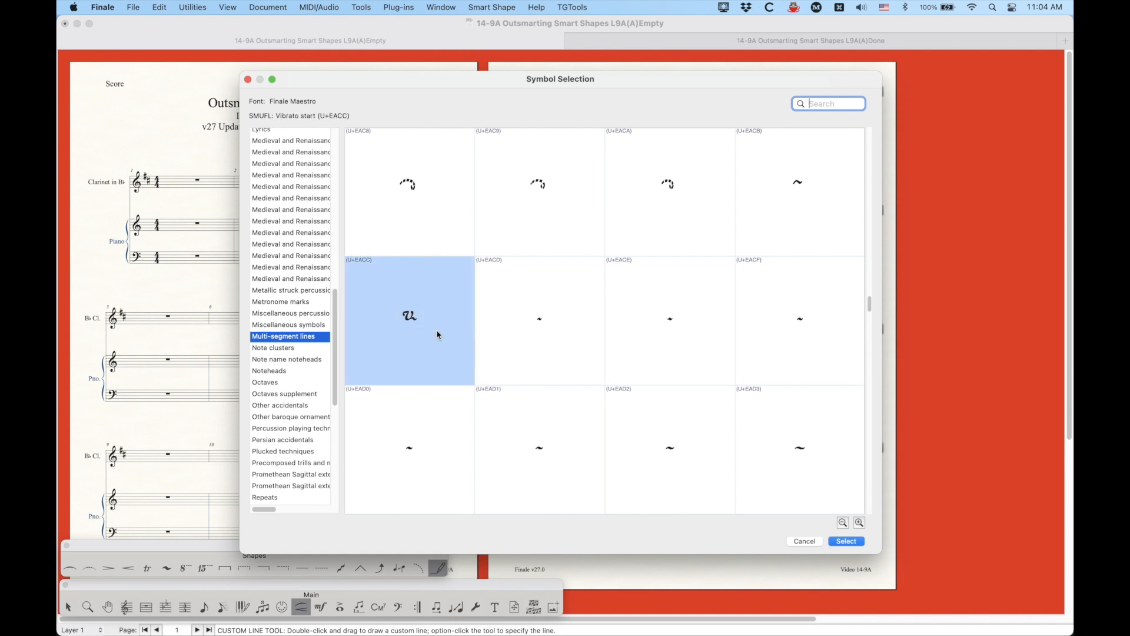
mouse_move(557, 334)
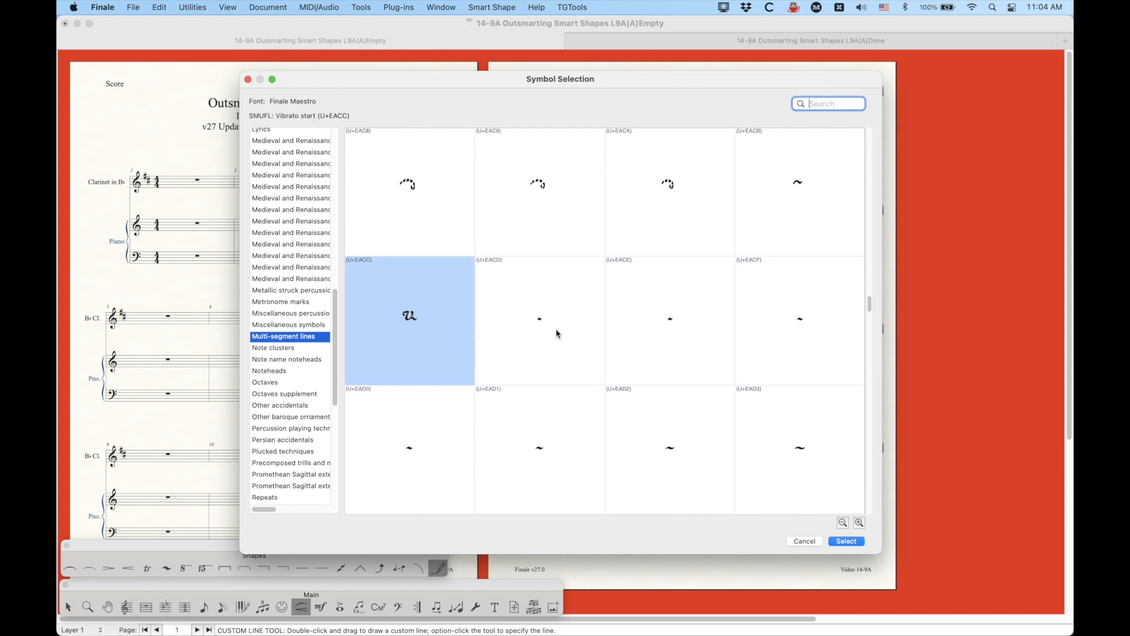
Compare the smallest vibrato glyphs, from fastest to slowest.
scroll("down", 3)
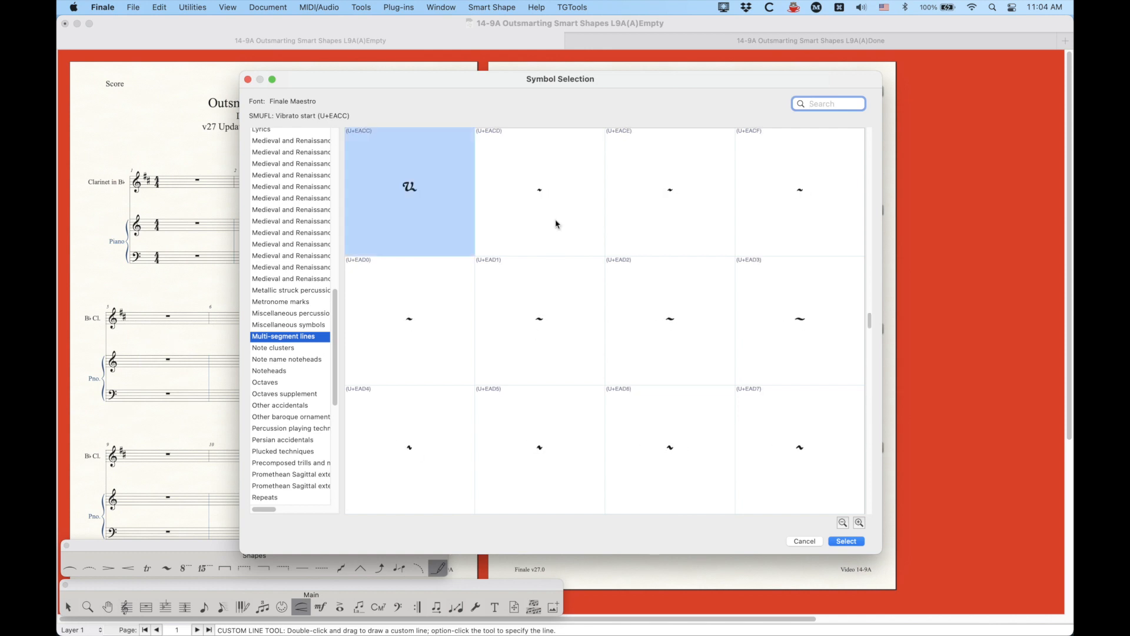
left_click(540, 190)
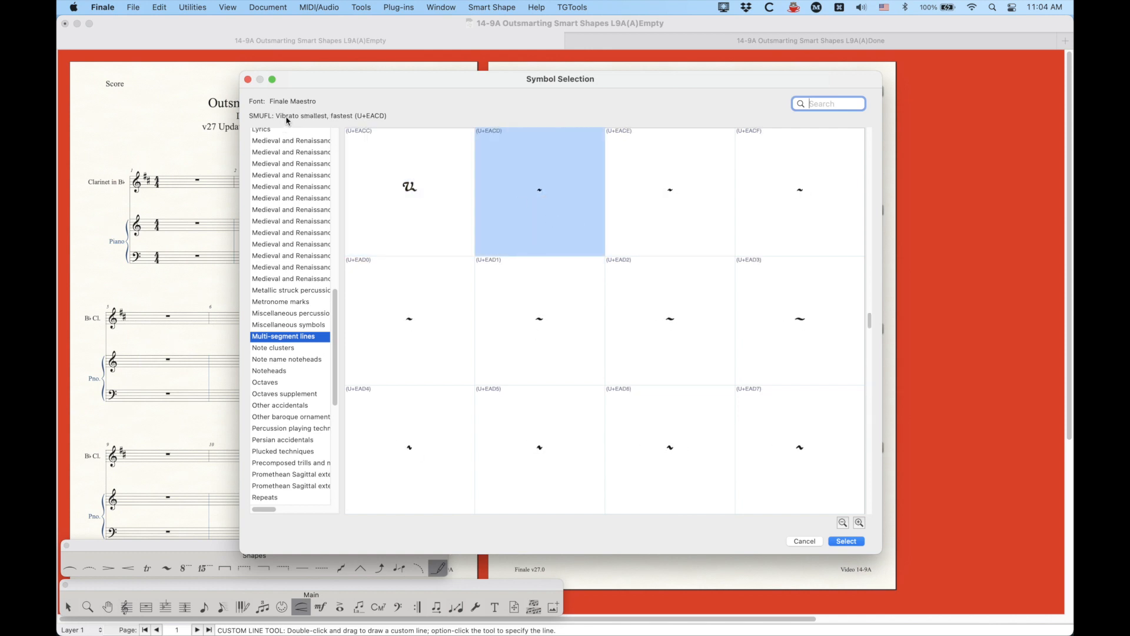
left_click(670, 185)
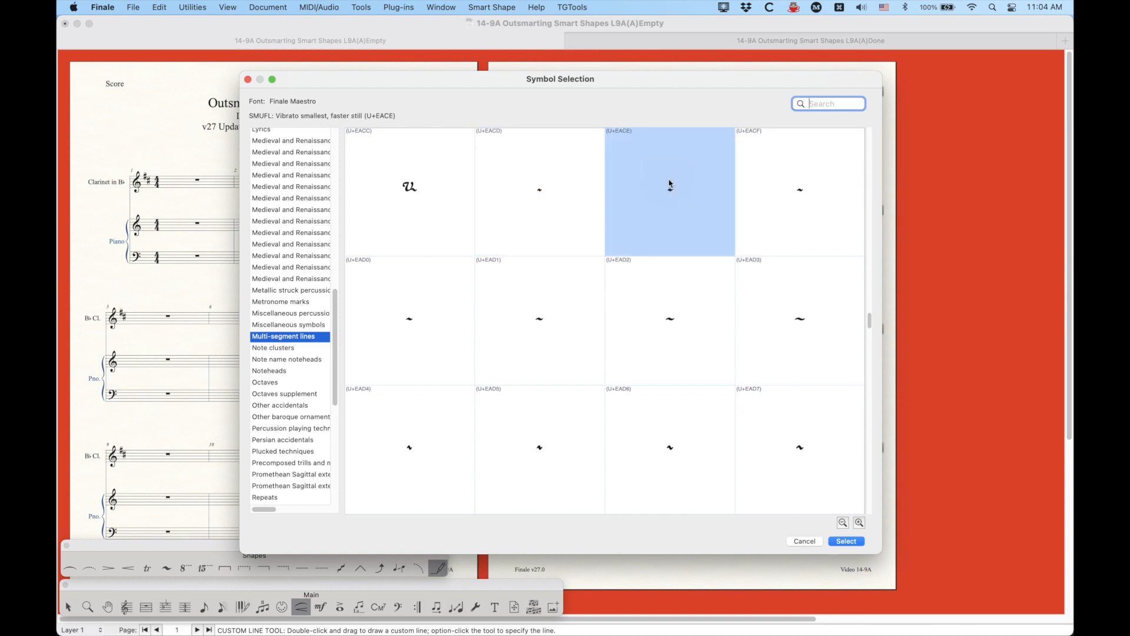
left_click(409, 320)
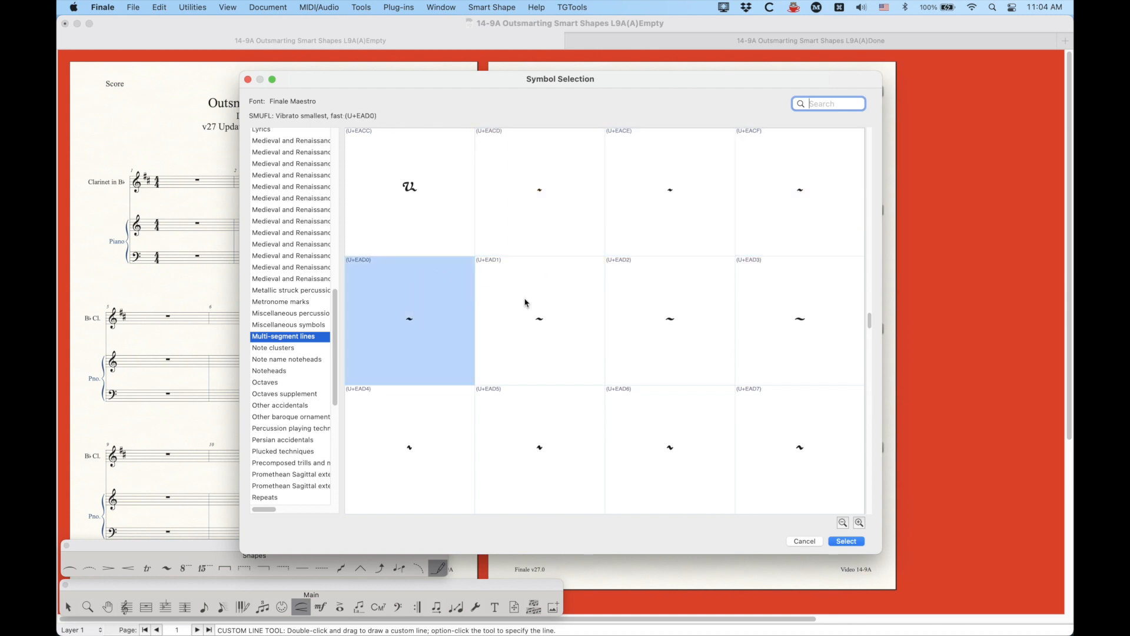
left_click(799, 320)
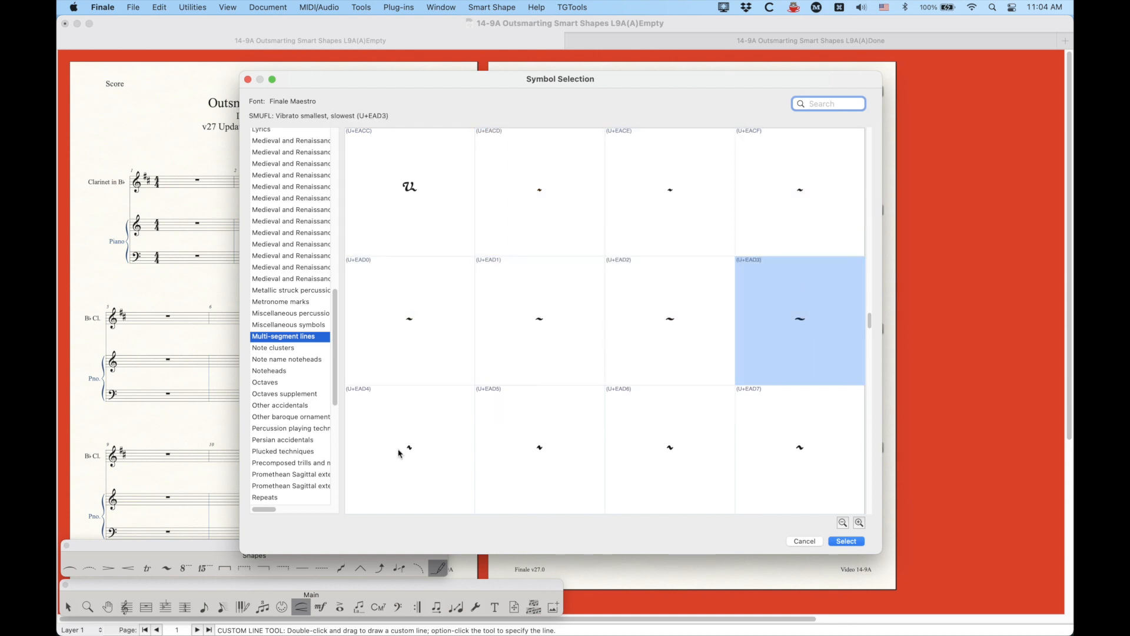
left_click(403, 452)
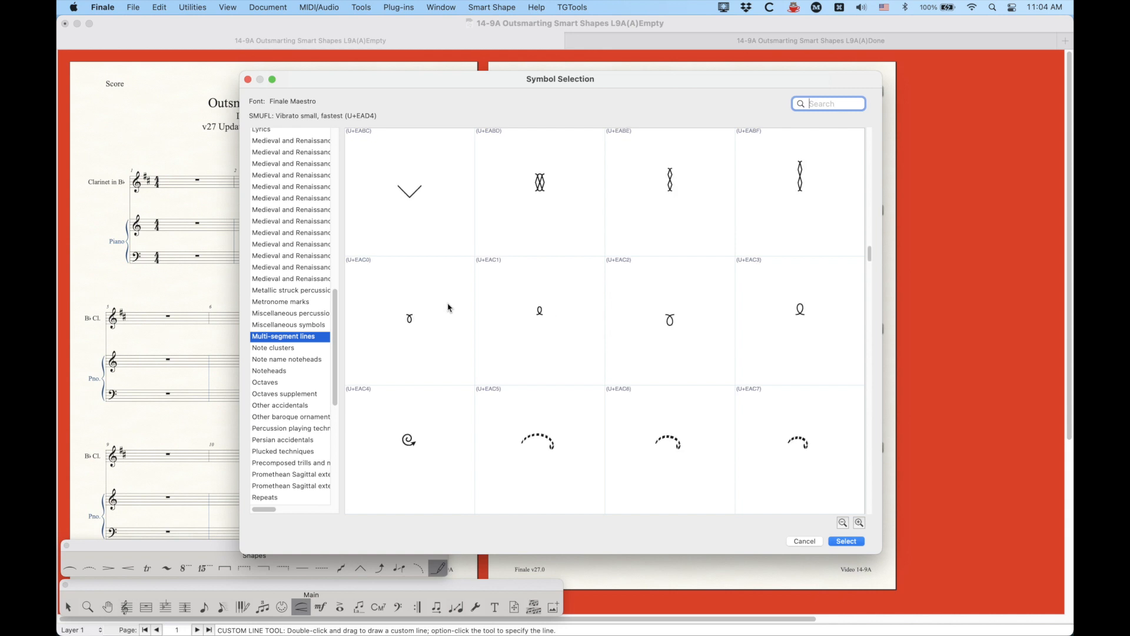
Preview the smallest fast and the largest faster vibrato glyphs.
scroll("down", 3)
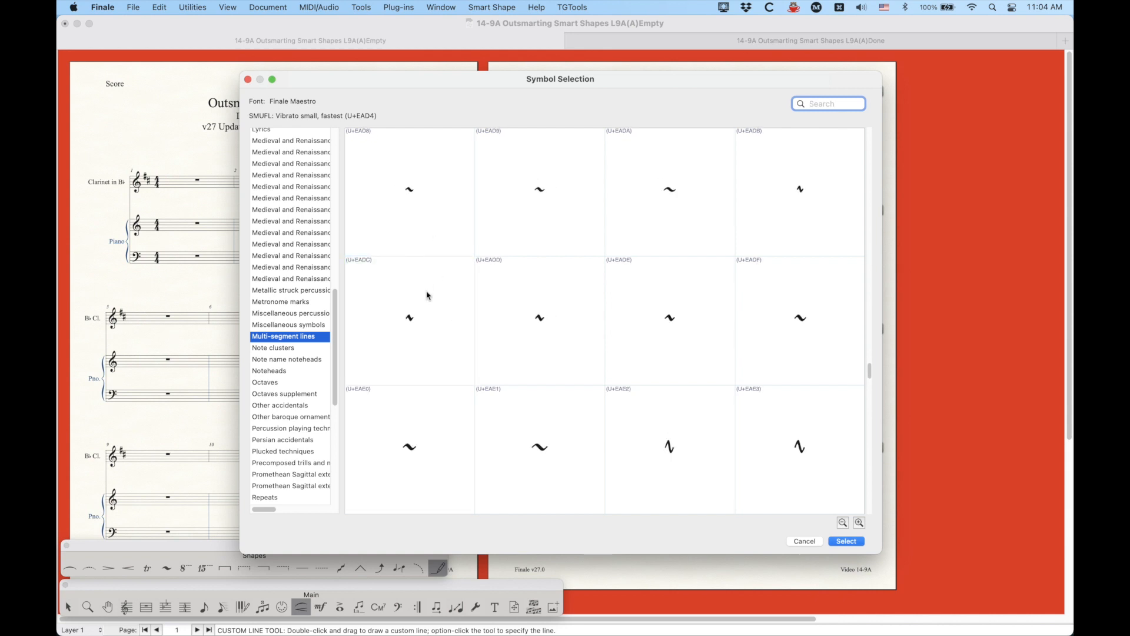
left_click(409, 318)
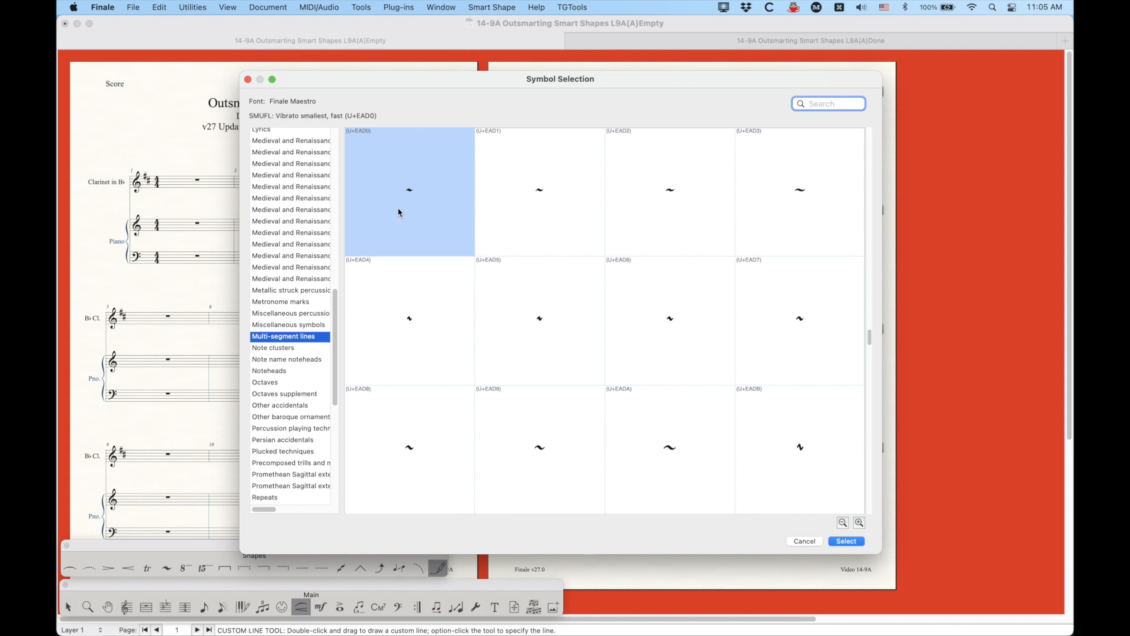
mouse_move(444, 208)
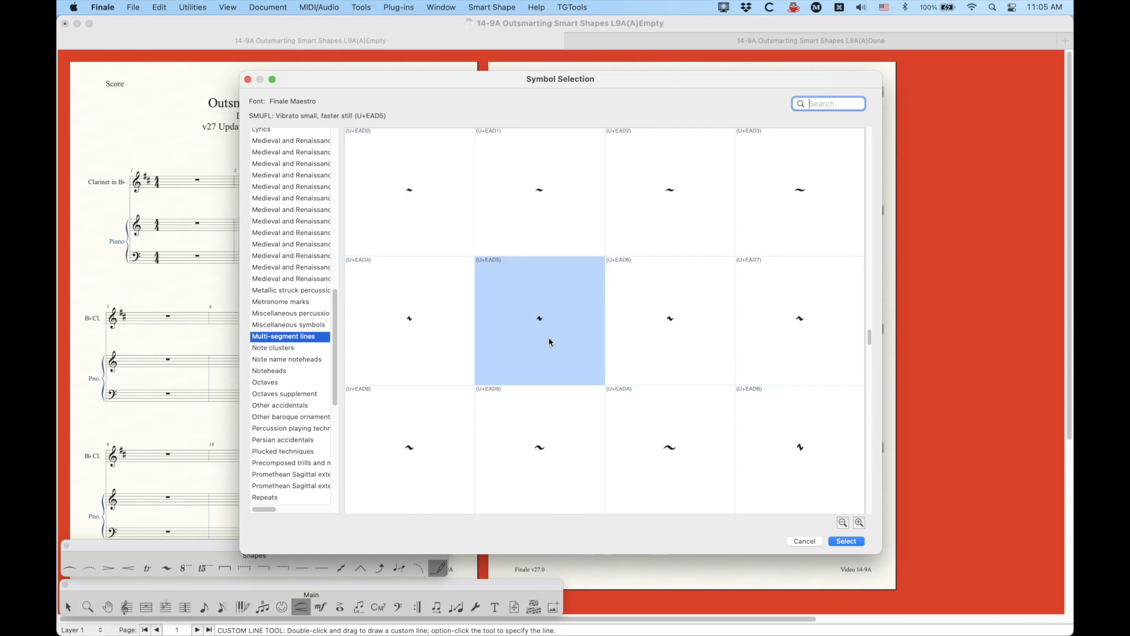
mouse_move(535, 394)
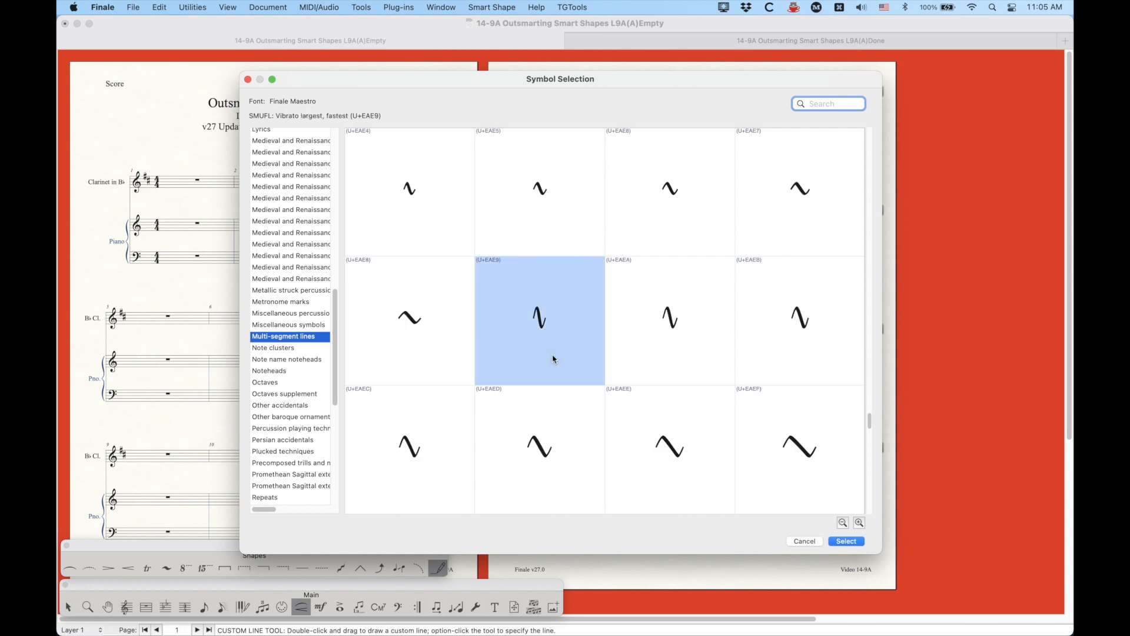
mouse_move(414, 246)
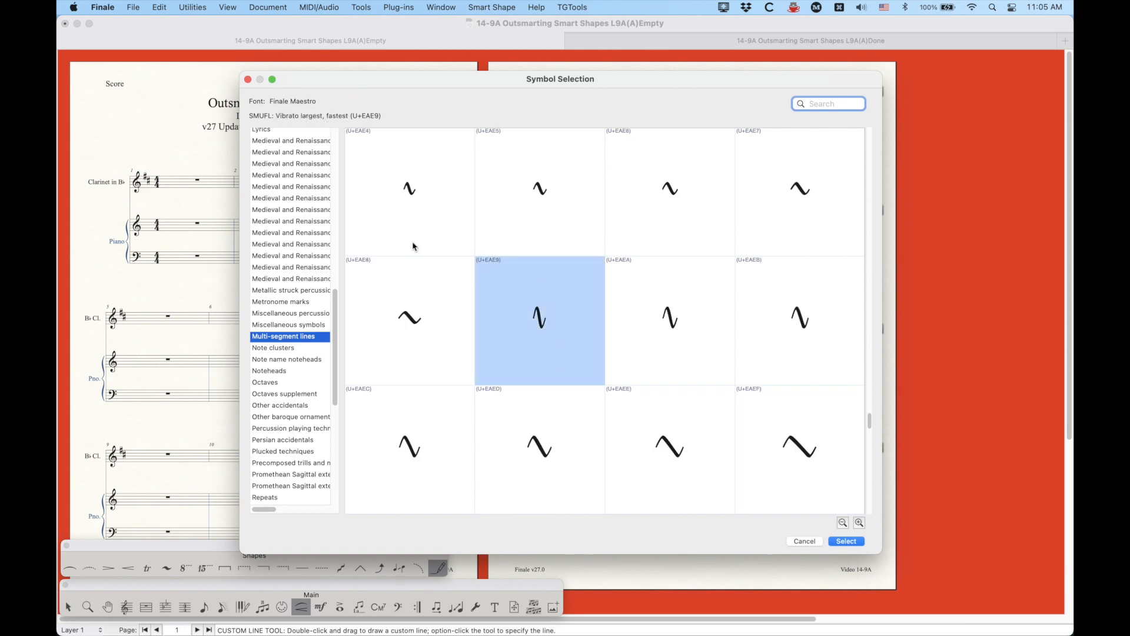
left_click(670, 320)
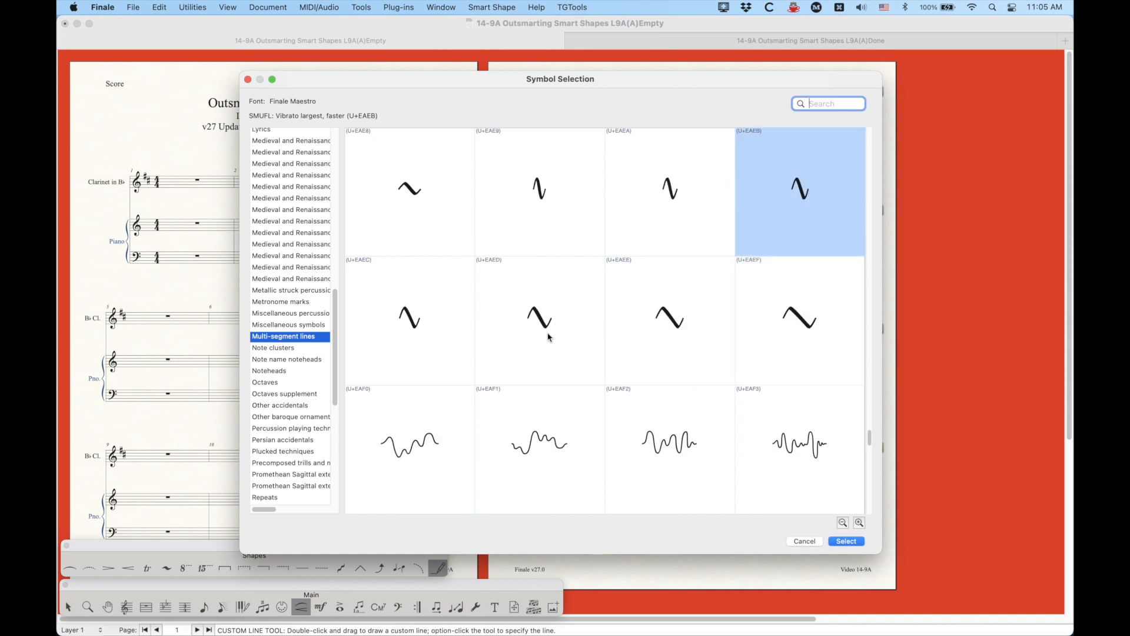
Preview the quasi-random squiggle glyphs and the accel./rit. beam glyphs.
scroll("down", 3)
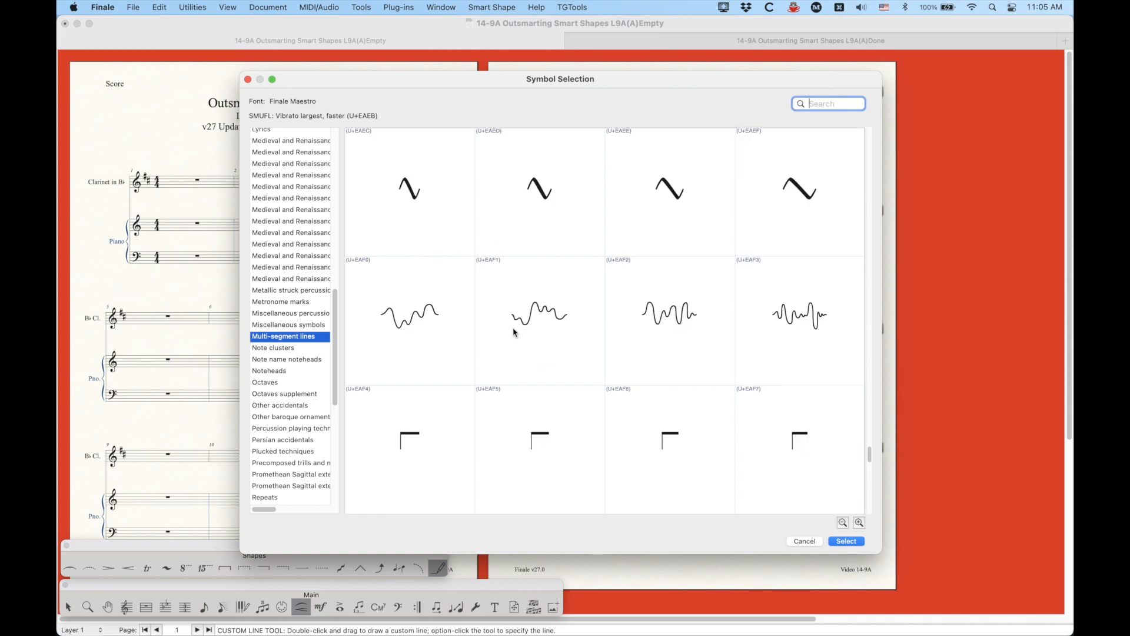
left_click(410, 322)
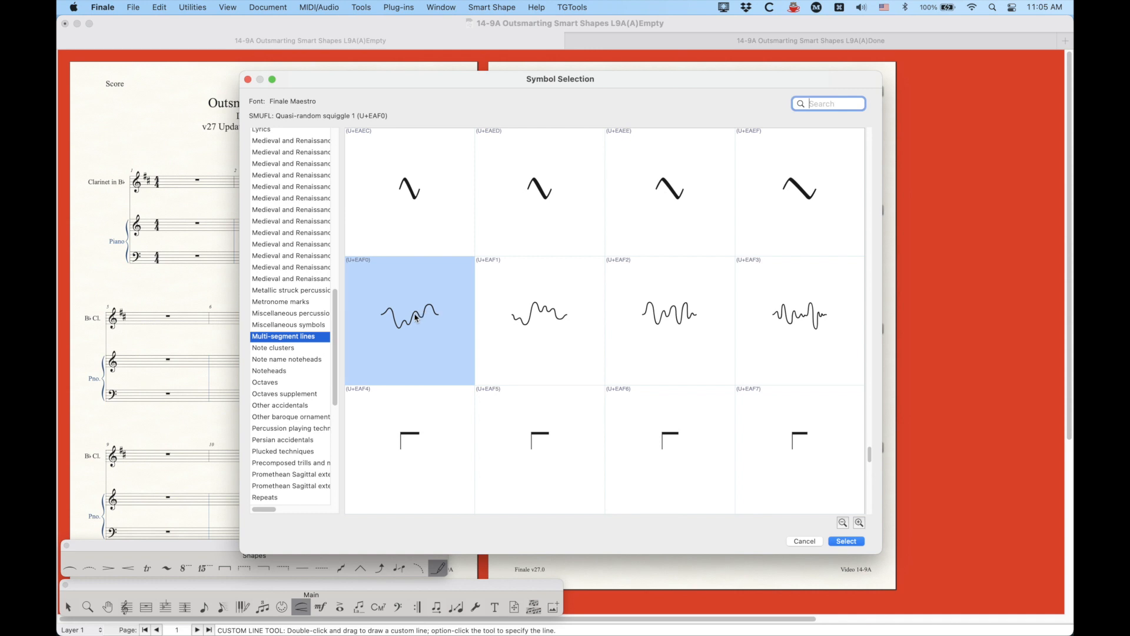
left_click(524, 321)
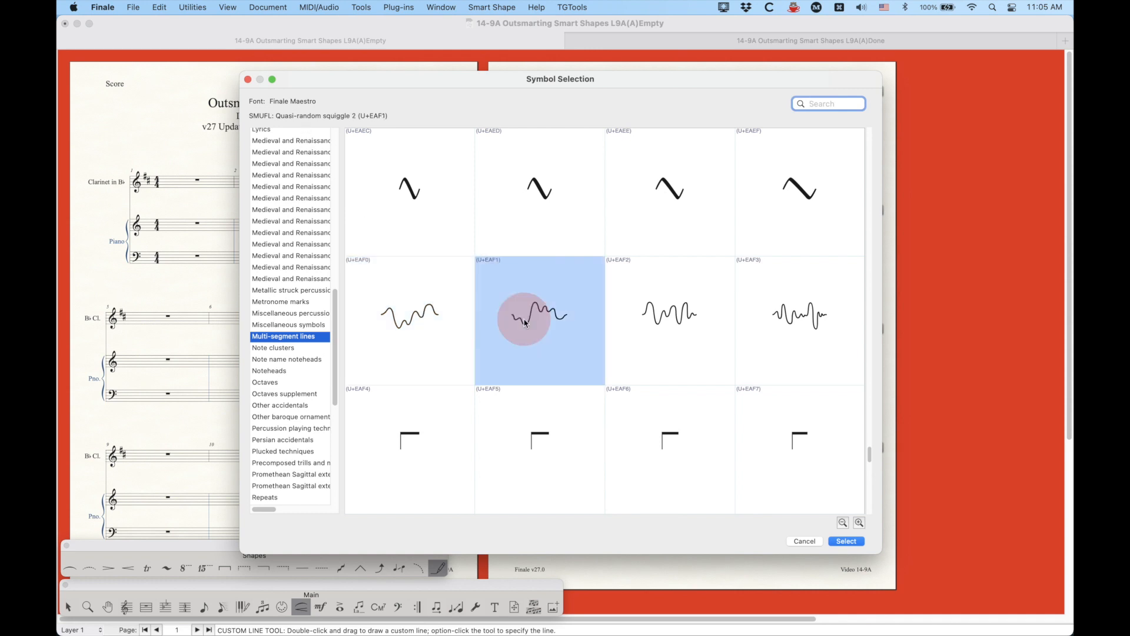
left_click(775, 304)
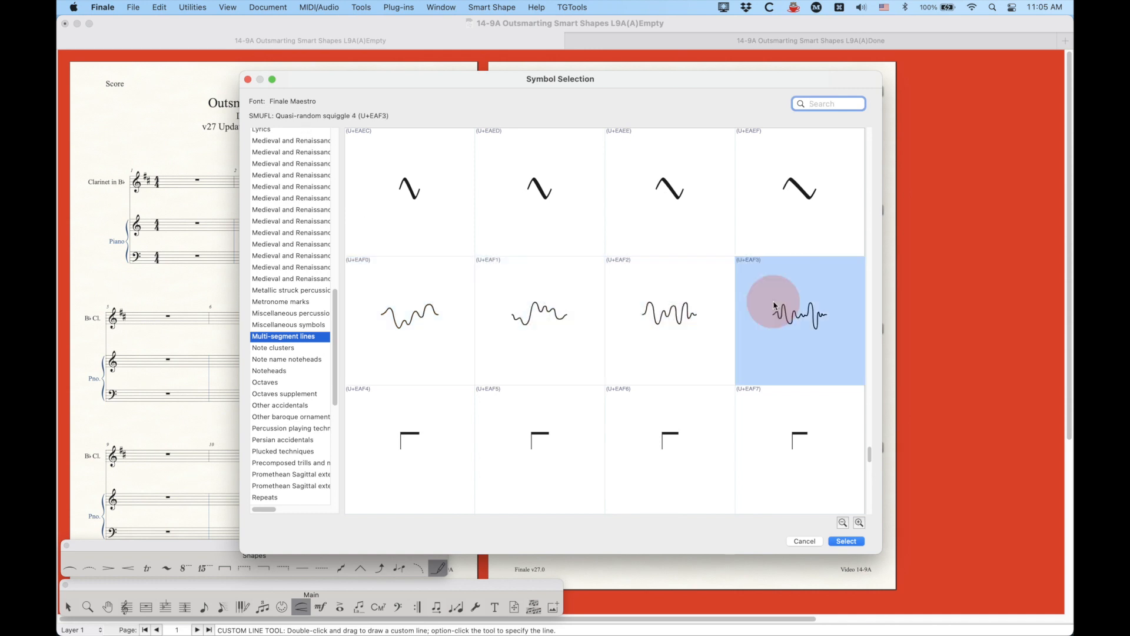
scroll("down", 3)
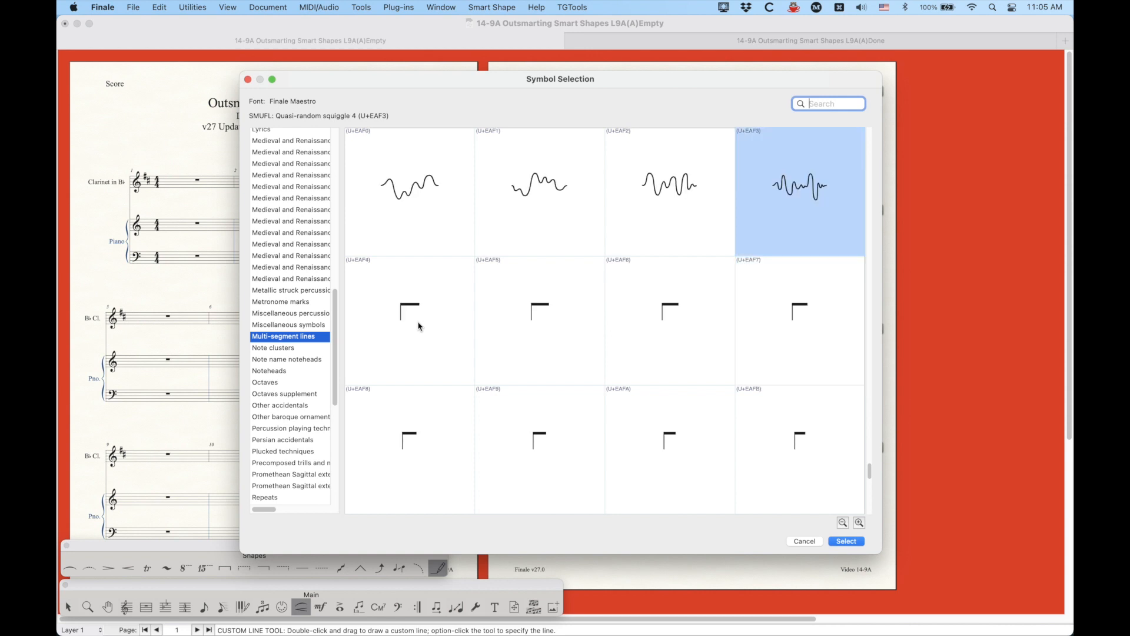
left_click(410, 321)
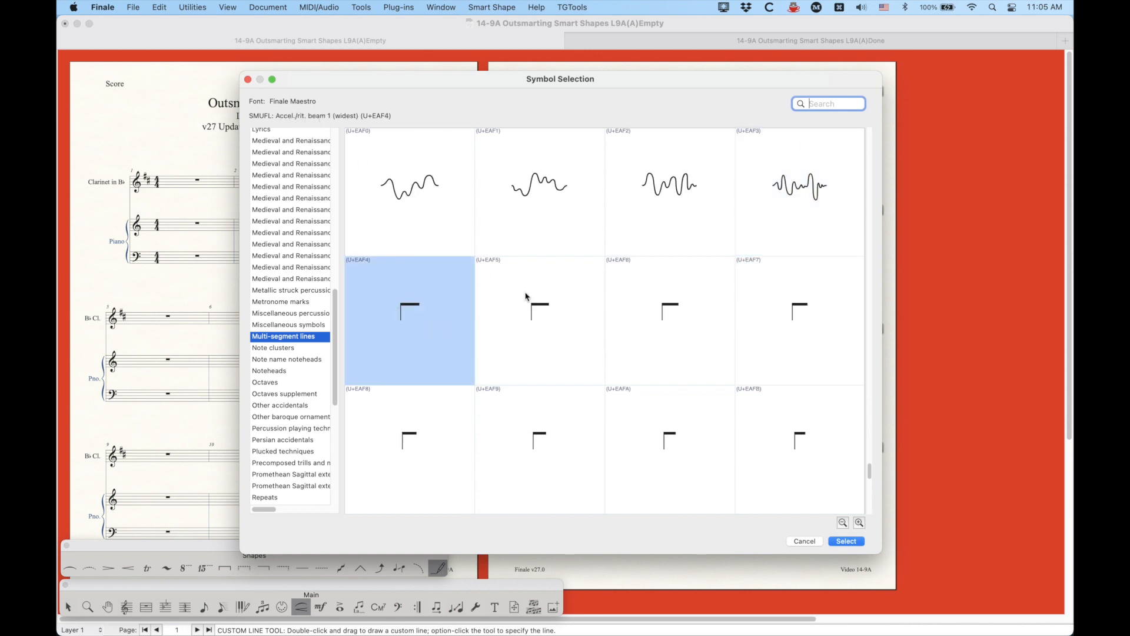
left_click(793, 323)
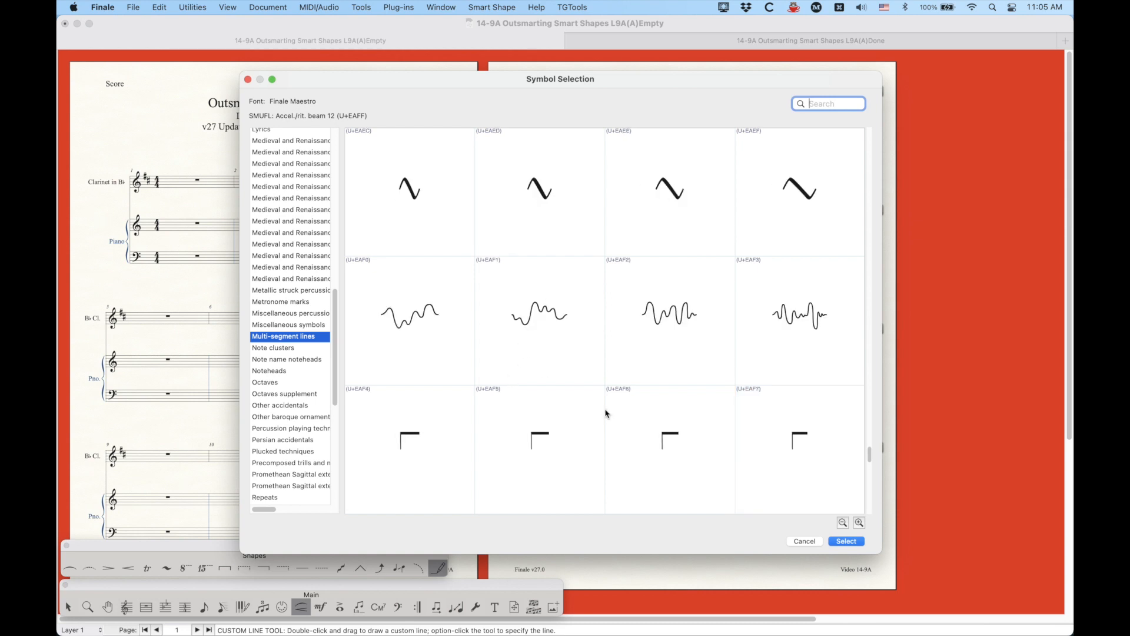
mouse_move(535, 370)
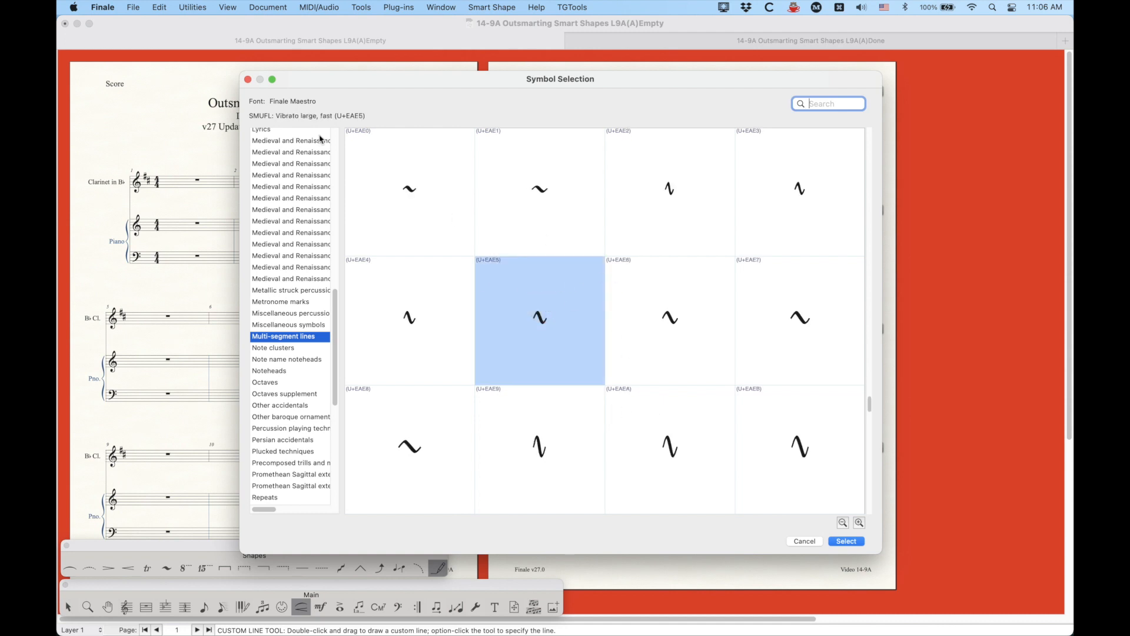
Use the large, fast vibrato as the character, confirm the design, and select the line.
left_click(846, 541)
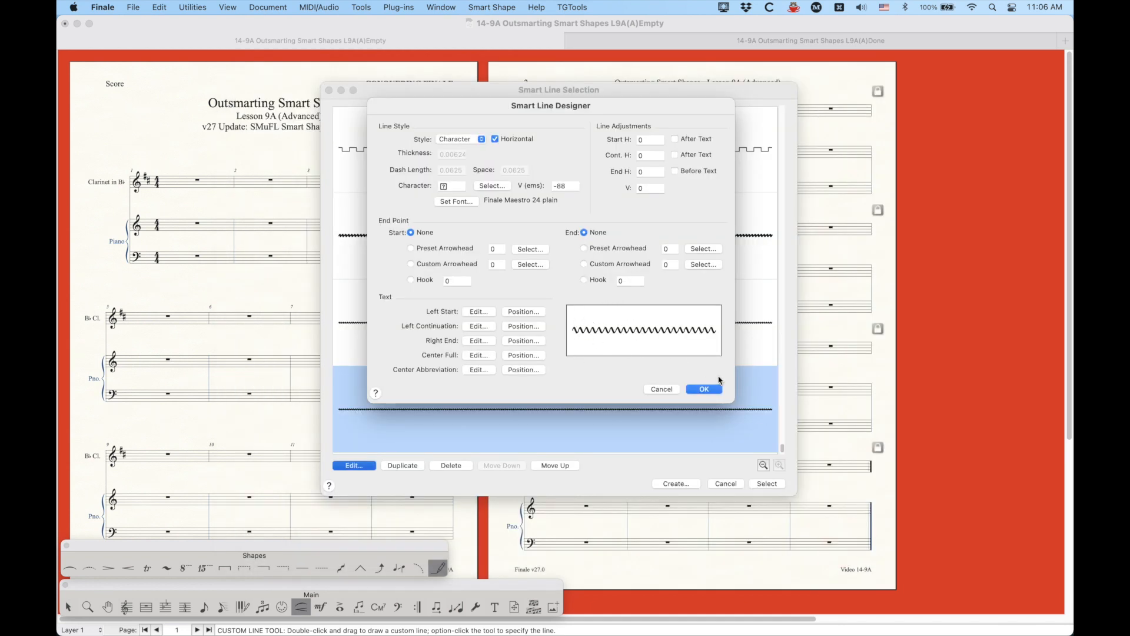
left_click(703, 388)
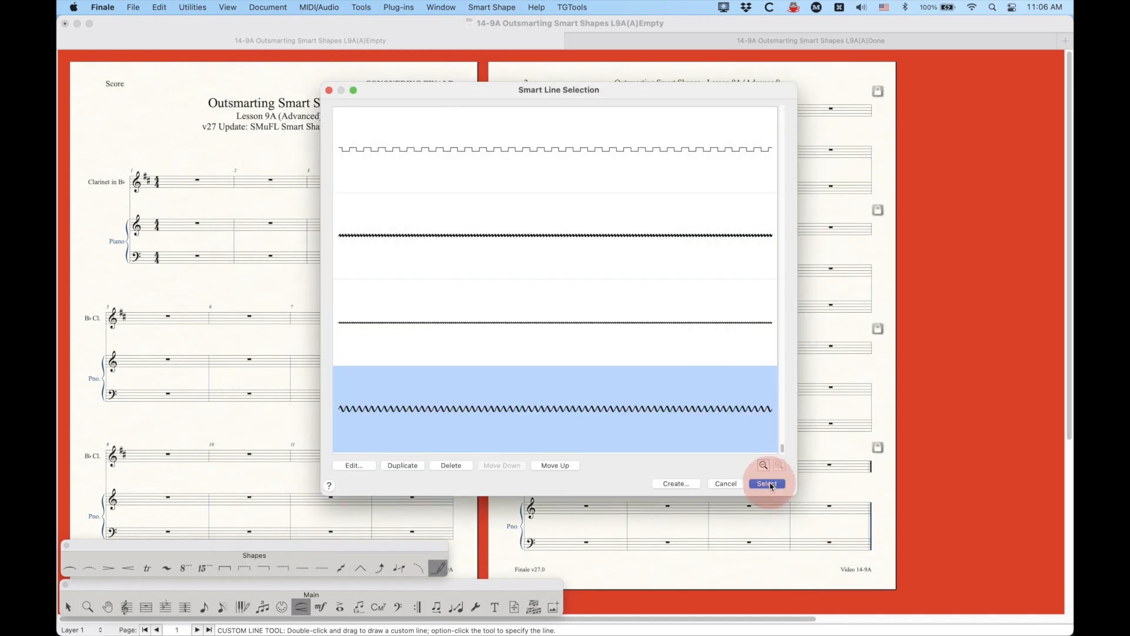
left_click(767, 484)
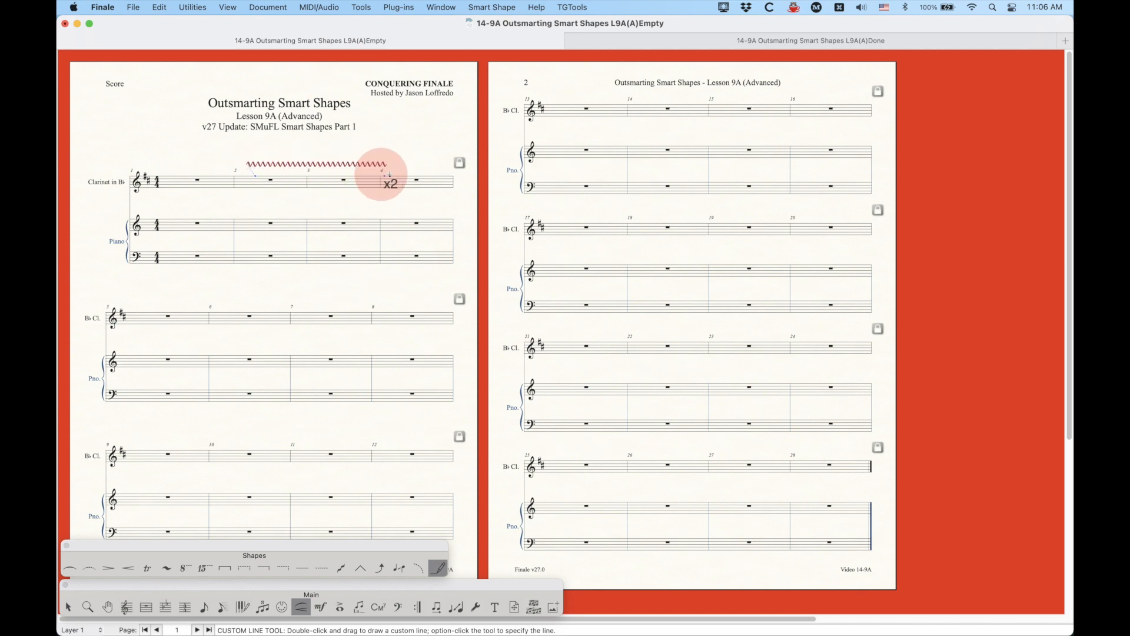
Zoom in and drag the vibrato line's end handle so it spans measures 2–4.
key("cmd+=")
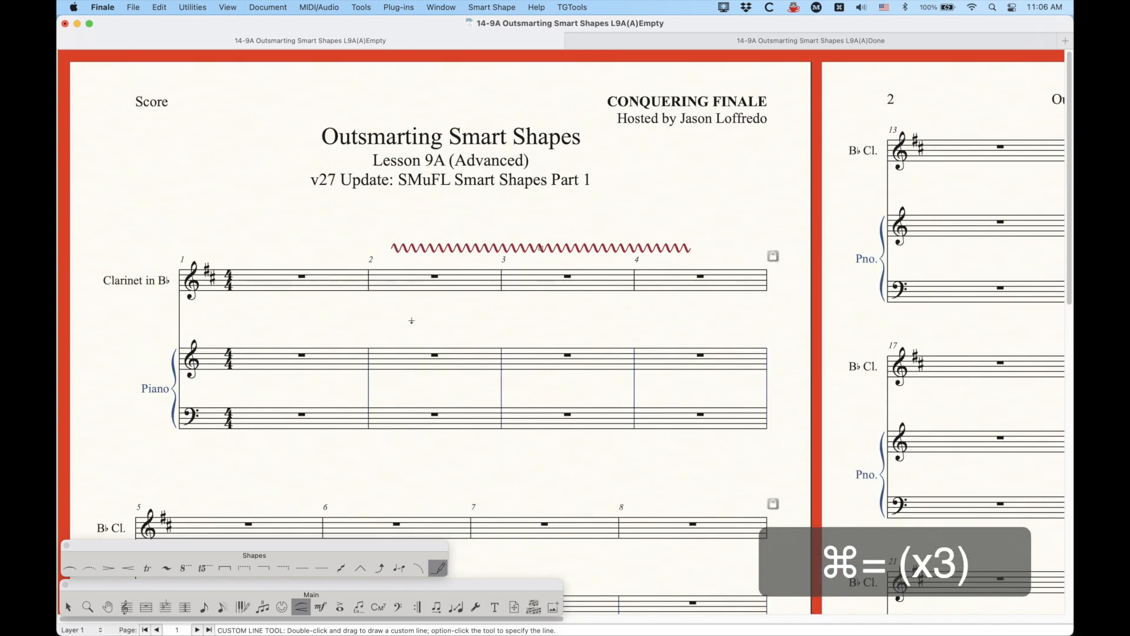
key("cmd+=")
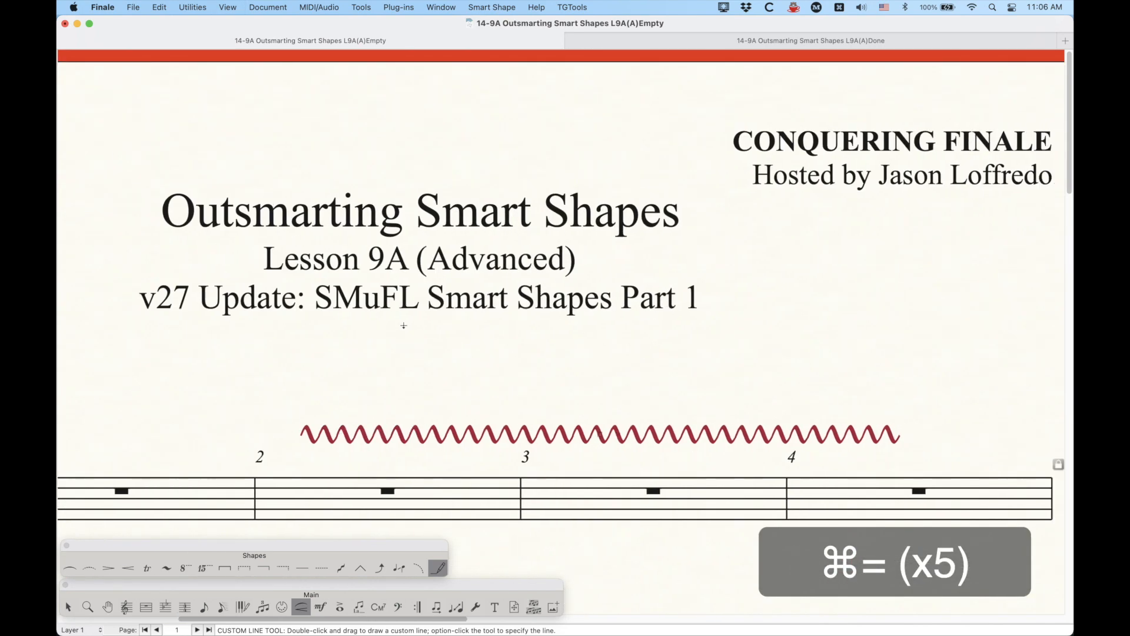
key("cmd+=")
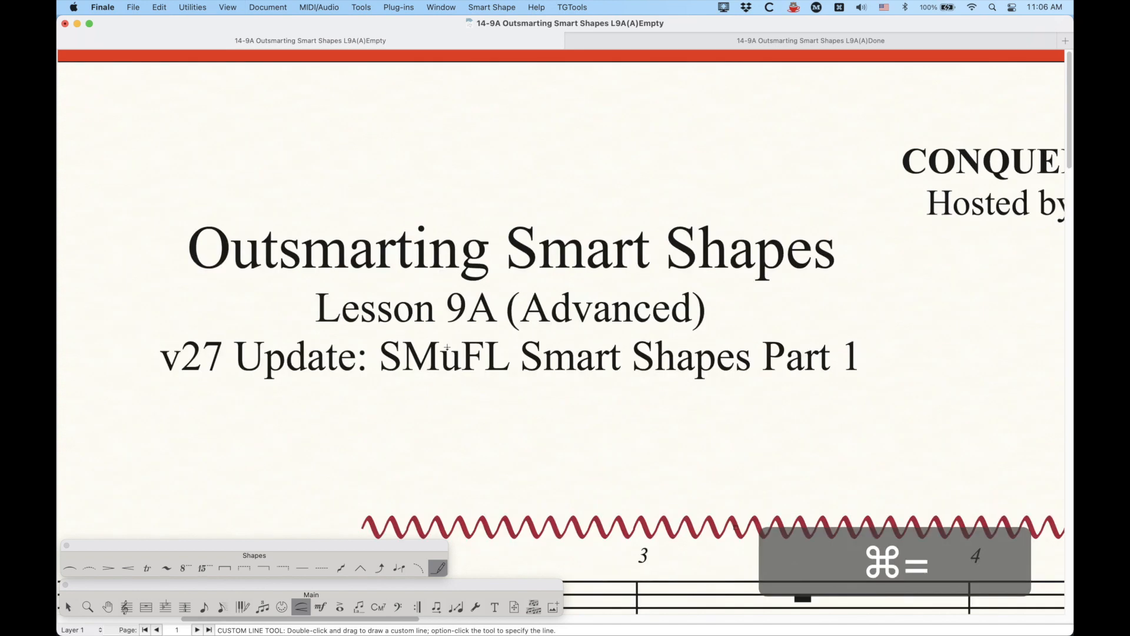
scroll("down", 3)
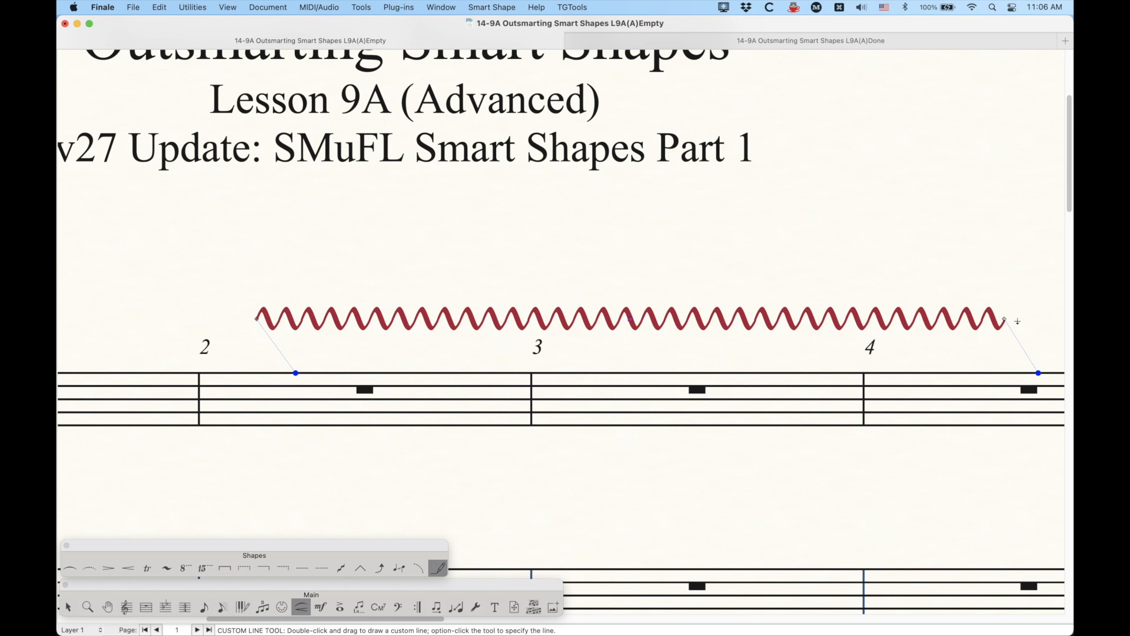
left_click_drag(1037, 372, 626, 372)
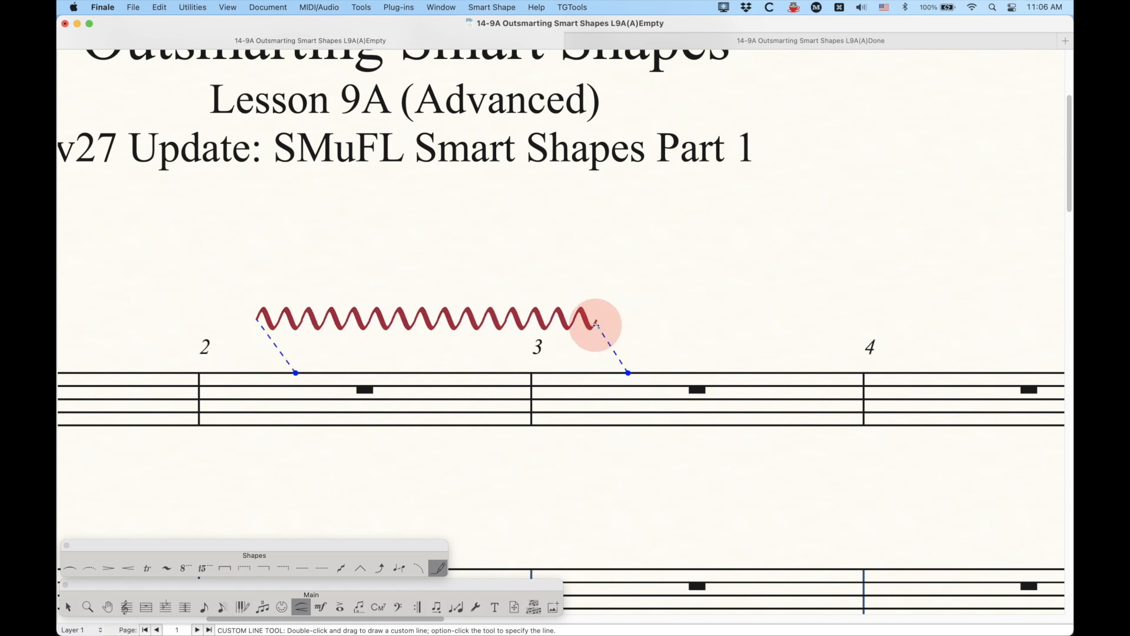
left_click_drag(598, 324, 389, 317)
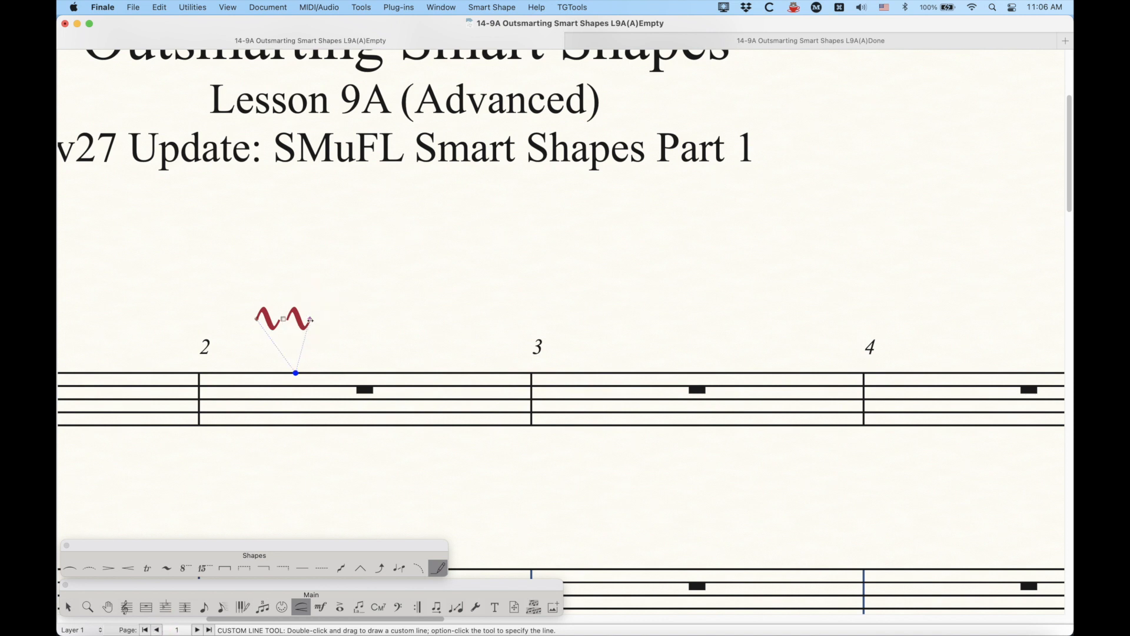
left_click(305, 322)
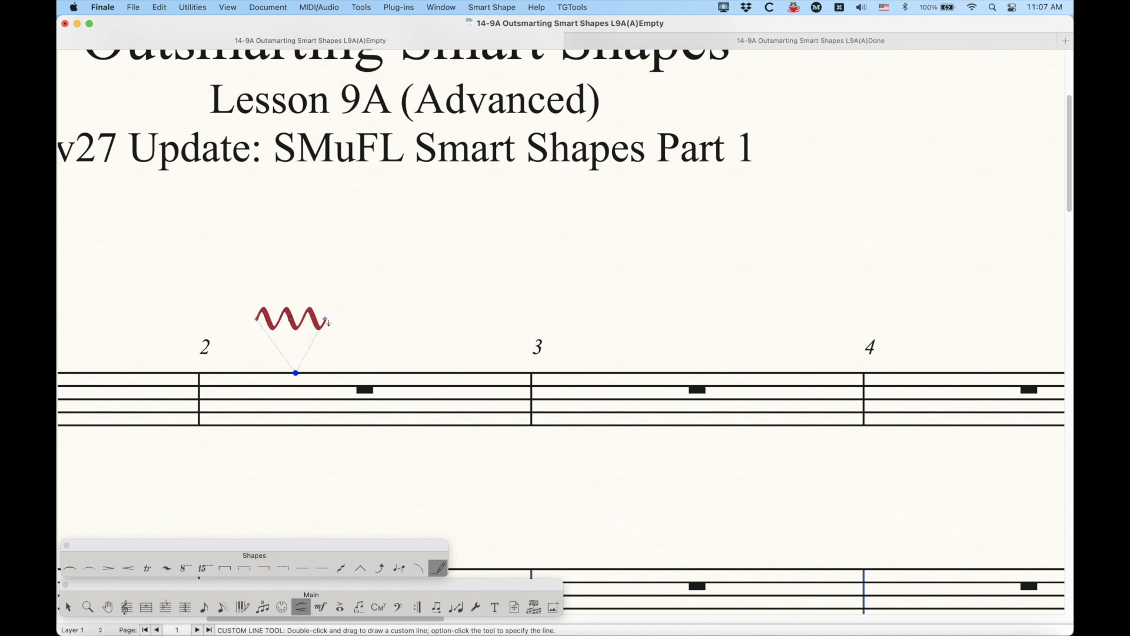
left_click_drag(295, 372, 627, 372)
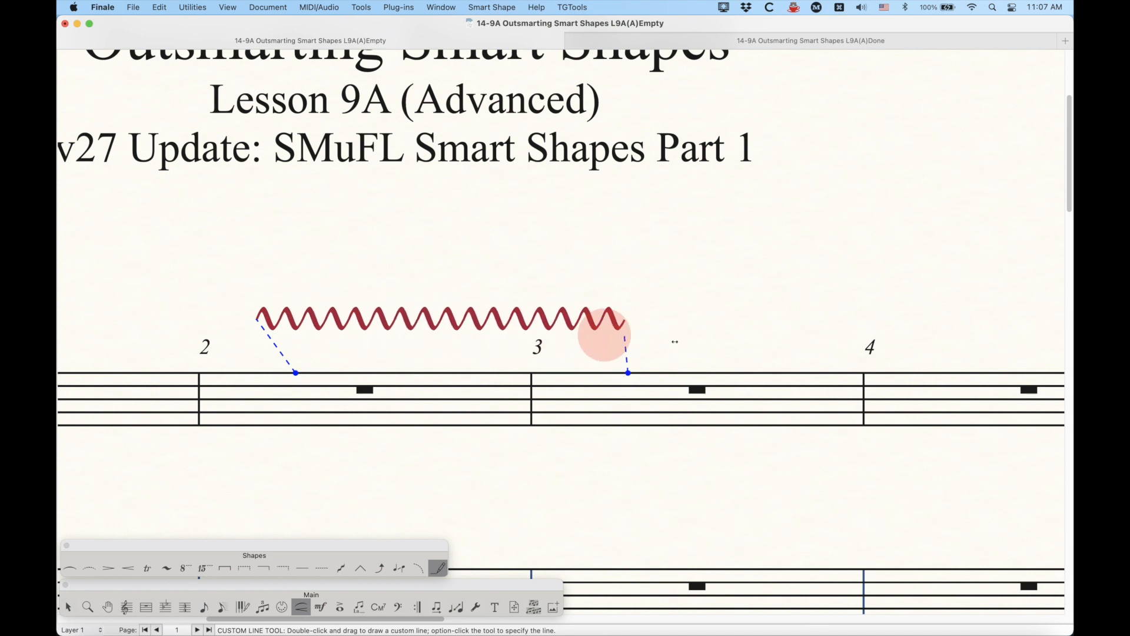
left_click_drag(626, 339, 958, 339)
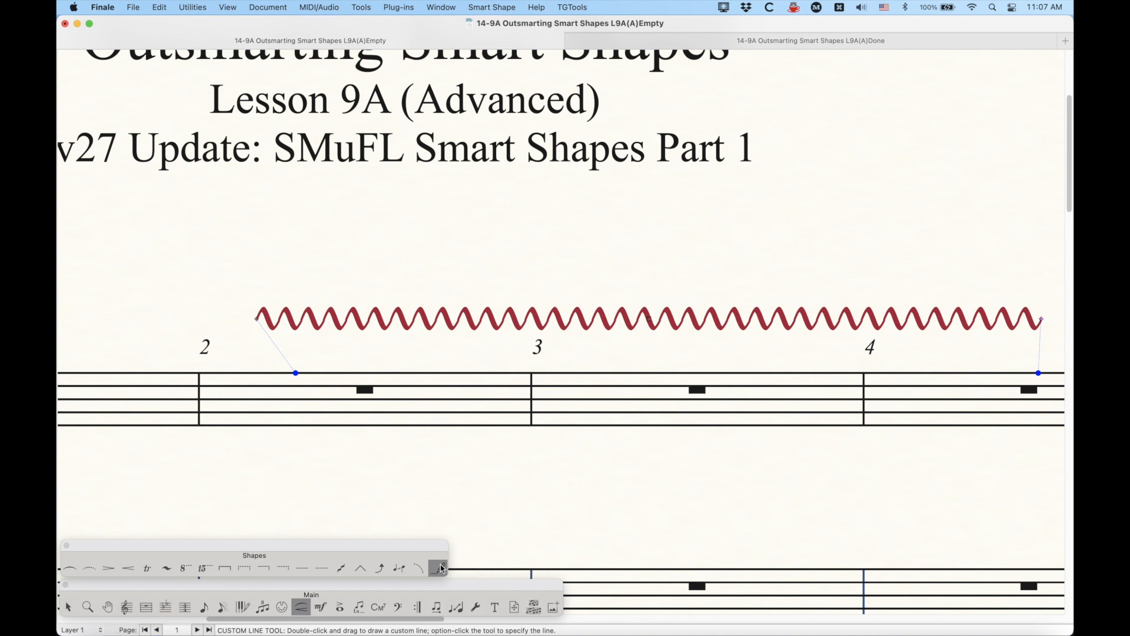
Open the vibrato line's design and edit its left start text.
left_click(436, 566)
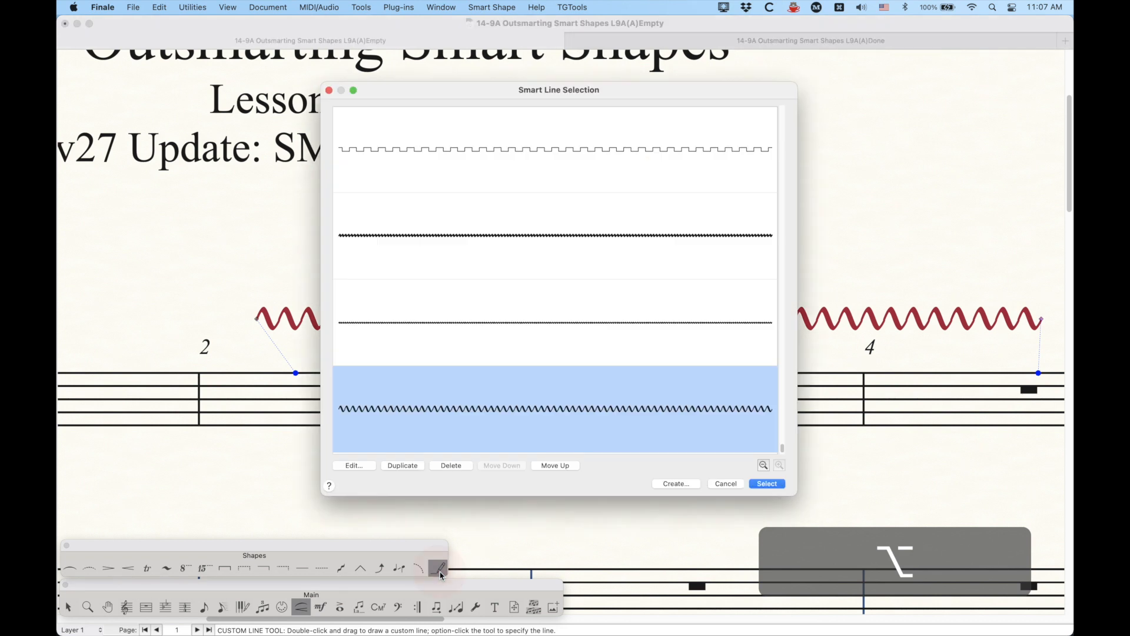
left_click(353, 465)
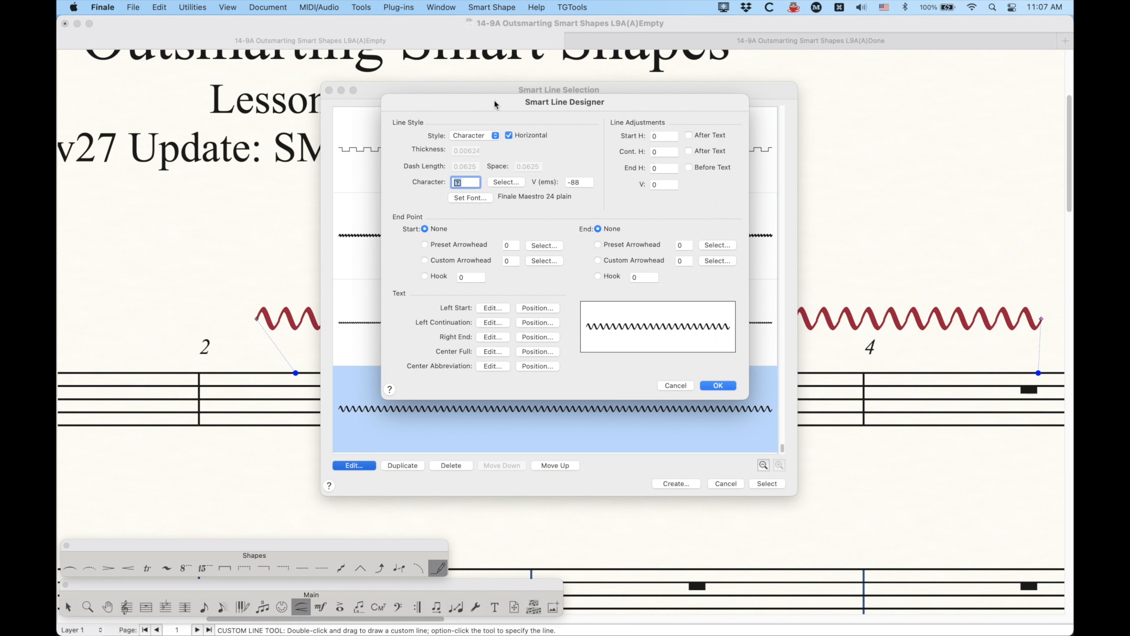
mouse_move(623, 331)
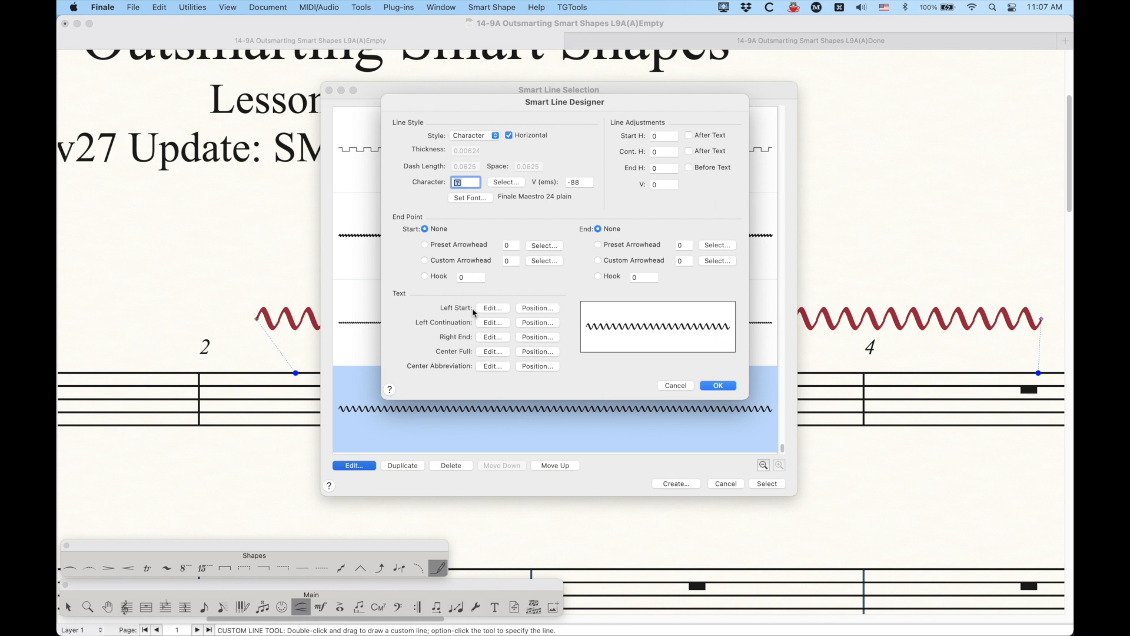
mouse_move(493, 308)
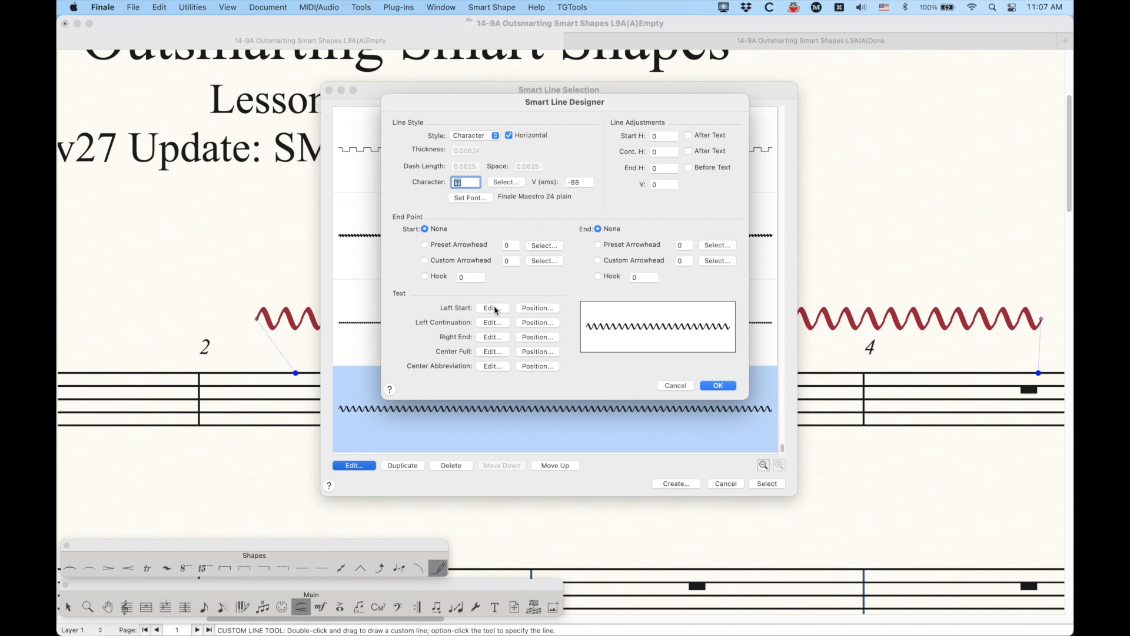
left_click(493, 308)
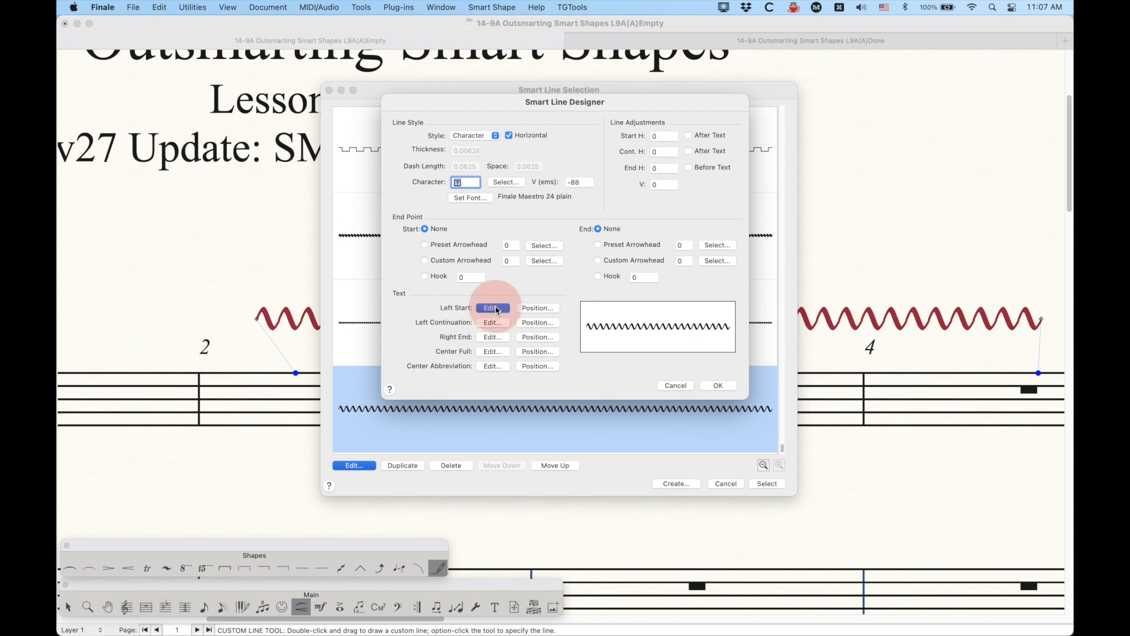
left_click(493, 307)
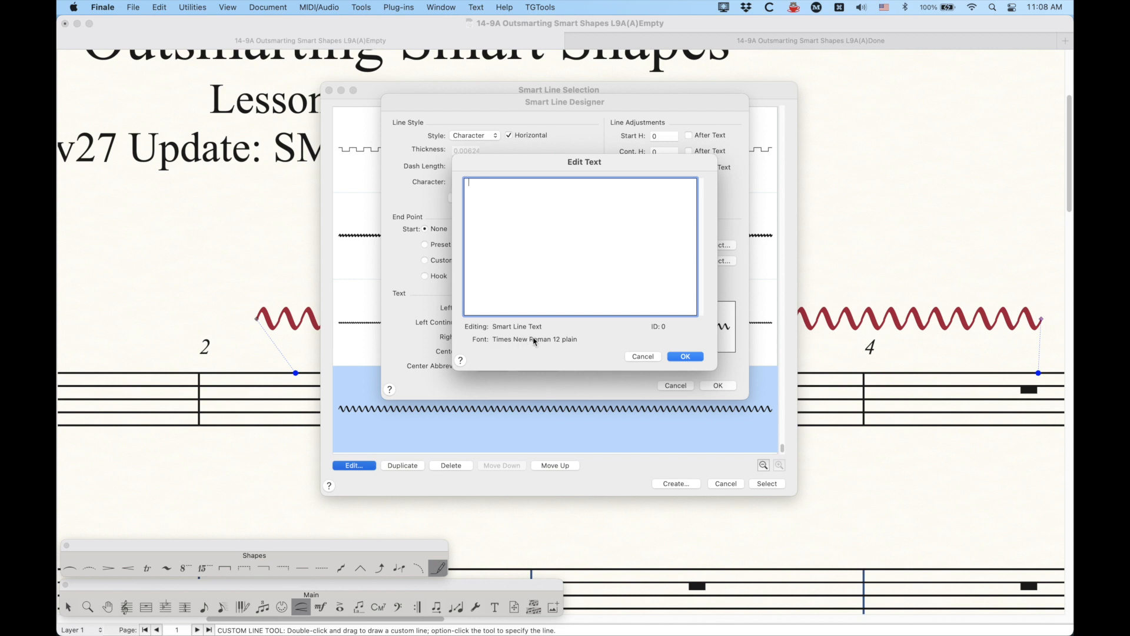
Set the start text to Finale Maestro 24 pt and browse Multi-segment lines for vibrato start.
left_click(475, 7)
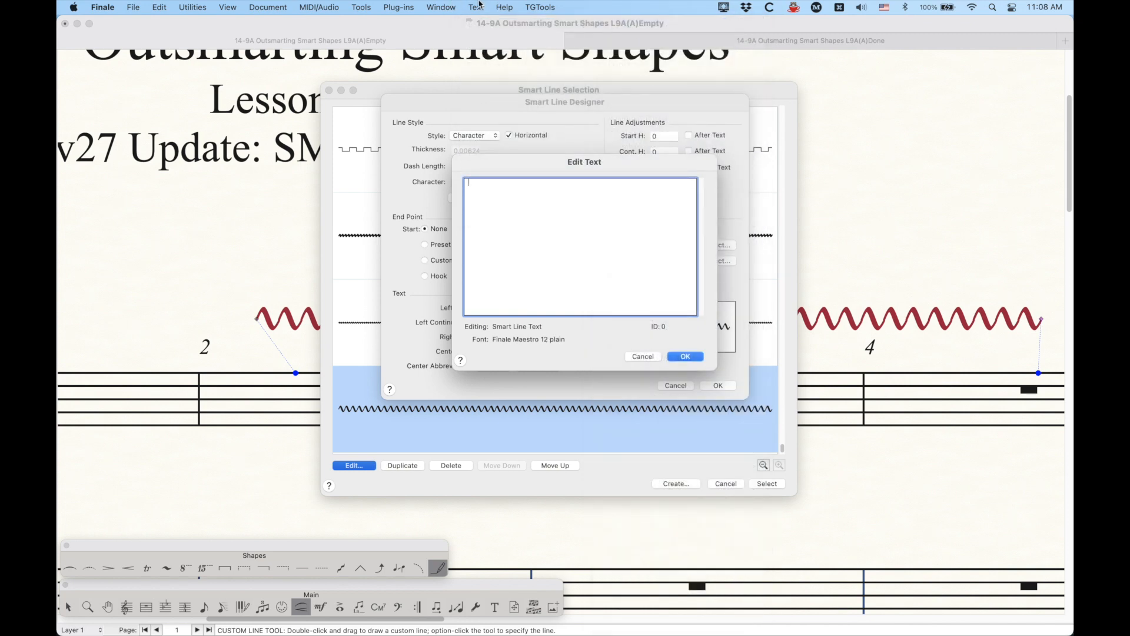
left_click(475, 6)
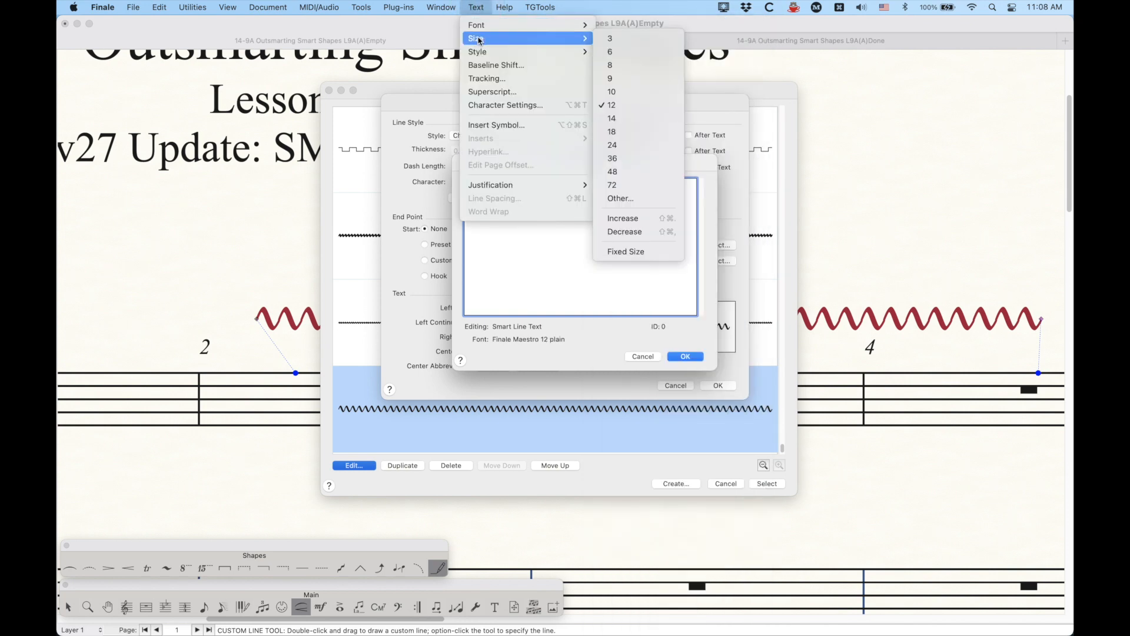
left_click(612, 145)
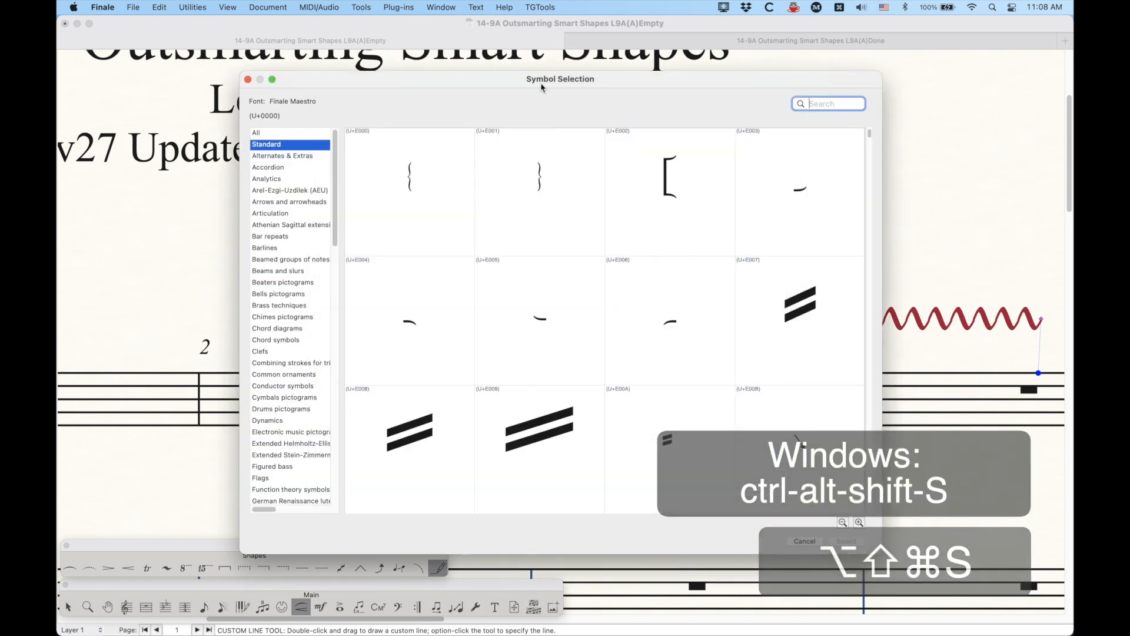
scroll("down", 3)
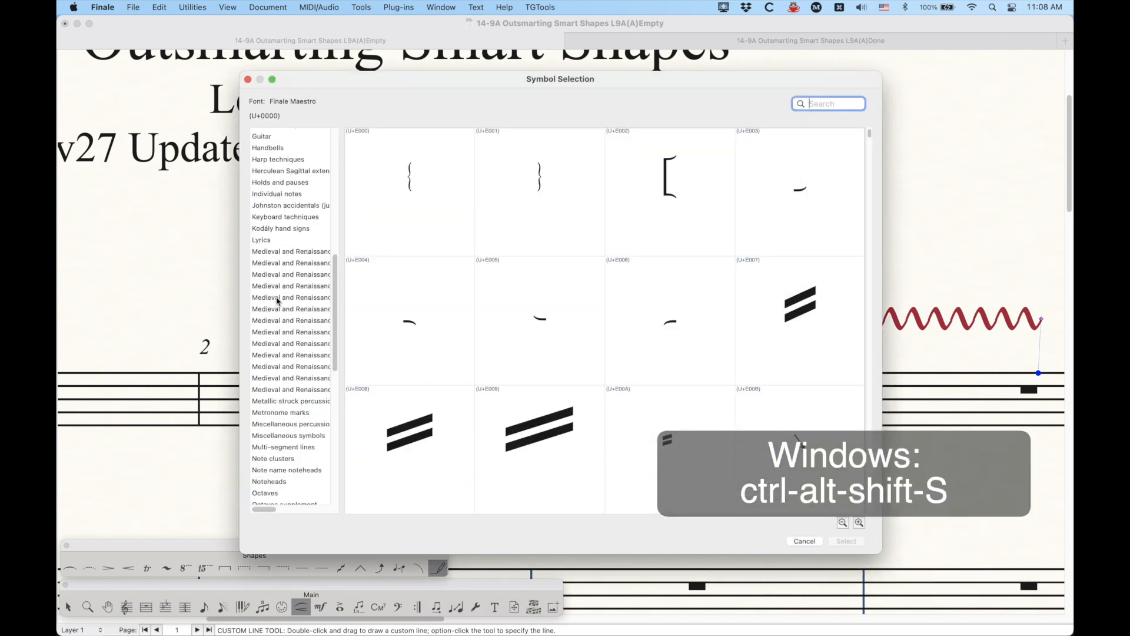
left_click(284, 432)
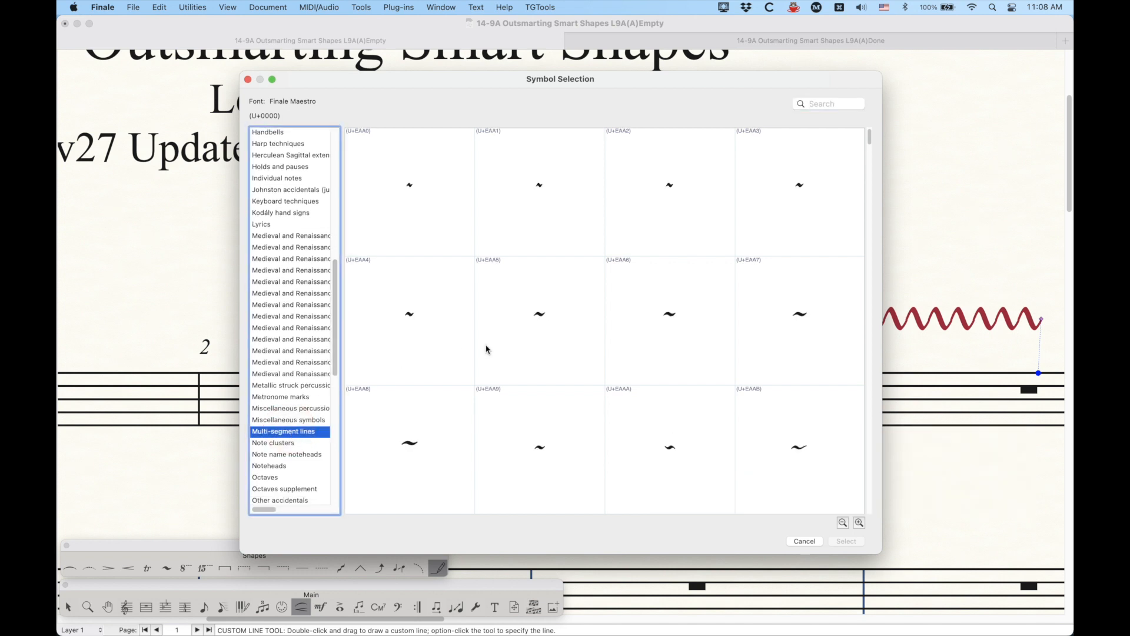
scroll("down", 3)
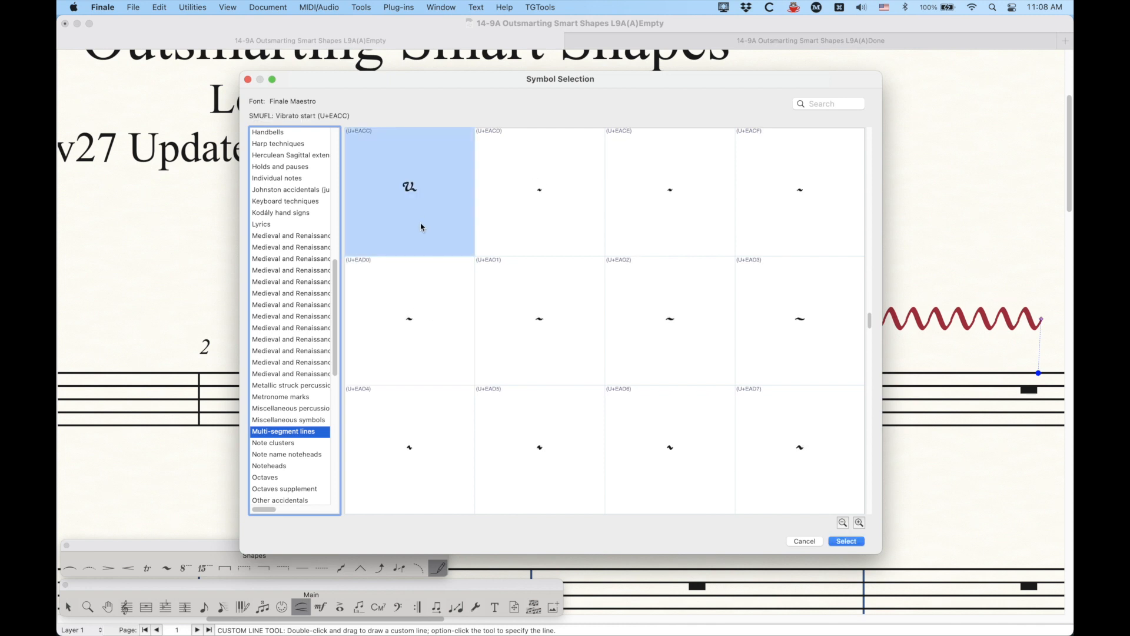
mouse_move(913, 490)
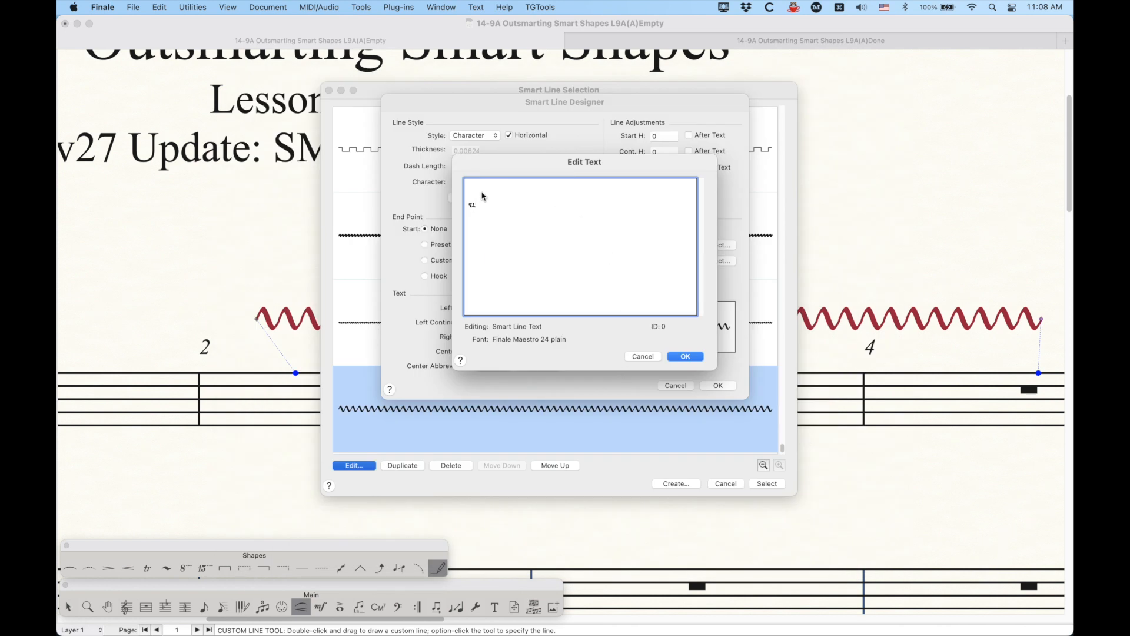
Confirm the vibrato-start symbol, start the line after the text, and return to the score.
left_click(686, 356)
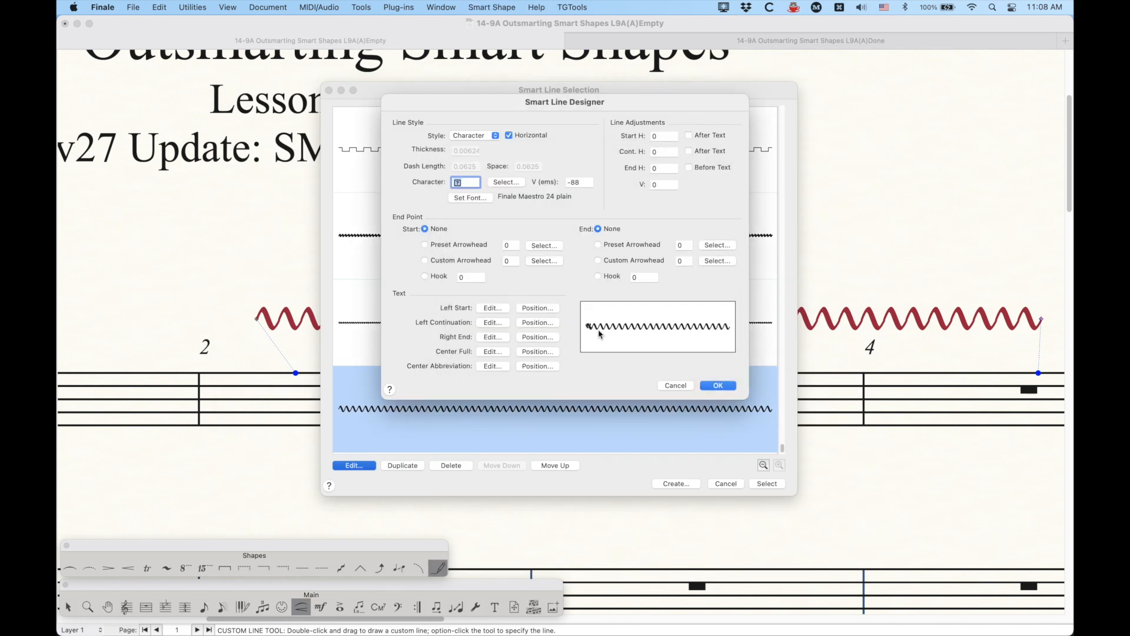
mouse_move(594, 330)
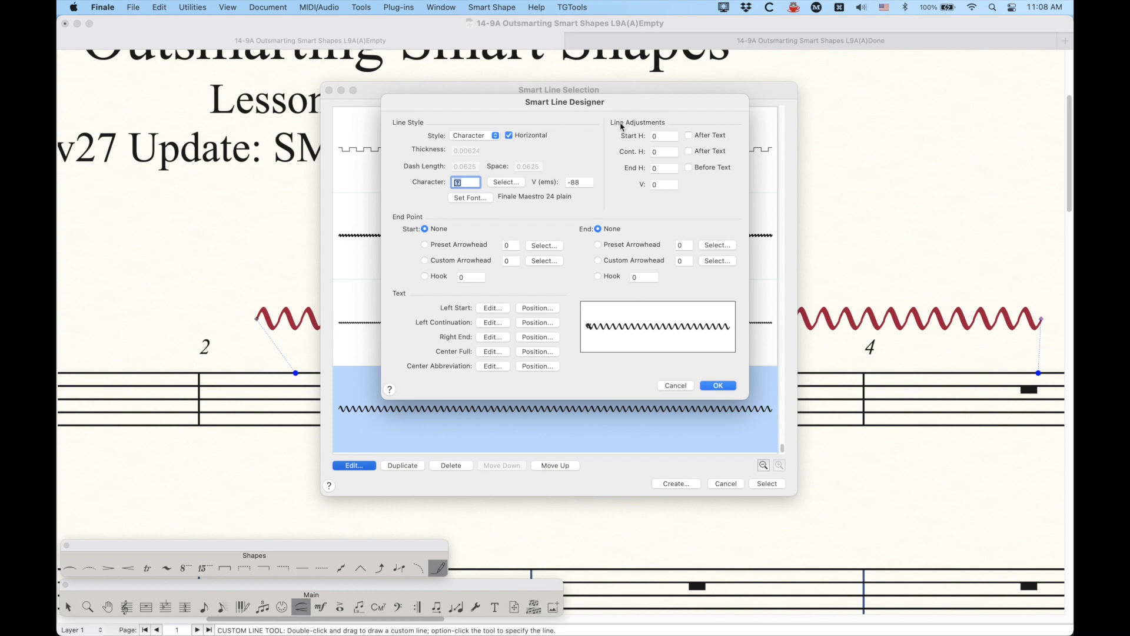
left_click(687, 135)
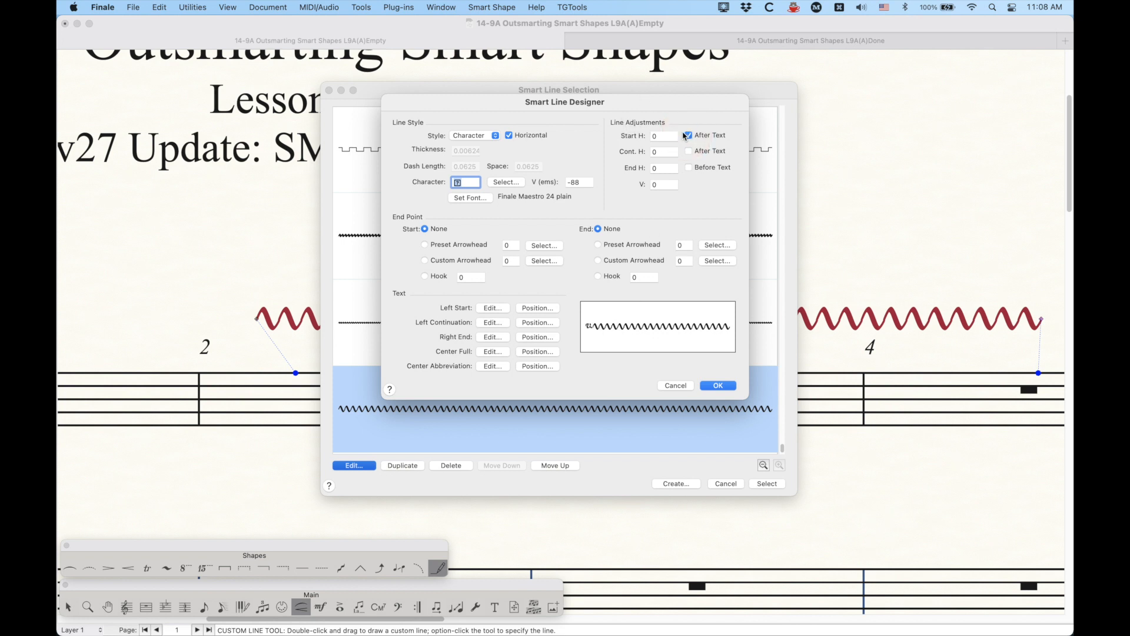
left_click(718, 384)
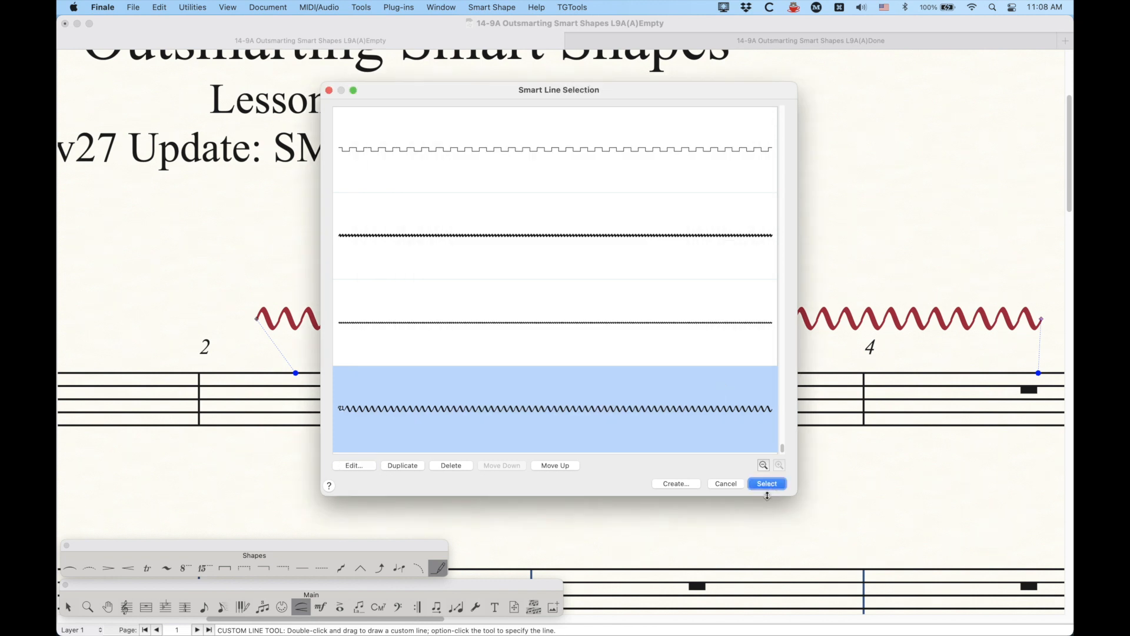
left_click(767, 484)
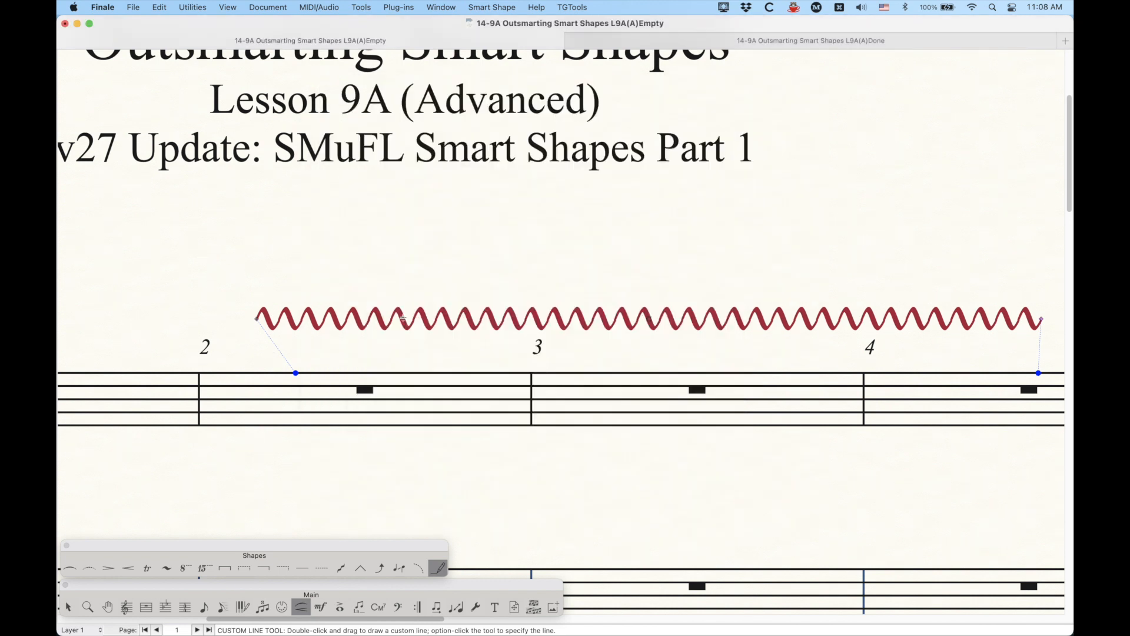
Deselect the vibrato line to inspect its new start symbol.
key("cmd+d")
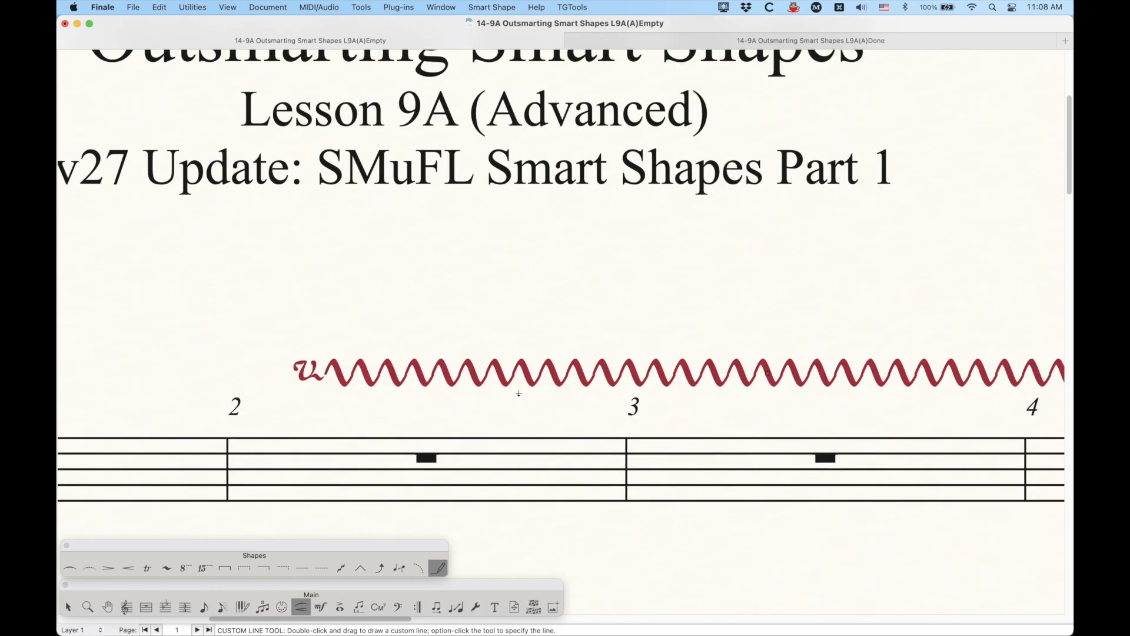
mouse_move(461, 379)
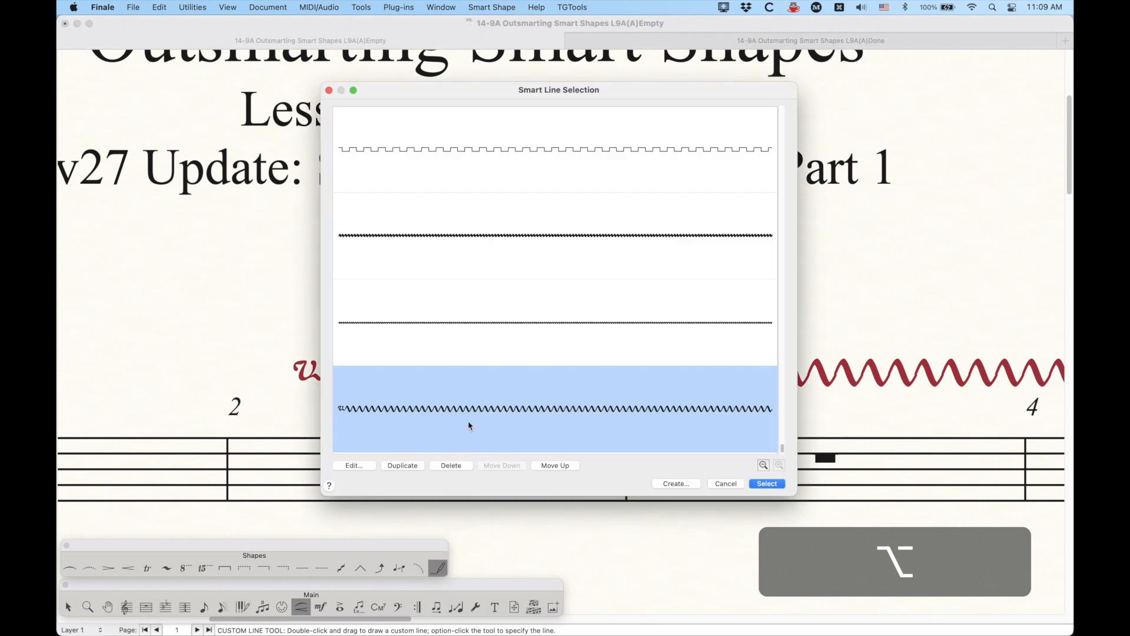
Reopen the vibrato line design and set its vertical line adjustment to -0.02.
left_click(354, 465)
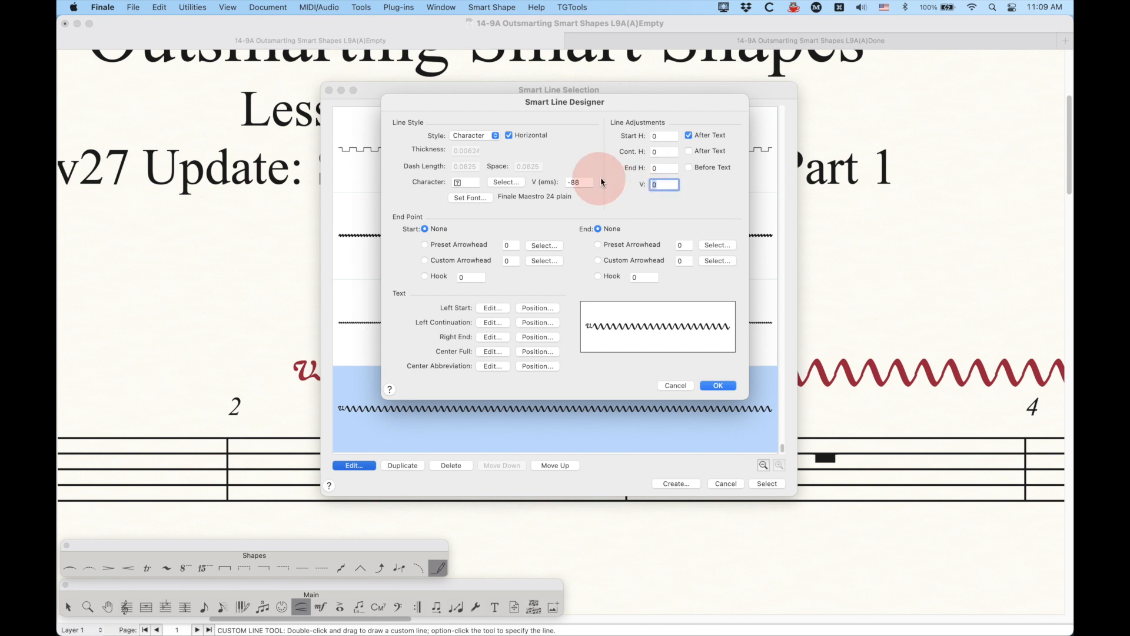
type("-.02")
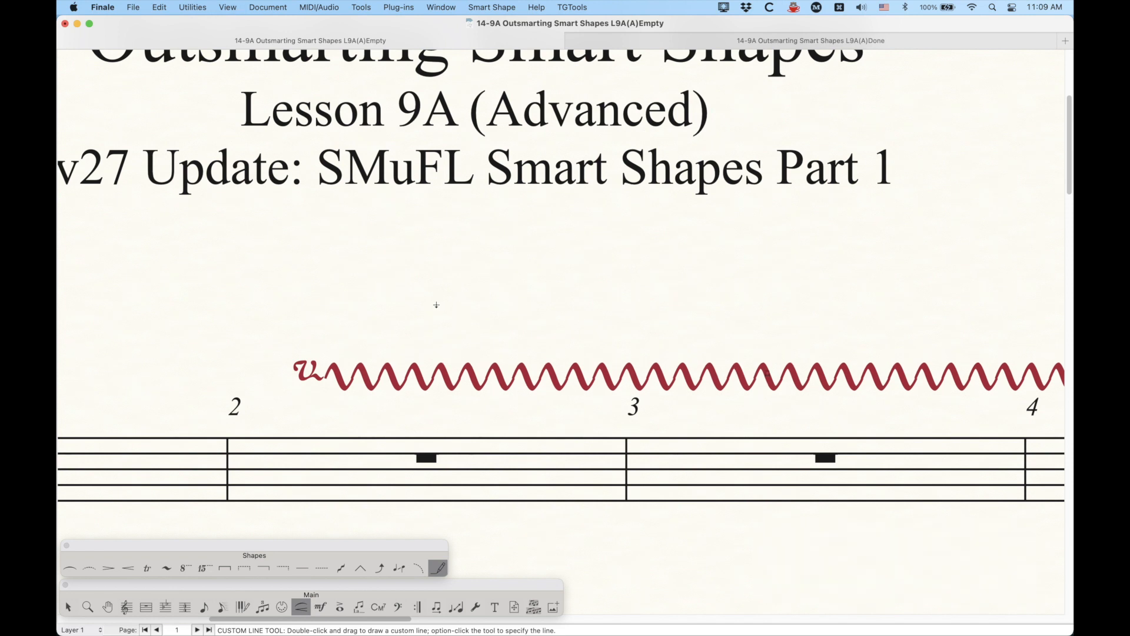
mouse_move(320, 395)
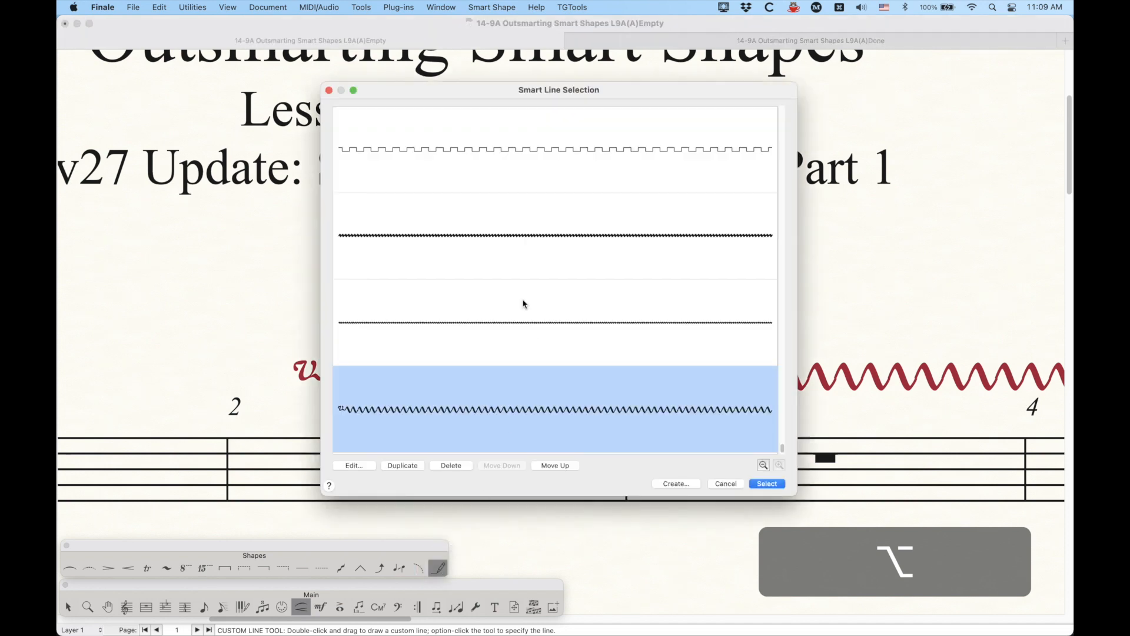
Switch the vibrato line to the smallest slow vibrato character and apply it.
left_click(354, 465)
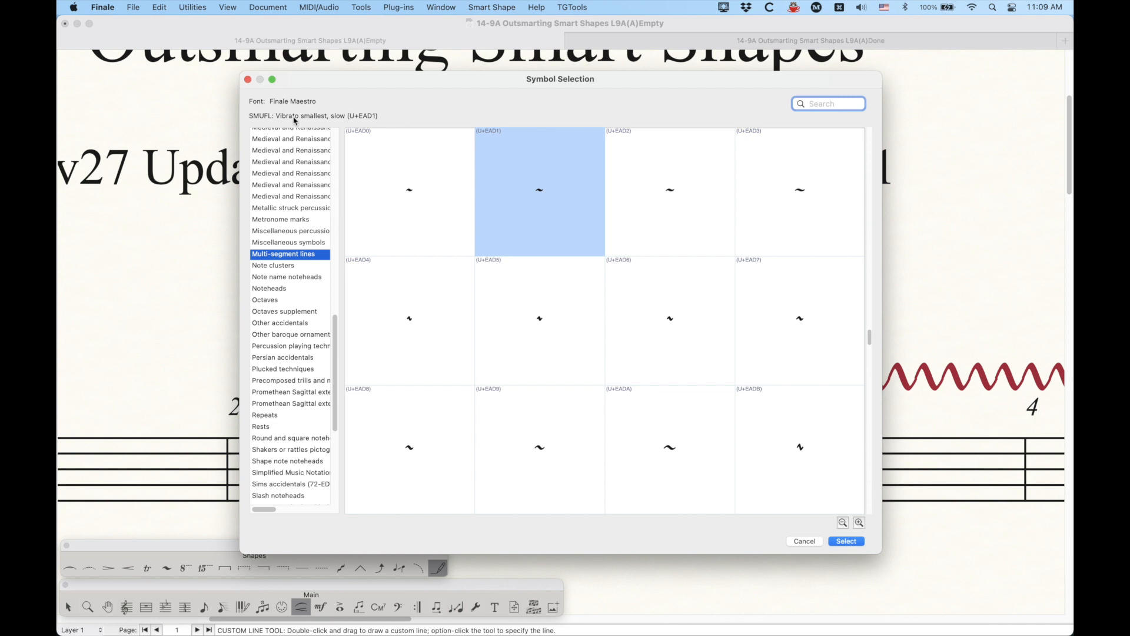
left_click(845, 541)
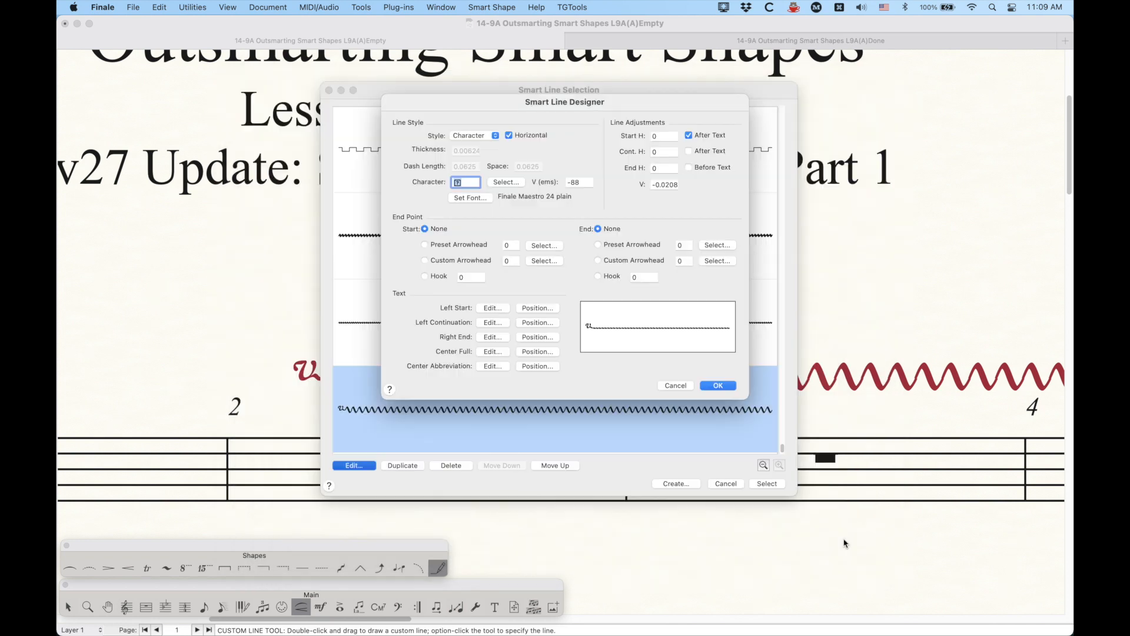
left_click(718, 385)
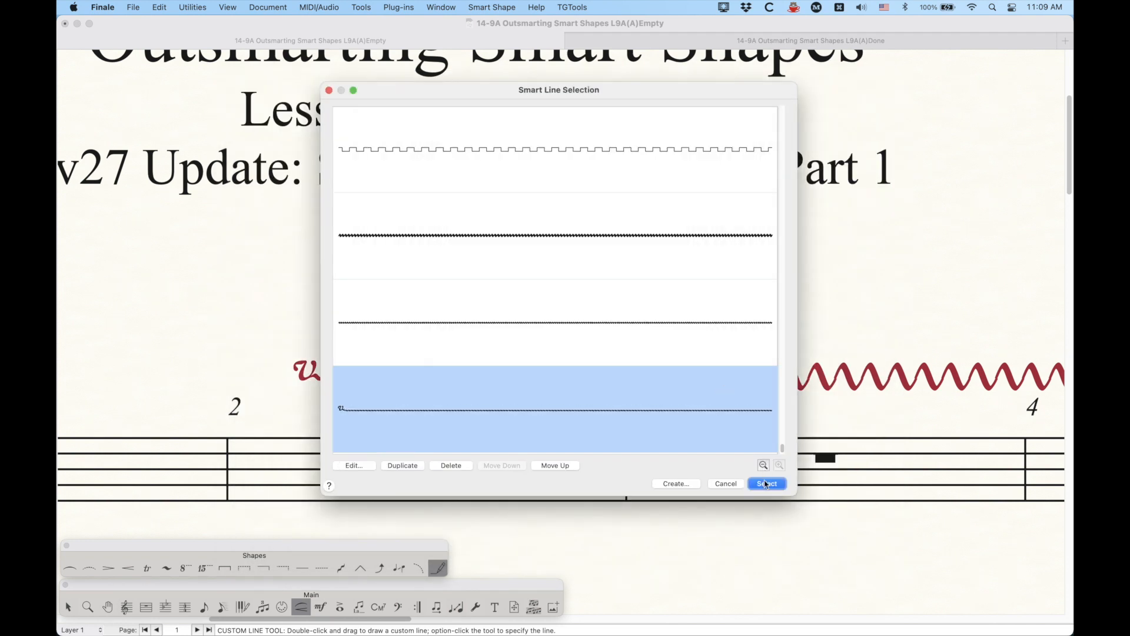
left_click(766, 483)
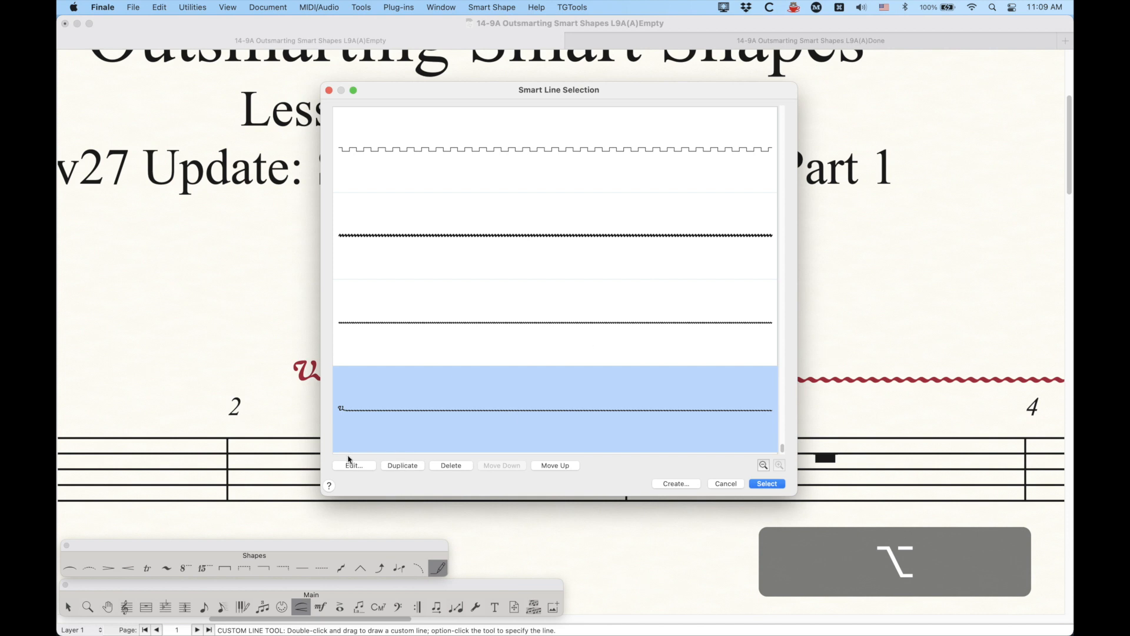
Reopen the vibrato line design and set its vertical offset to -0.01.
left_click(354, 465)
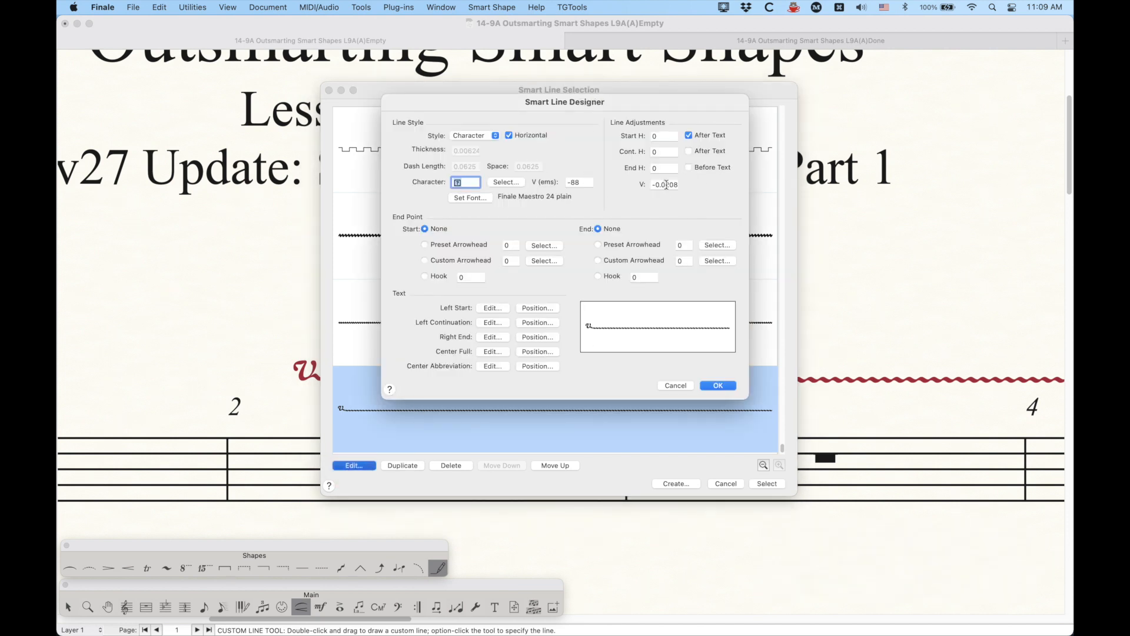
left_click(717, 385)
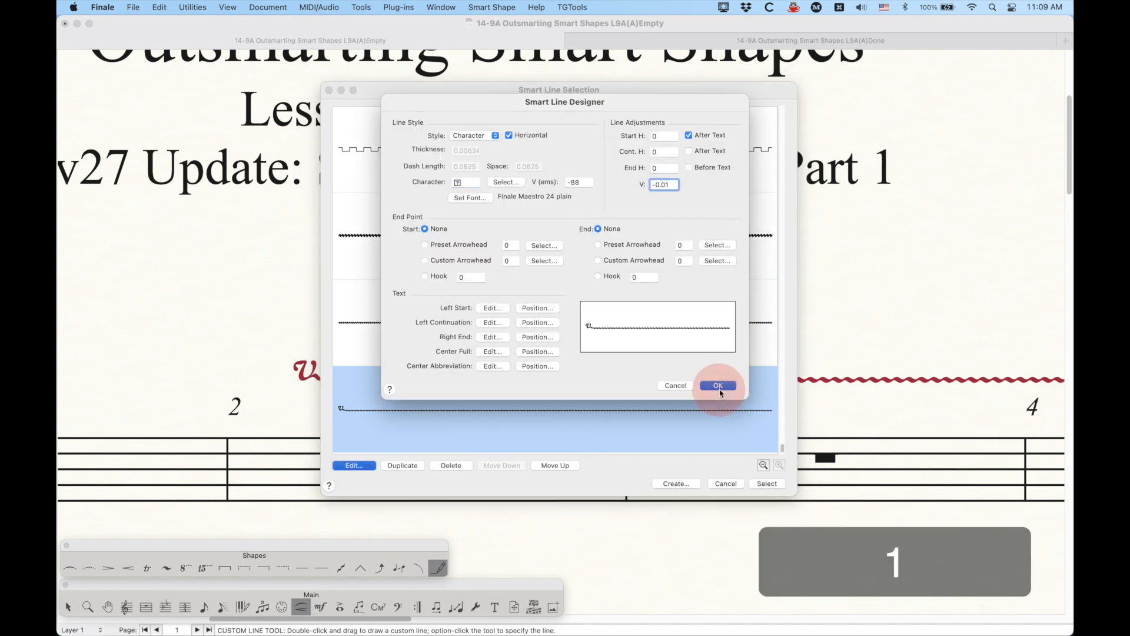
left_click(718, 385)
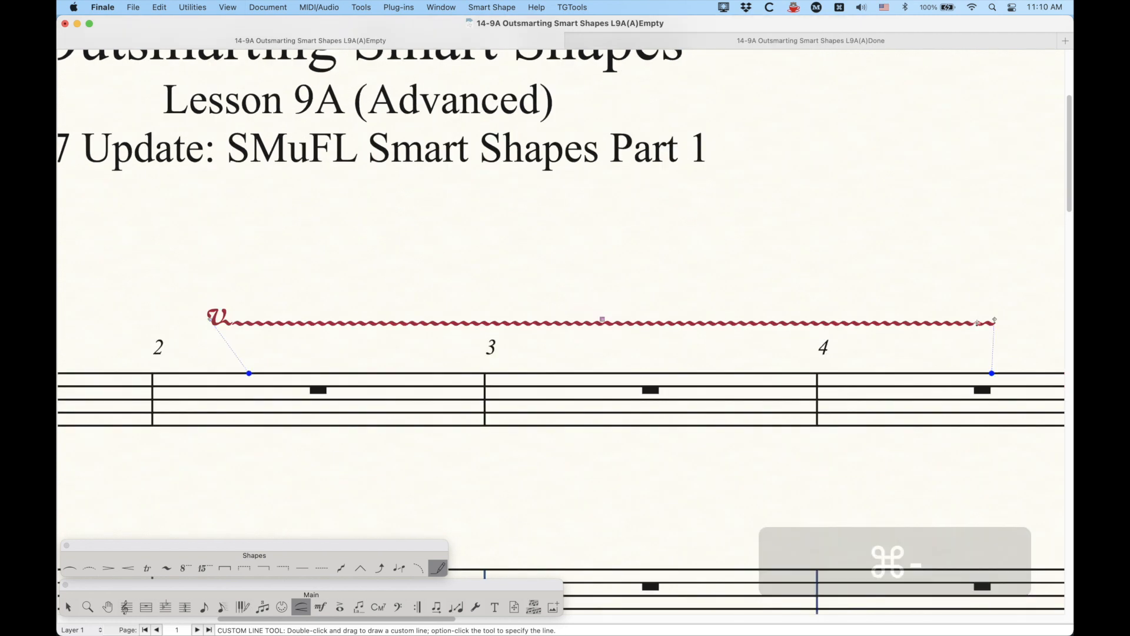
Draw a wavy line across measures 2–3, delete it, and create a new smart line.
left_click_drag(991, 322, 271, 317)
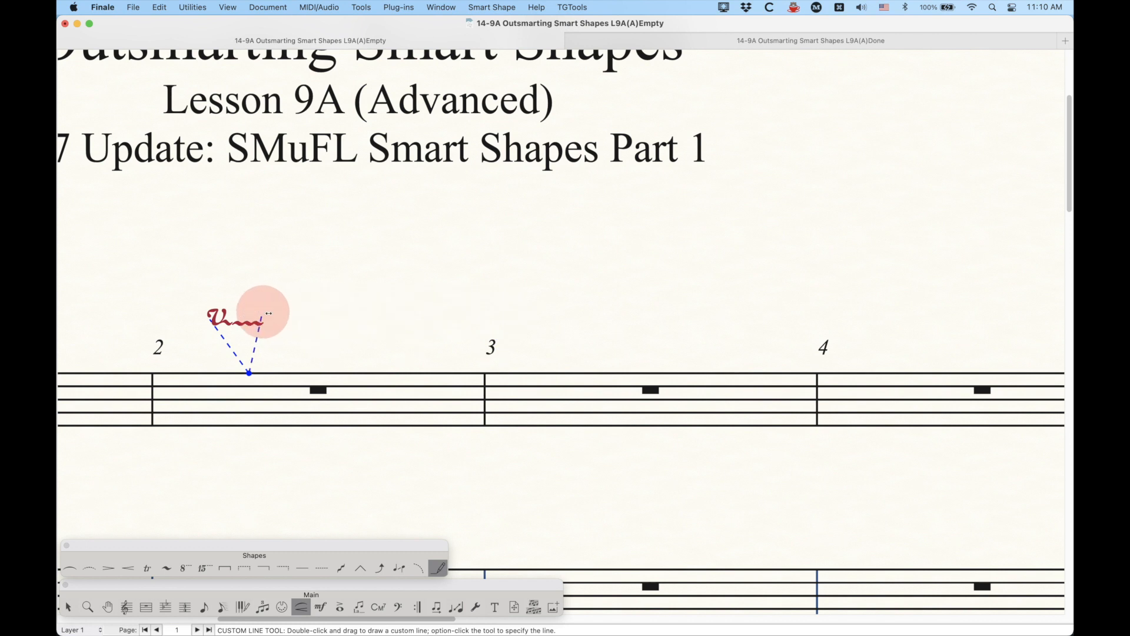
left_click_drag(248, 373, 660, 372)
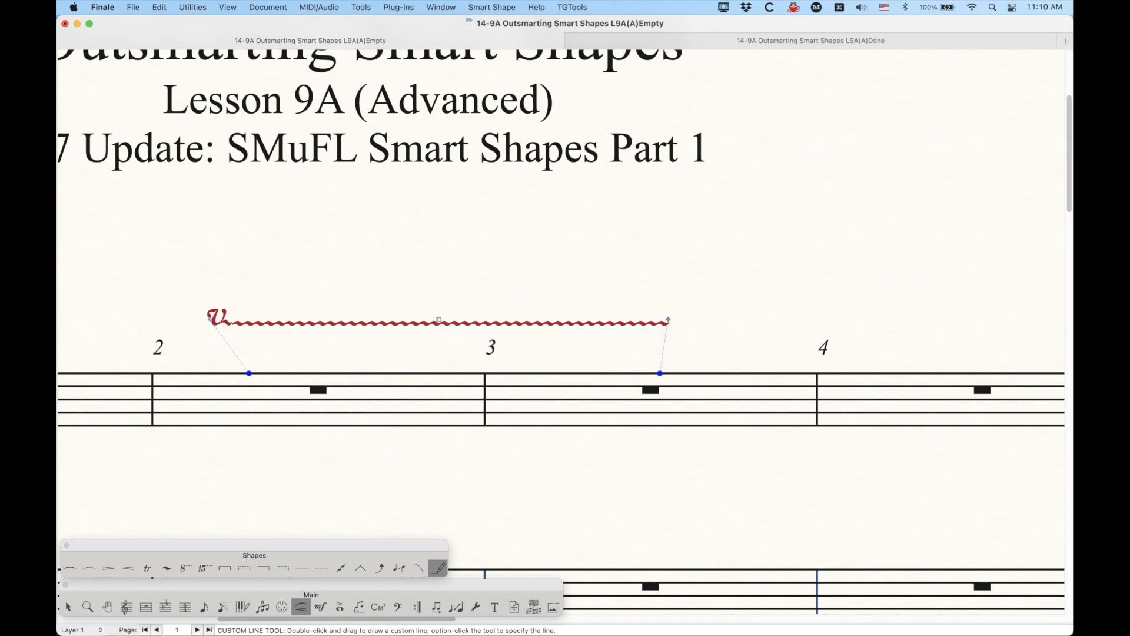
key("delete")
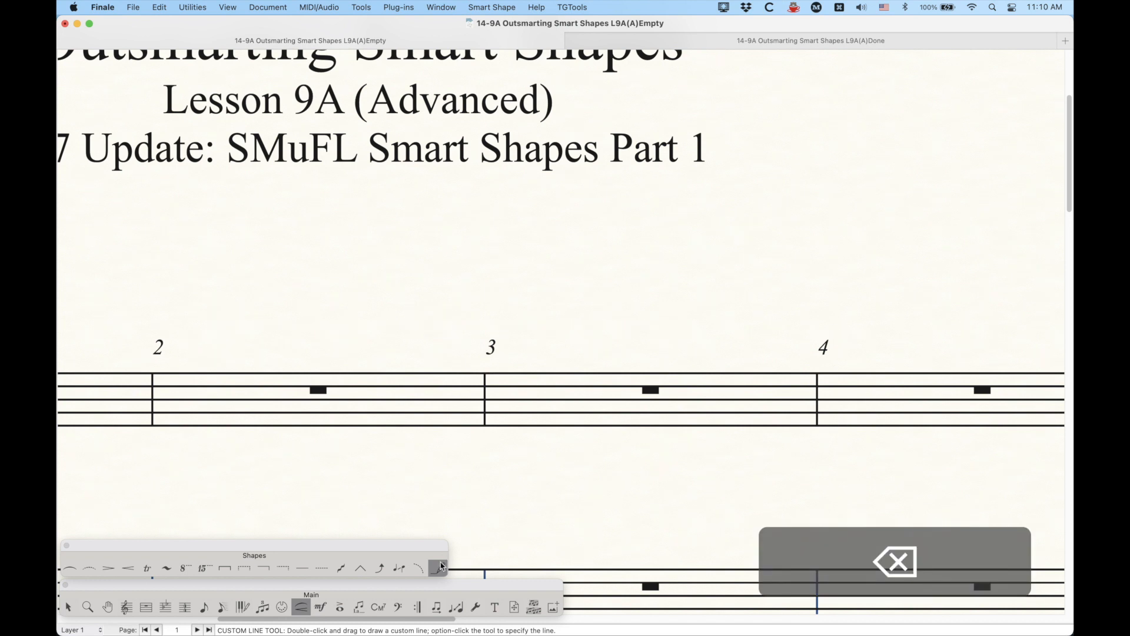
left_click(436, 565)
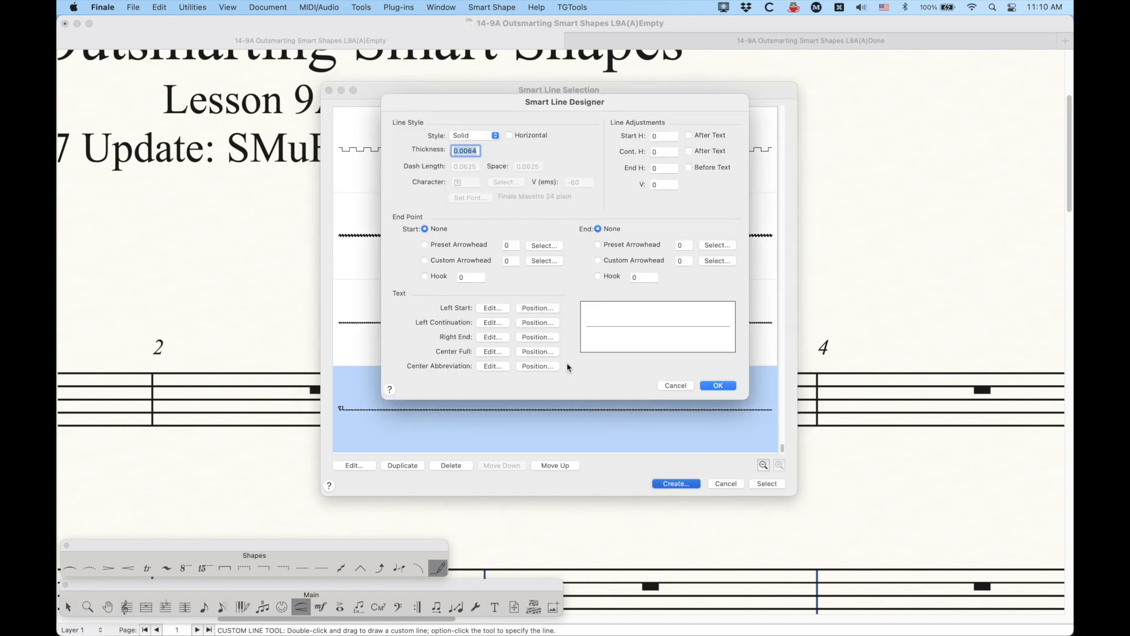
Set the line style to Character using a Multi-segment lines wiggle glyph.
left_click(472, 135)
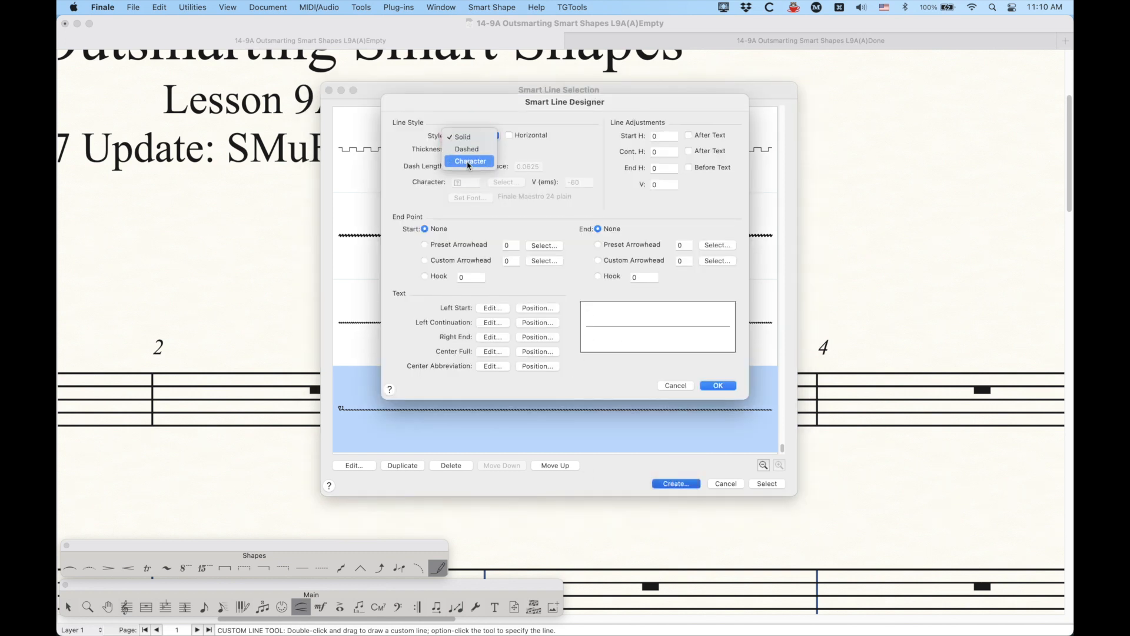
left_click(469, 161)
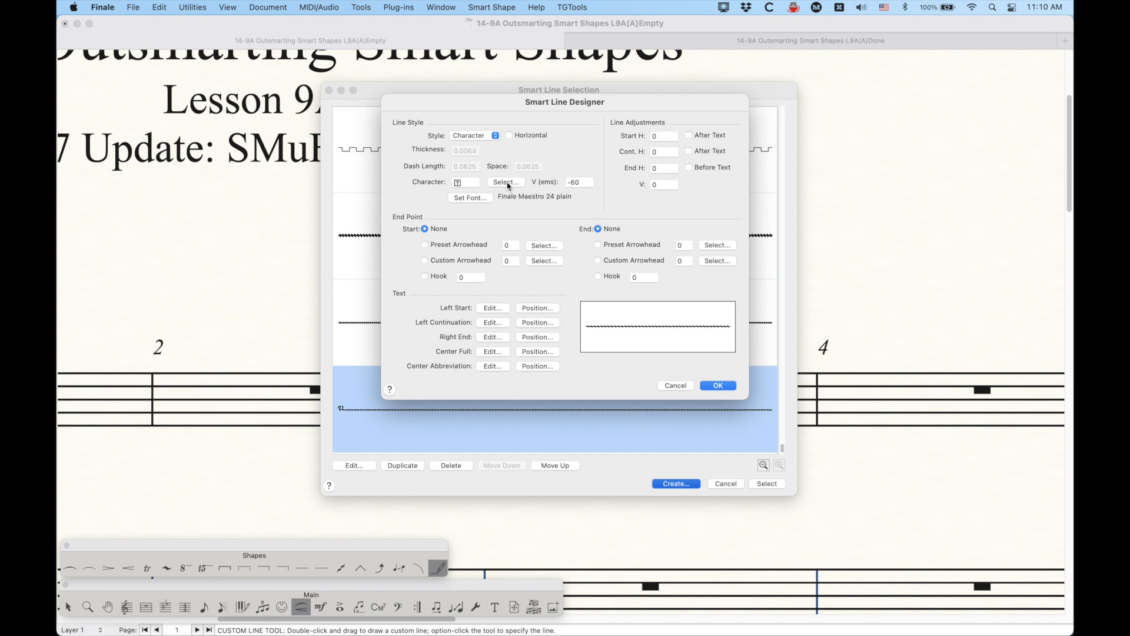
left_click(506, 183)
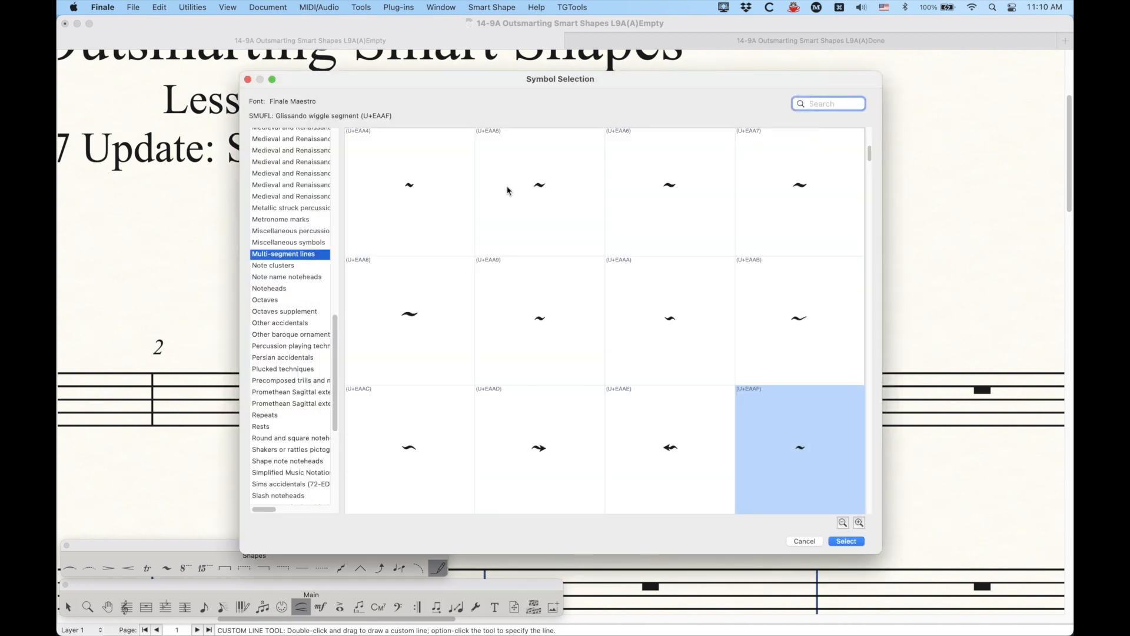
left_click(408, 186)
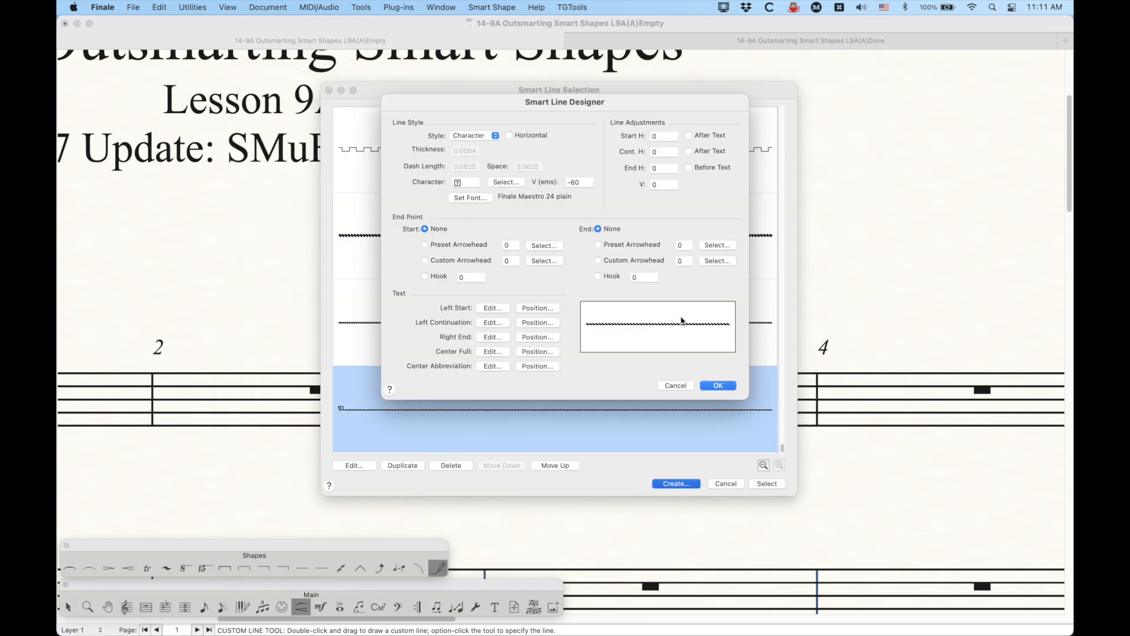
mouse_move(493, 309)
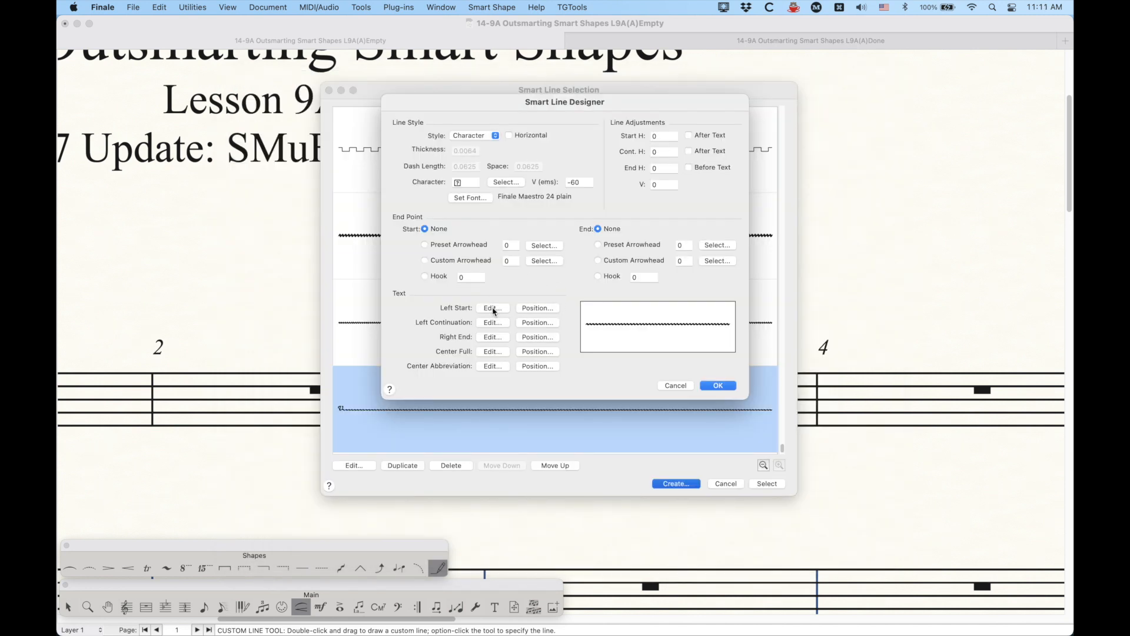
Set the left start text to Finale Maestro at a larger size and enter a trill sign.
left_click(491, 308)
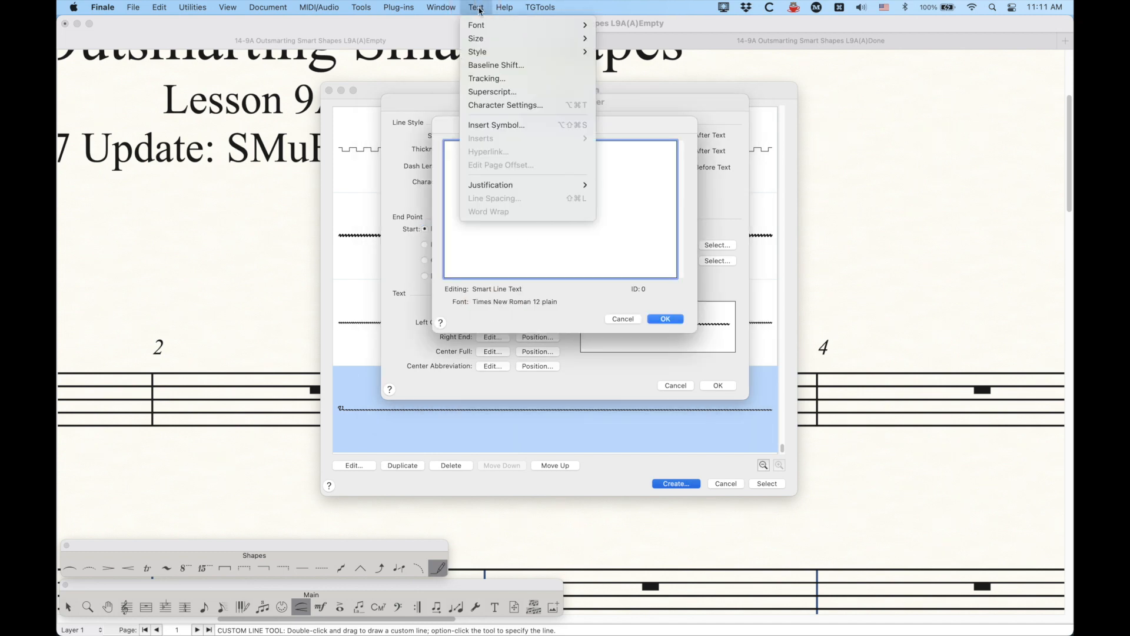
left_click(492, 133)
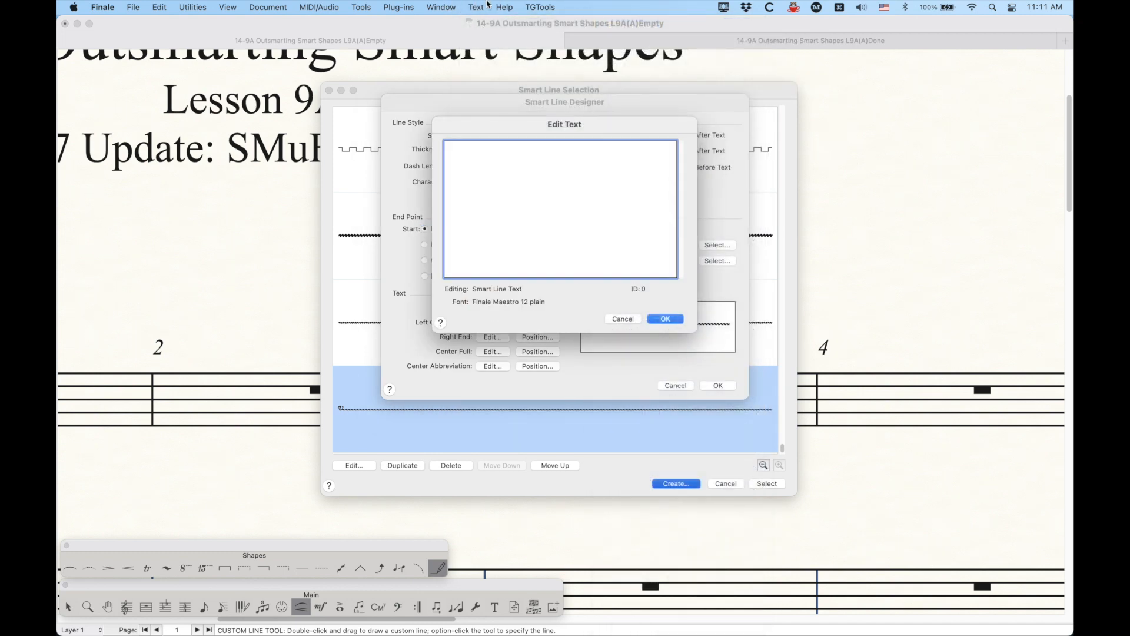
left_click(476, 7)
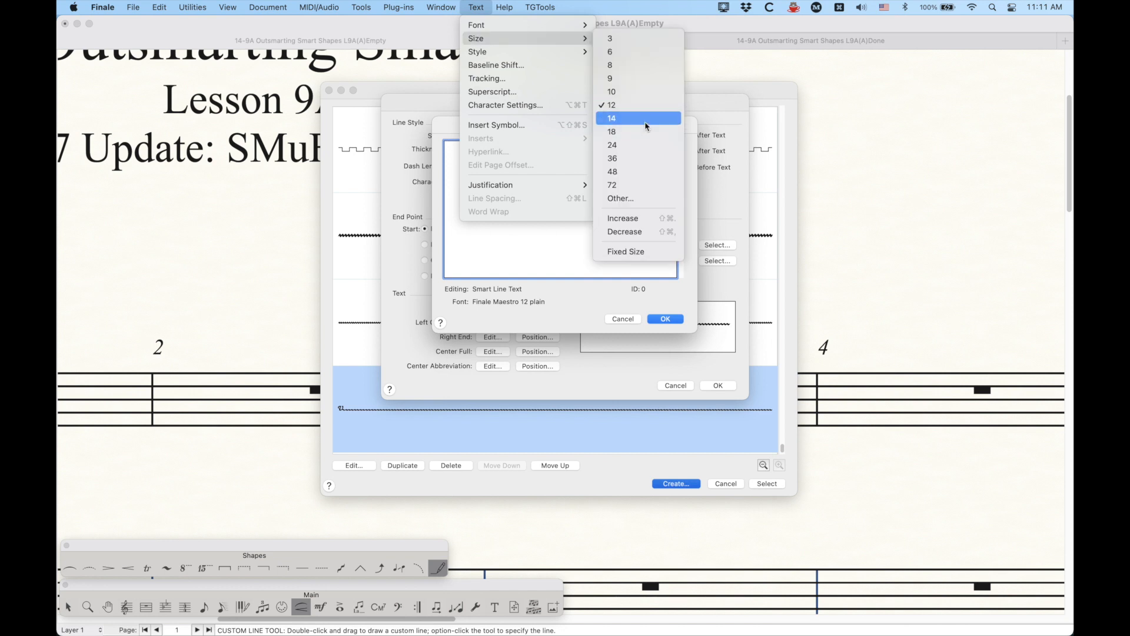
left_click(611, 145)
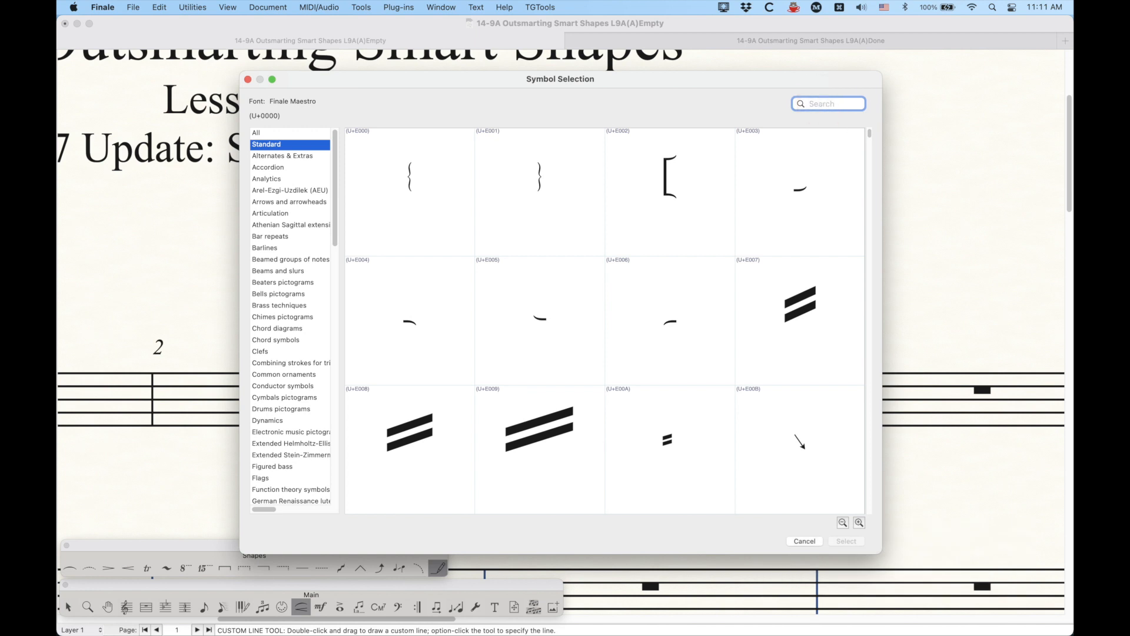
type("trill")
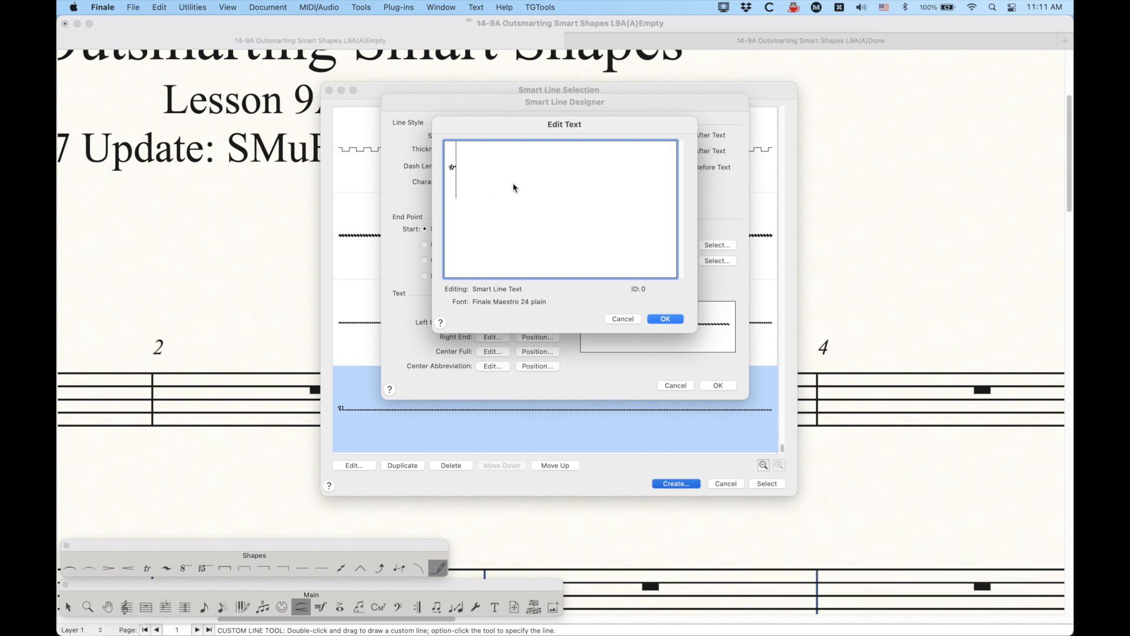
mouse_move(477, 203)
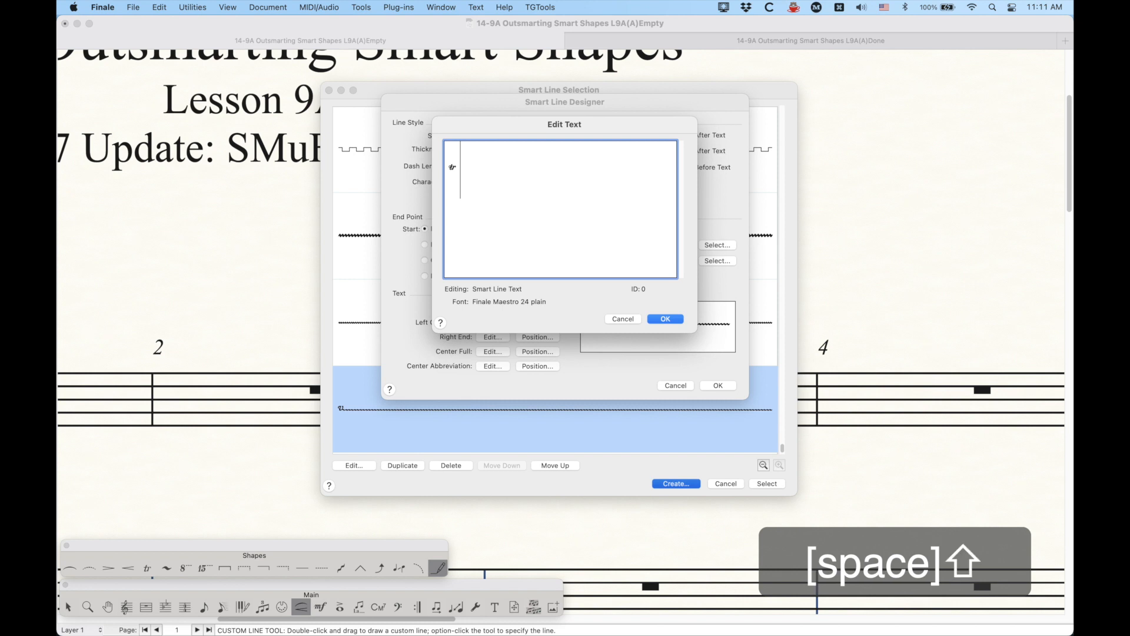
Adjust the text size and insert a slower trill wiggle segment from Multi-segment lines.
left_click(475, 7)
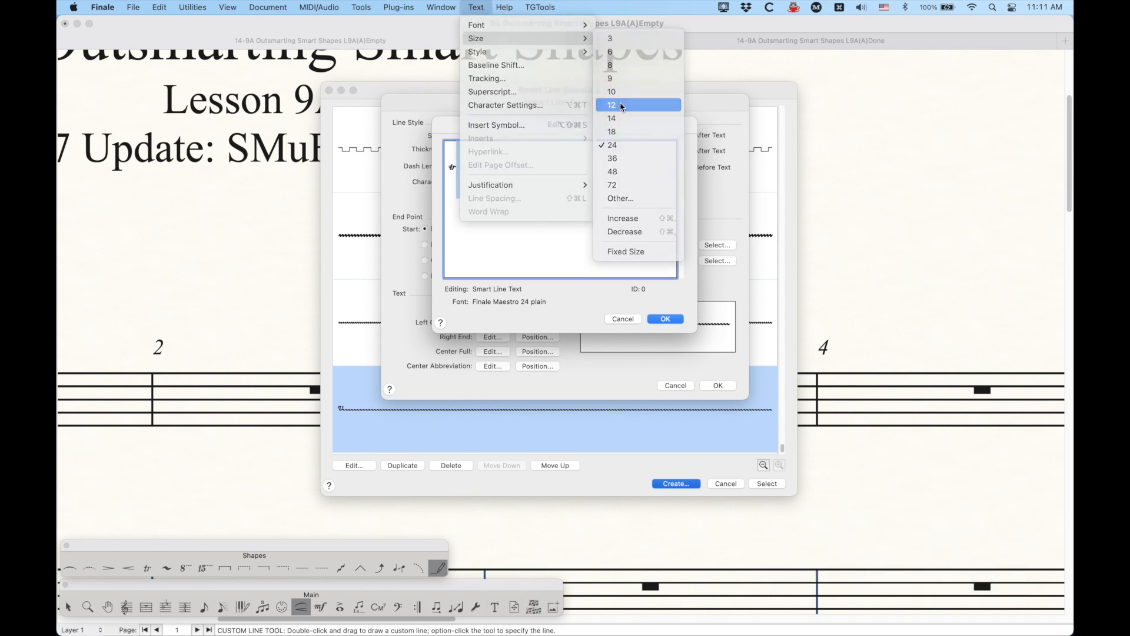
left_click(611, 104)
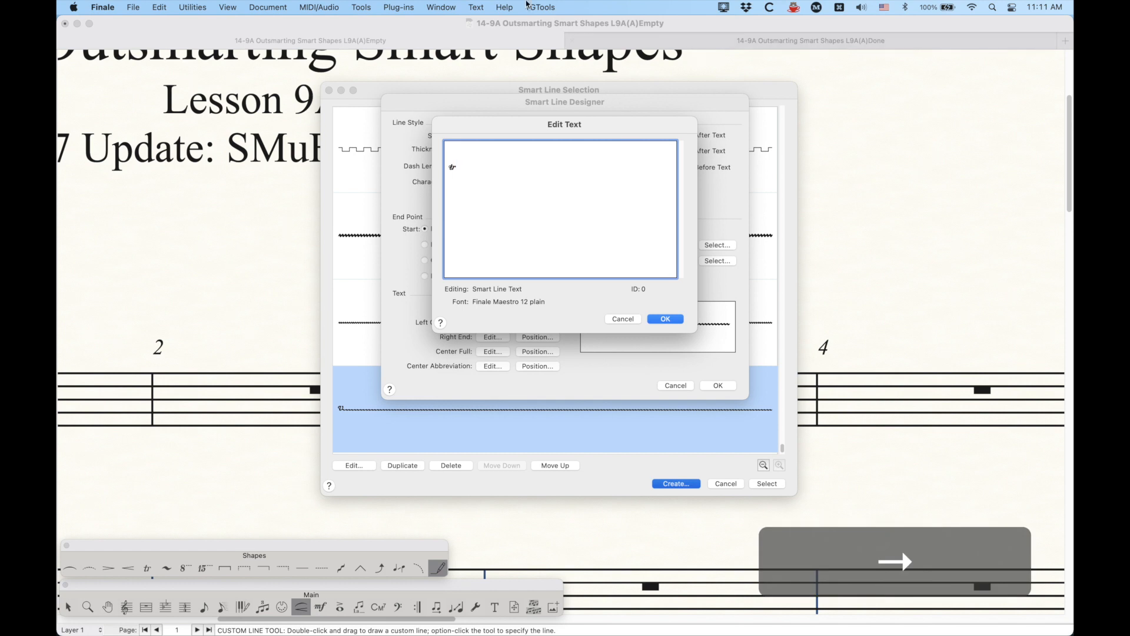
left_click(476, 7)
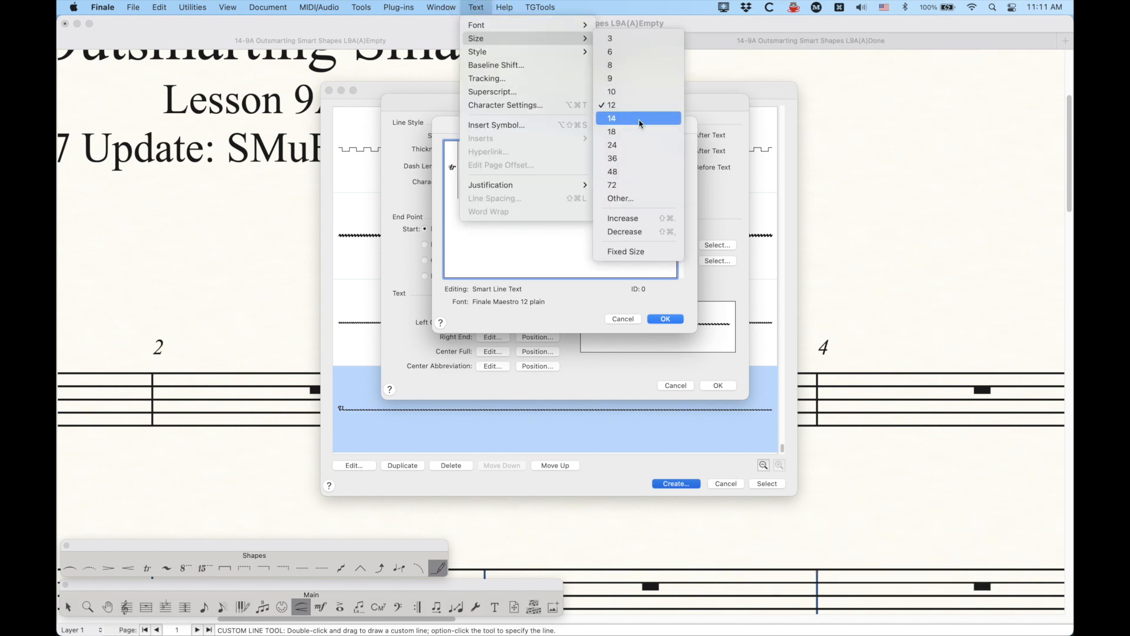
left_click(612, 145)
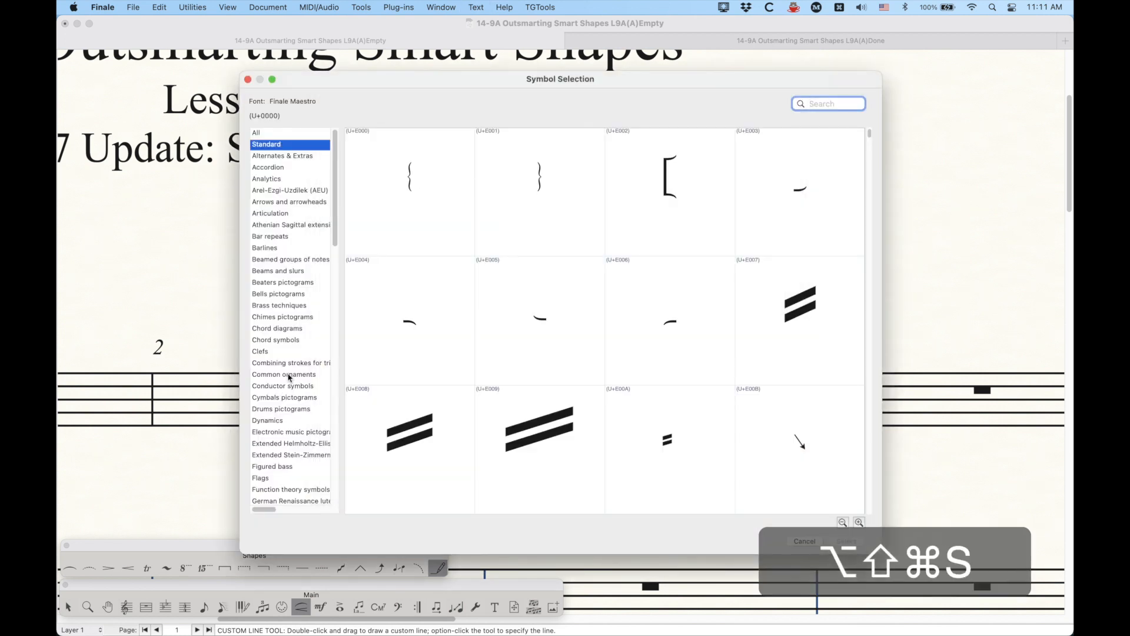
scroll("down", 3)
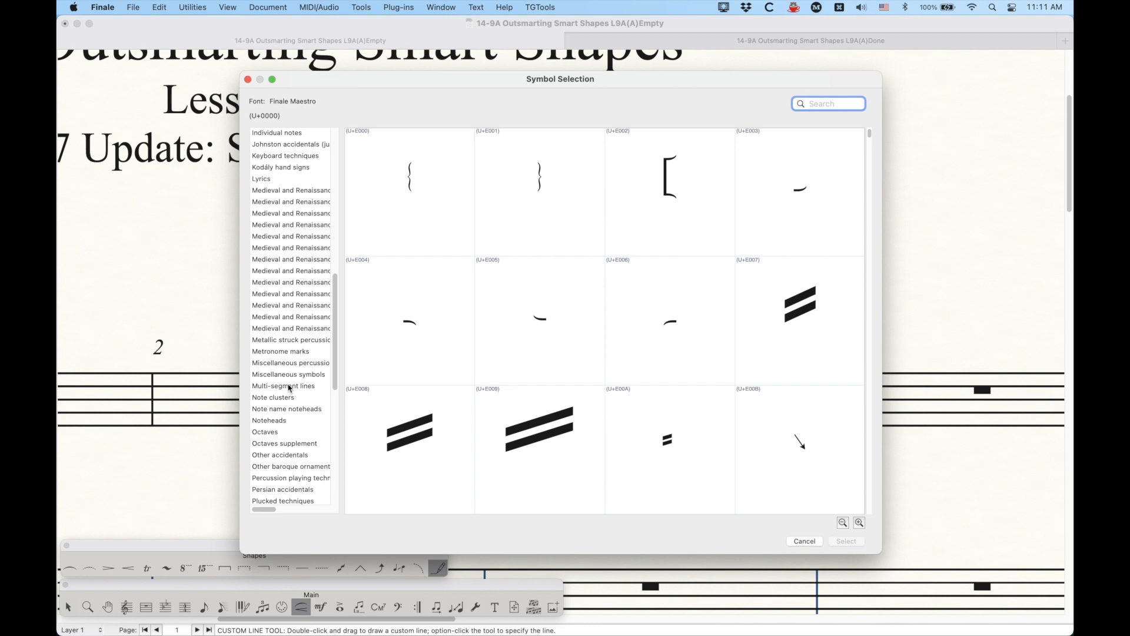
left_click(283, 387)
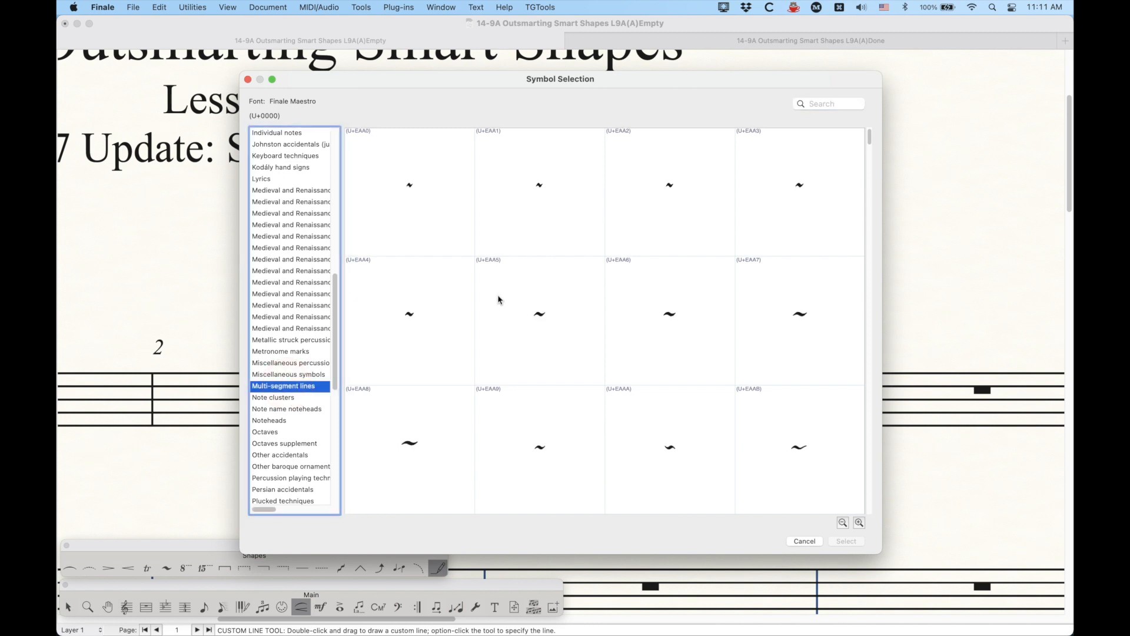
mouse_move(431, 205)
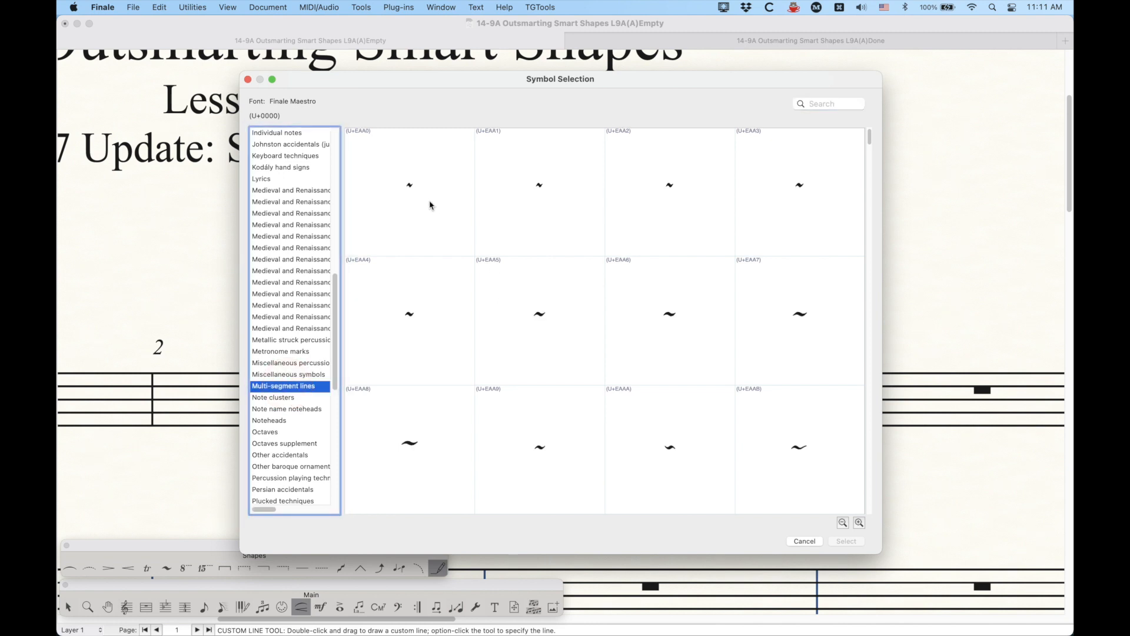
left_click(668, 315)
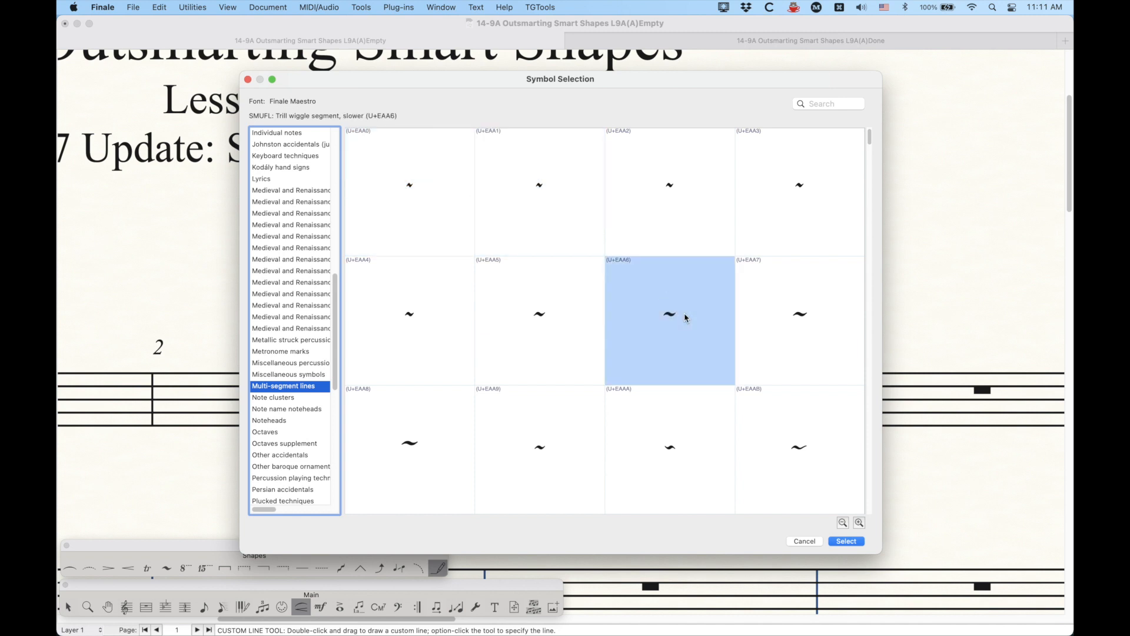
left_click(410, 445)
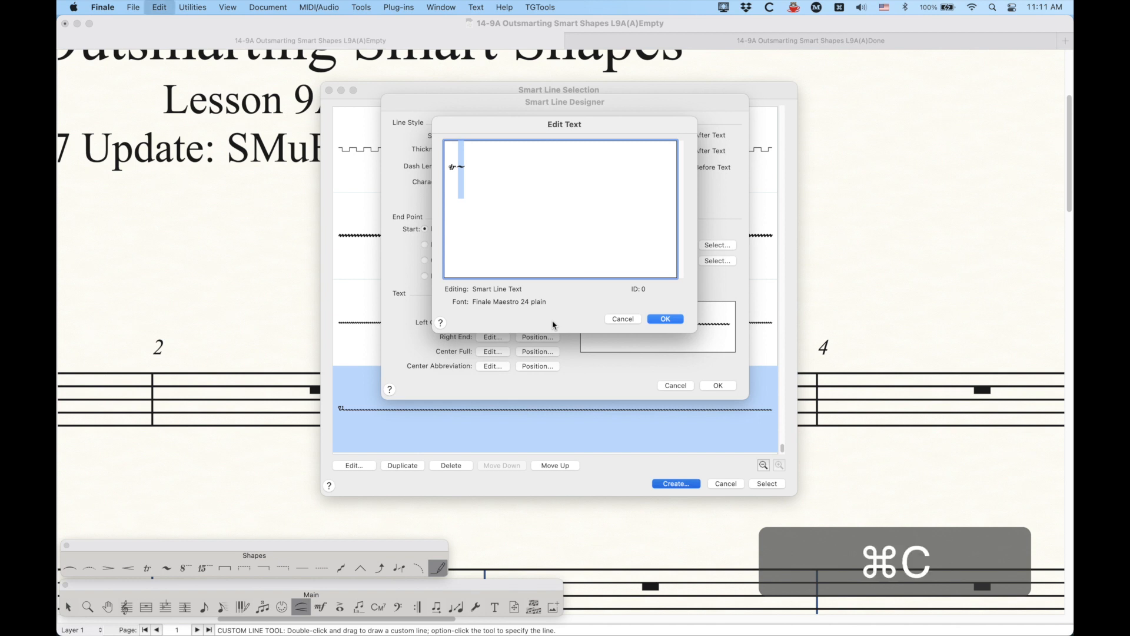
Paste more trill wiggle segments after the trill and select the trailing characters.
key("cmd+v")
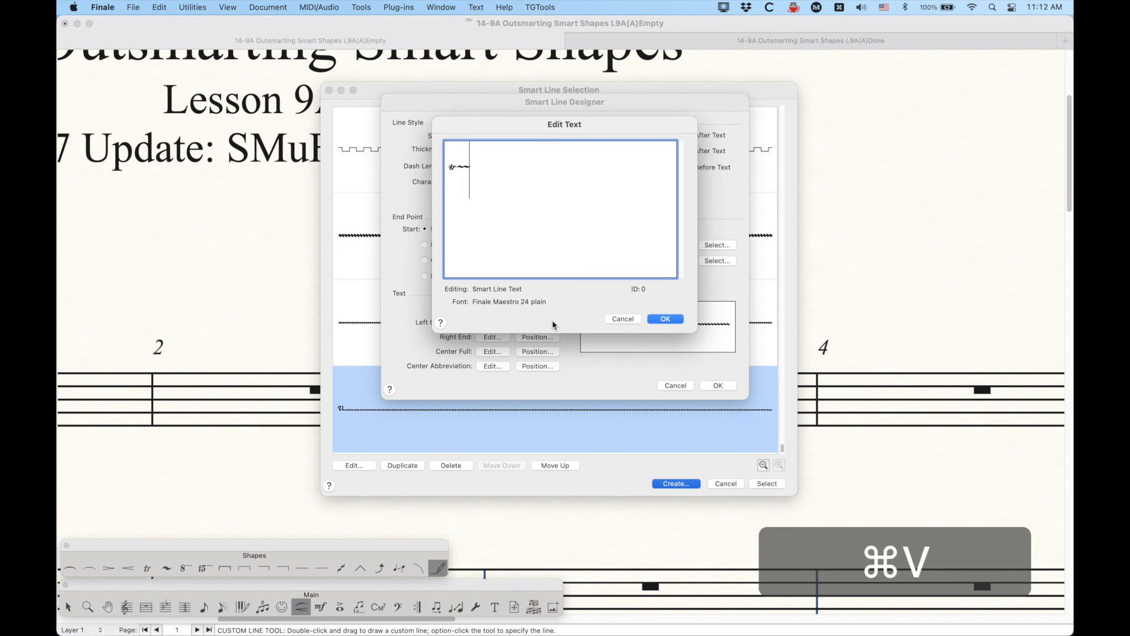
key("cmd+v")
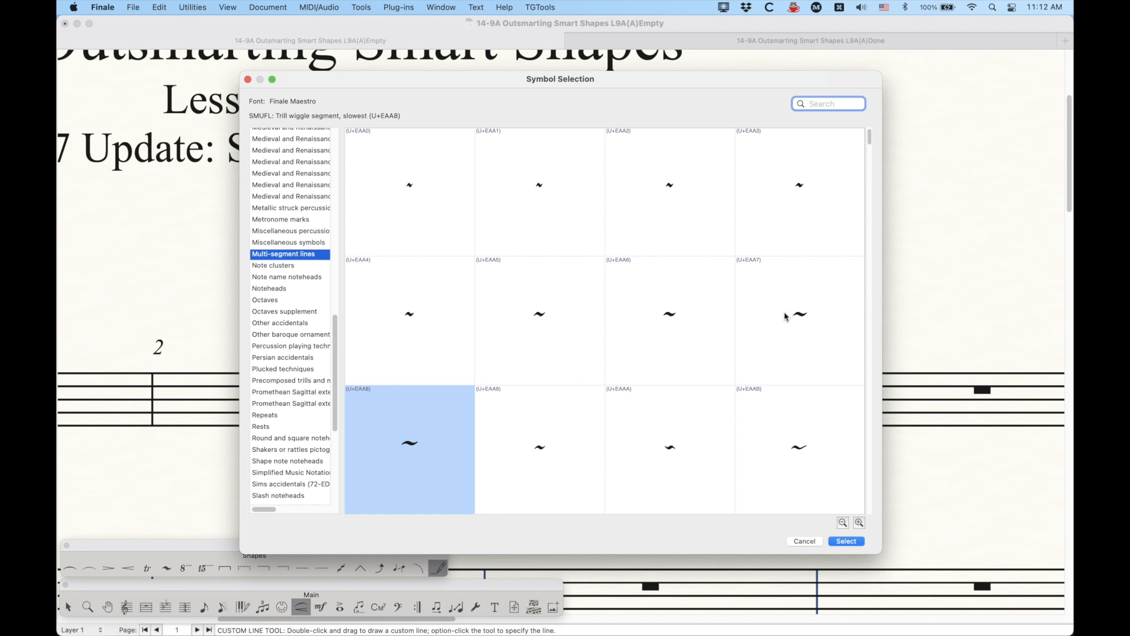
left_click(800, 328)
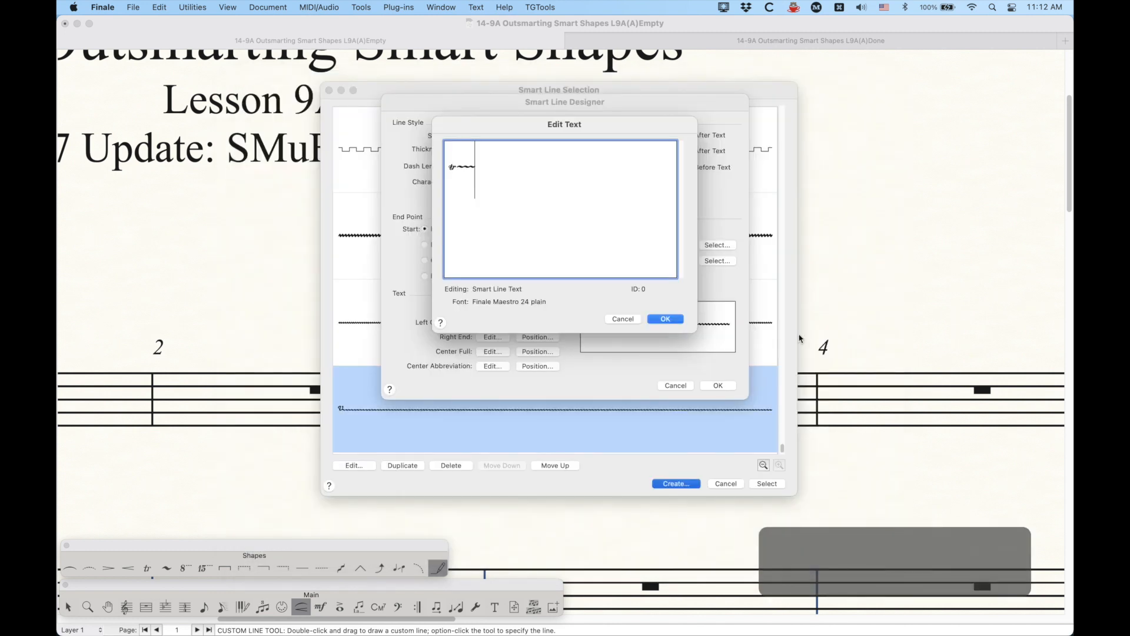
key("cmd+c")
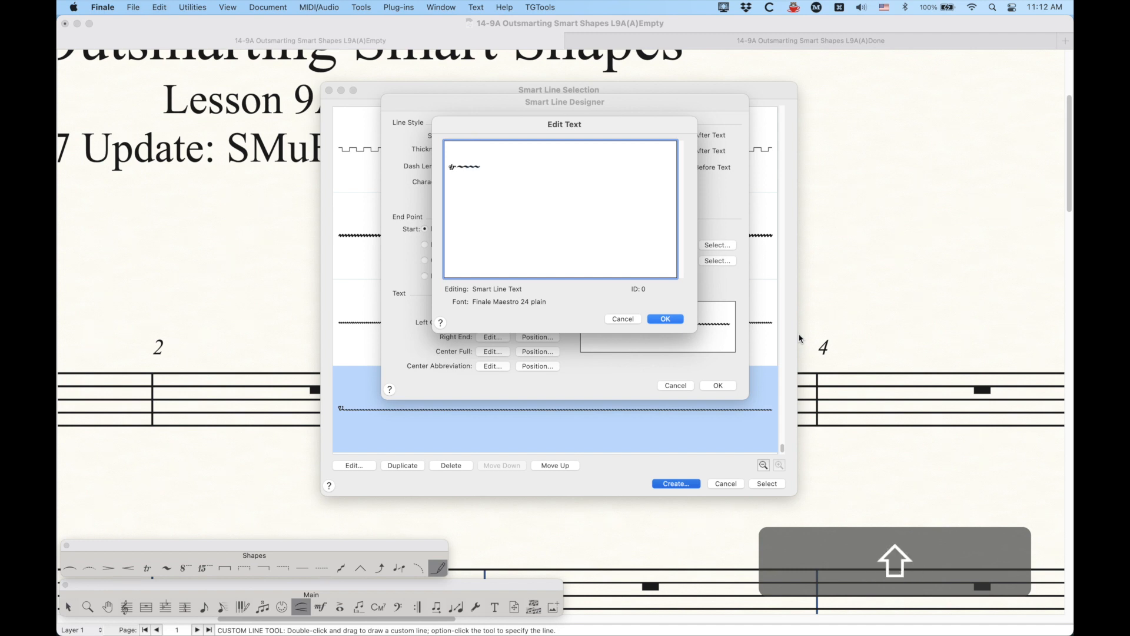
key("cmd+v")
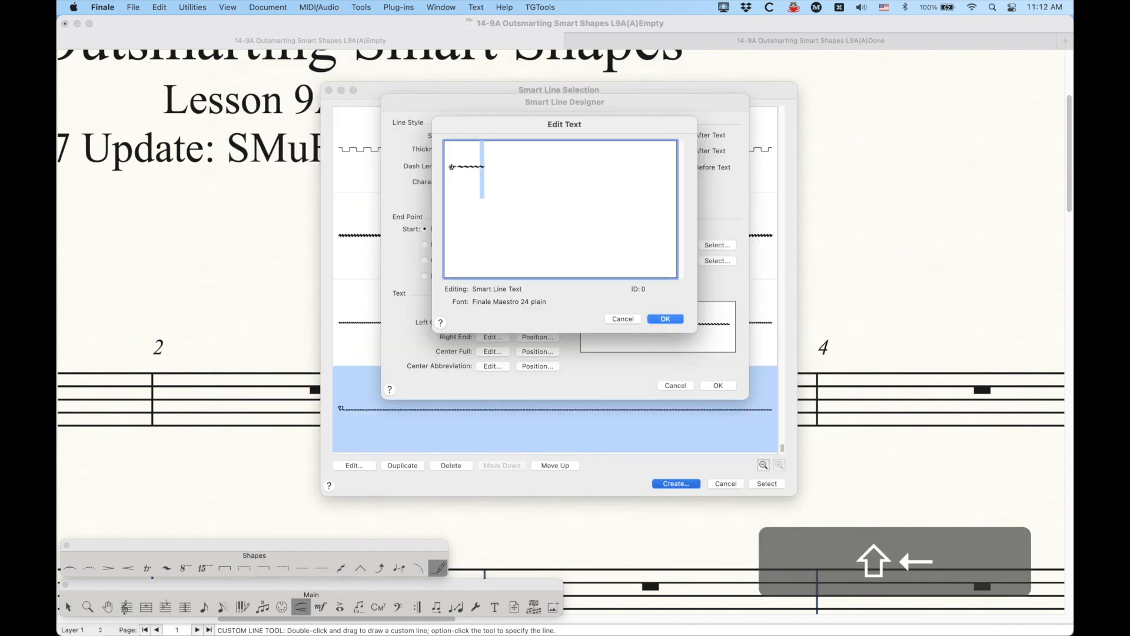
key("cmd+v")
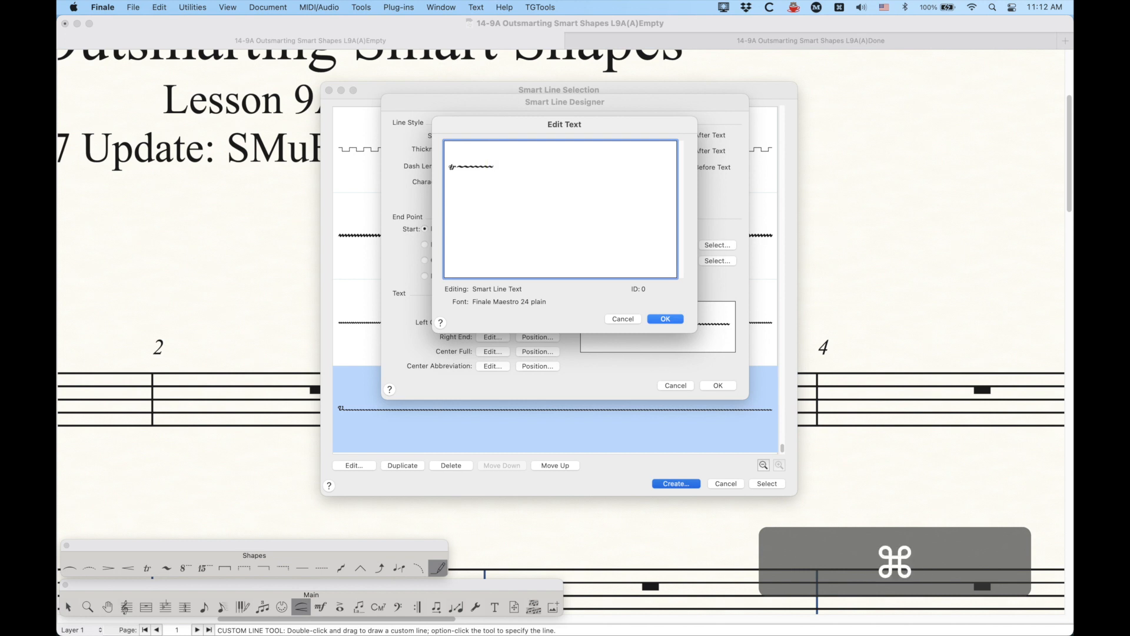
key("cmd+v")
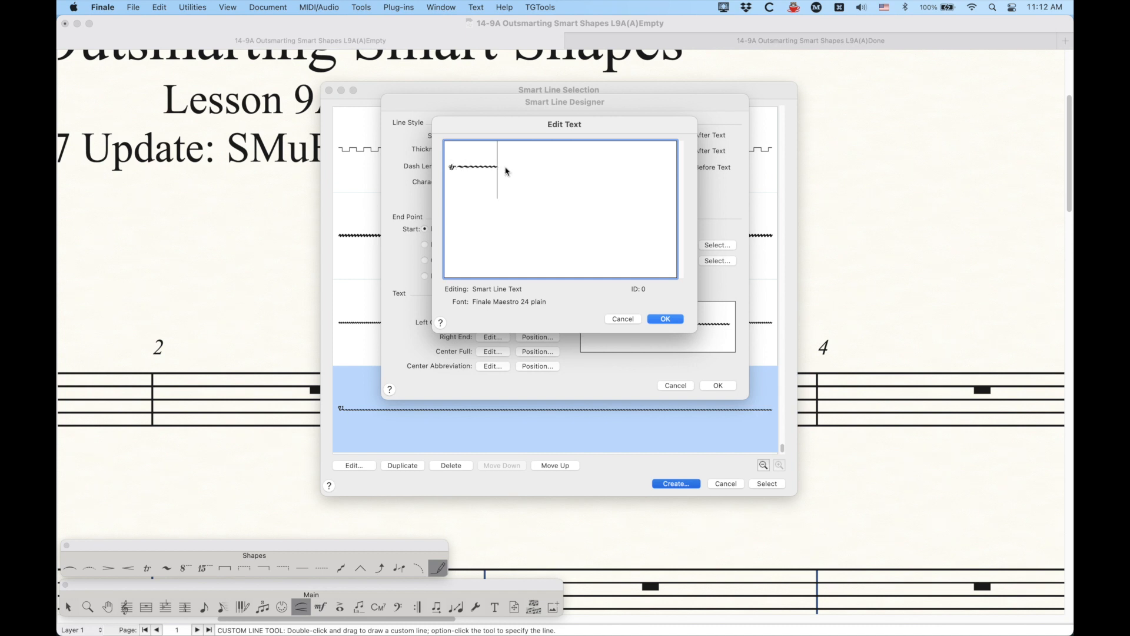
key("shift+left")
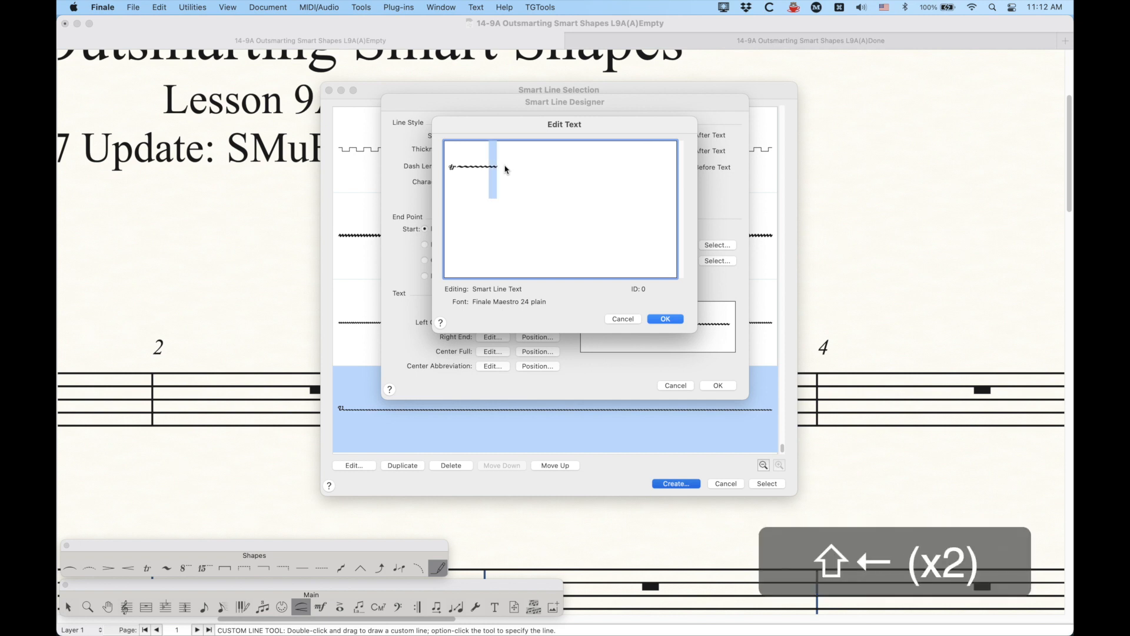
key("shift+left")
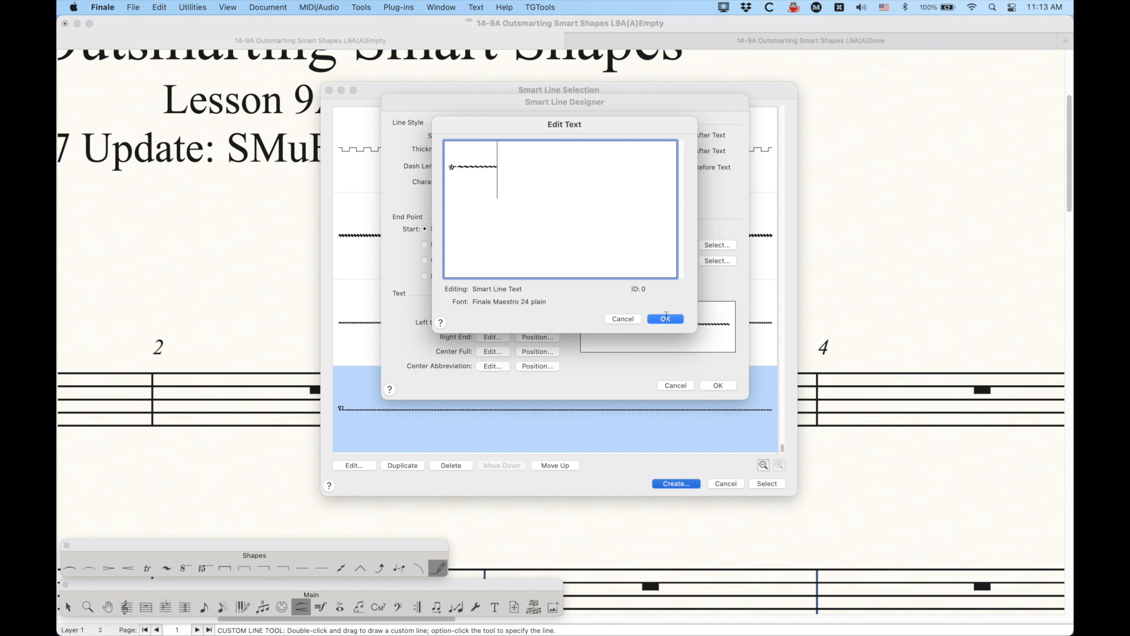
Confirm the start text and set Start H to After Text and End H to Before Text.
left_click(665, 319)
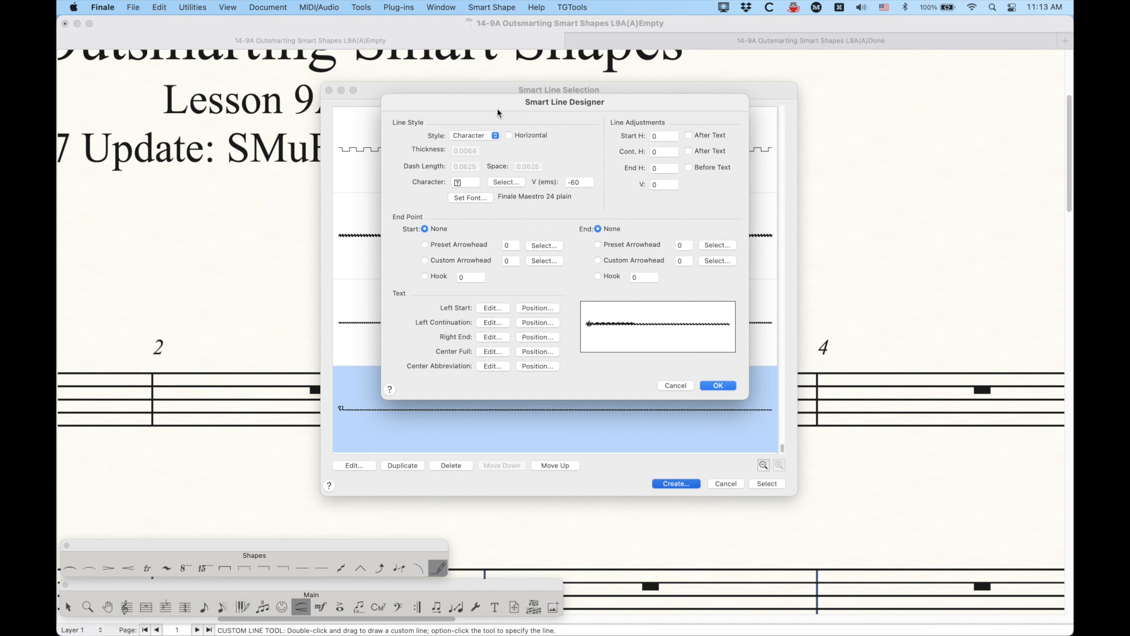
mouse_move(619, 342)
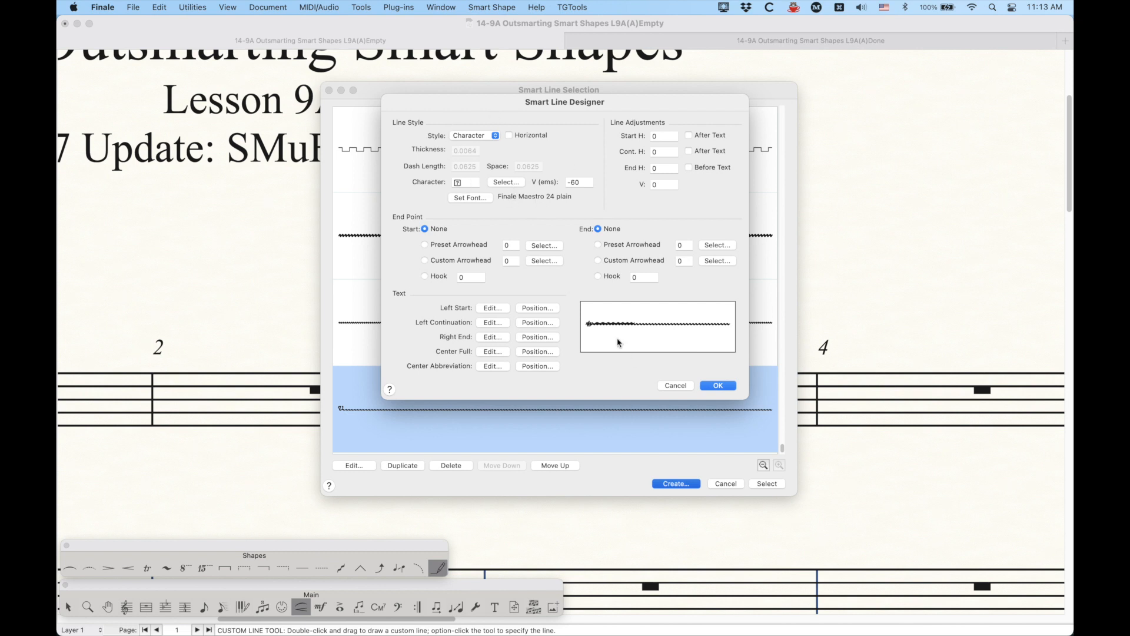
left_click(688, 135)
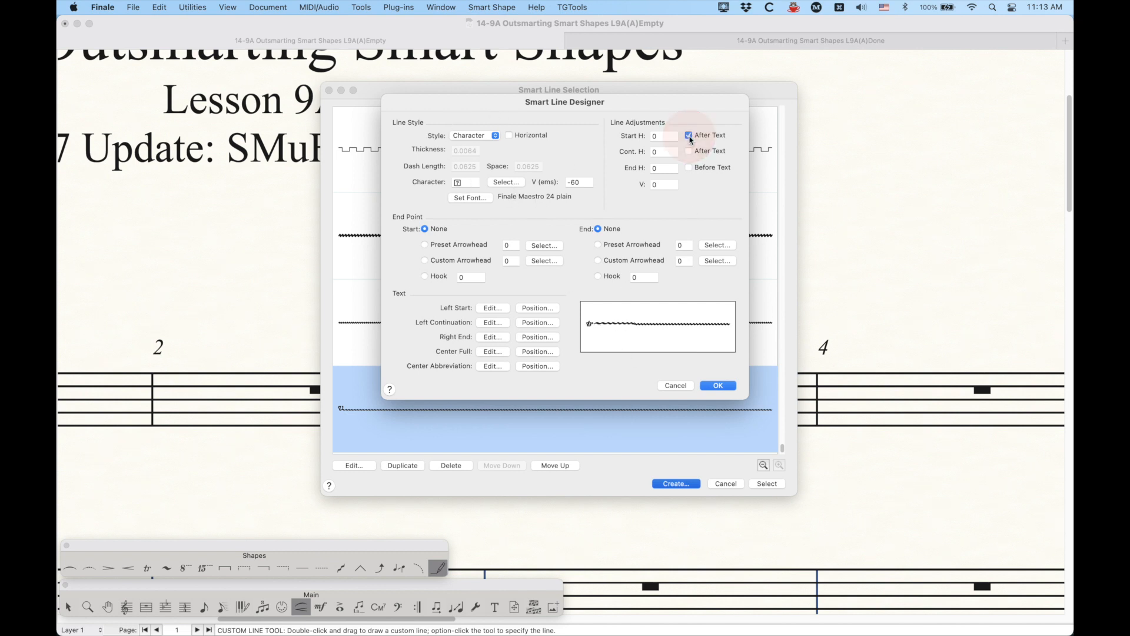
left_click(688, 135)
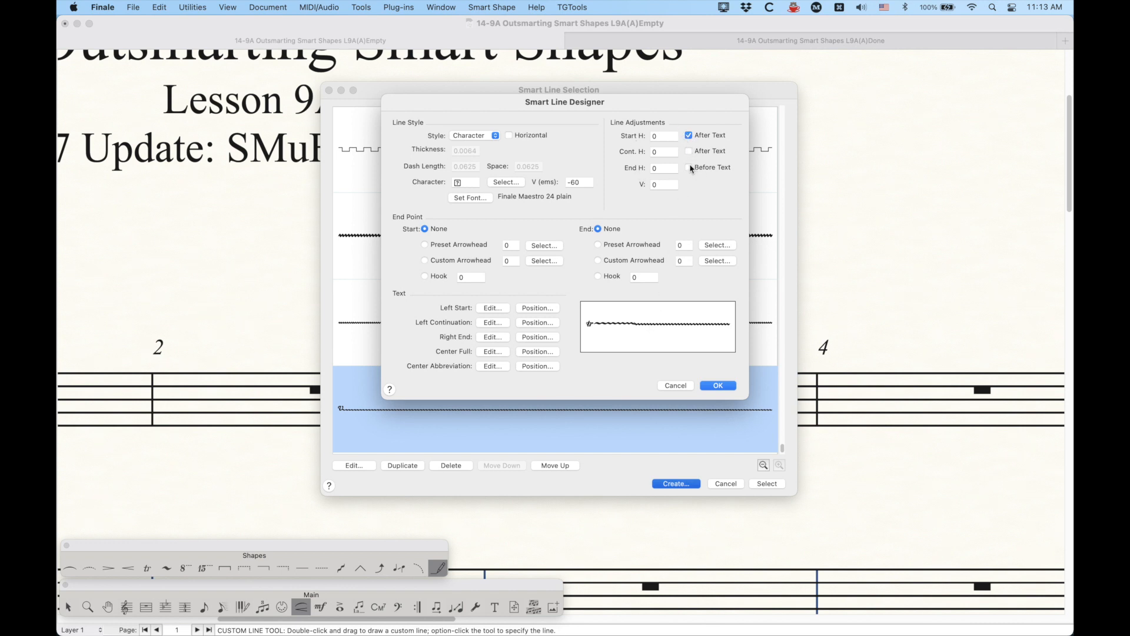
left_click(688, 168)
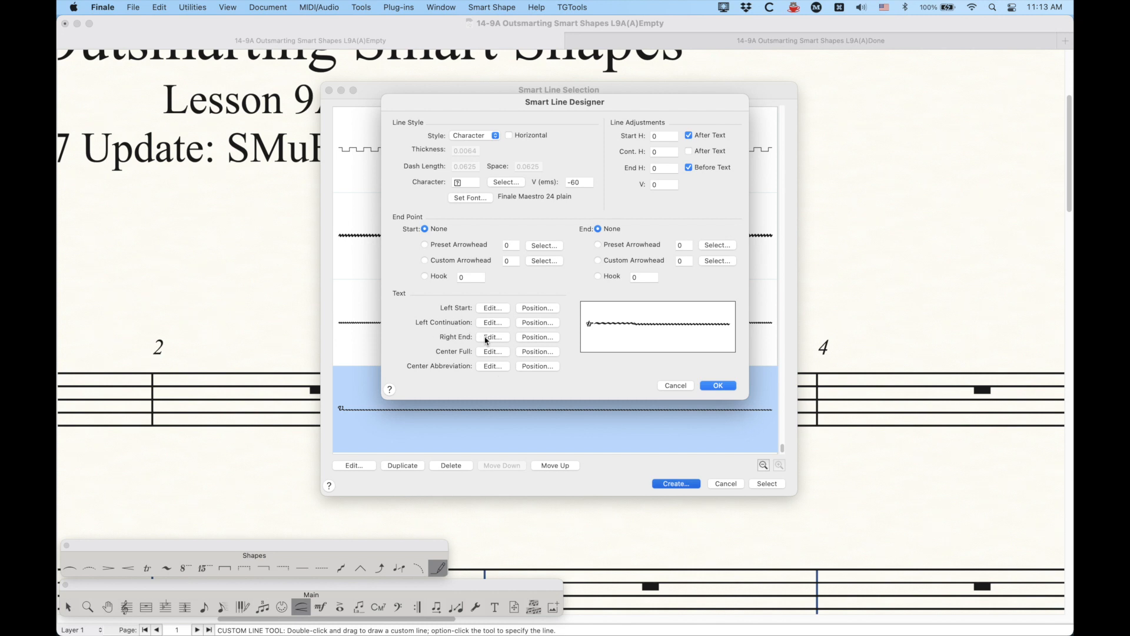
Open the right-end text and set its size to 24.
left_click(492, 337)
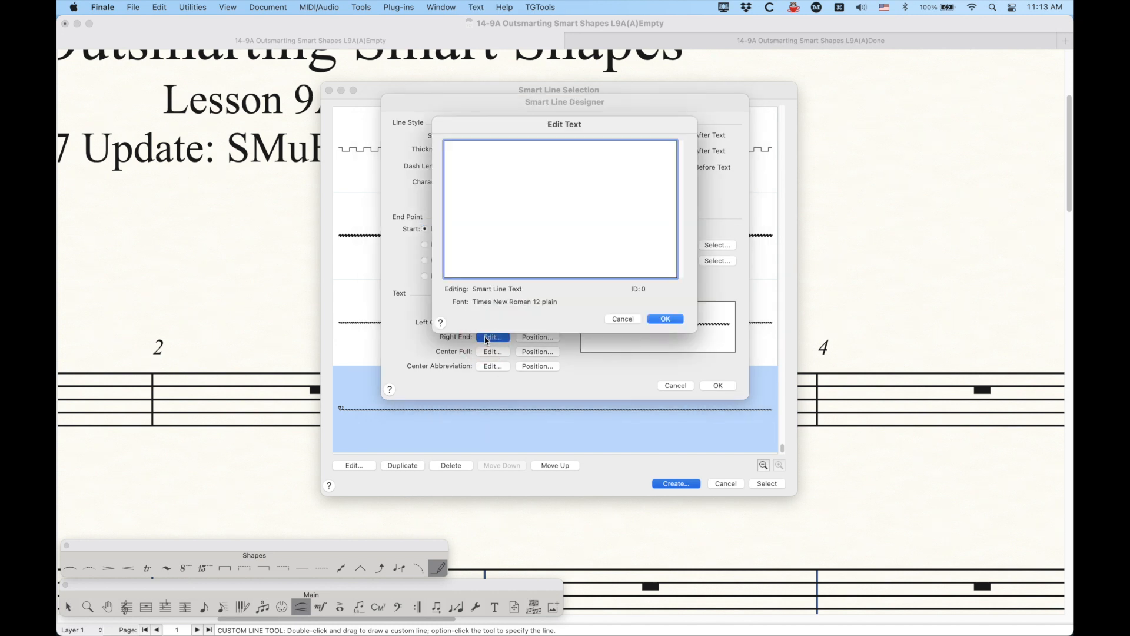
left_click(475, 7)
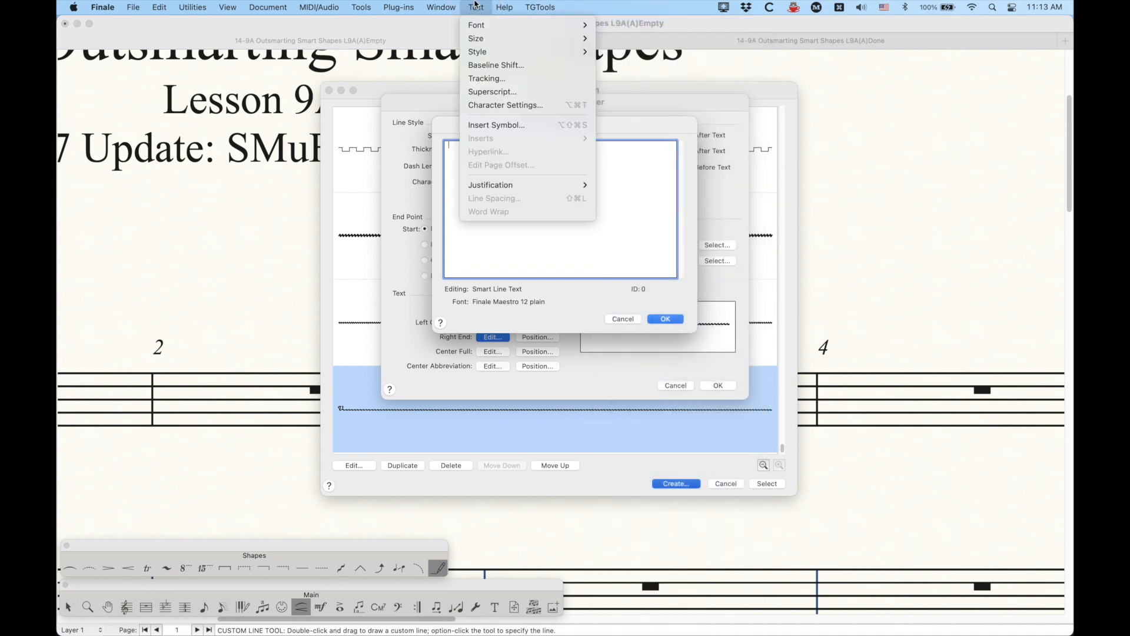
left_click(477, 38)
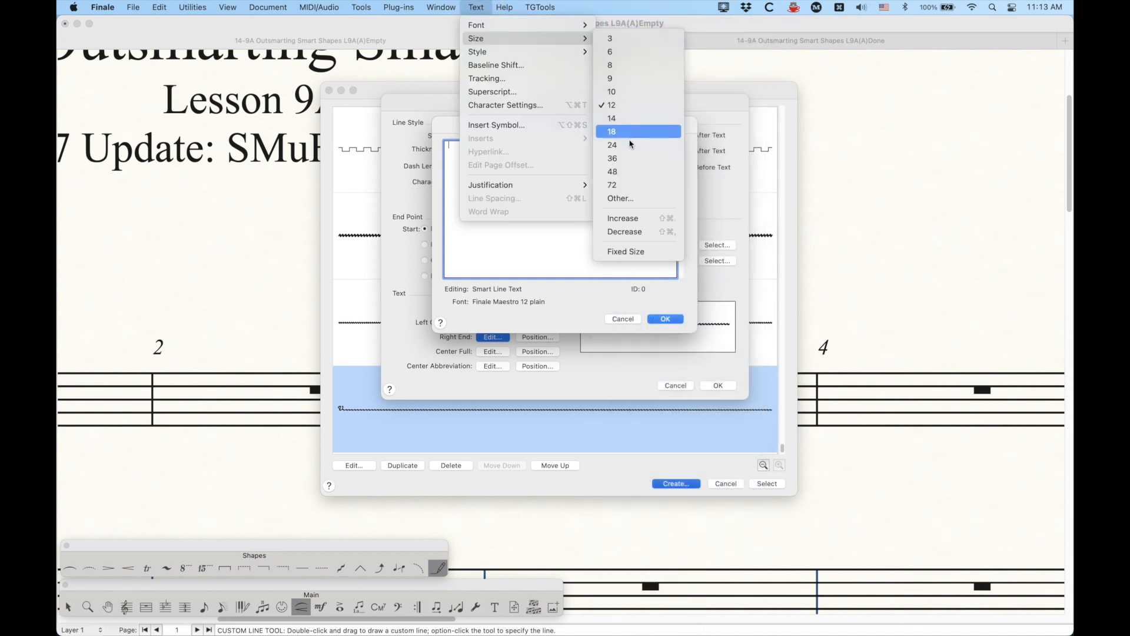
left_click(612, 145)
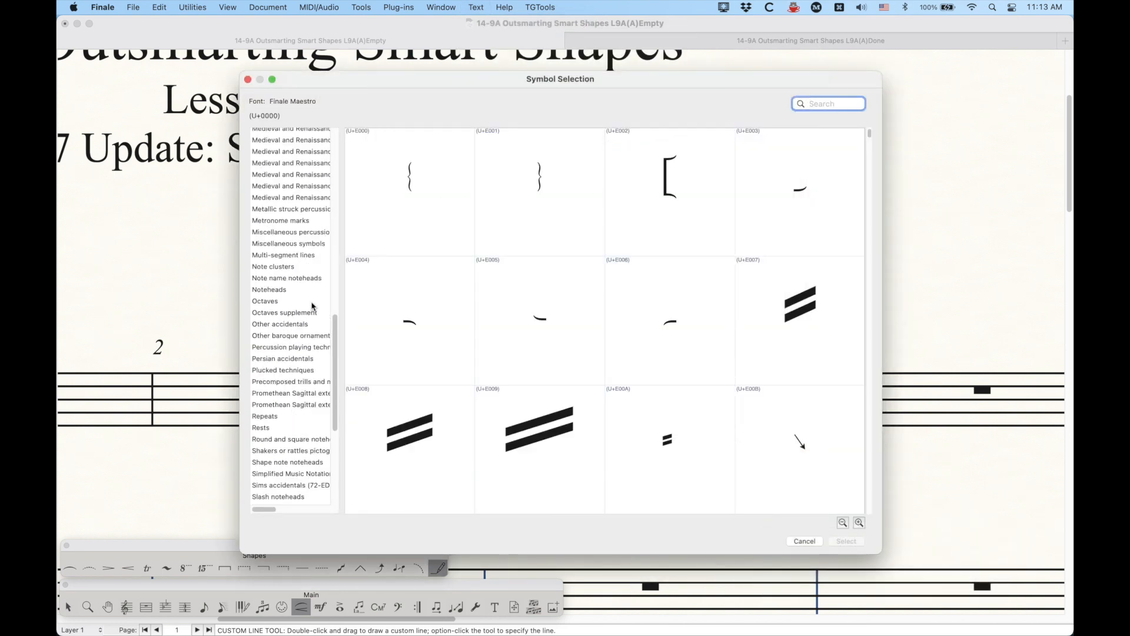
Insert slow and faster trill wiggle segments from Multi-segment lines into the end text.
left_click(283, 255)
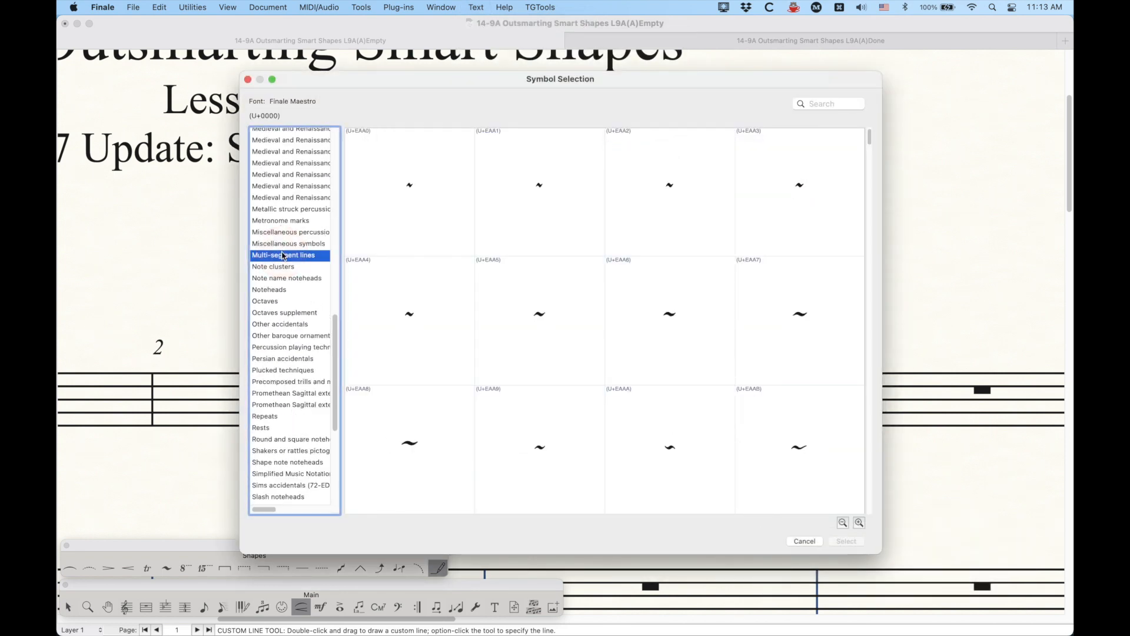
mouse_move(367, 246)
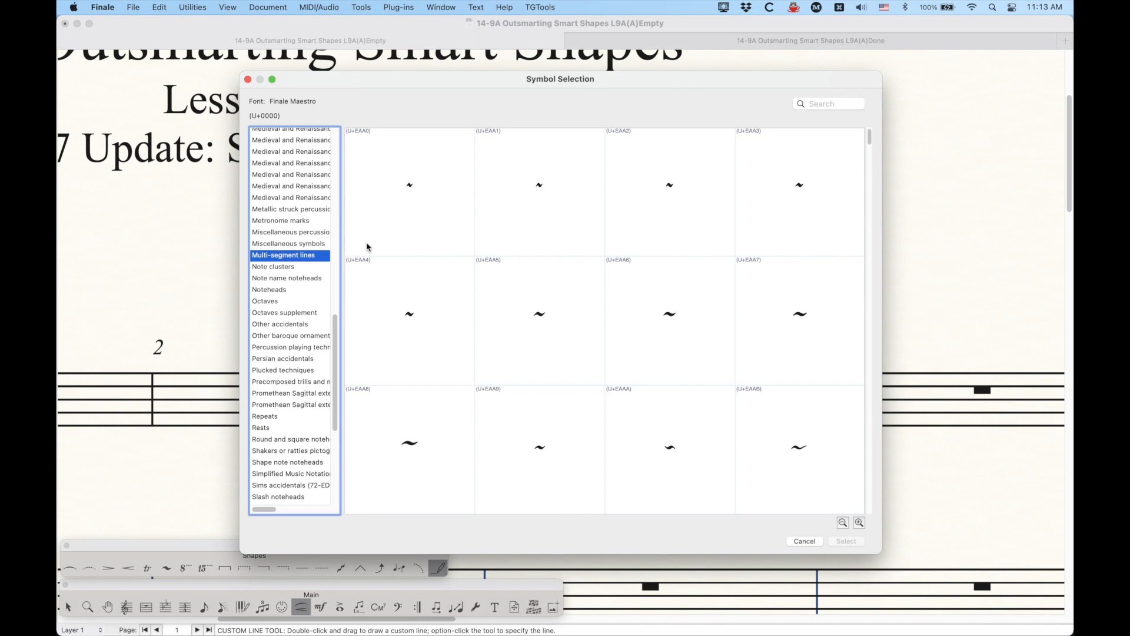
left_click(539, 314)
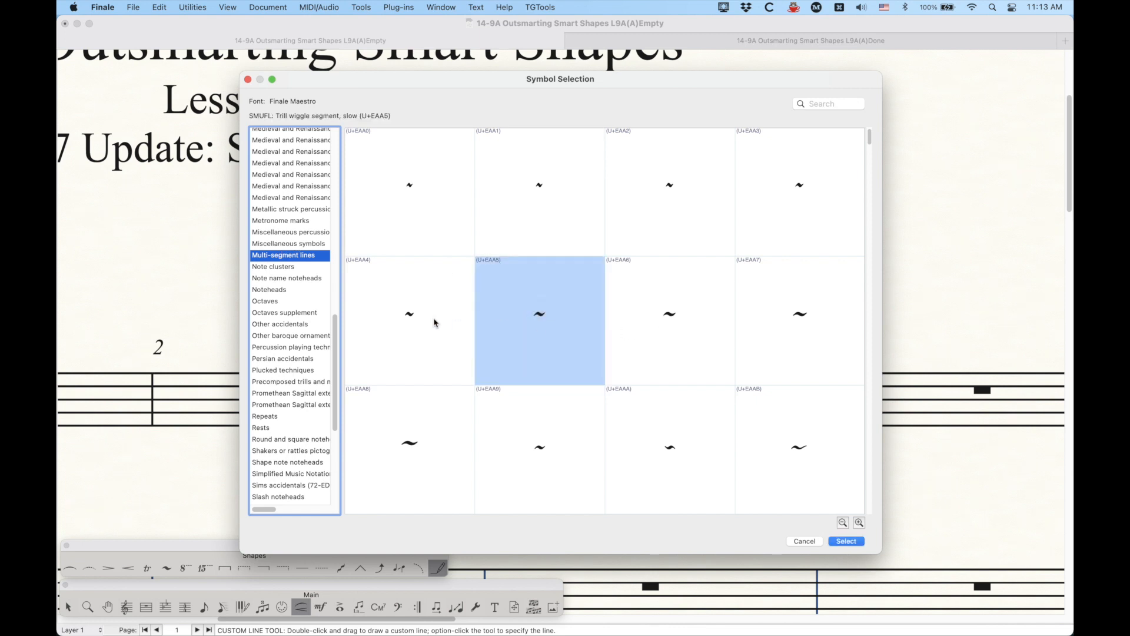
left_click(800, 186)
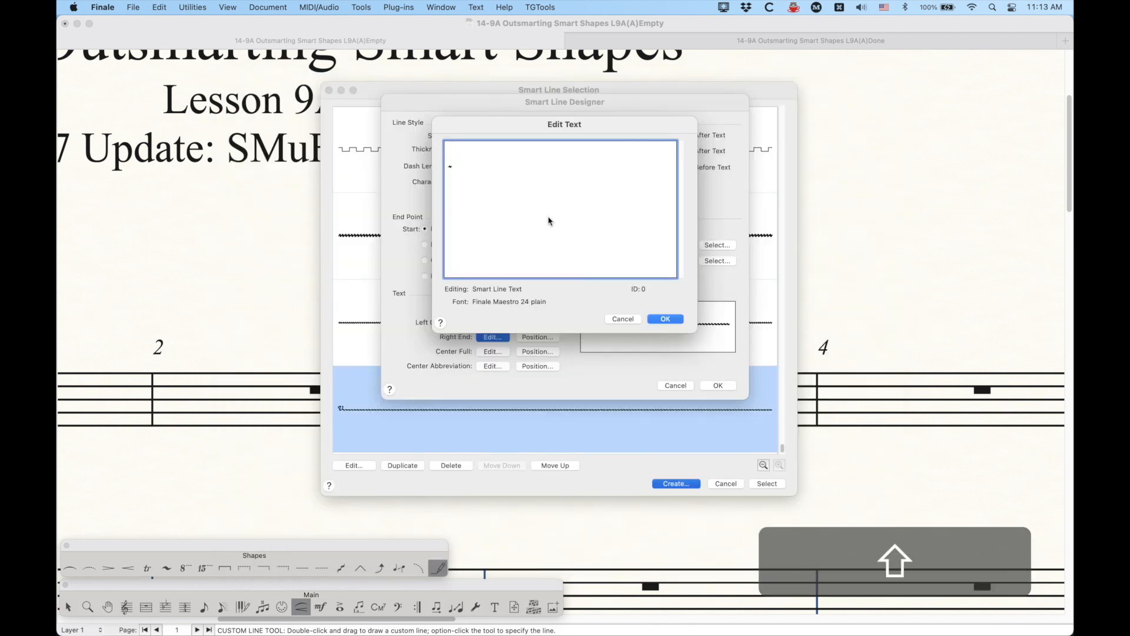
key("cmd+v")
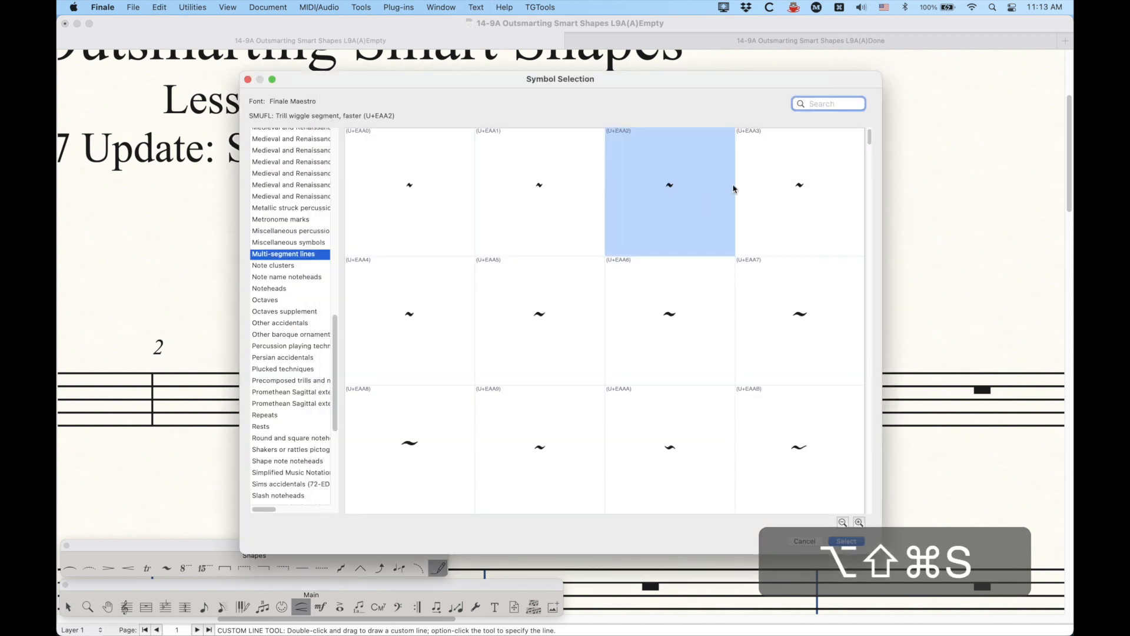
left_click(540, 186)
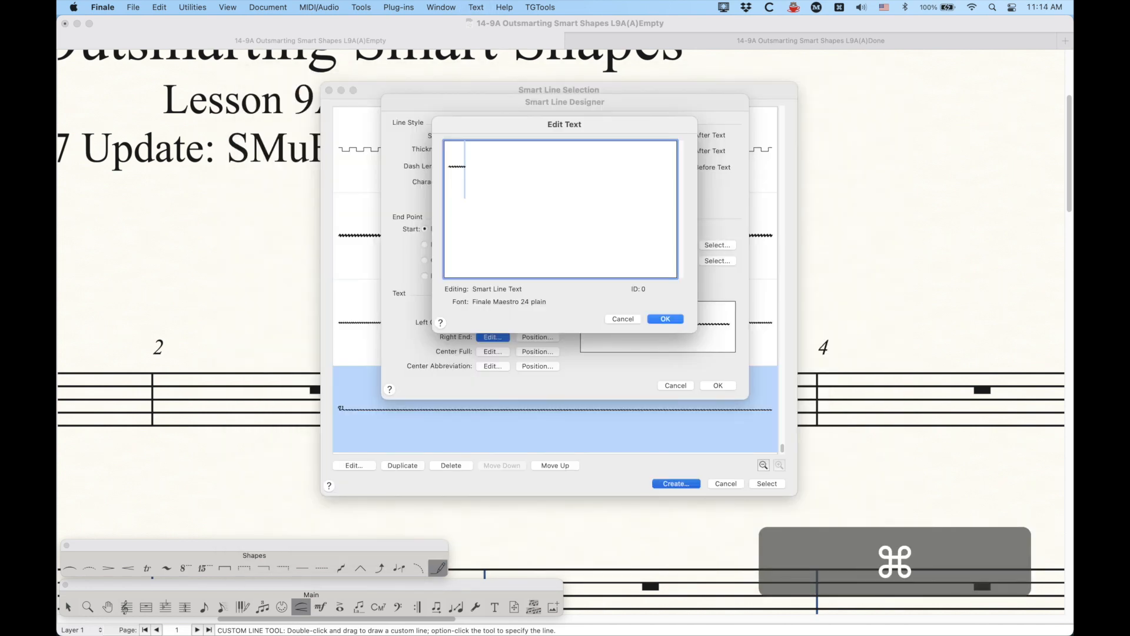
key("cmd+v")
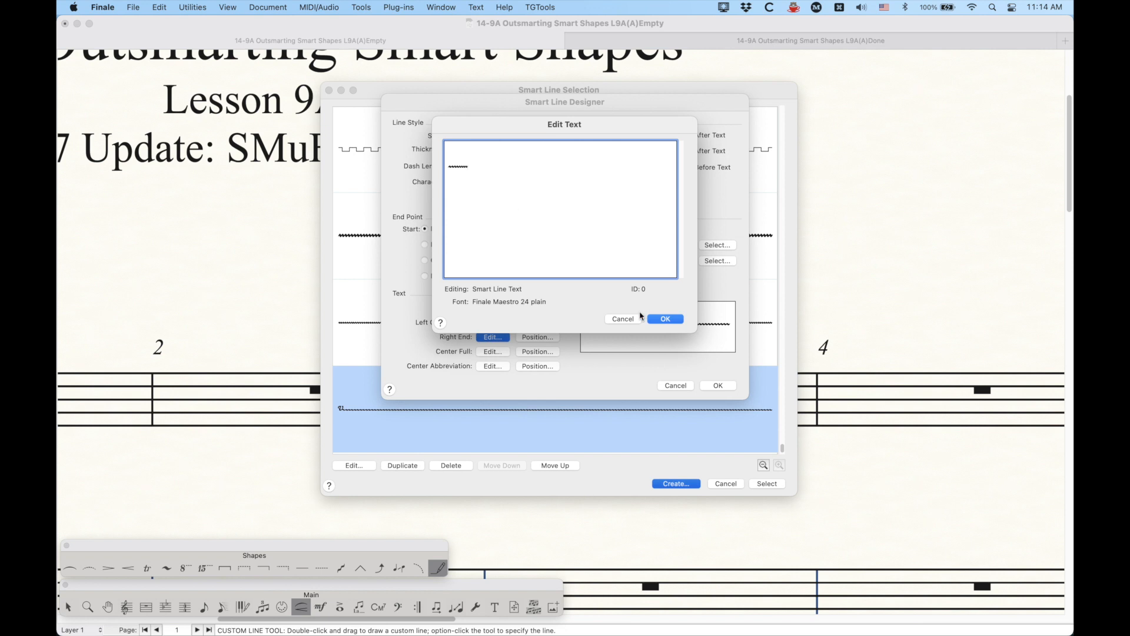
Confirm the right-end text and review the start and end texts.
left_click(665, 319)
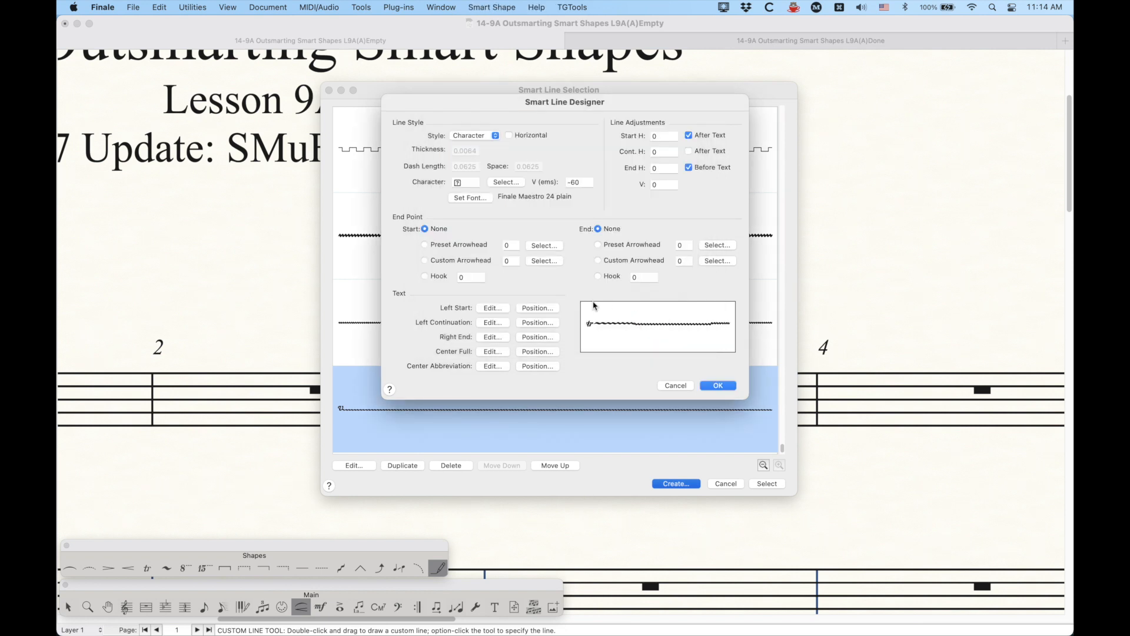
left_click(492, 308)
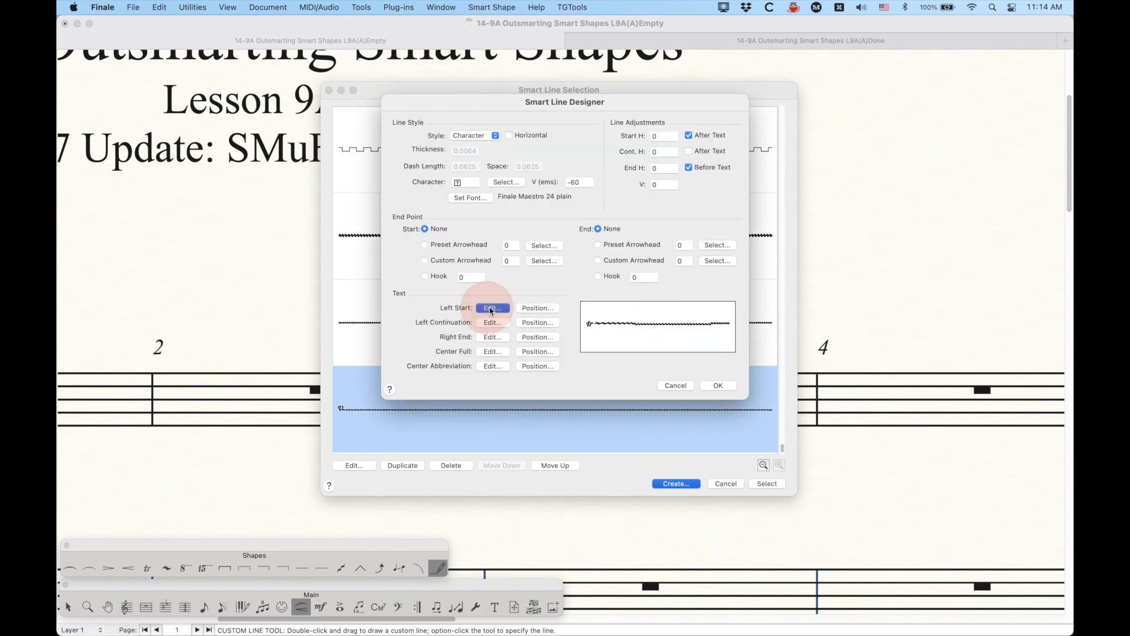
left_click(492, 307)
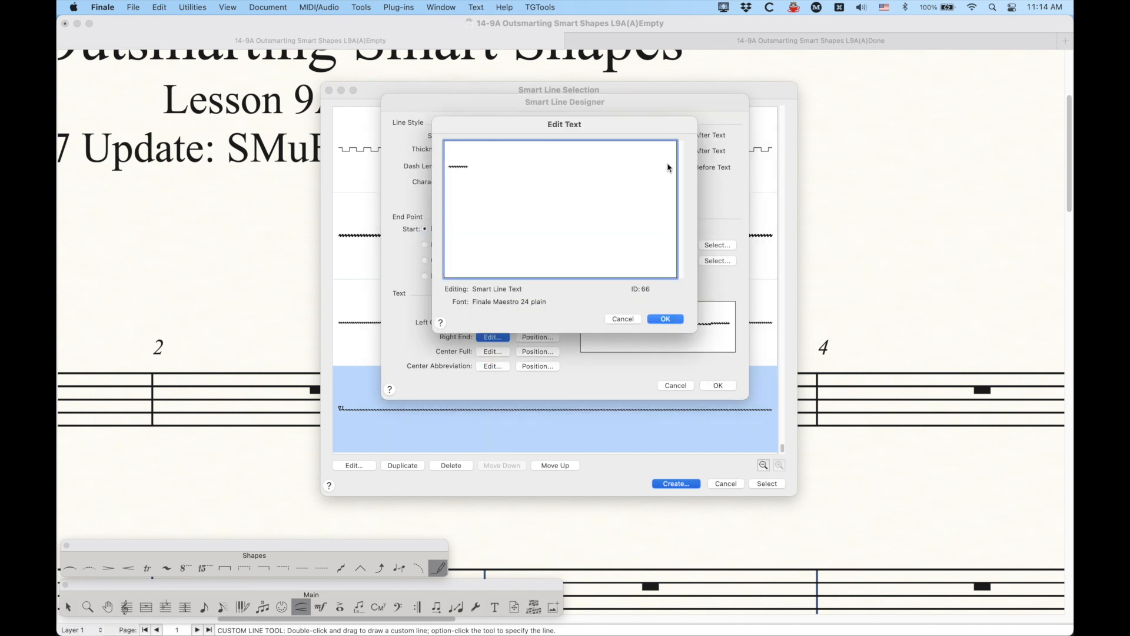
left_click(665, 318)
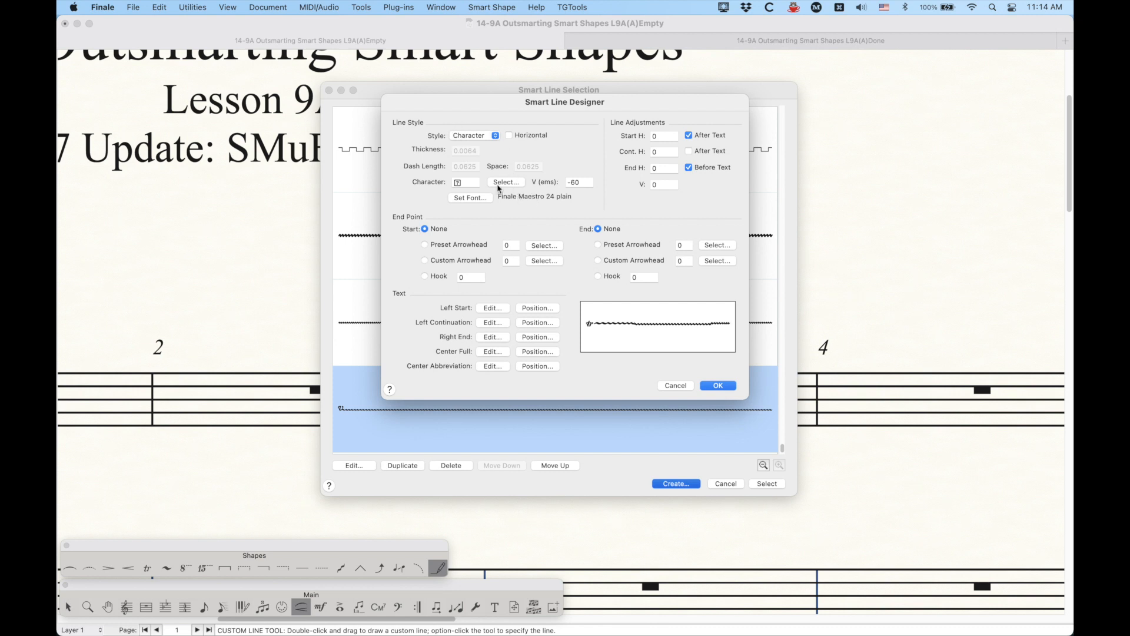
mouse_move(661, 329)
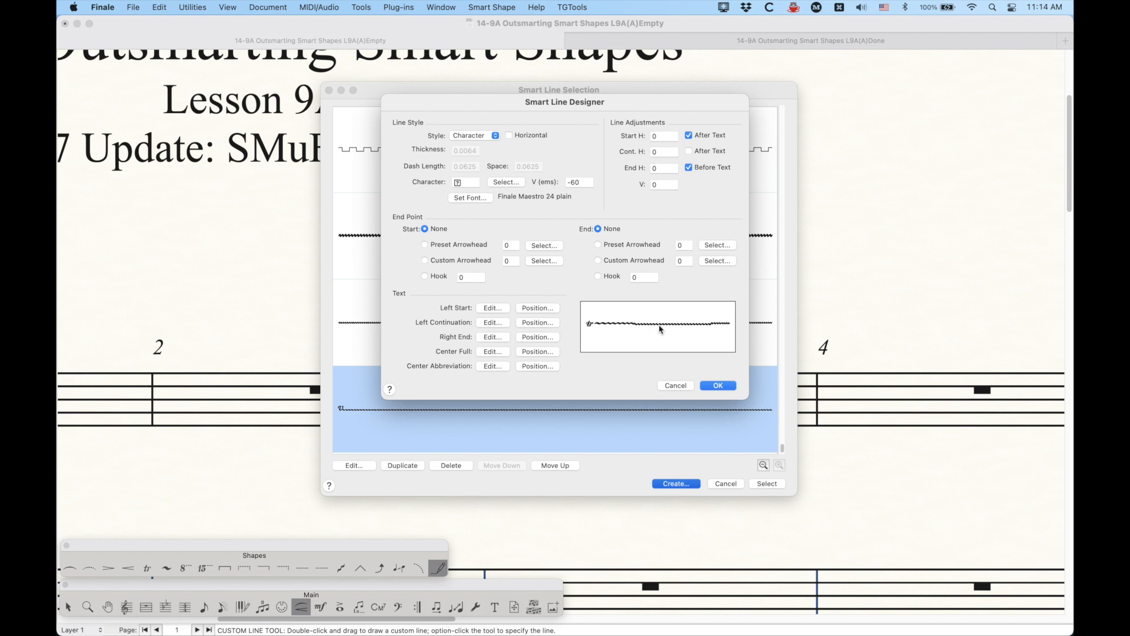
mouse_move(631, 312)
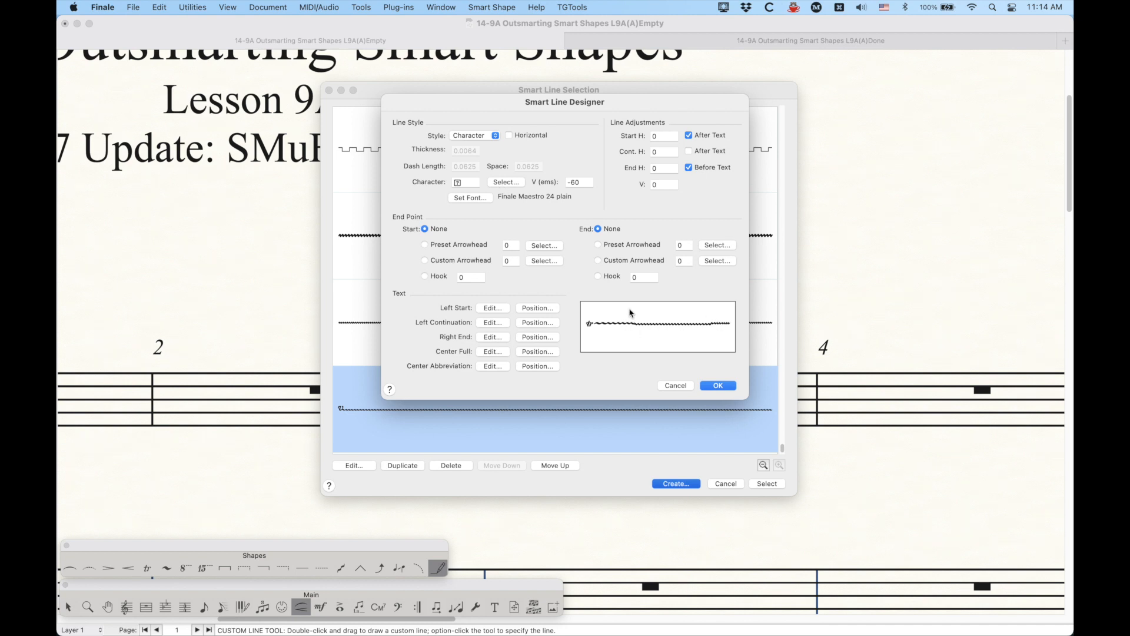
mouse_move(699, 220)
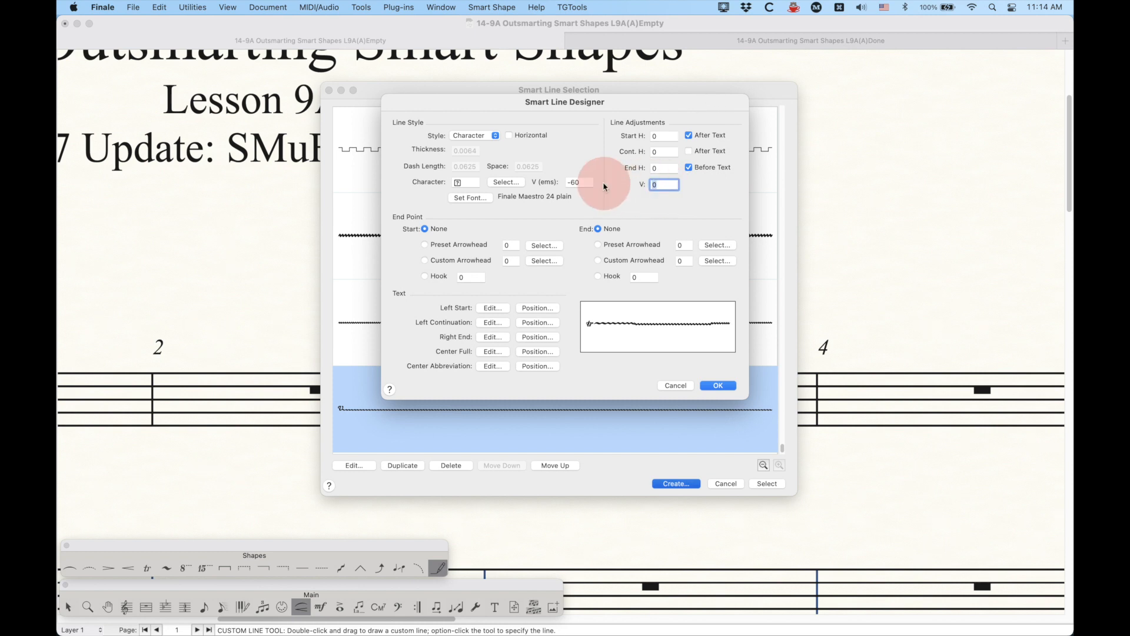
Set the vertical adjustment to 0.02, recheck the design, and select the trill line.
type(".02")
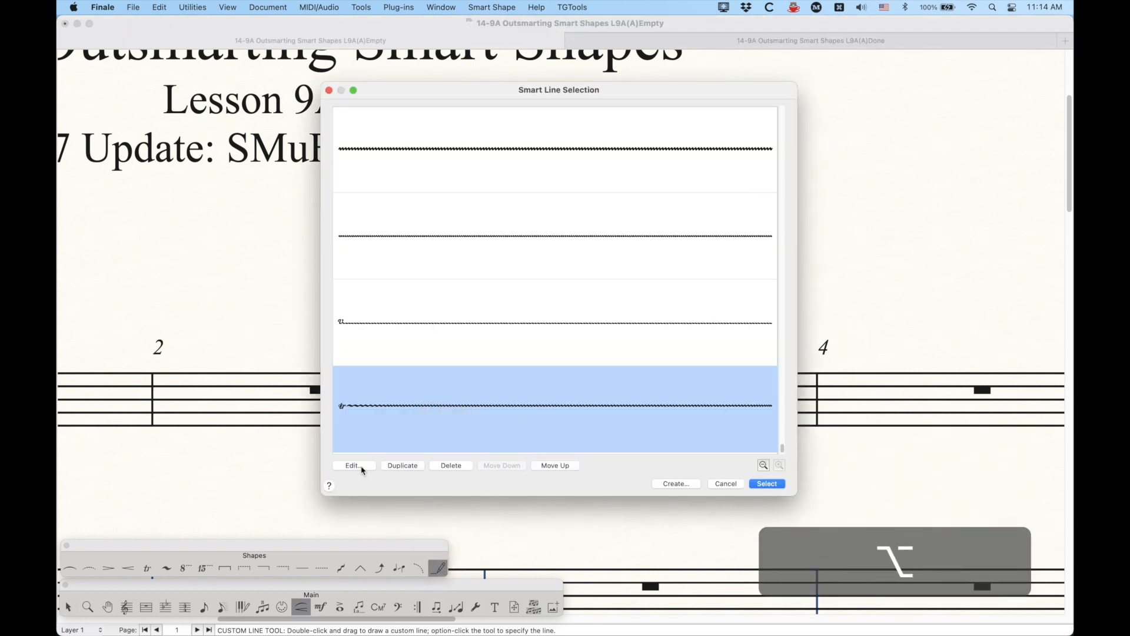
left_click(353, 465)
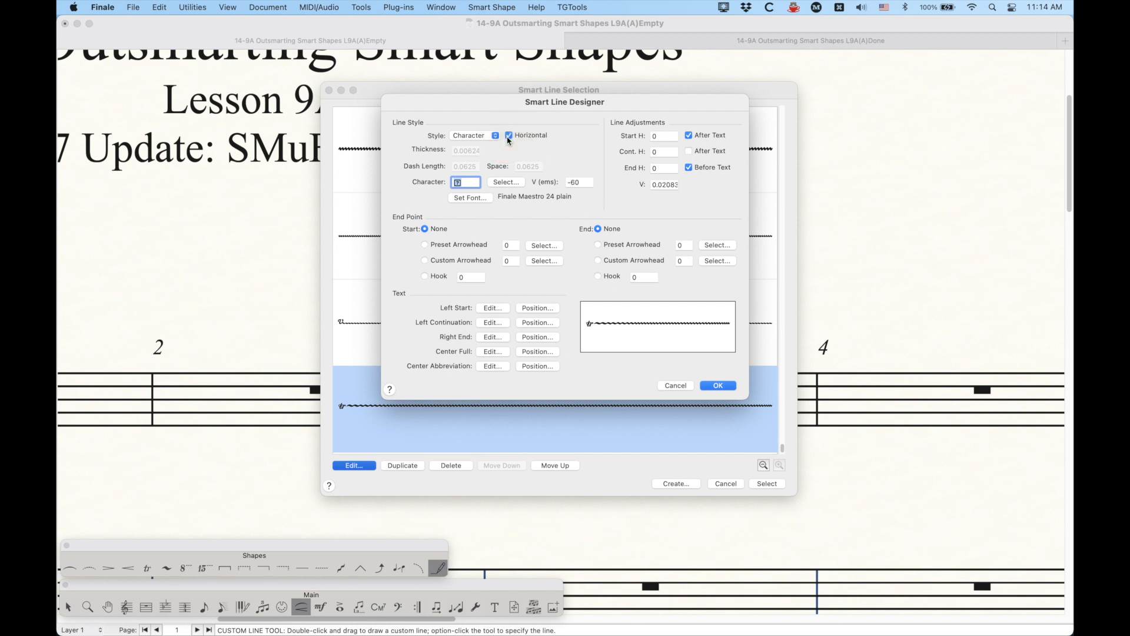
left_click(717, 385)
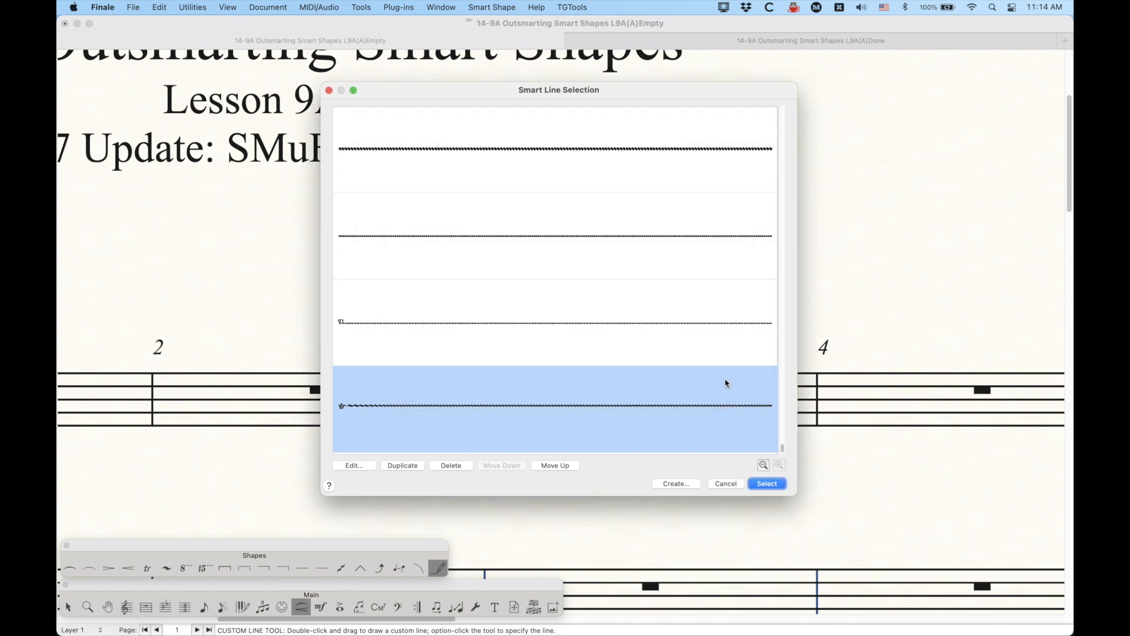
left_click(767, 484)
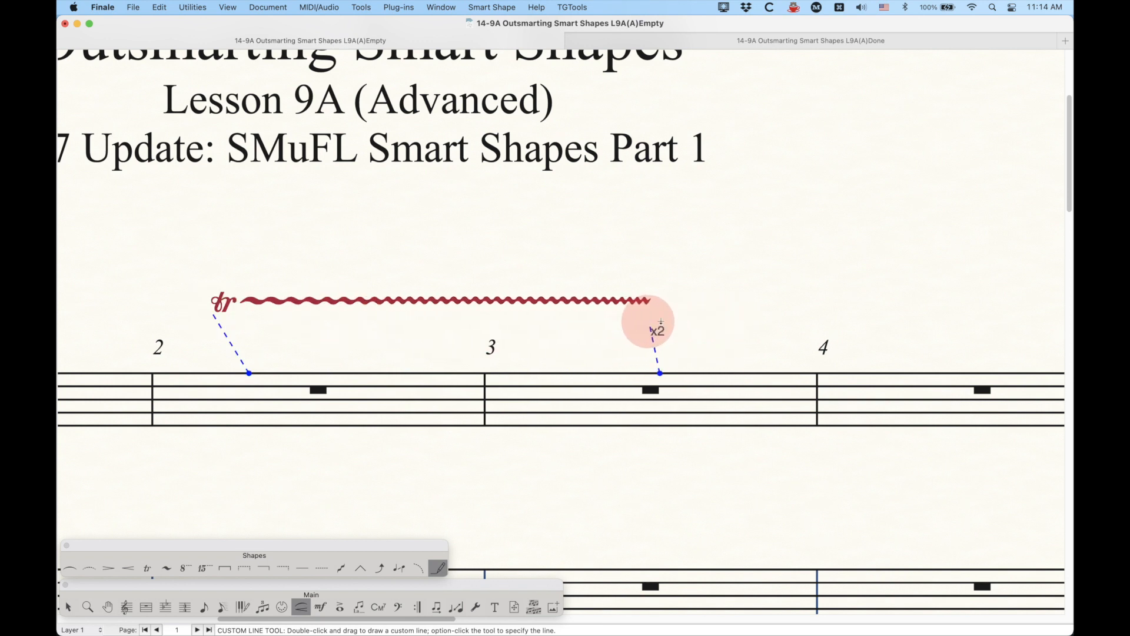
Drag the trill line's end handle back and forth, extending it to measure 4, then redraw.
key("cmd+d")
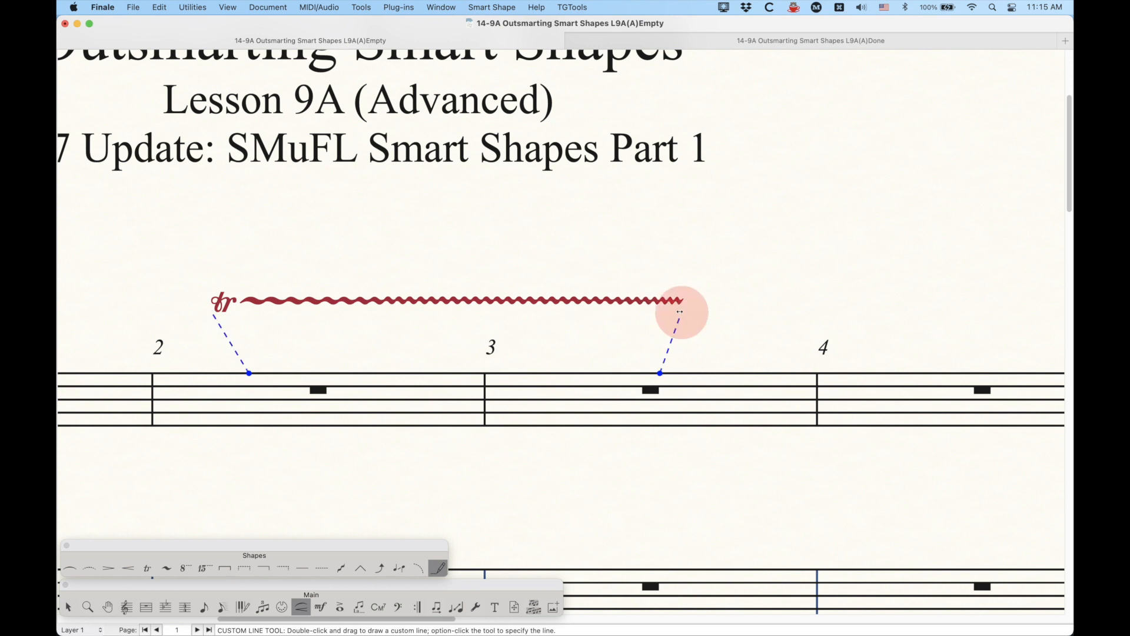
left_click_drag(678, 312, 549, 320)
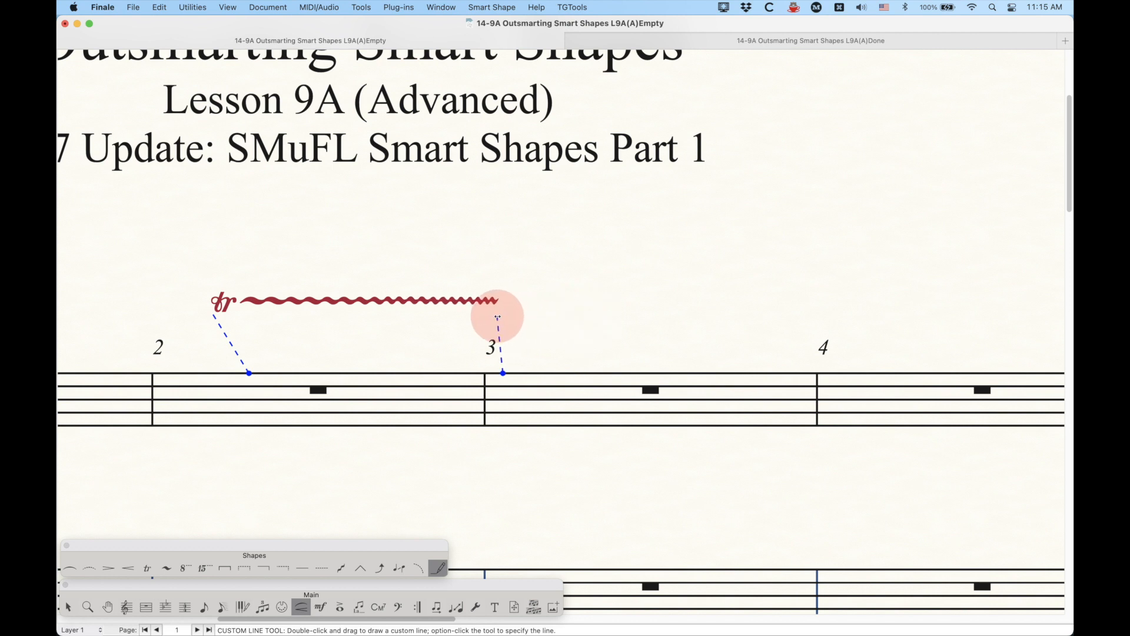
left_click_drag(511, 301, 475, 318)
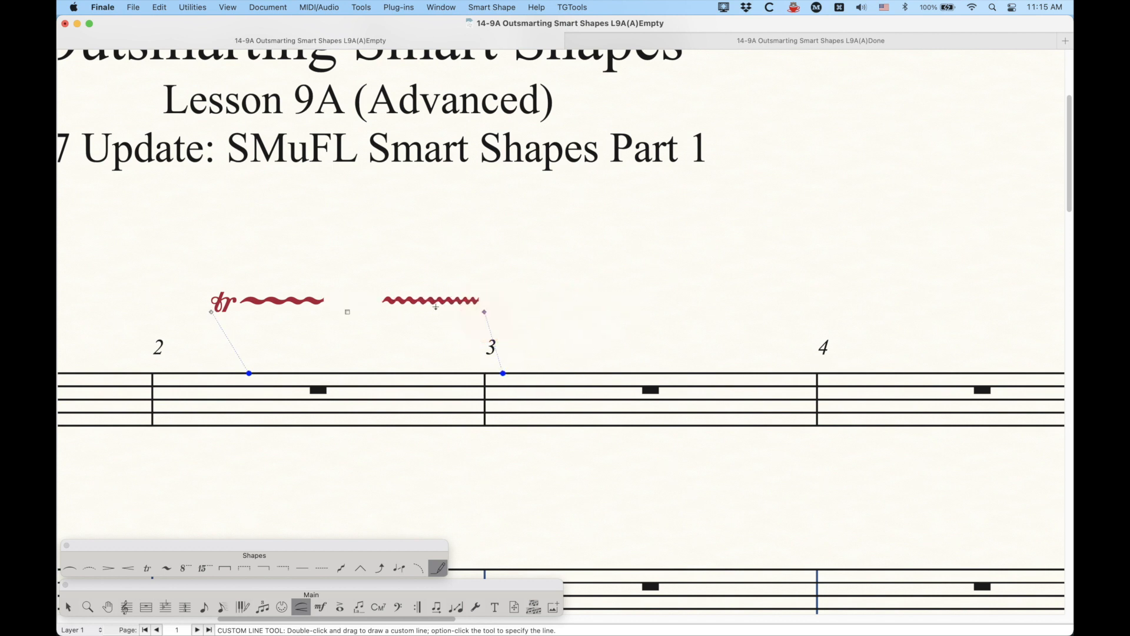
left_click(483, 310)
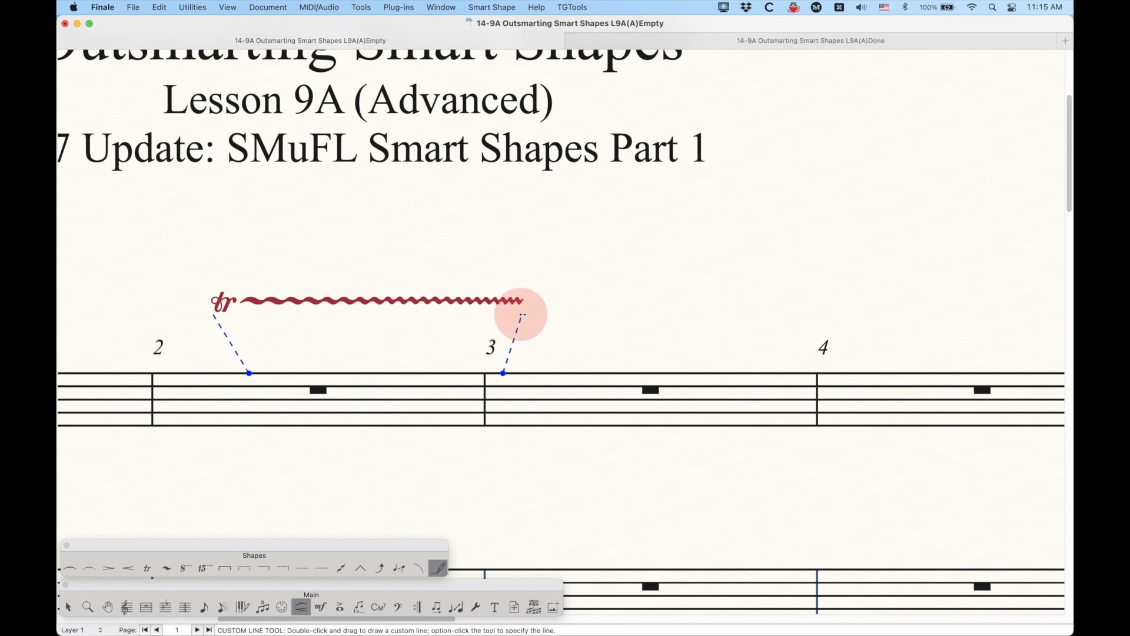
left_click_drag(519, 313, 569, 314)
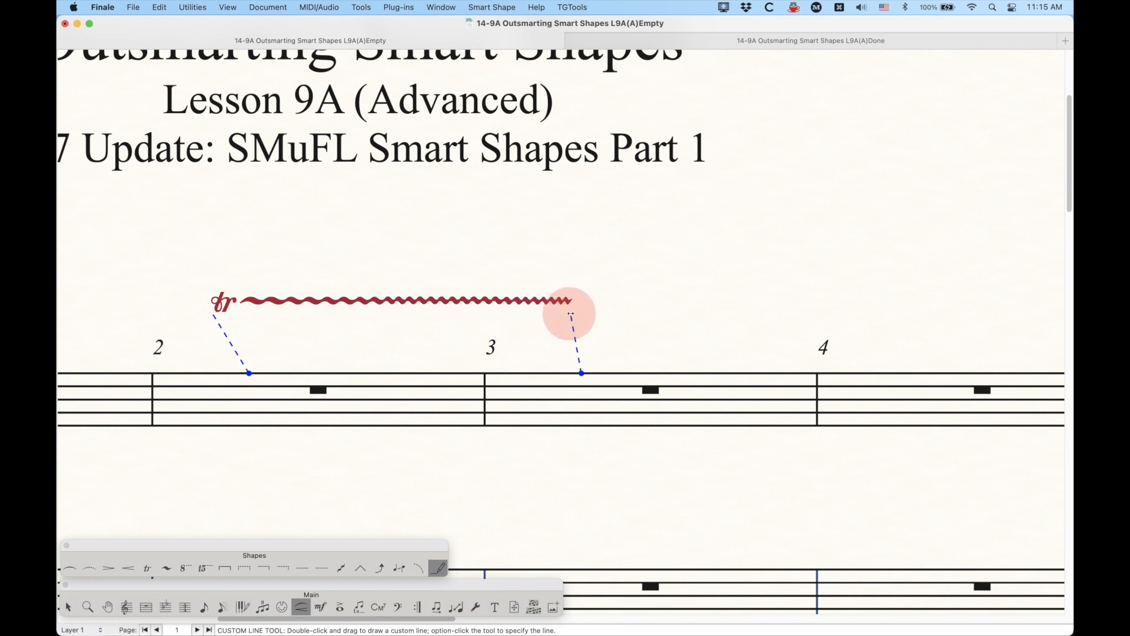
left_click_drag(569, 314, 656, 319)
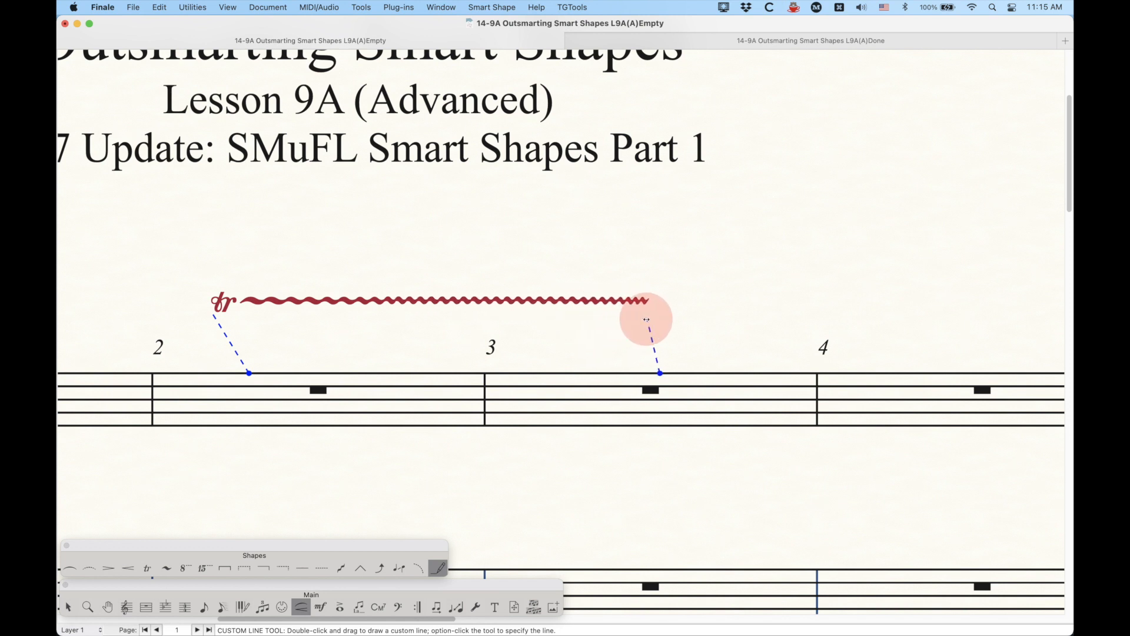
left_click_drag(646, 319, 930, 324)
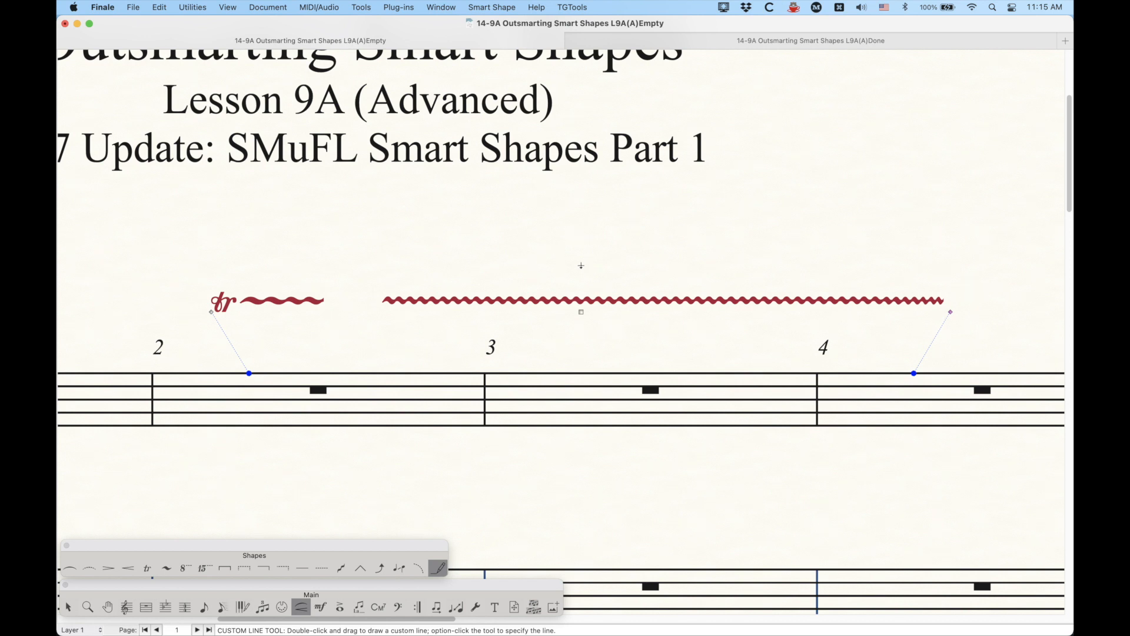
key("cmd+d")
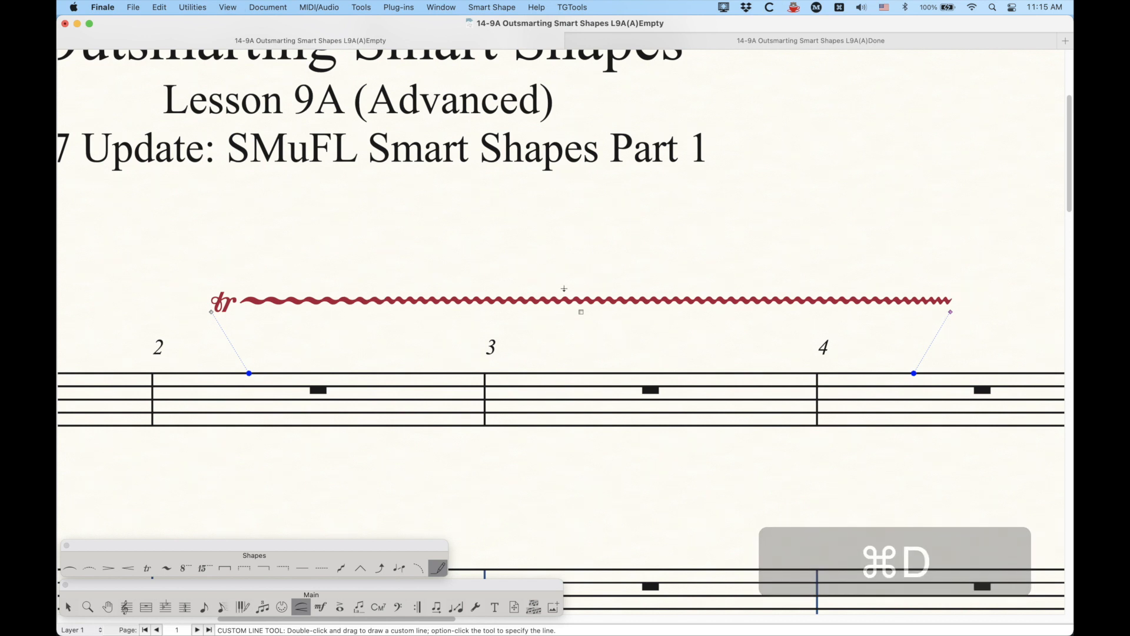
mouse_move(353, 339)
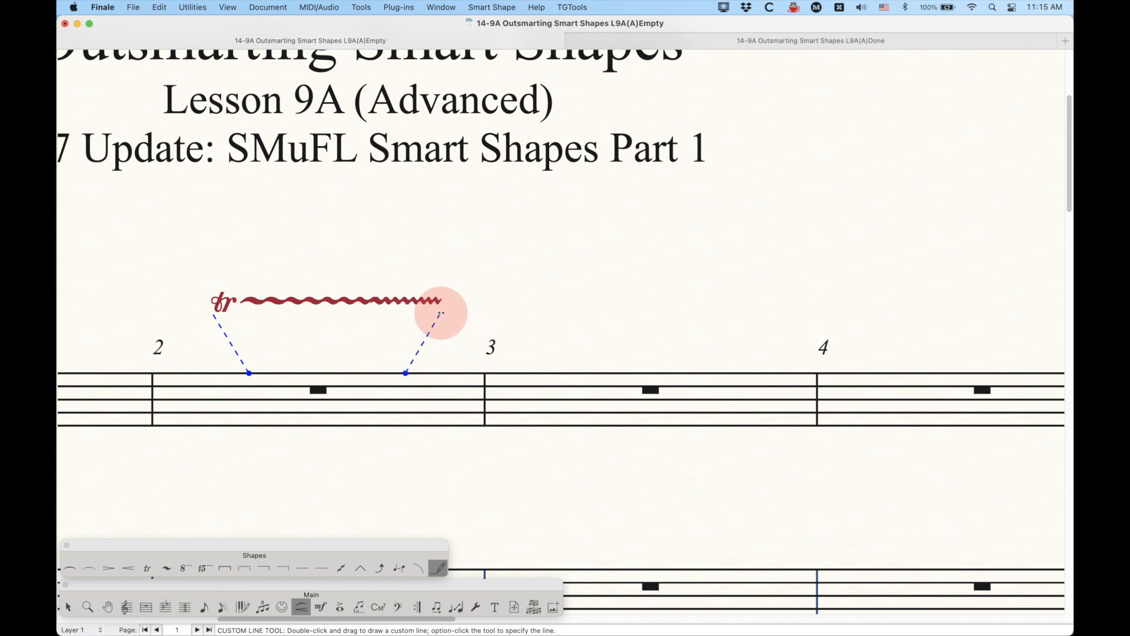
Readjust the trill line to end just past measure 3, redraw, and cancel the Smart Line dialogs.
left_click_drag(442, 313, 412, 310)
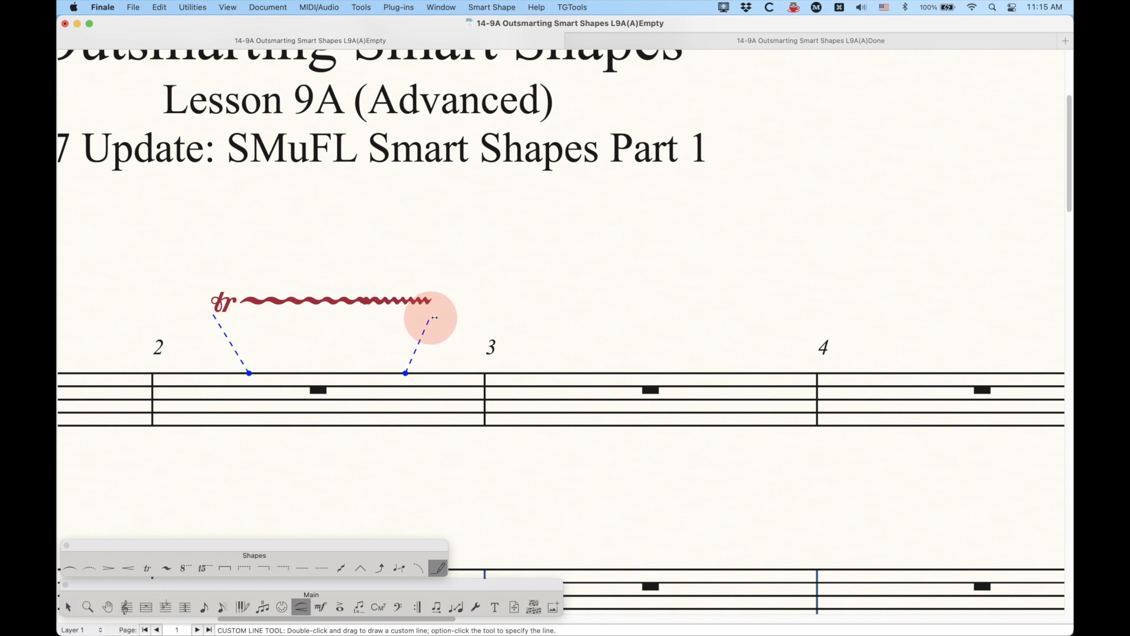
left_click_drag(429, 317, 504, 324)
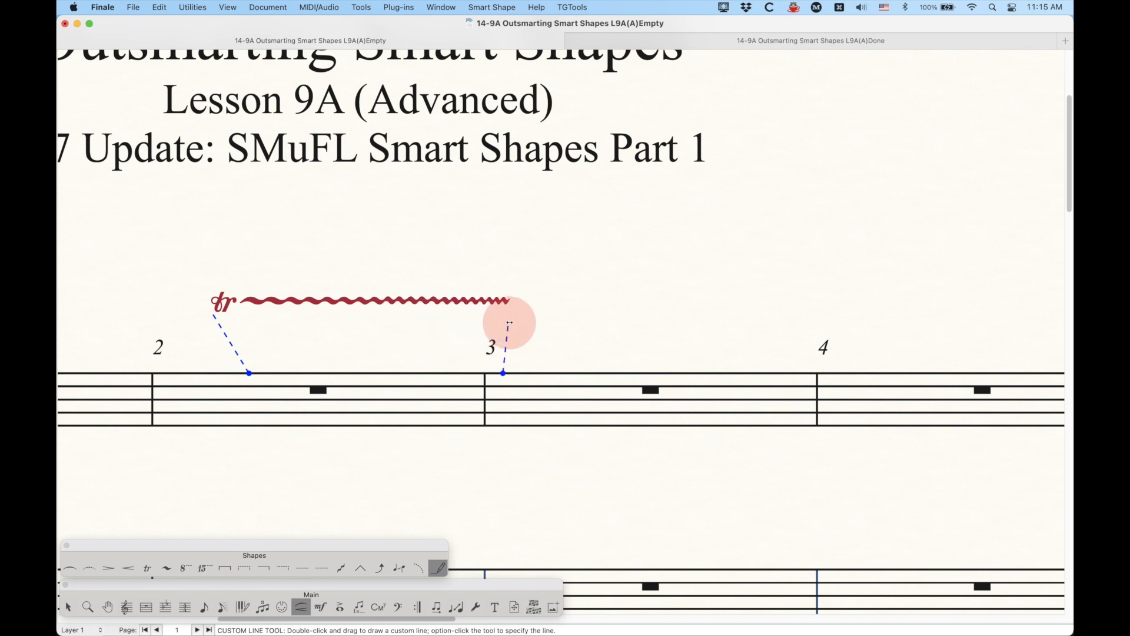
left_click_drag(508, 321, 598, 322)
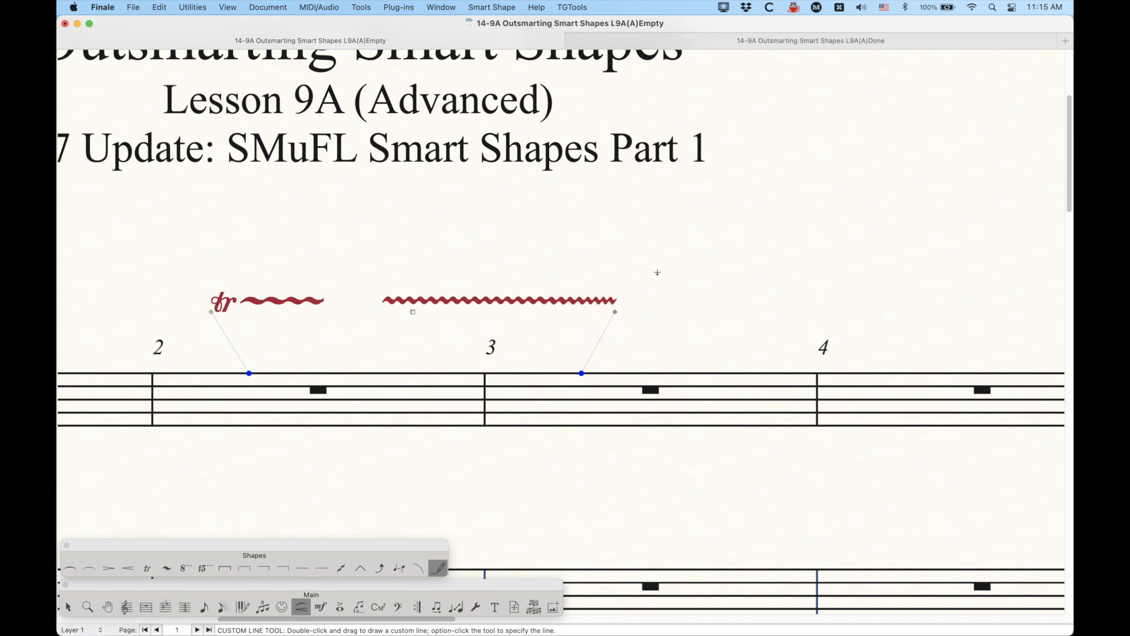
key("cmd+d")
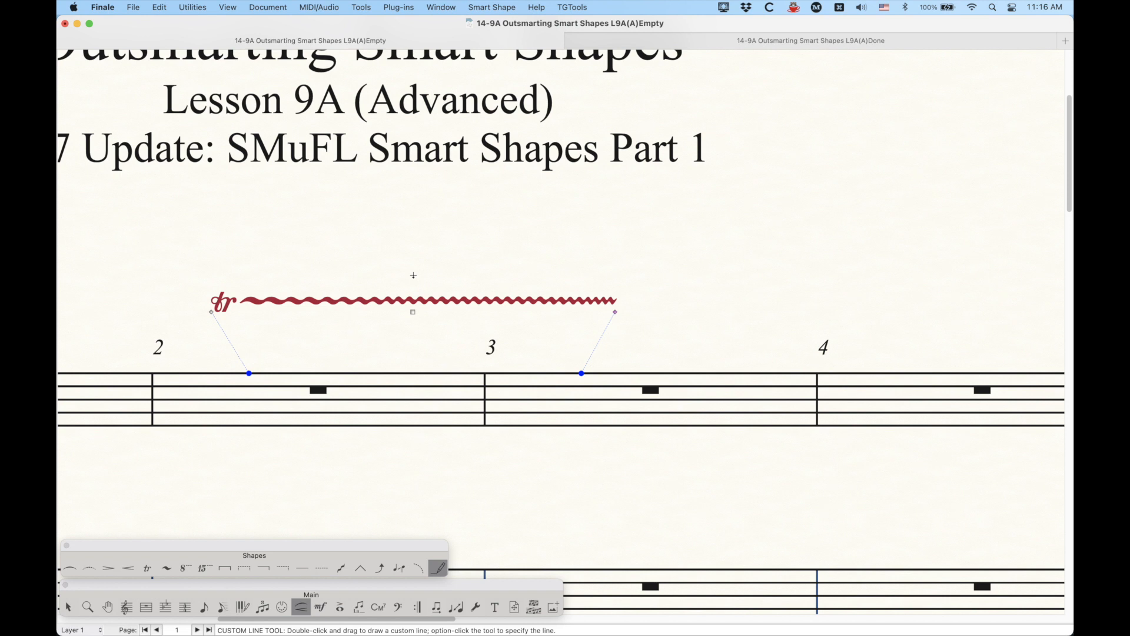
mouse_move(440, 520)
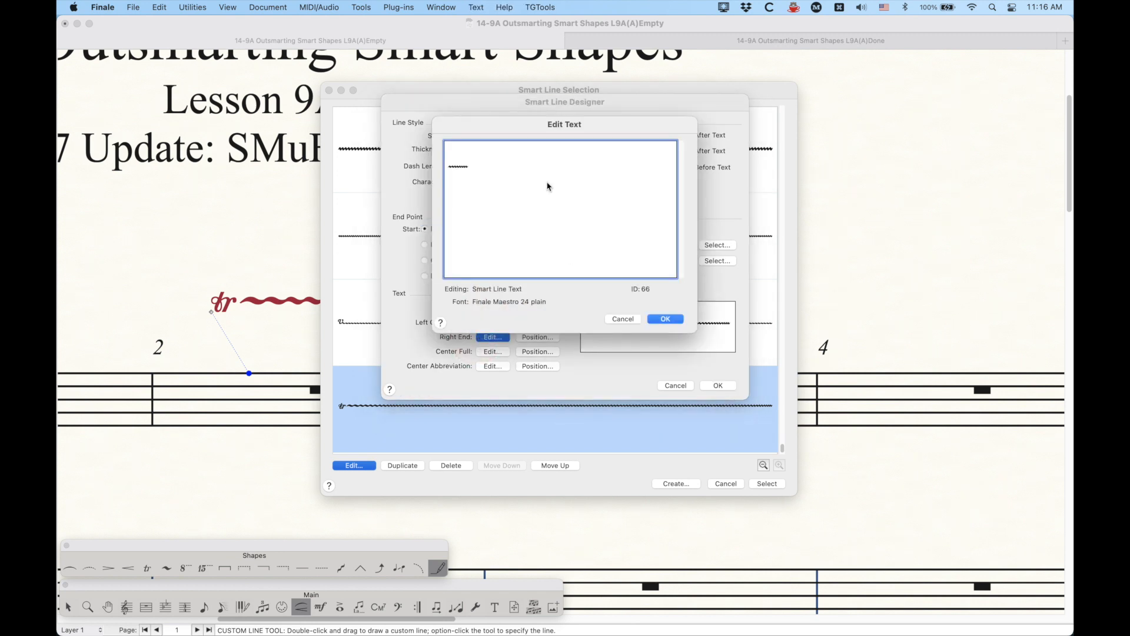
left_click(665, 318)
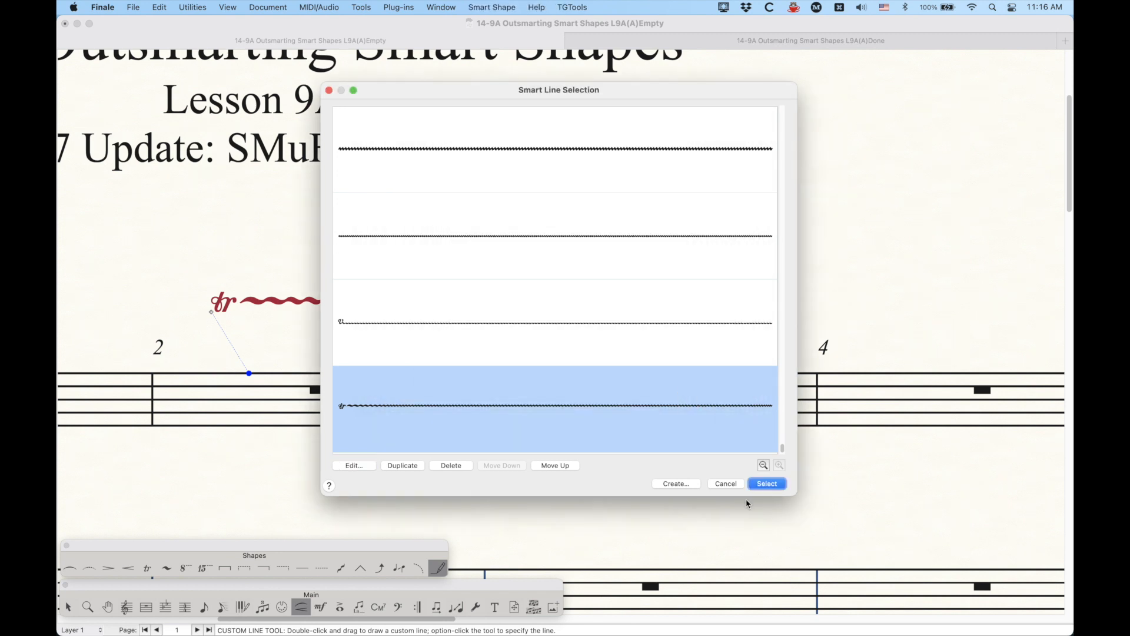
left_click(767, 483)
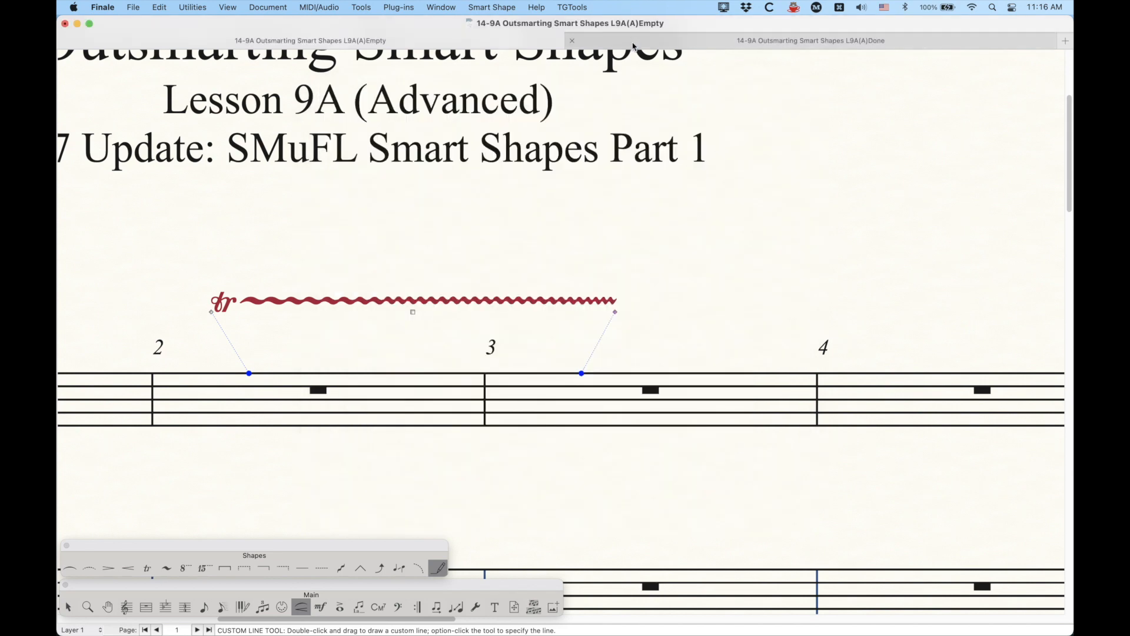
In the Done file, pick the vibrato smart line and draw it above clarinet measures 1–2.
left_click(810, 40)
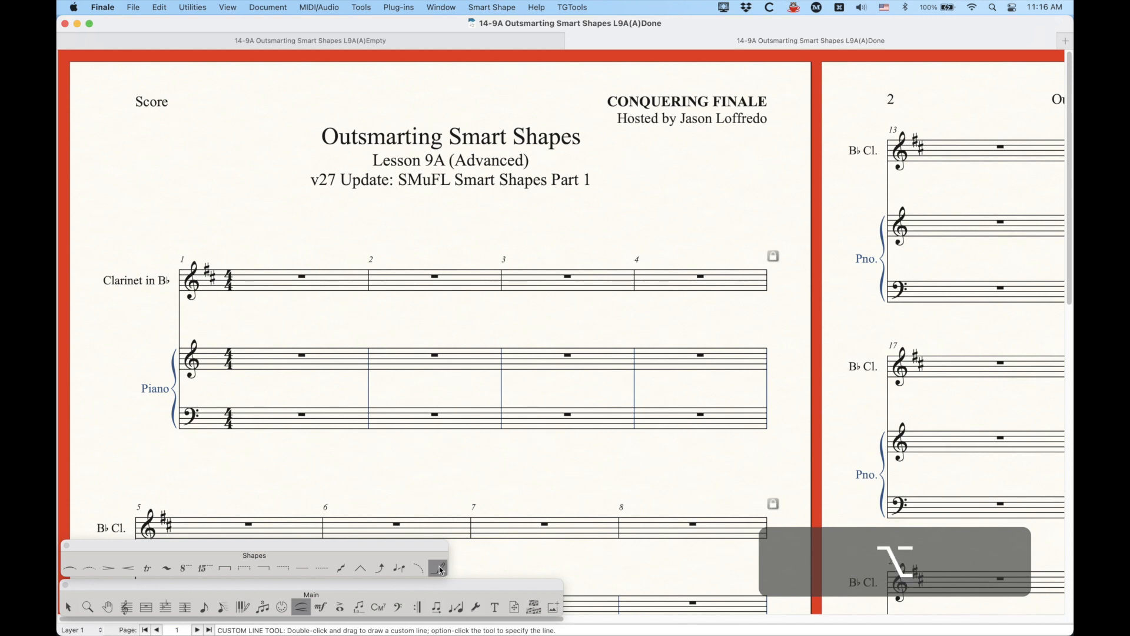
left_click(436, 567)
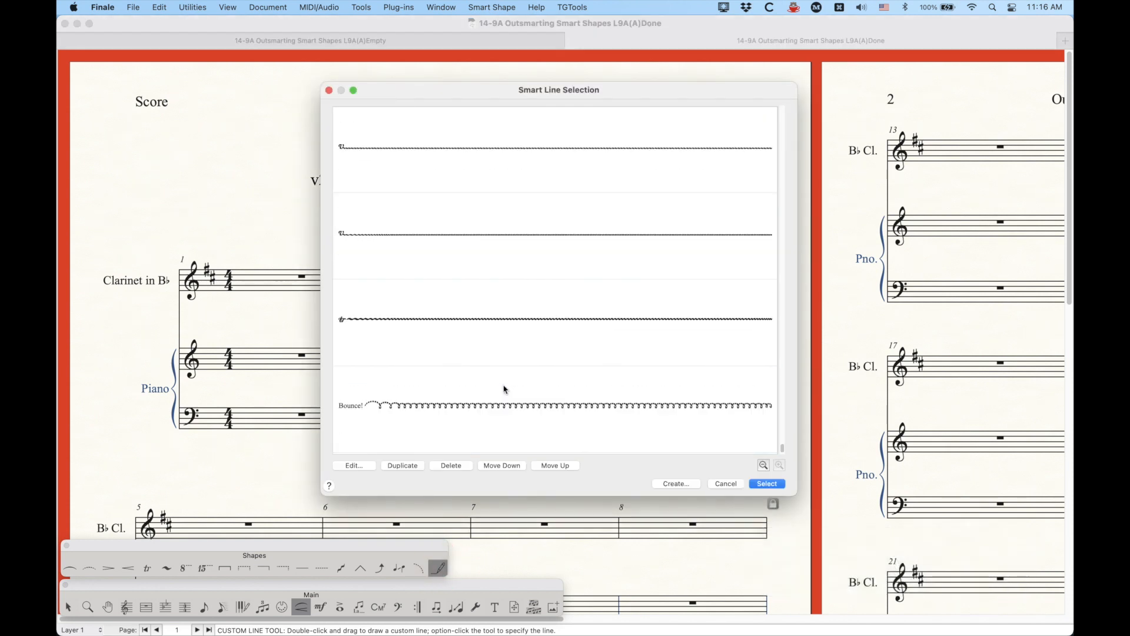
mouse_move(503, 306)
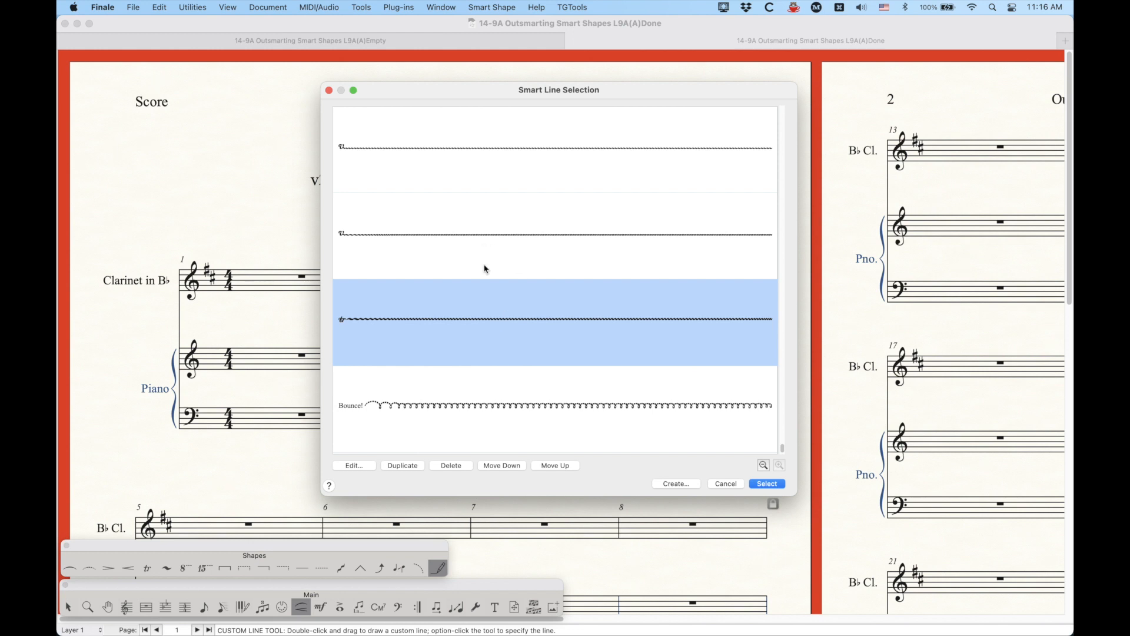
left_click(725, 483)
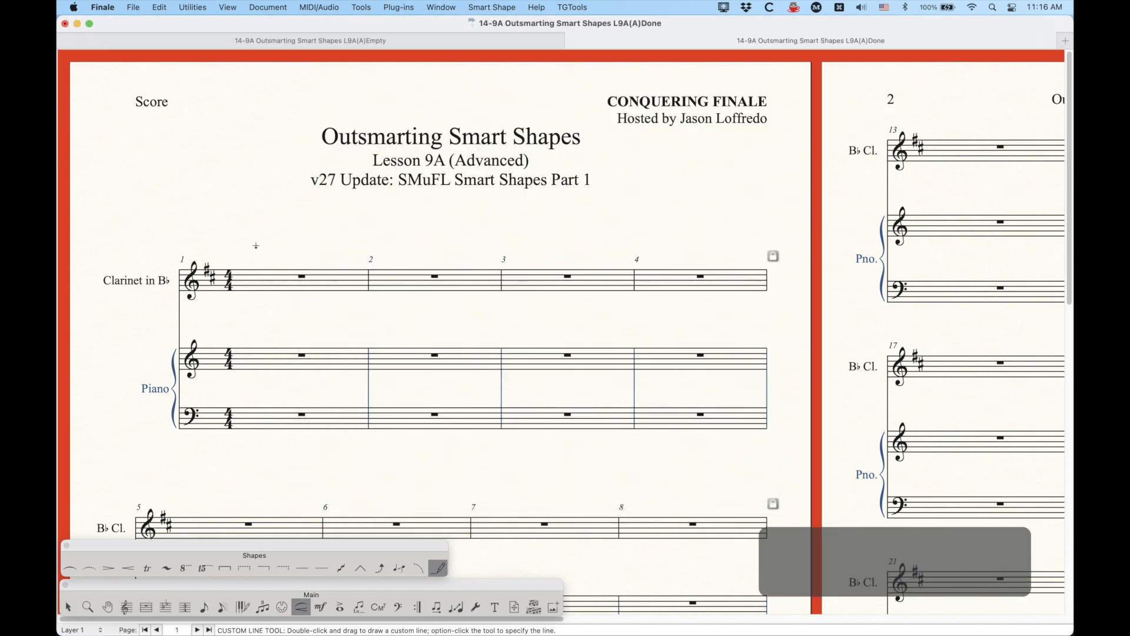
left_click_drag(246, 246, 461, 248)
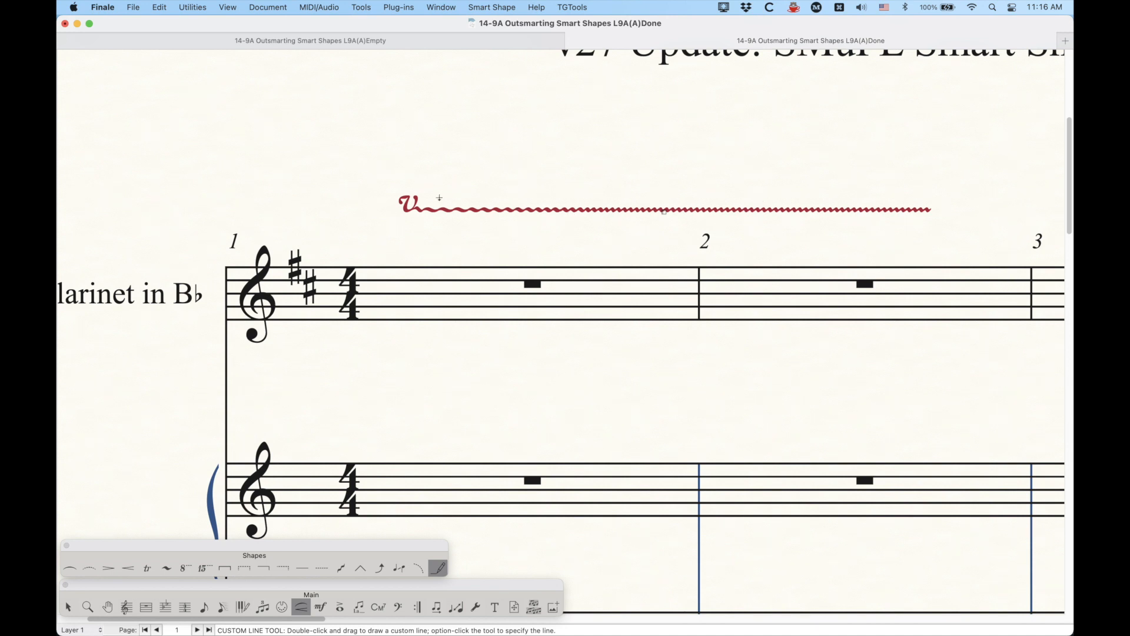
Choose the random squiggle line and drag it diagonally from measure 1 into measure 2.
left_click(437, 567)
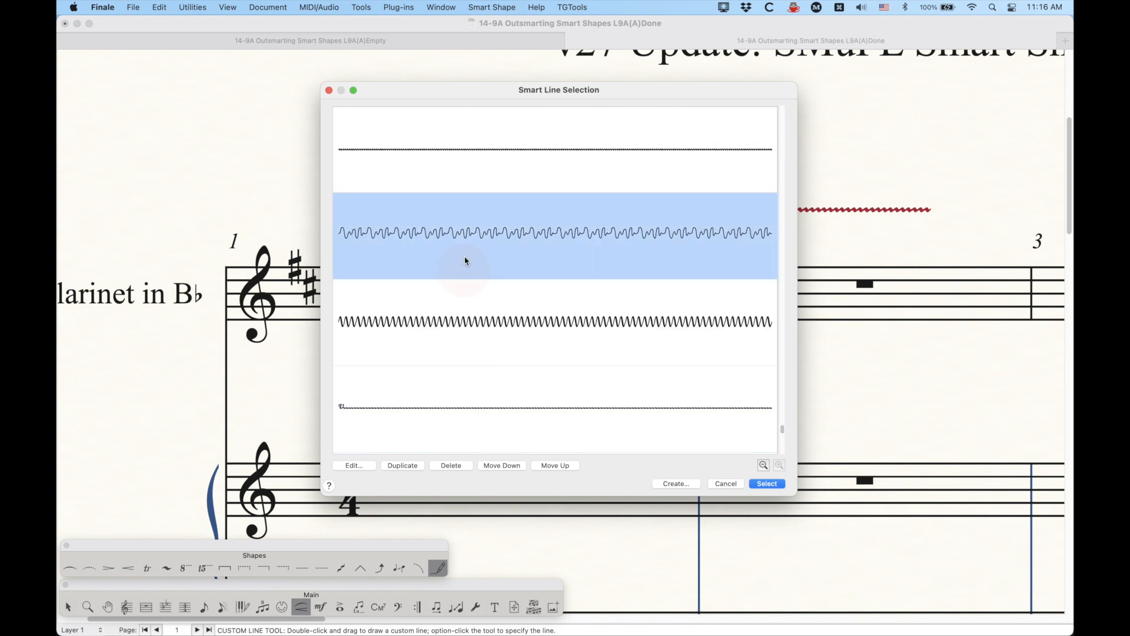
left_click(766, 484)
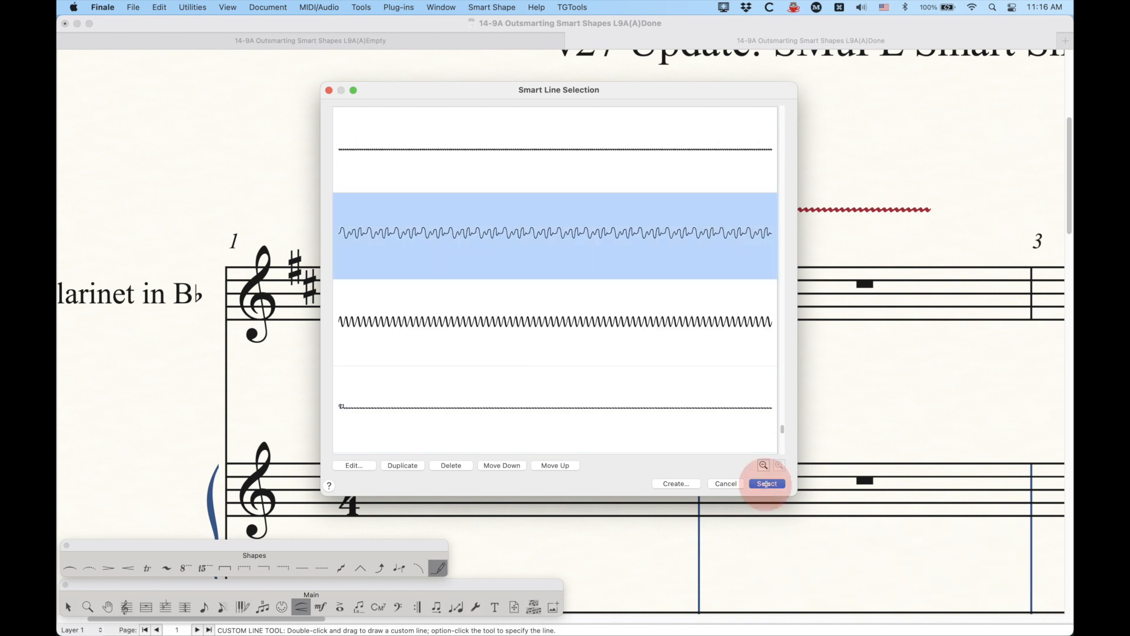
left_click(766, 483)
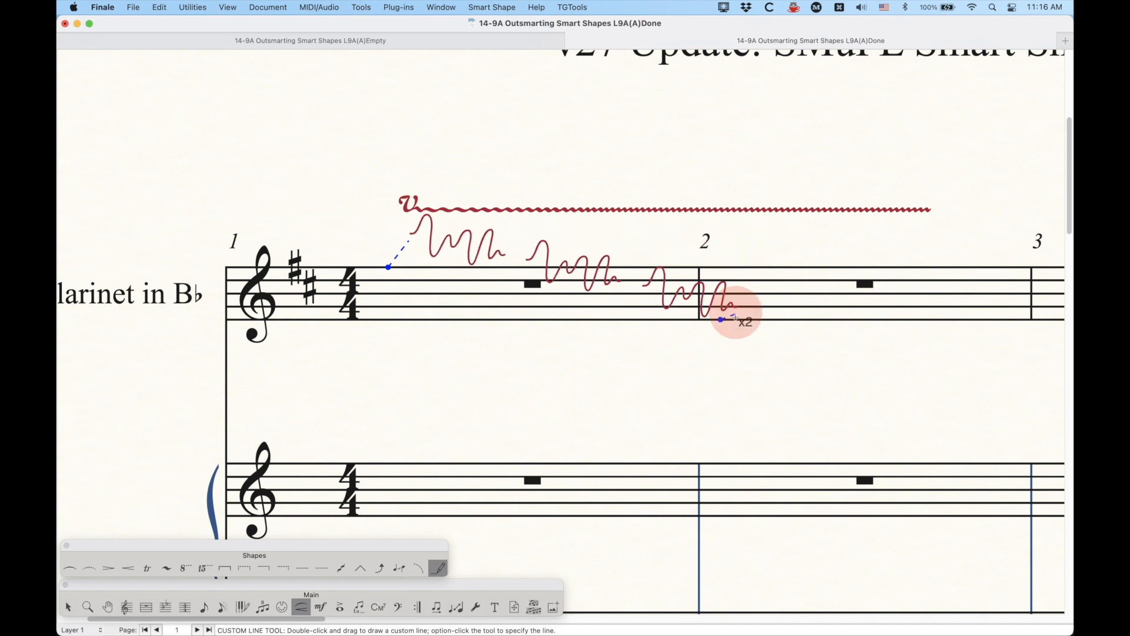
left_click_drag(723, 319, 703, 312)
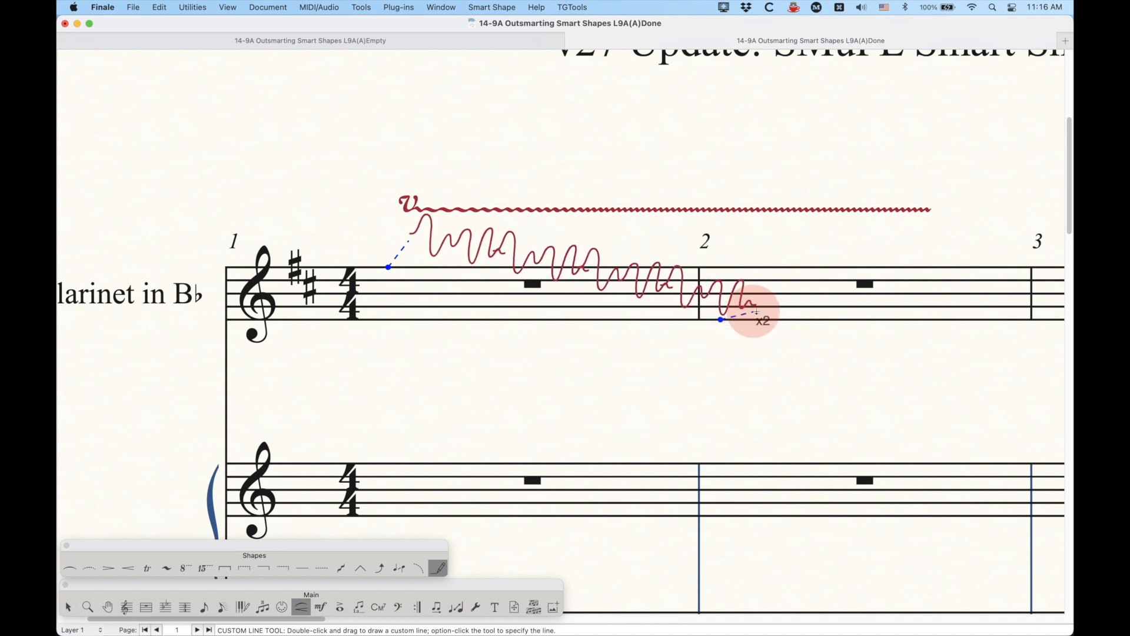
left_click_drag(720, 319, 789, 315)
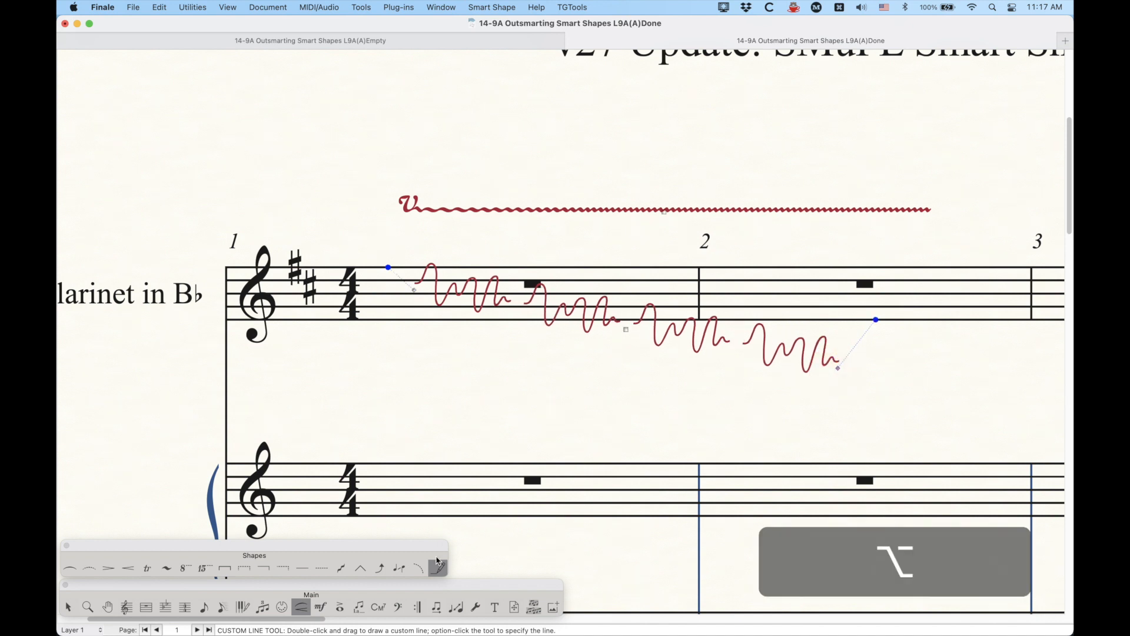
Select the Bounce! line, draw it above the piano staff across measures 1–2, then redraw.
left_click(436, 561)
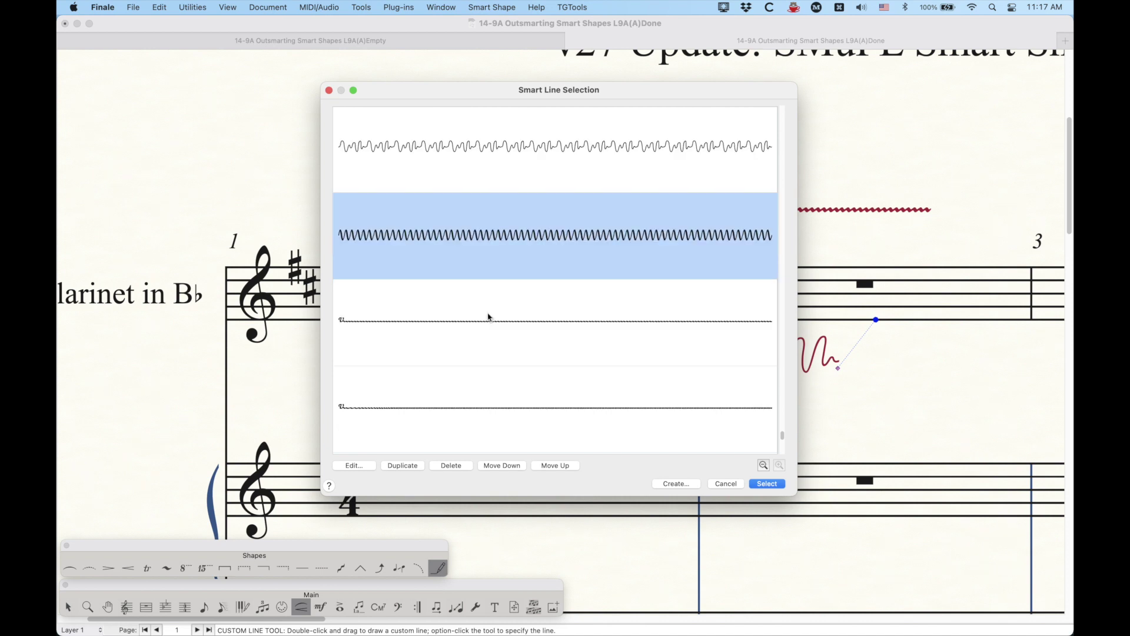
scroll("down", 3)
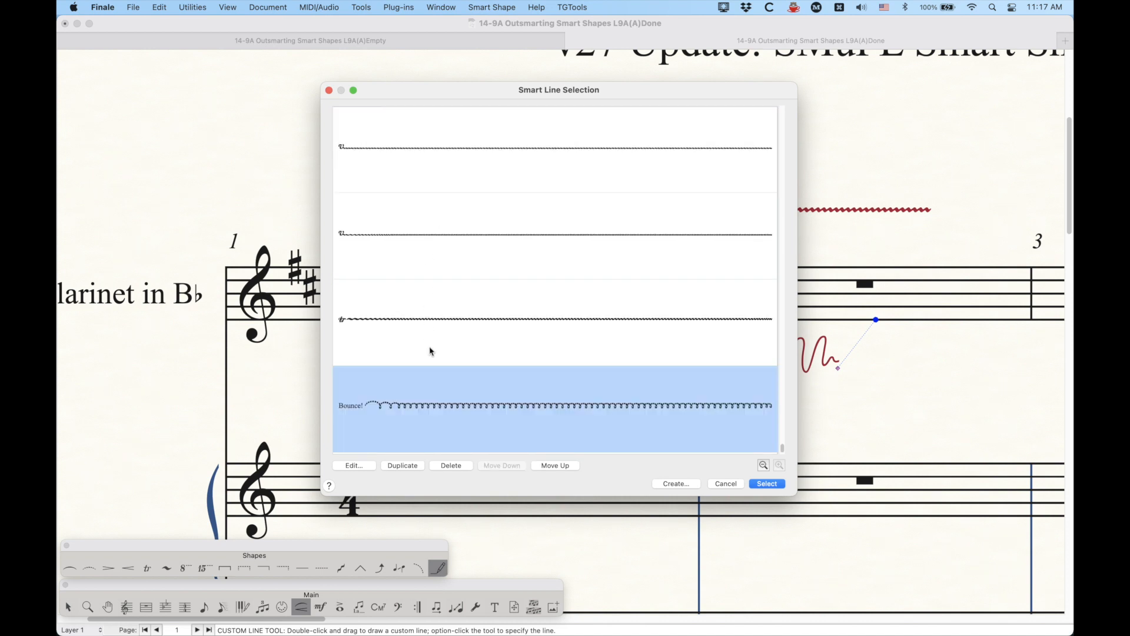
left_click(353, 465)
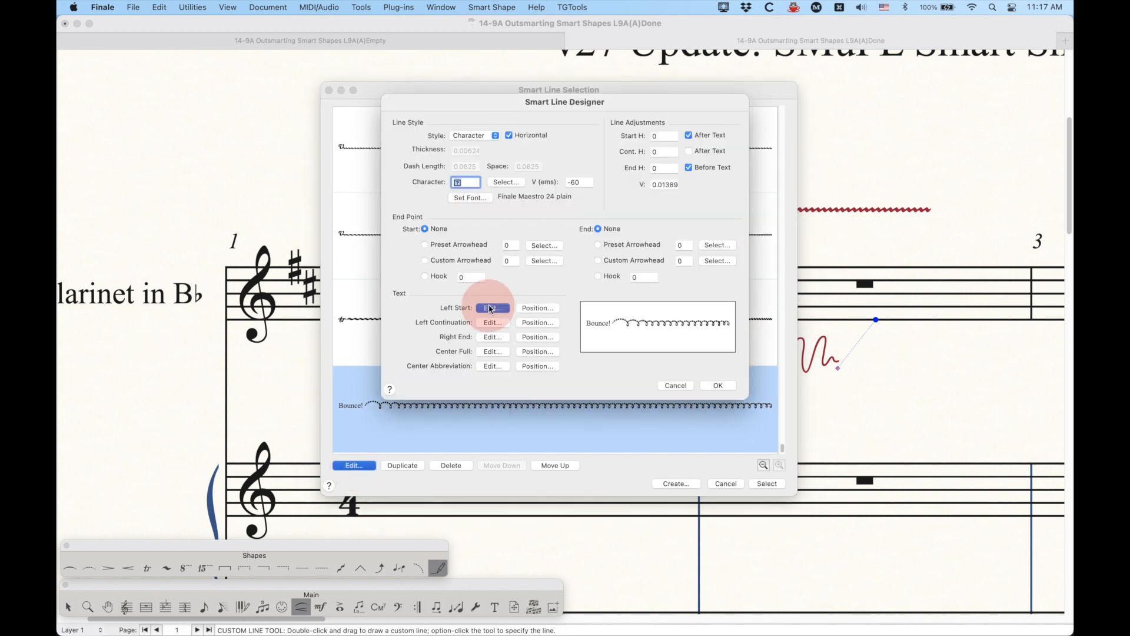
left_click(491, 307)
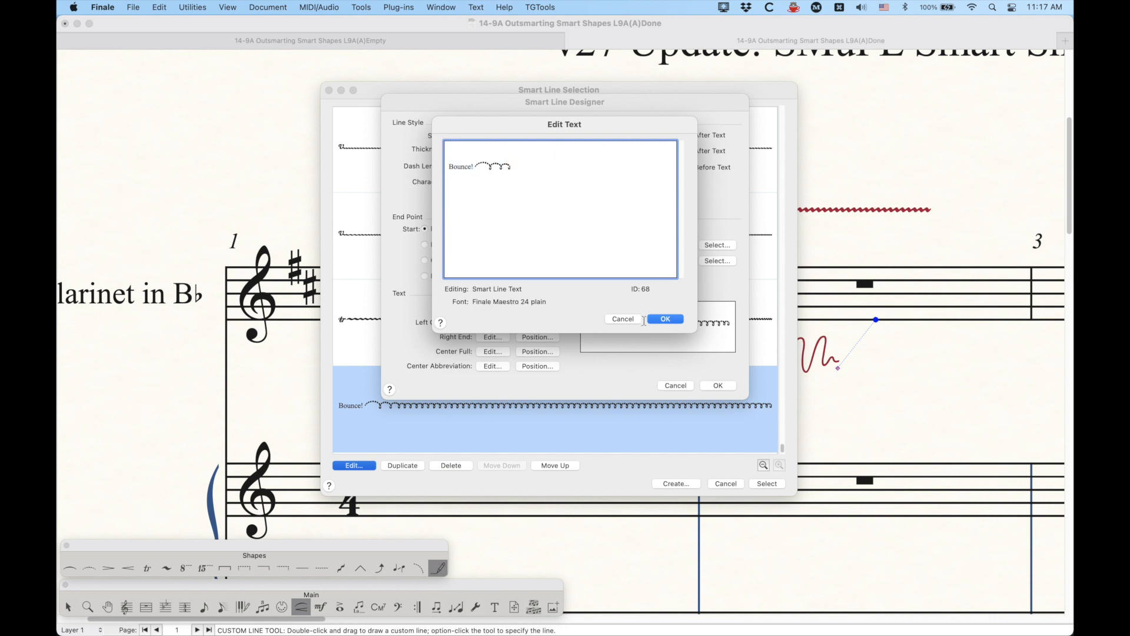
left_click(665, 319)
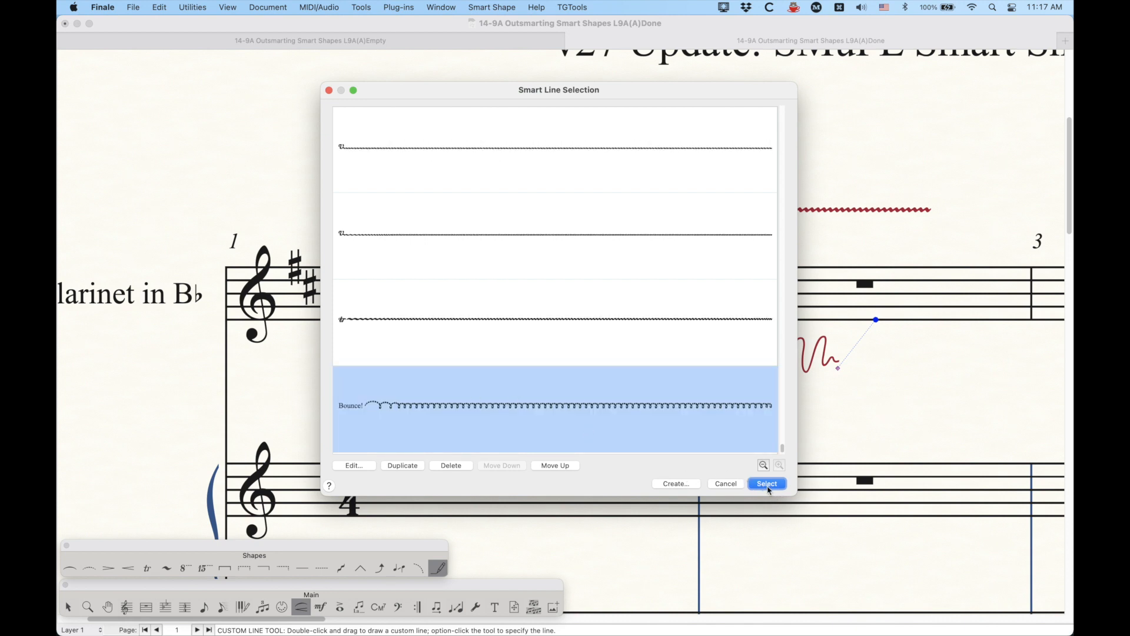
left_click(766, 483)
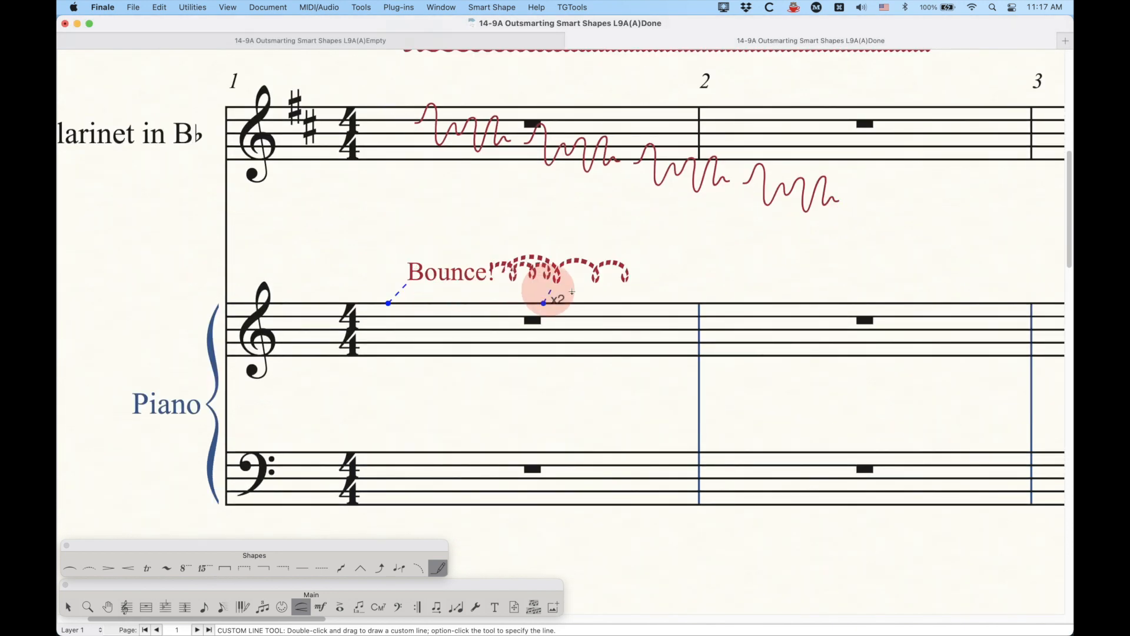
left_click_drag(544, 302, 951, 303)
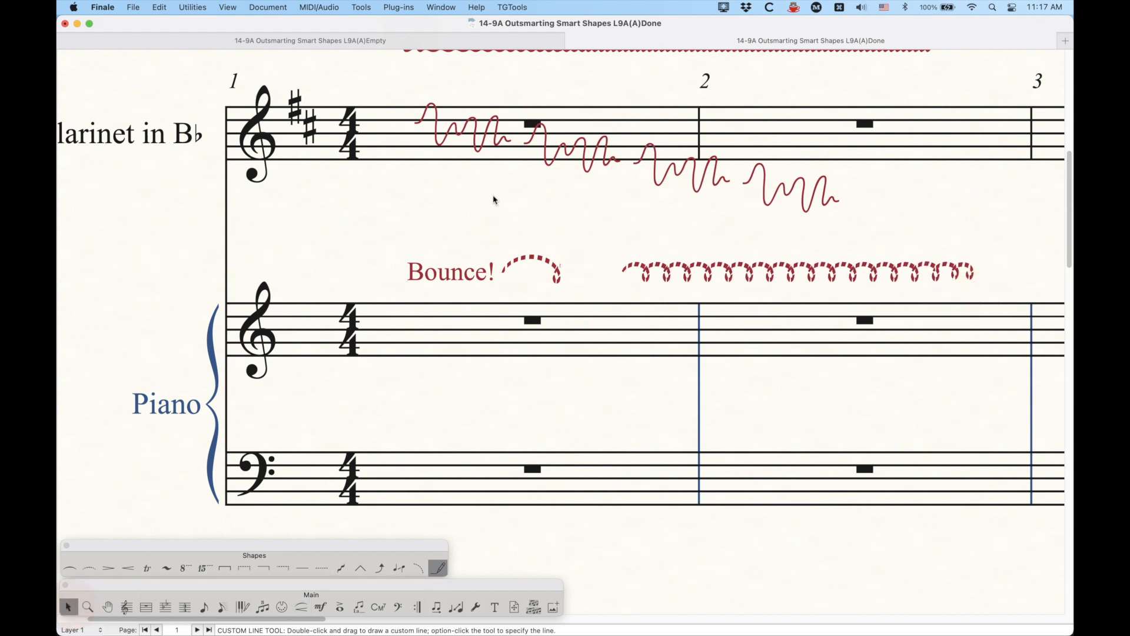
key("cmd+d")
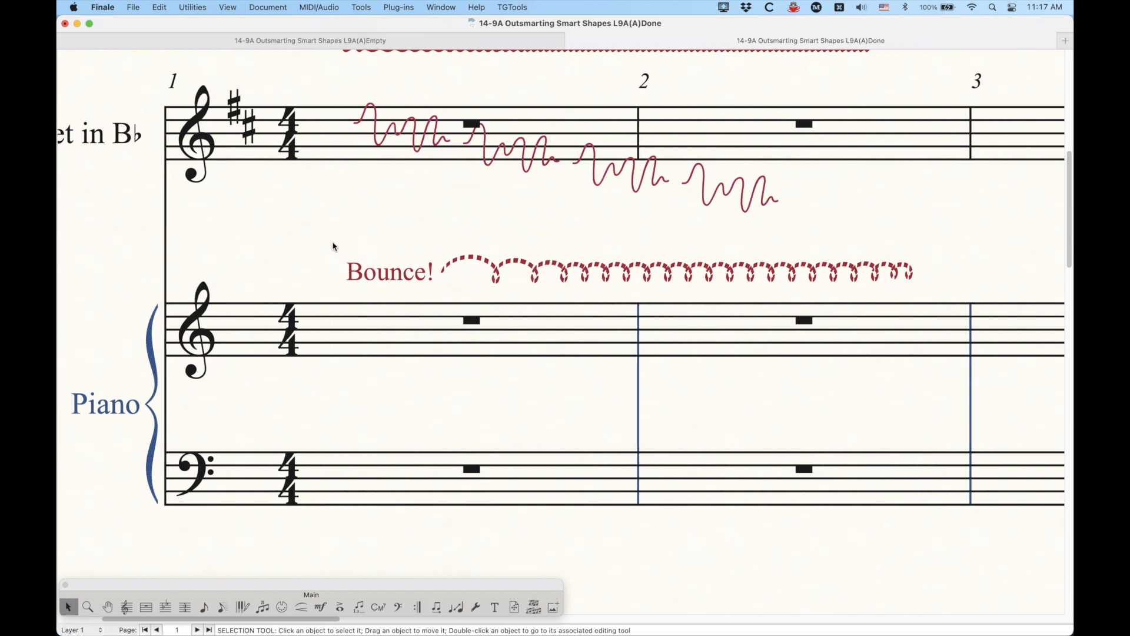
mouse_move(285, 249)
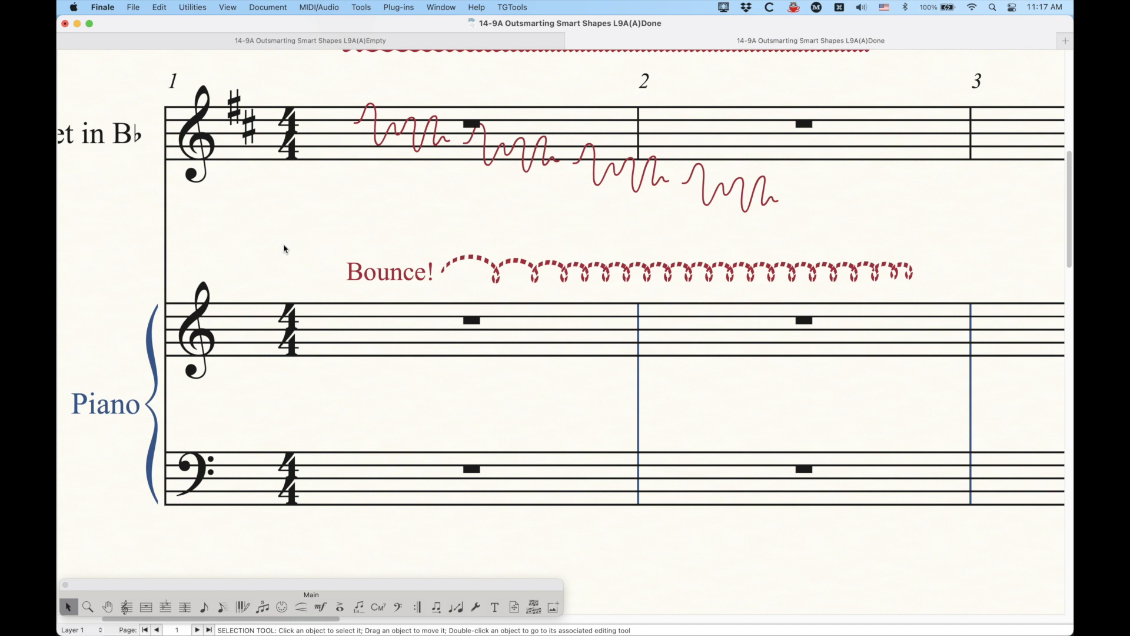
mouse_move(427, 346)
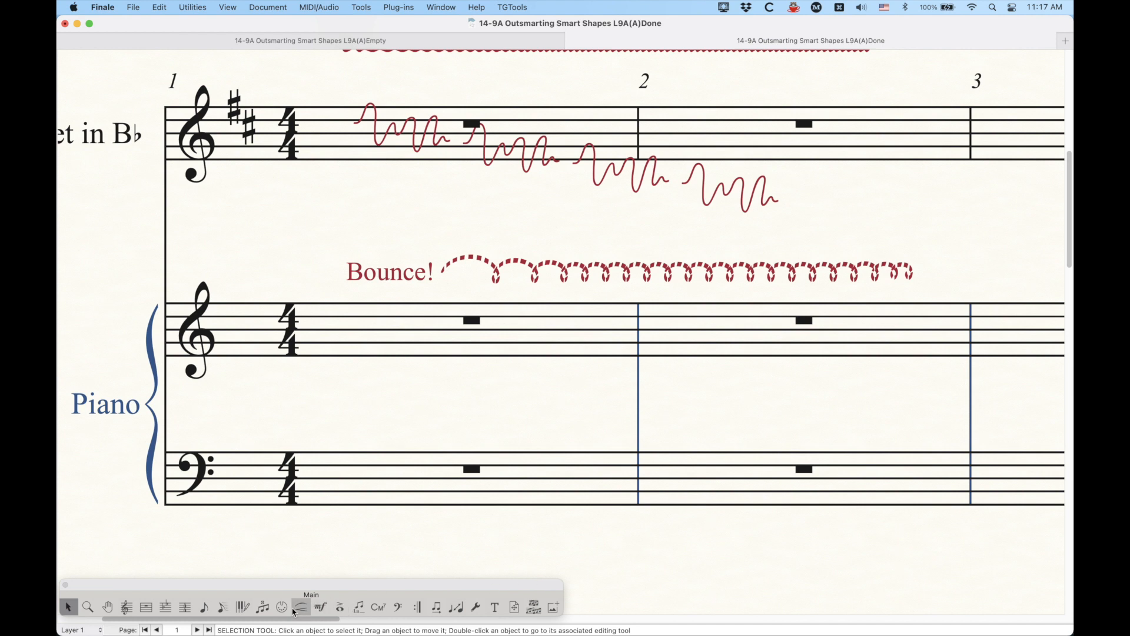
left_click(297, 607)
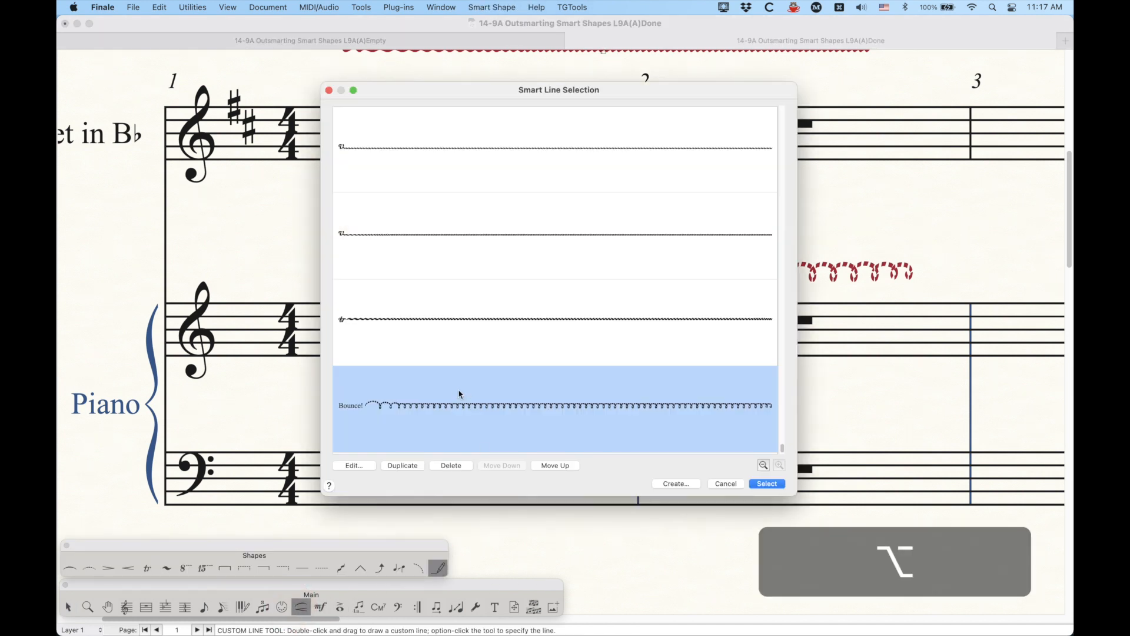
left_click(353, 465)
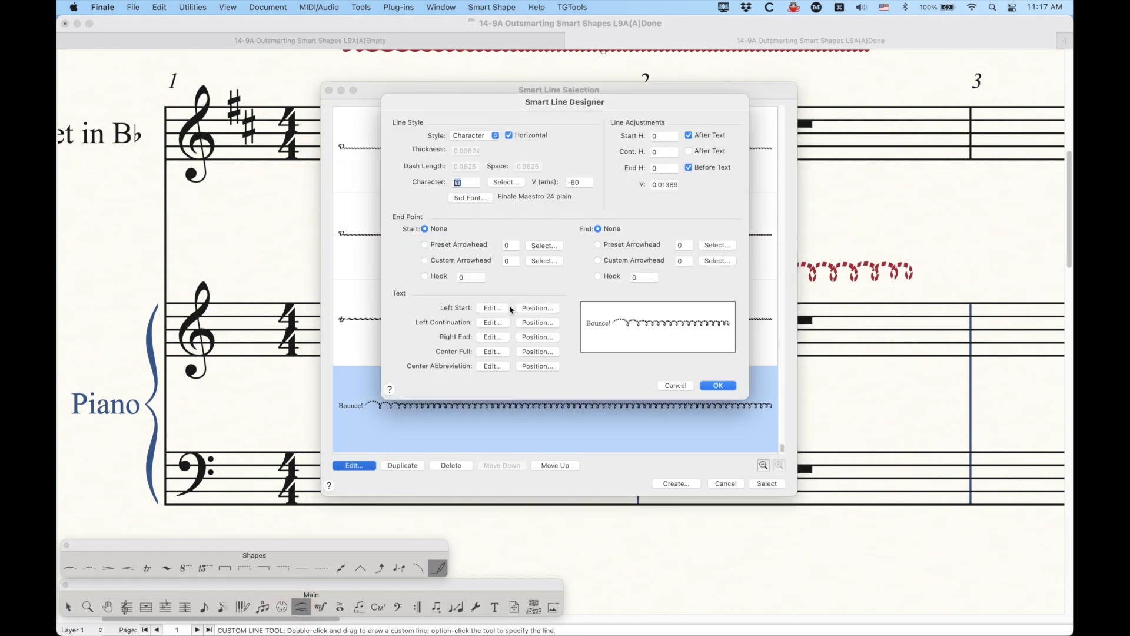
left_click(506, 182)
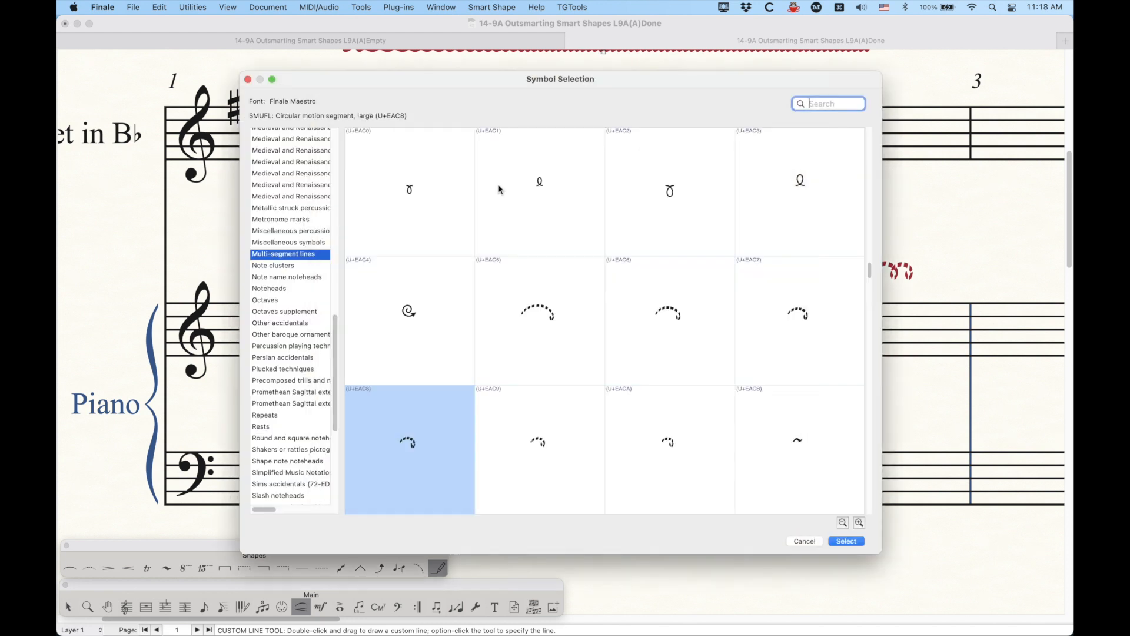
scroll("down", 3)
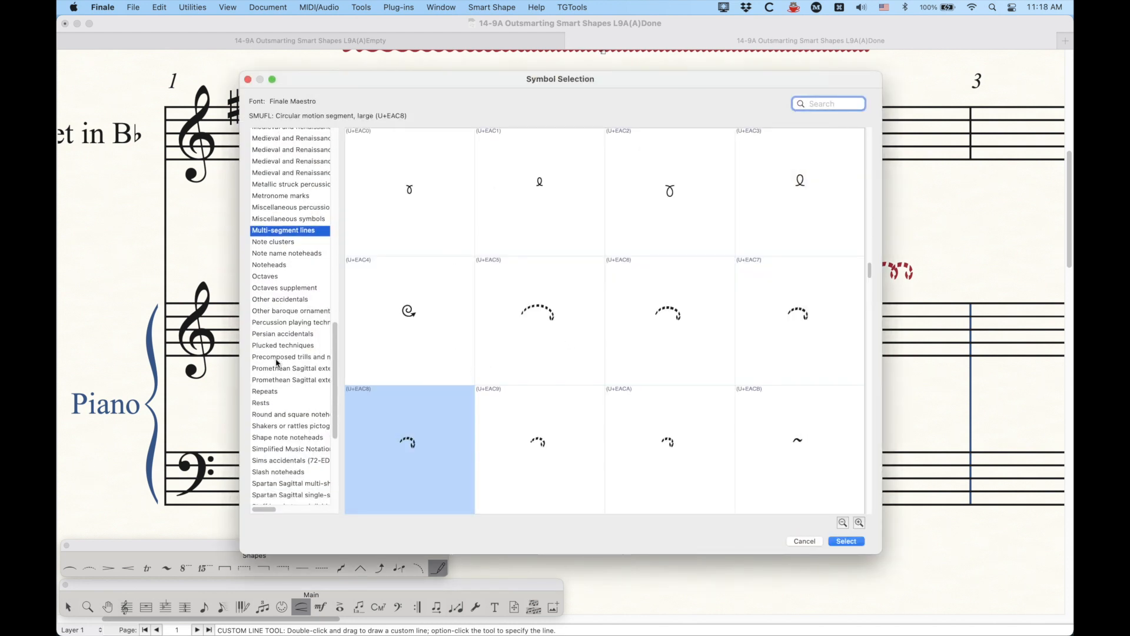
scroll("down", 3)
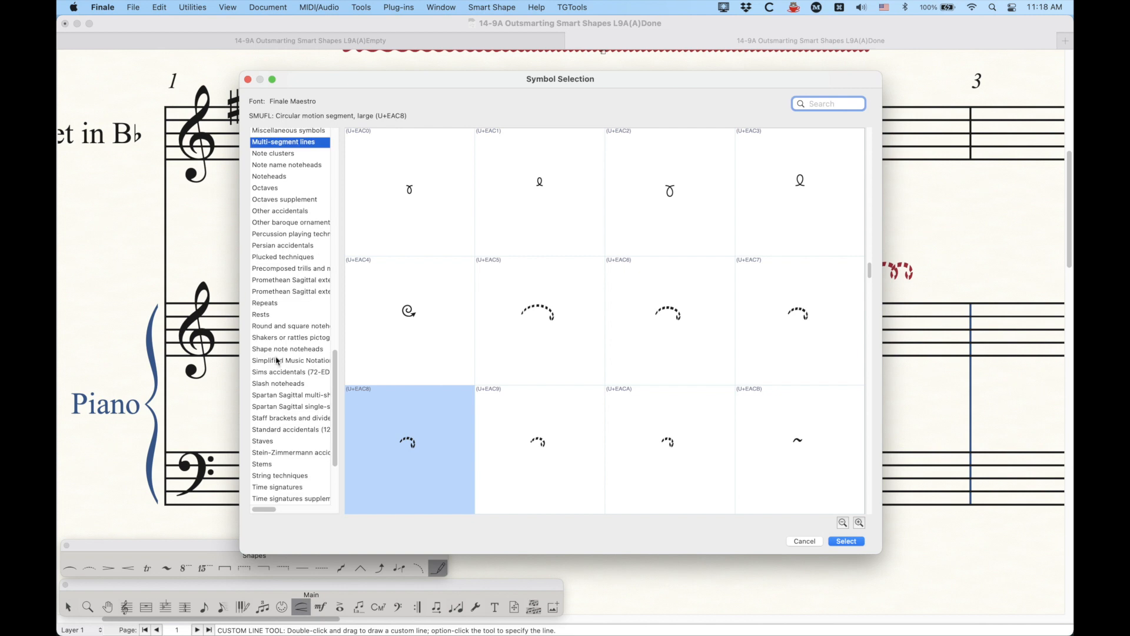
left_click(264, 303)
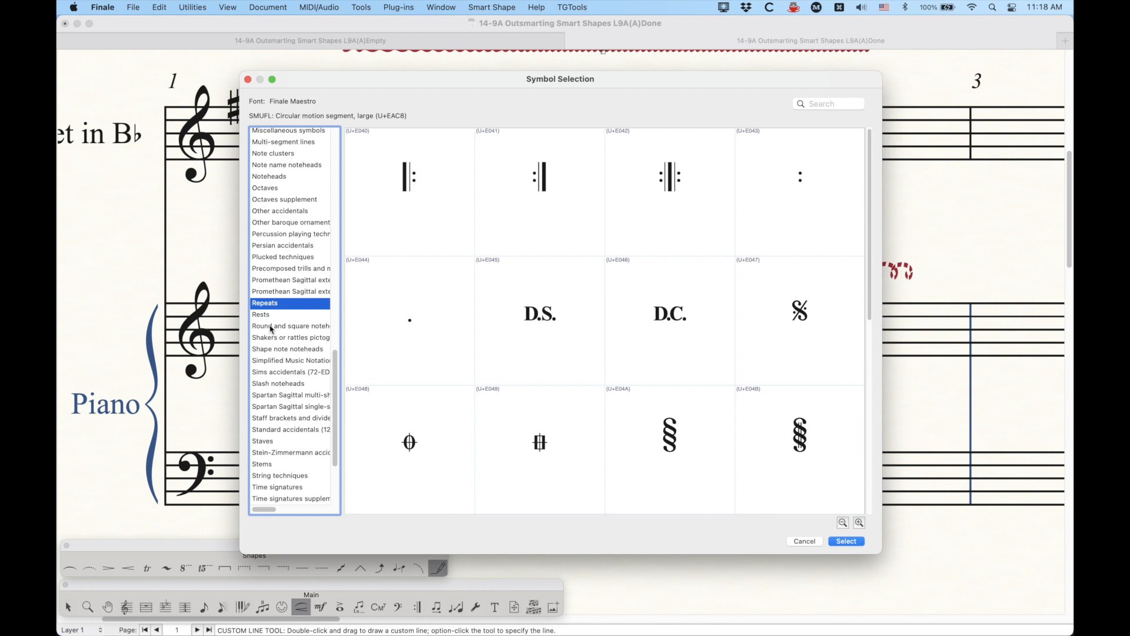
left_click(261, 314)
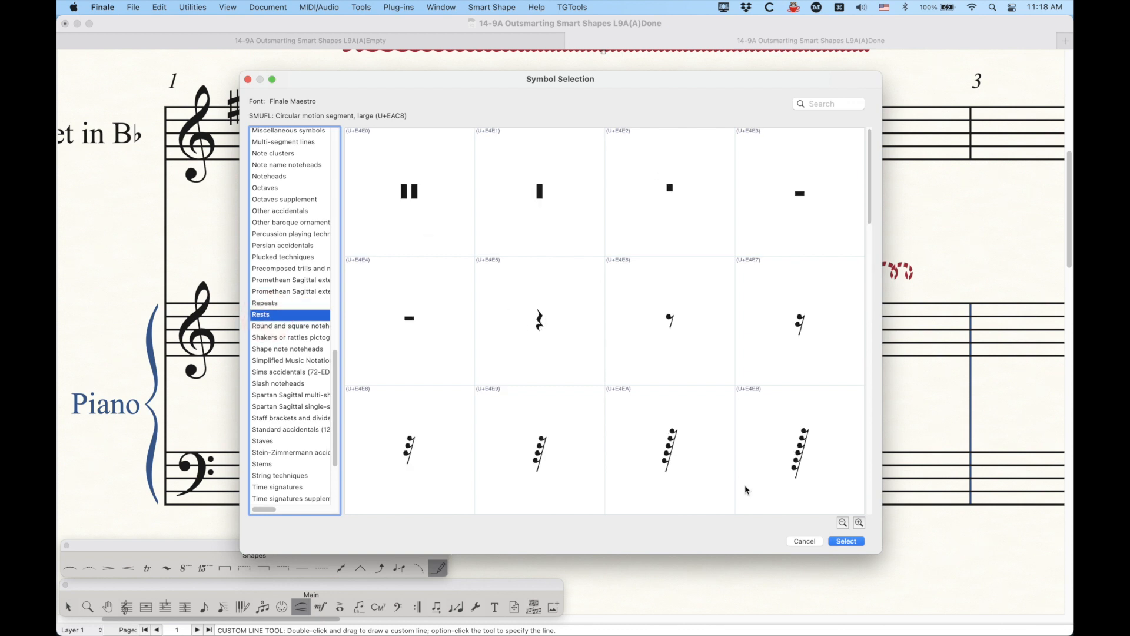
left_click(846, 541)
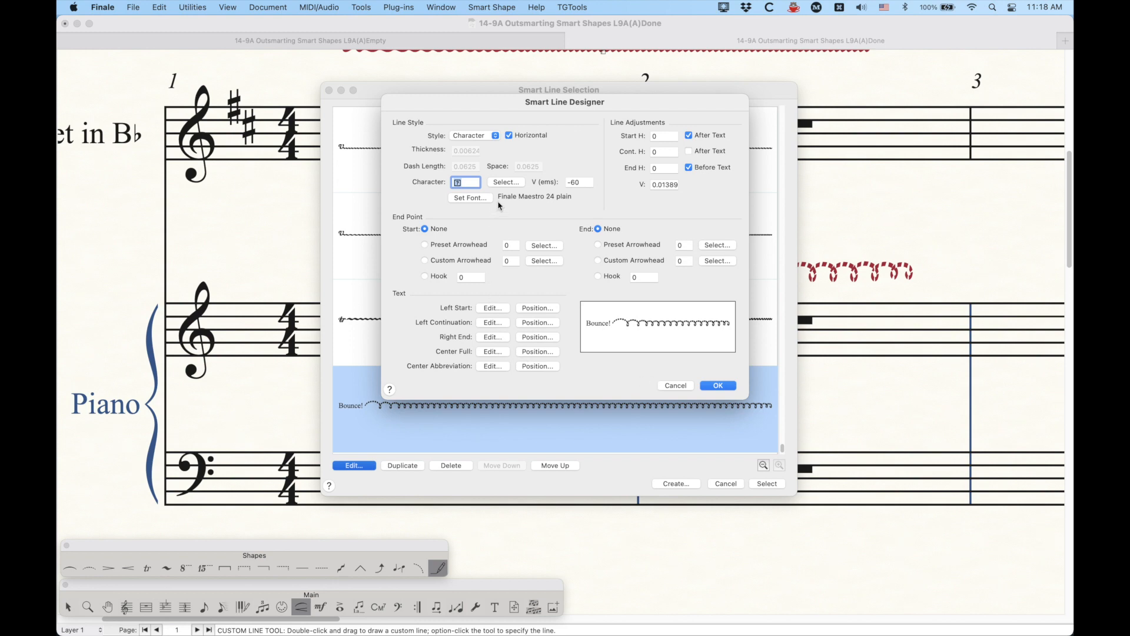
left_click(506, 182)
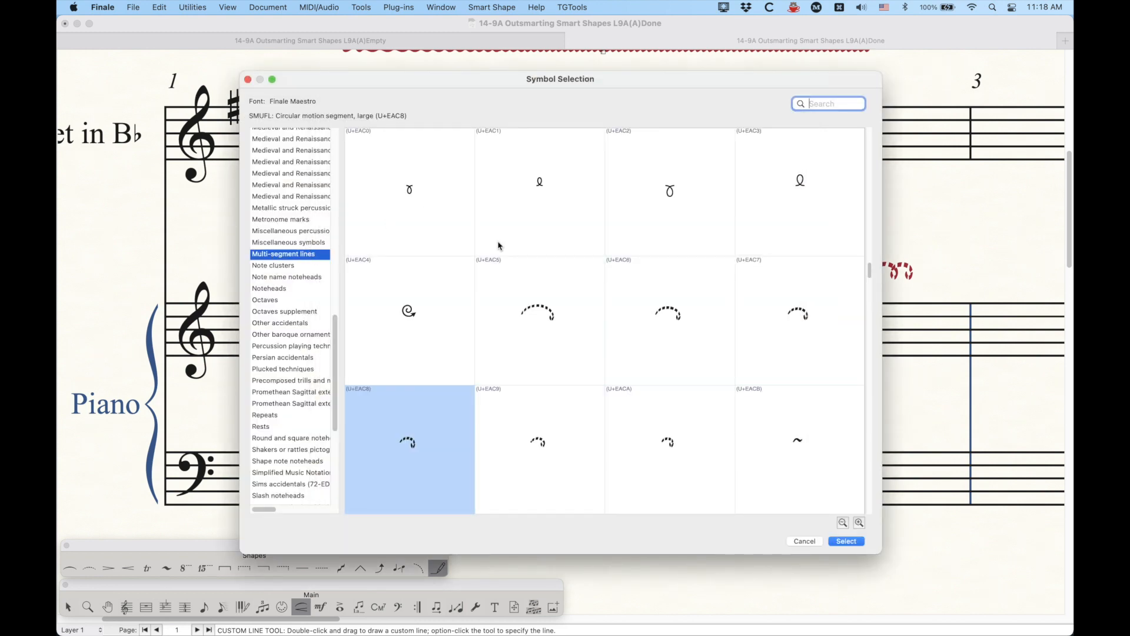
left_click(846, 541)
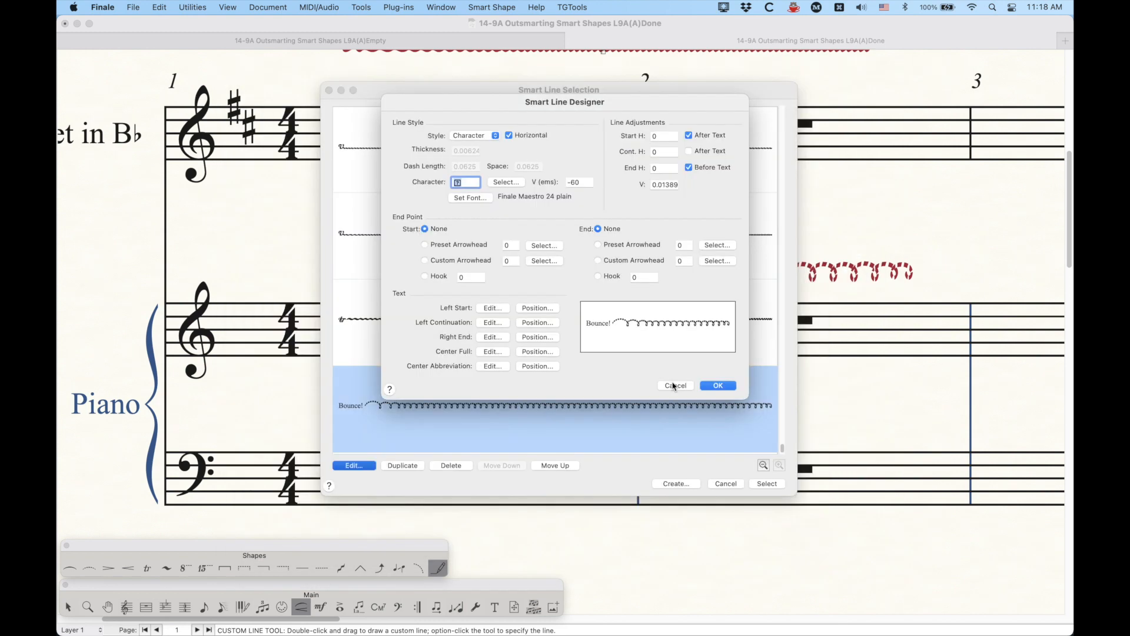
left_click(676, 385)
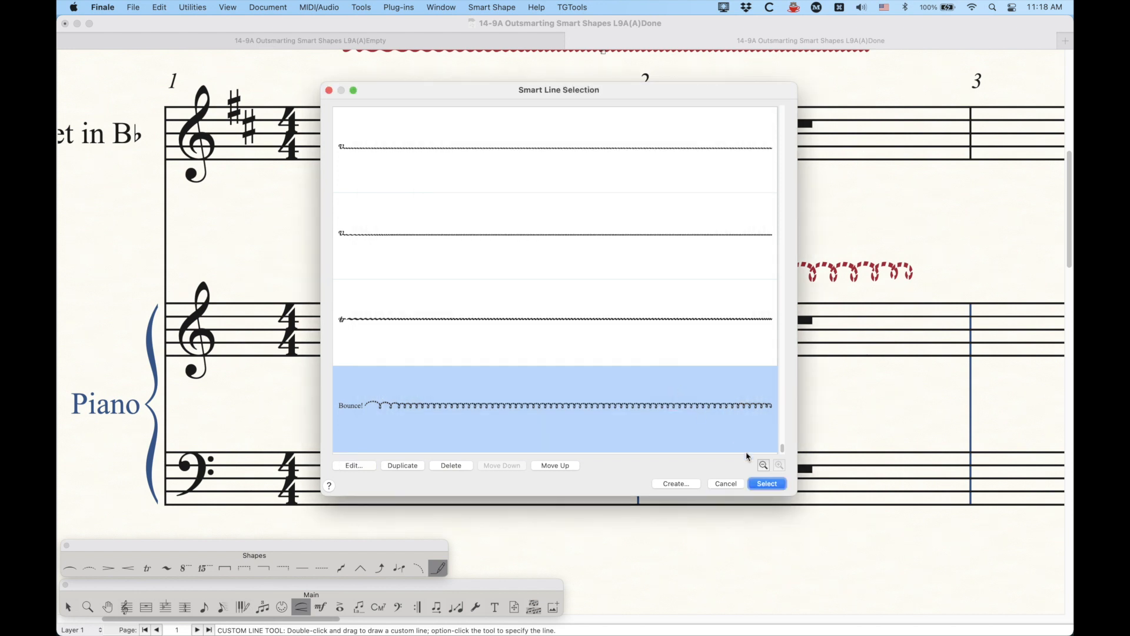
left_click(766, 483)
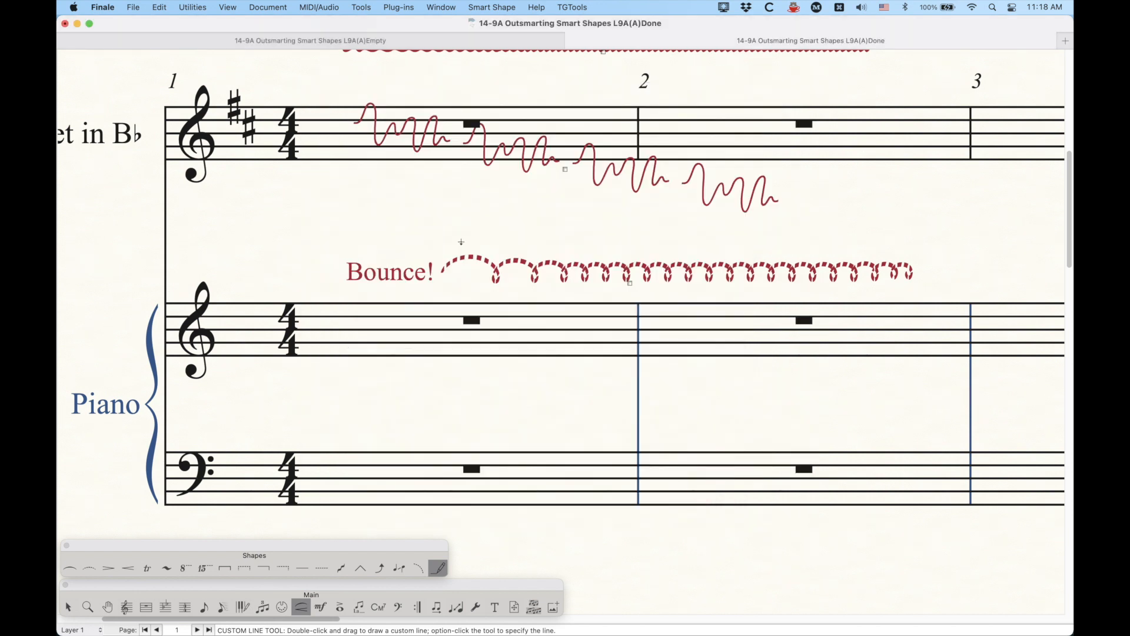
mouse_move(399, 215)
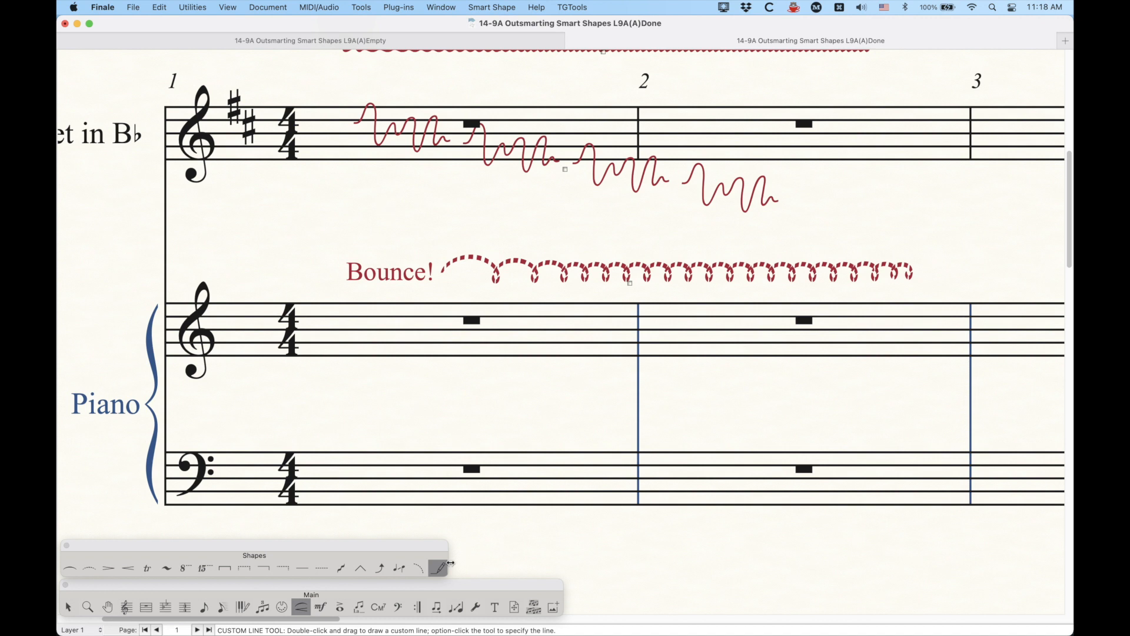
left_click(439, 565)
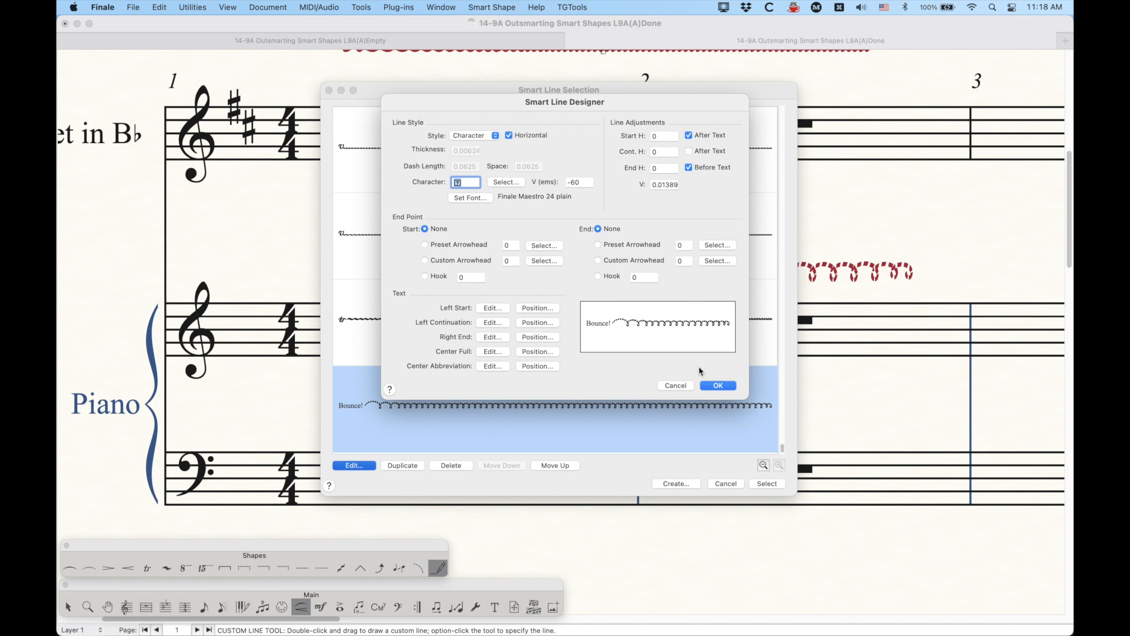
left_click(718, 385)
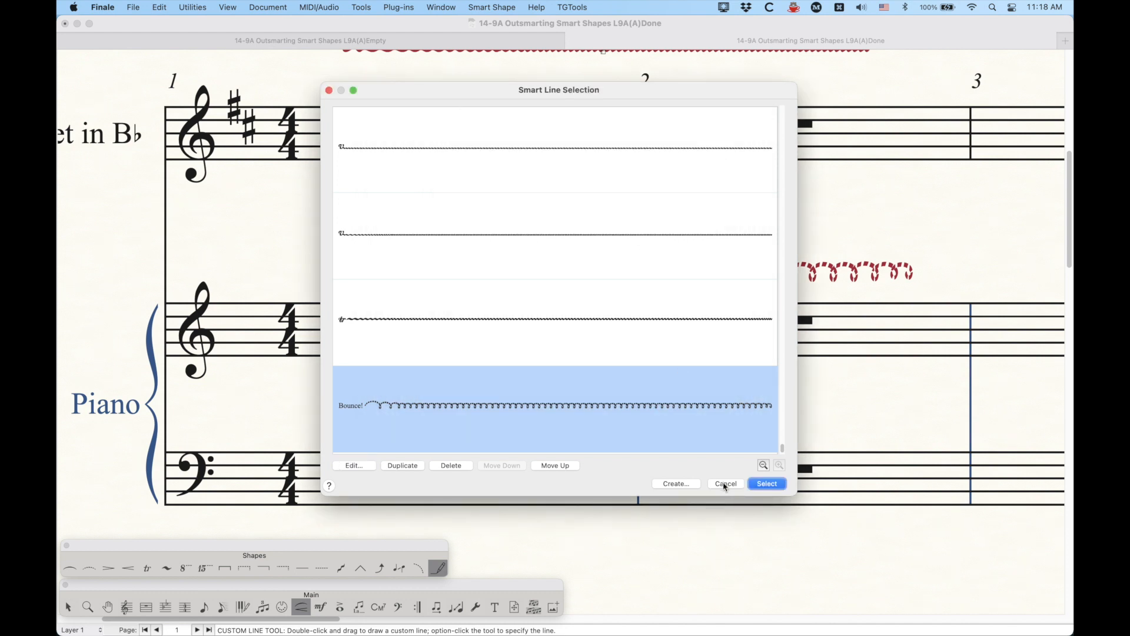
left_click(767, 484)
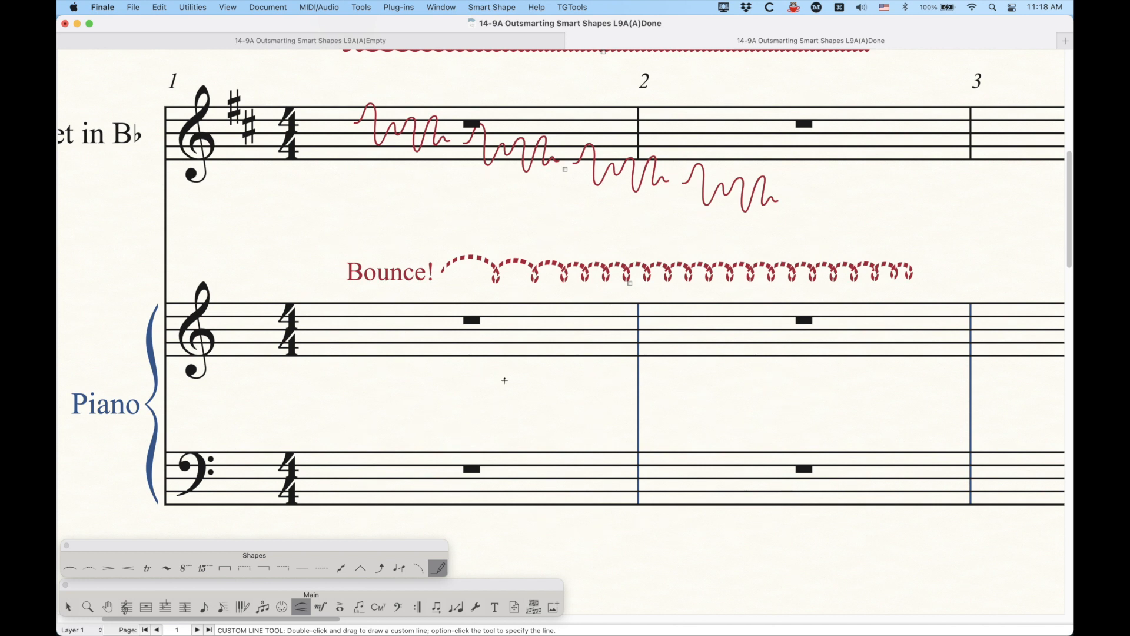
mouse_move(426, 256)
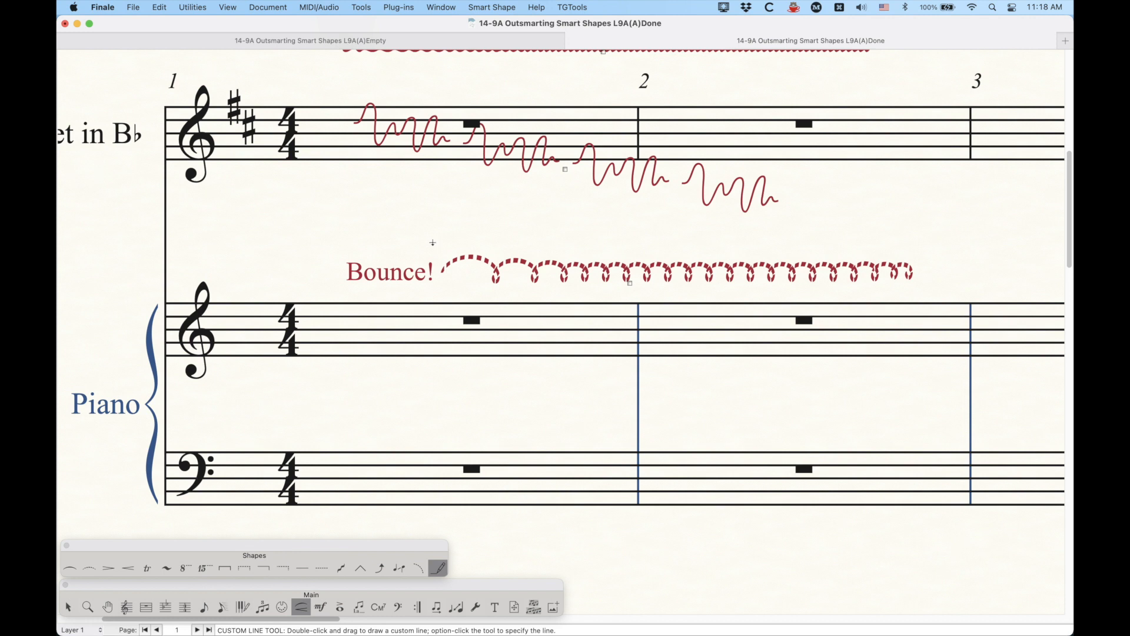
Switch to the Selection Tool and Page View to display the entire first page.
left_click(184, 568)
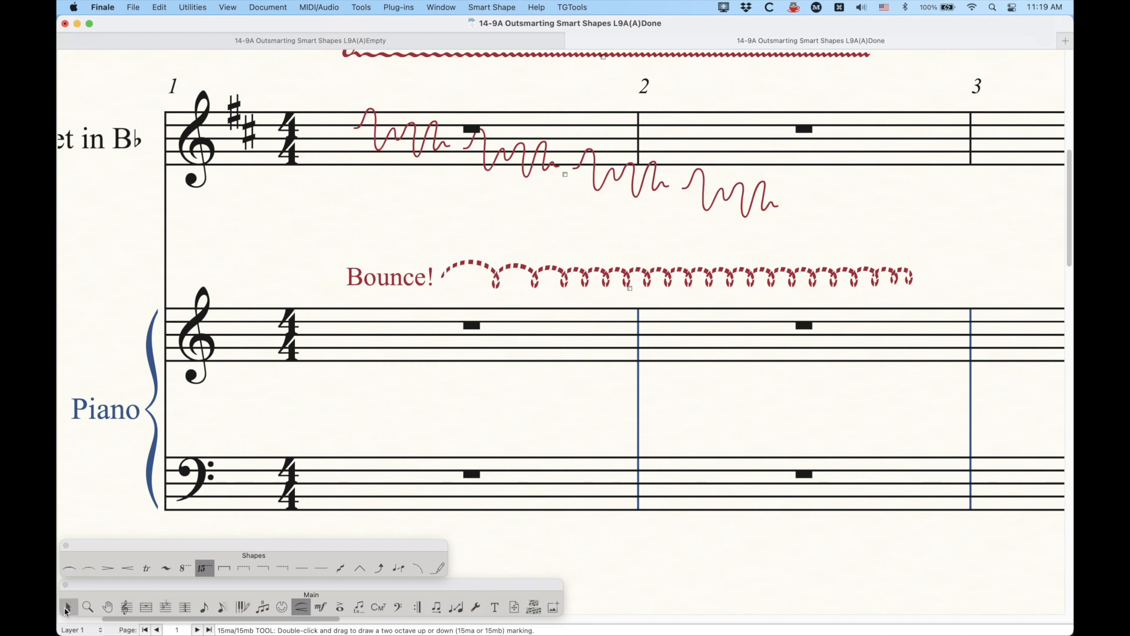
left_click(71, 567)
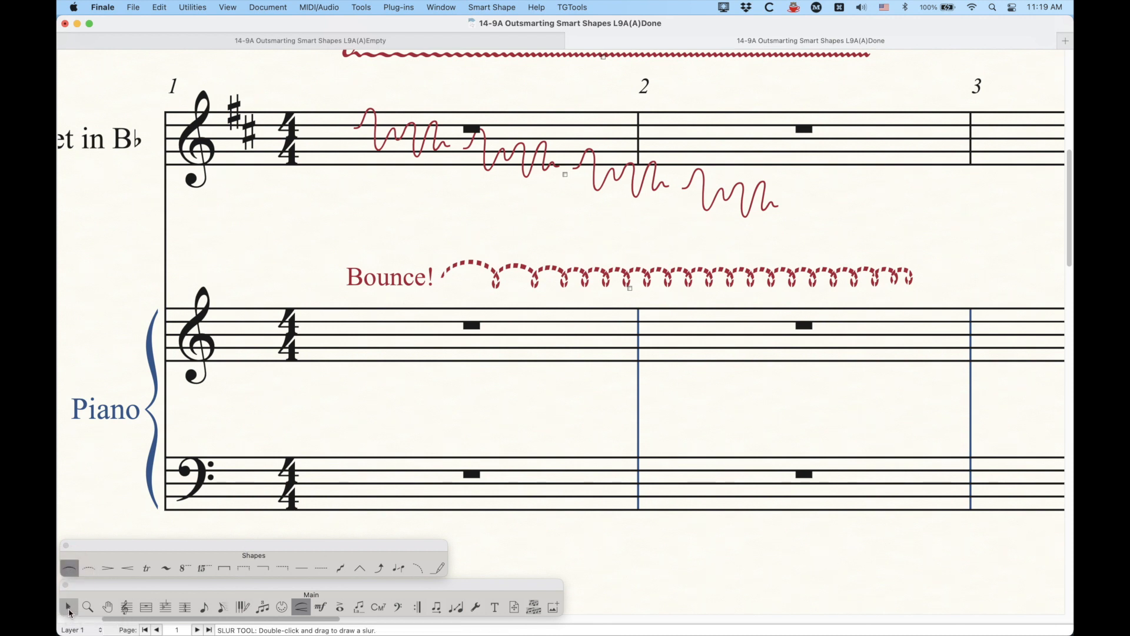
left_click(71, 606)
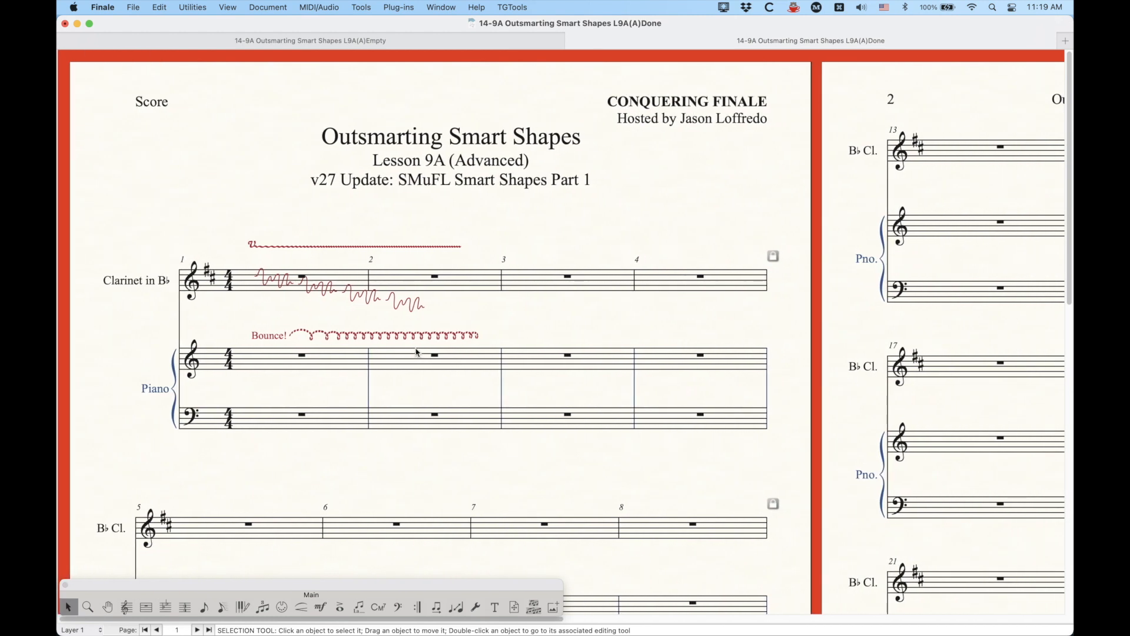
mouse_move(241, 184)
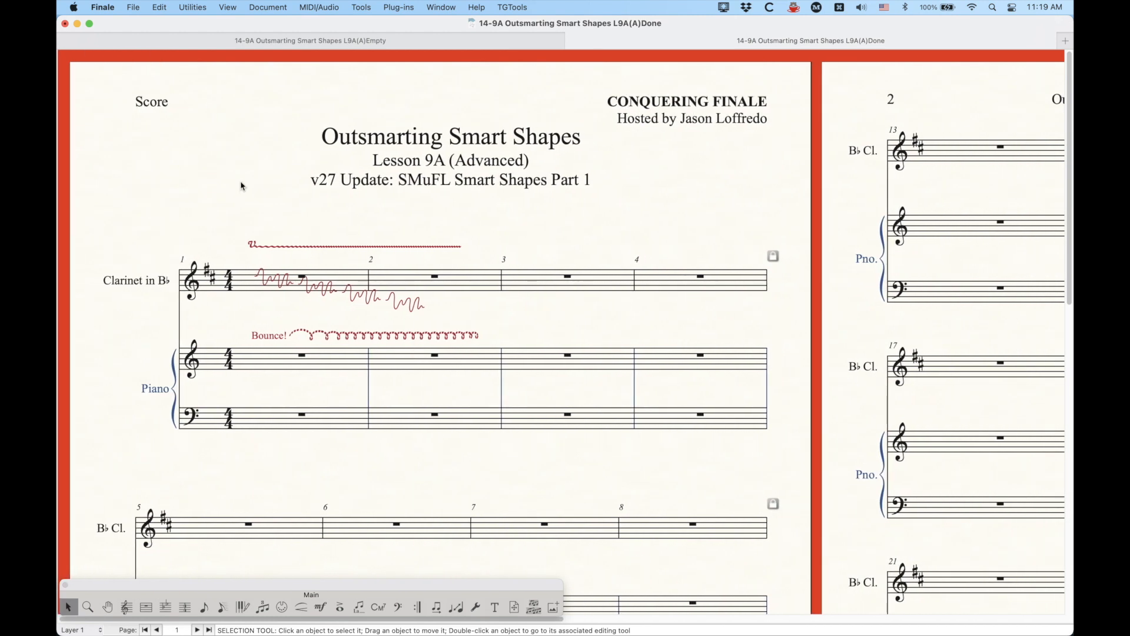